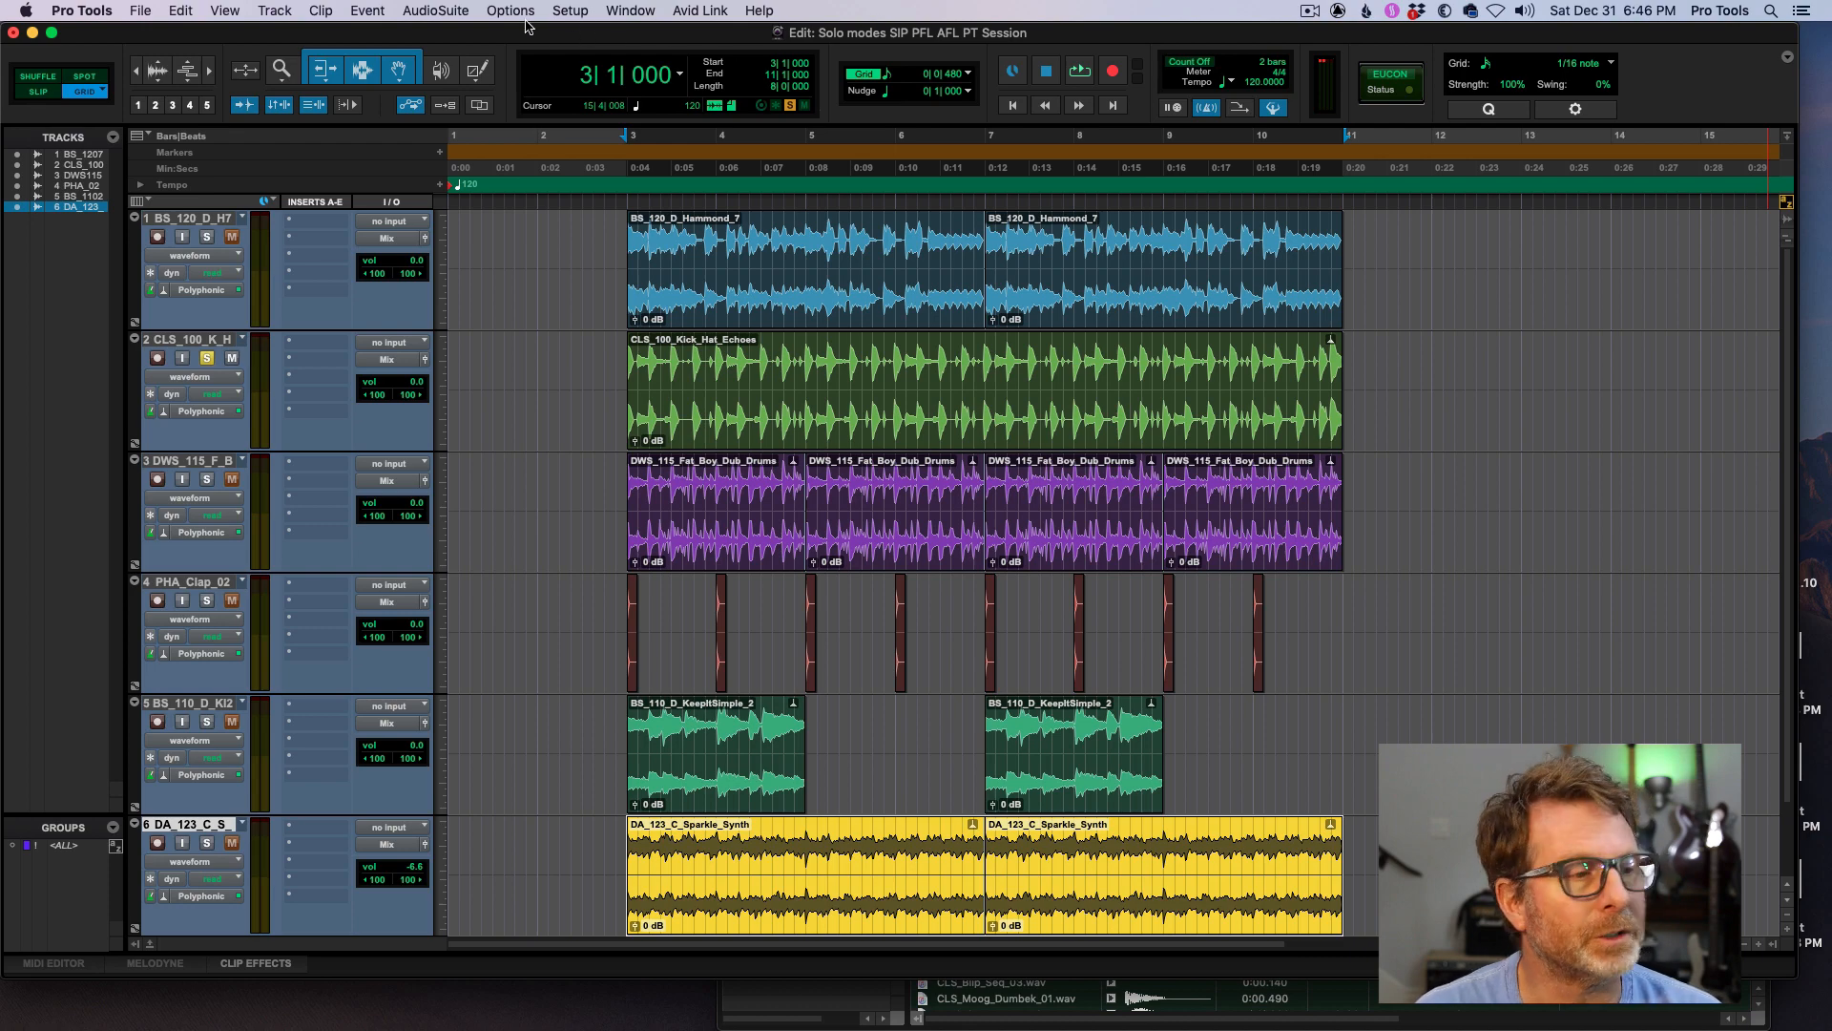
# - Solo and unsolo the CLS_100_K_H track, then leave the DWS_115_F_B drum track soloed
pyautogui.click(508, 12)
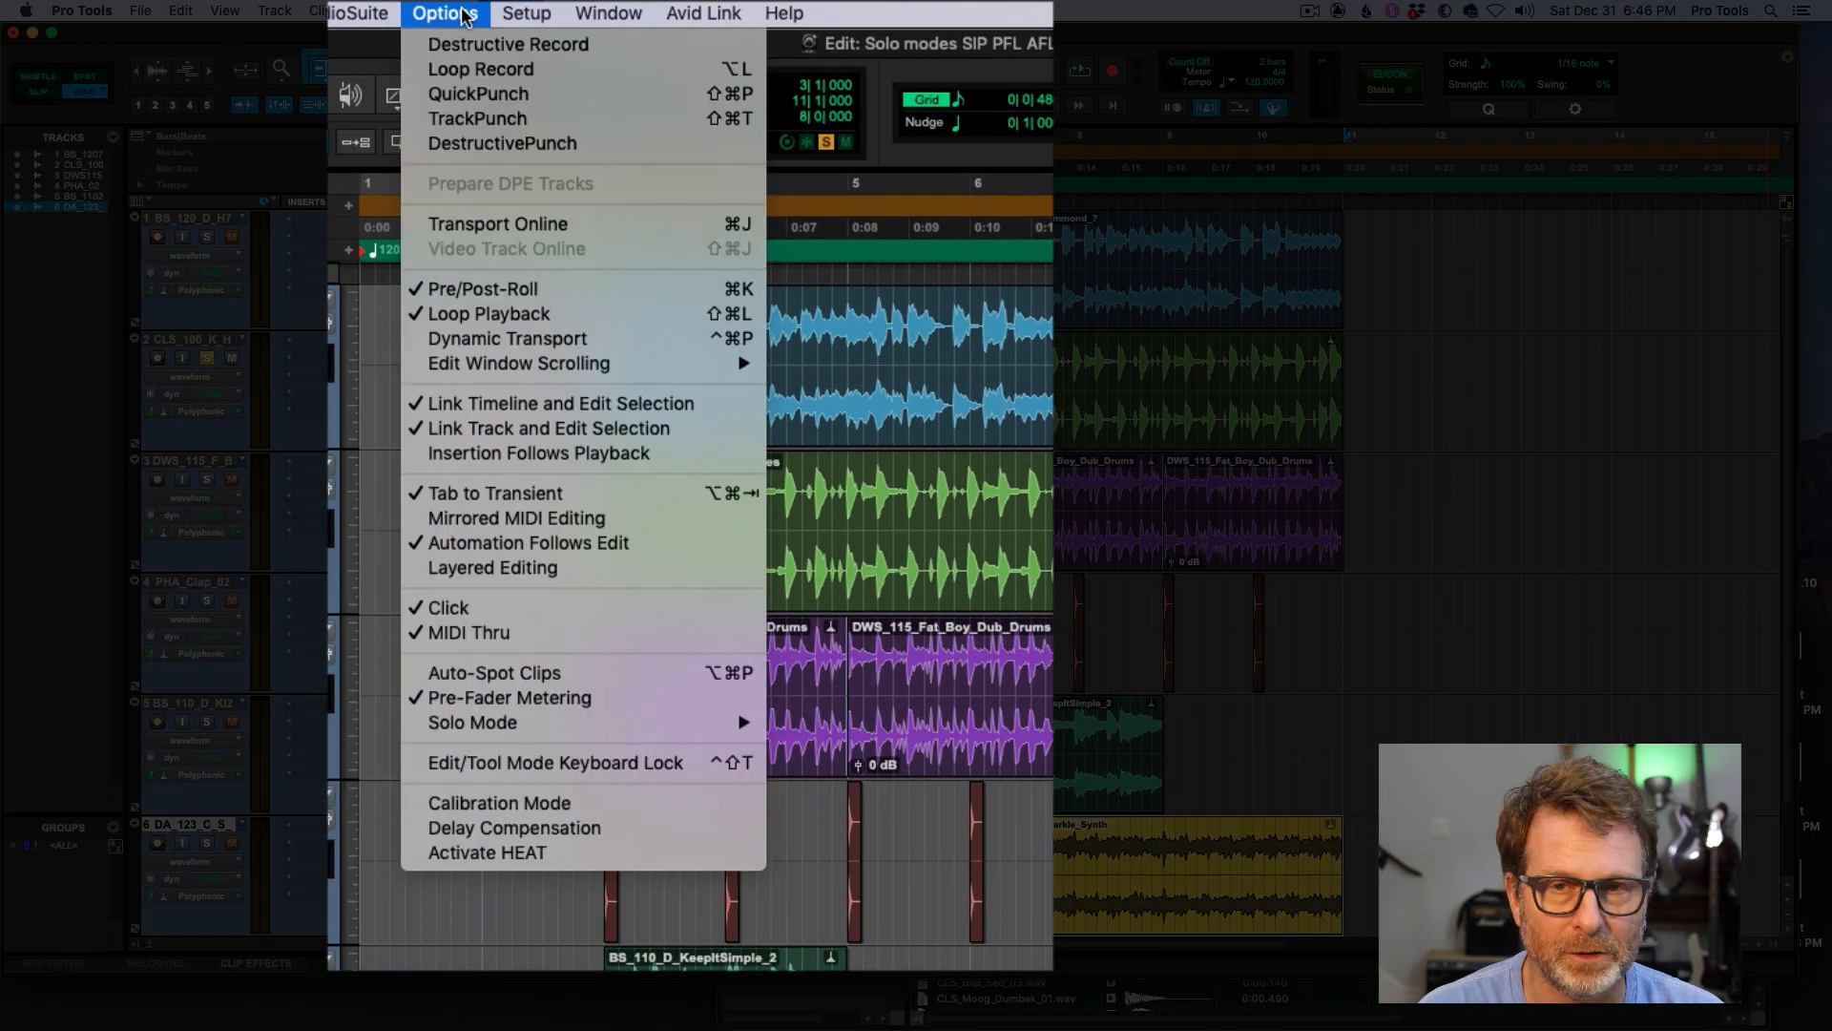
pyautogui.moveTo(538, 492)
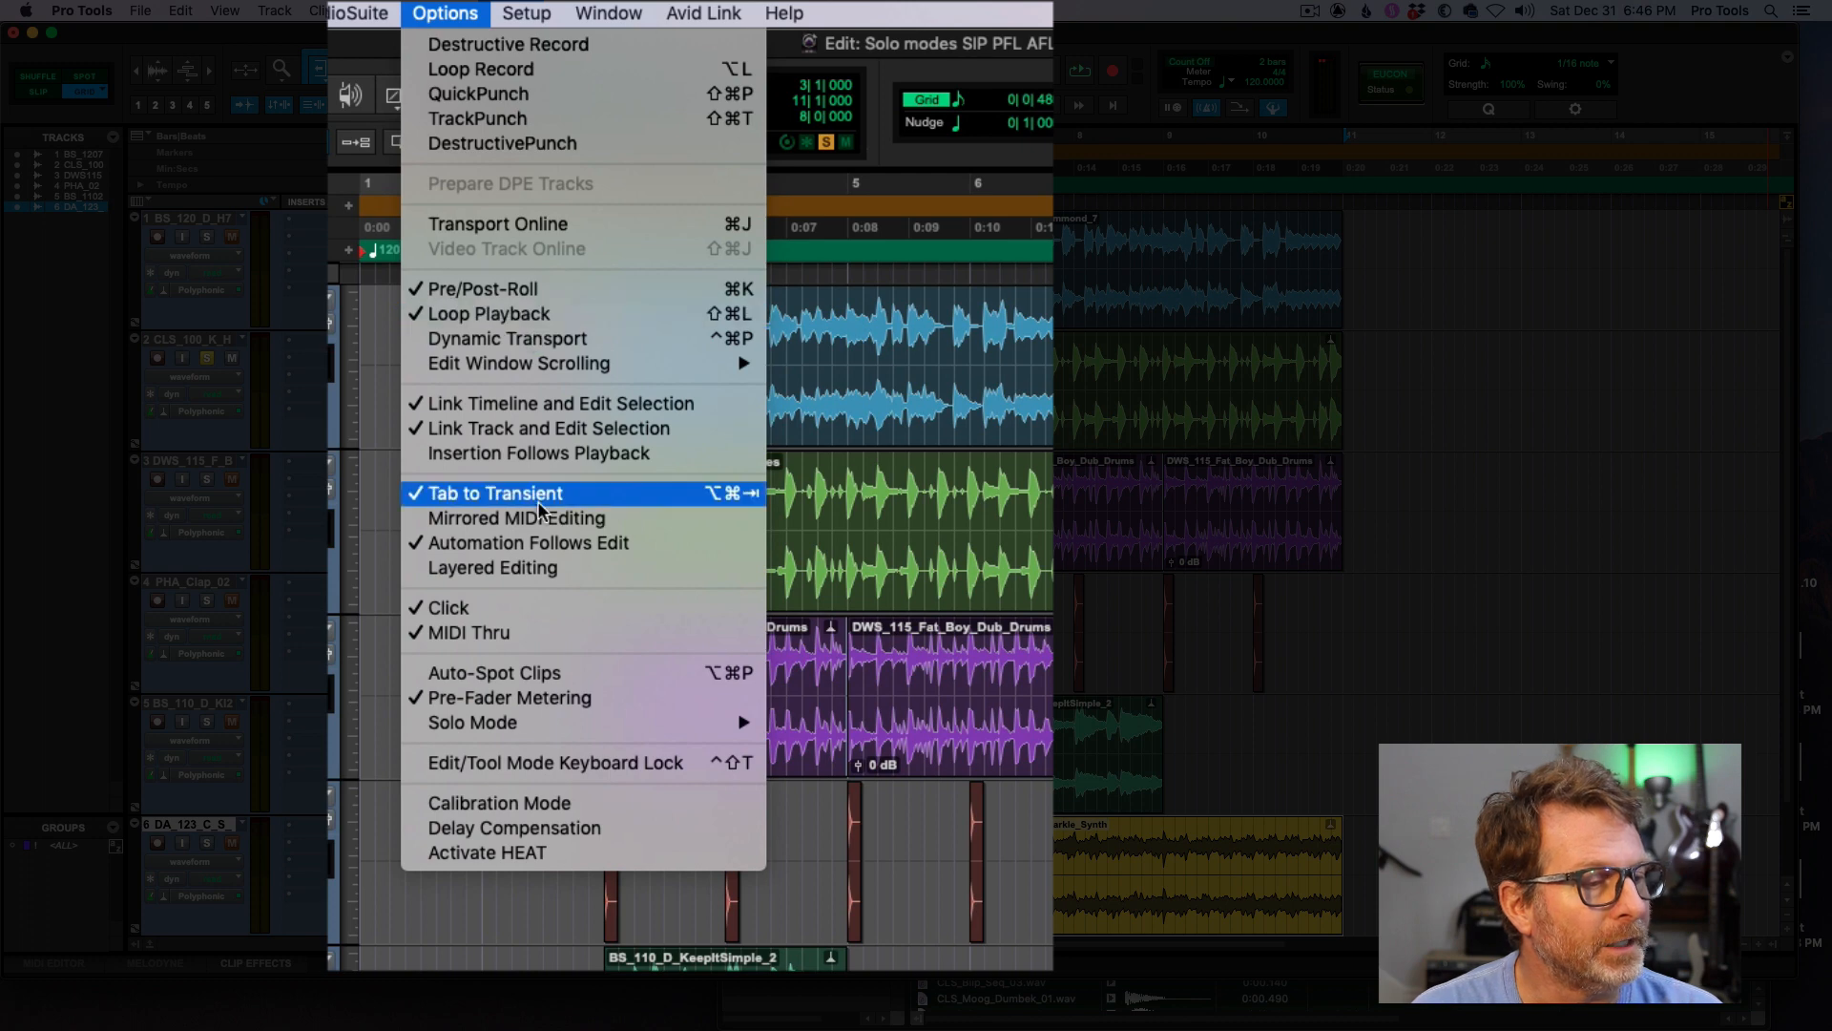
pyautogui.moveTo(519, 721)
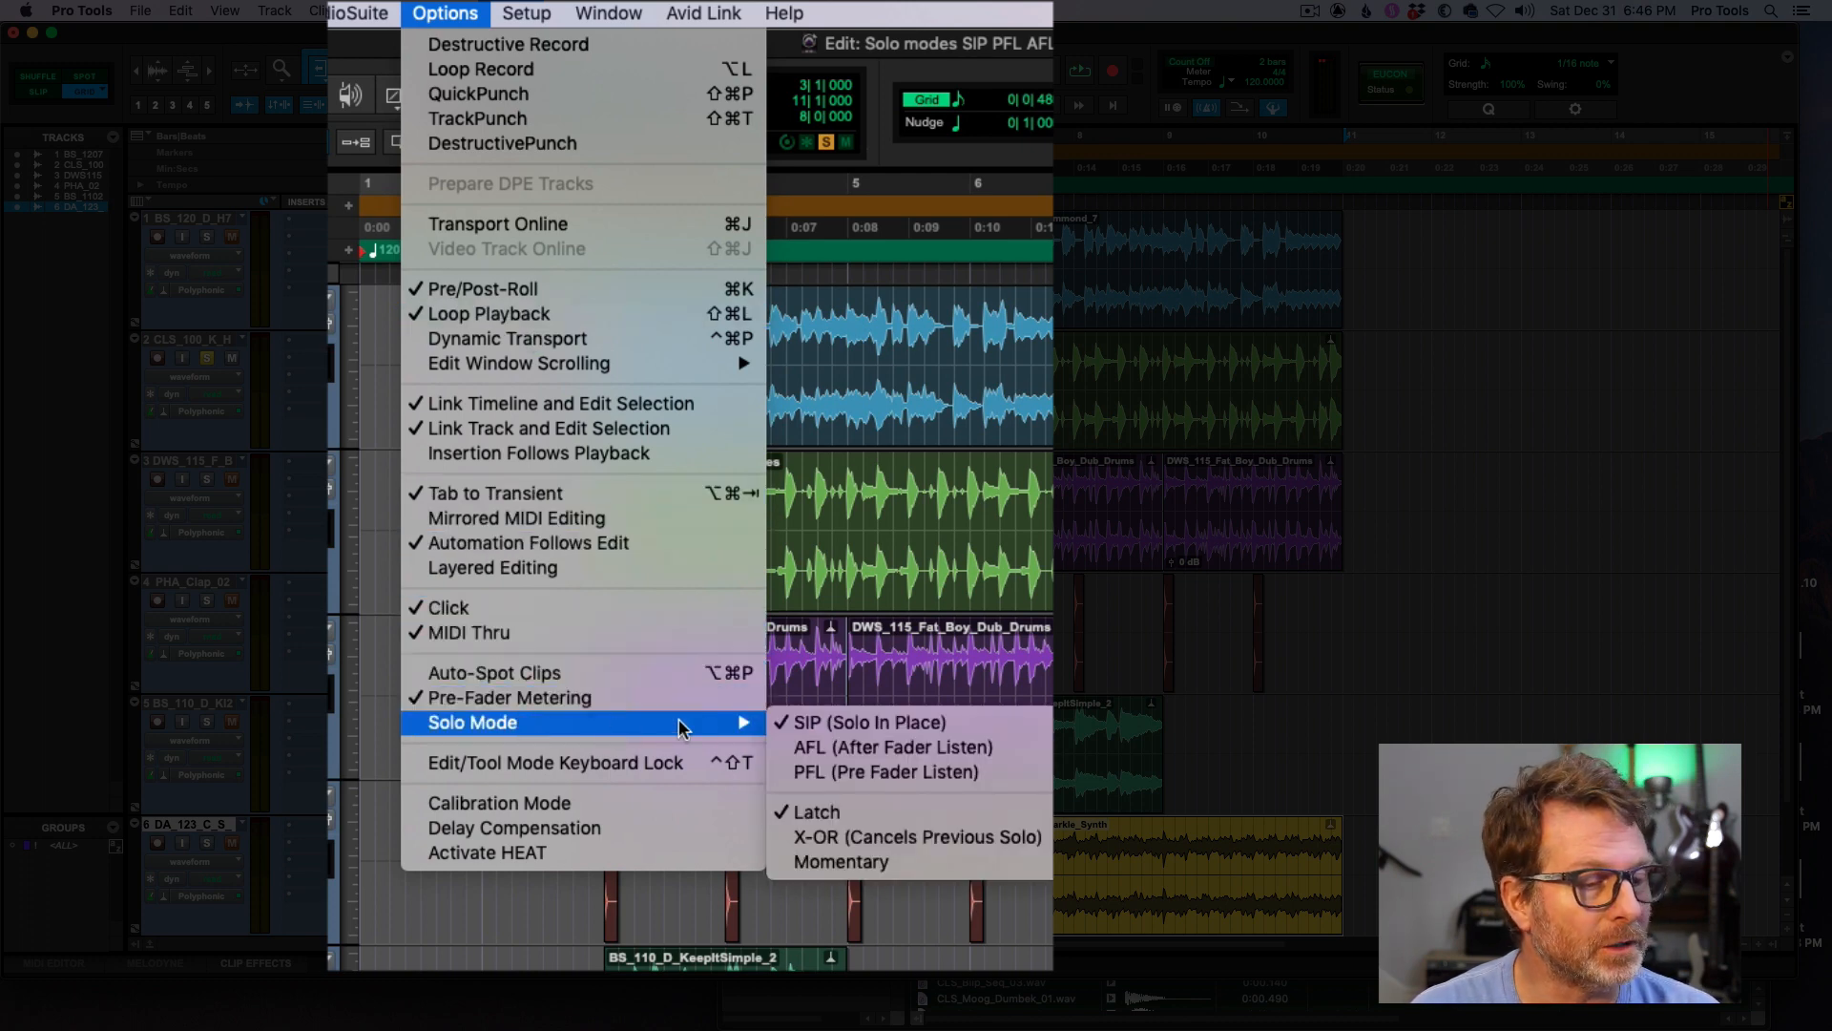
pyautogui.moveTo(759, 737)
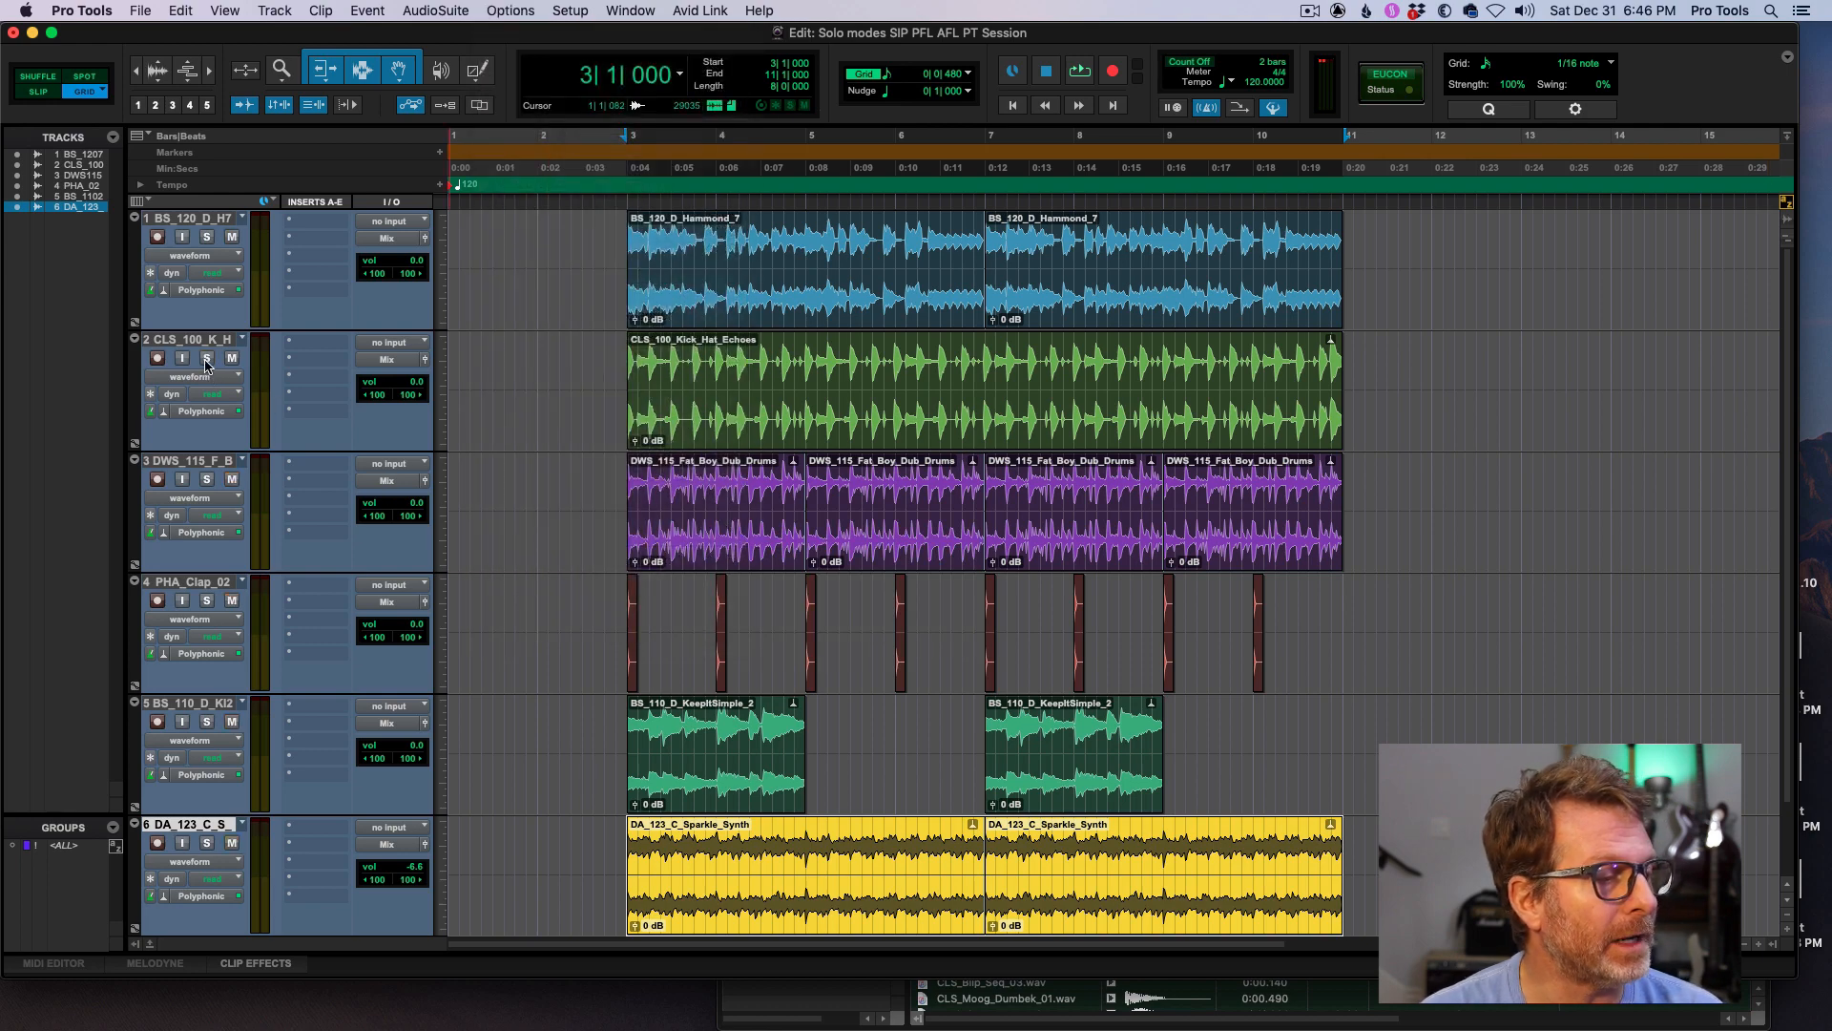
pyautogui.click(206, 357)
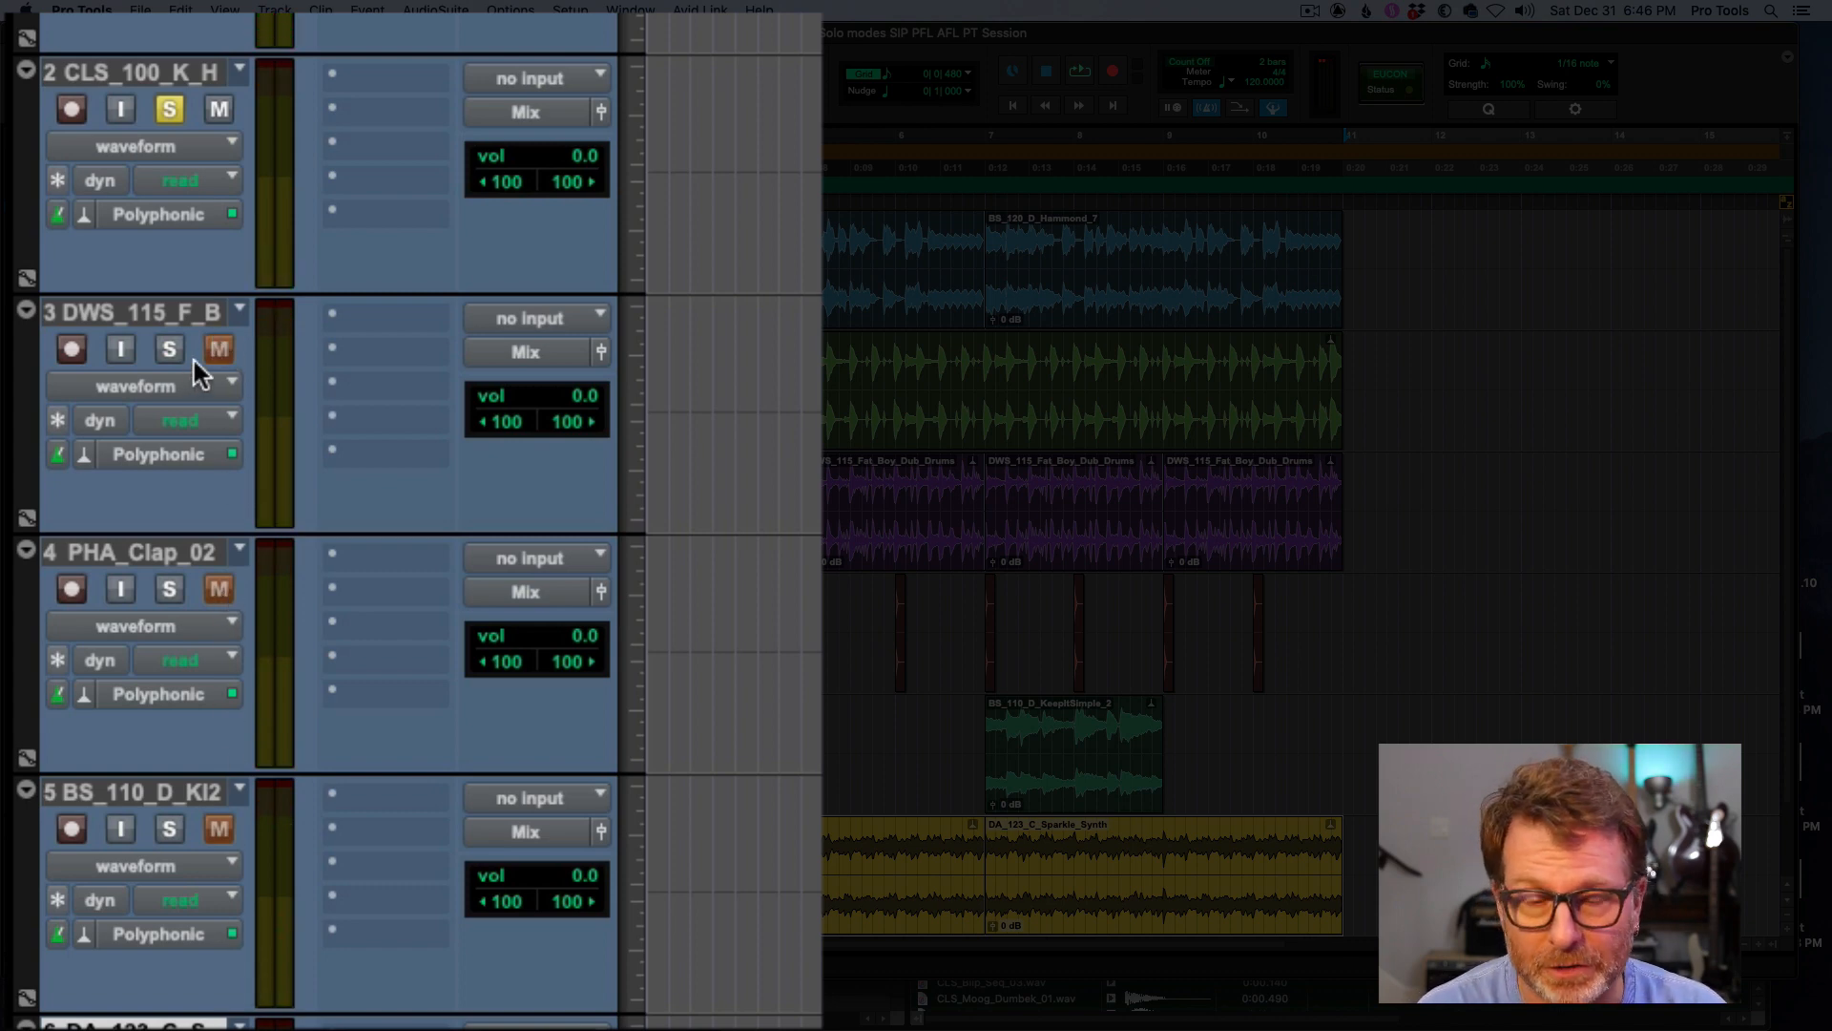
pyautogui.moveTo(176, 315)
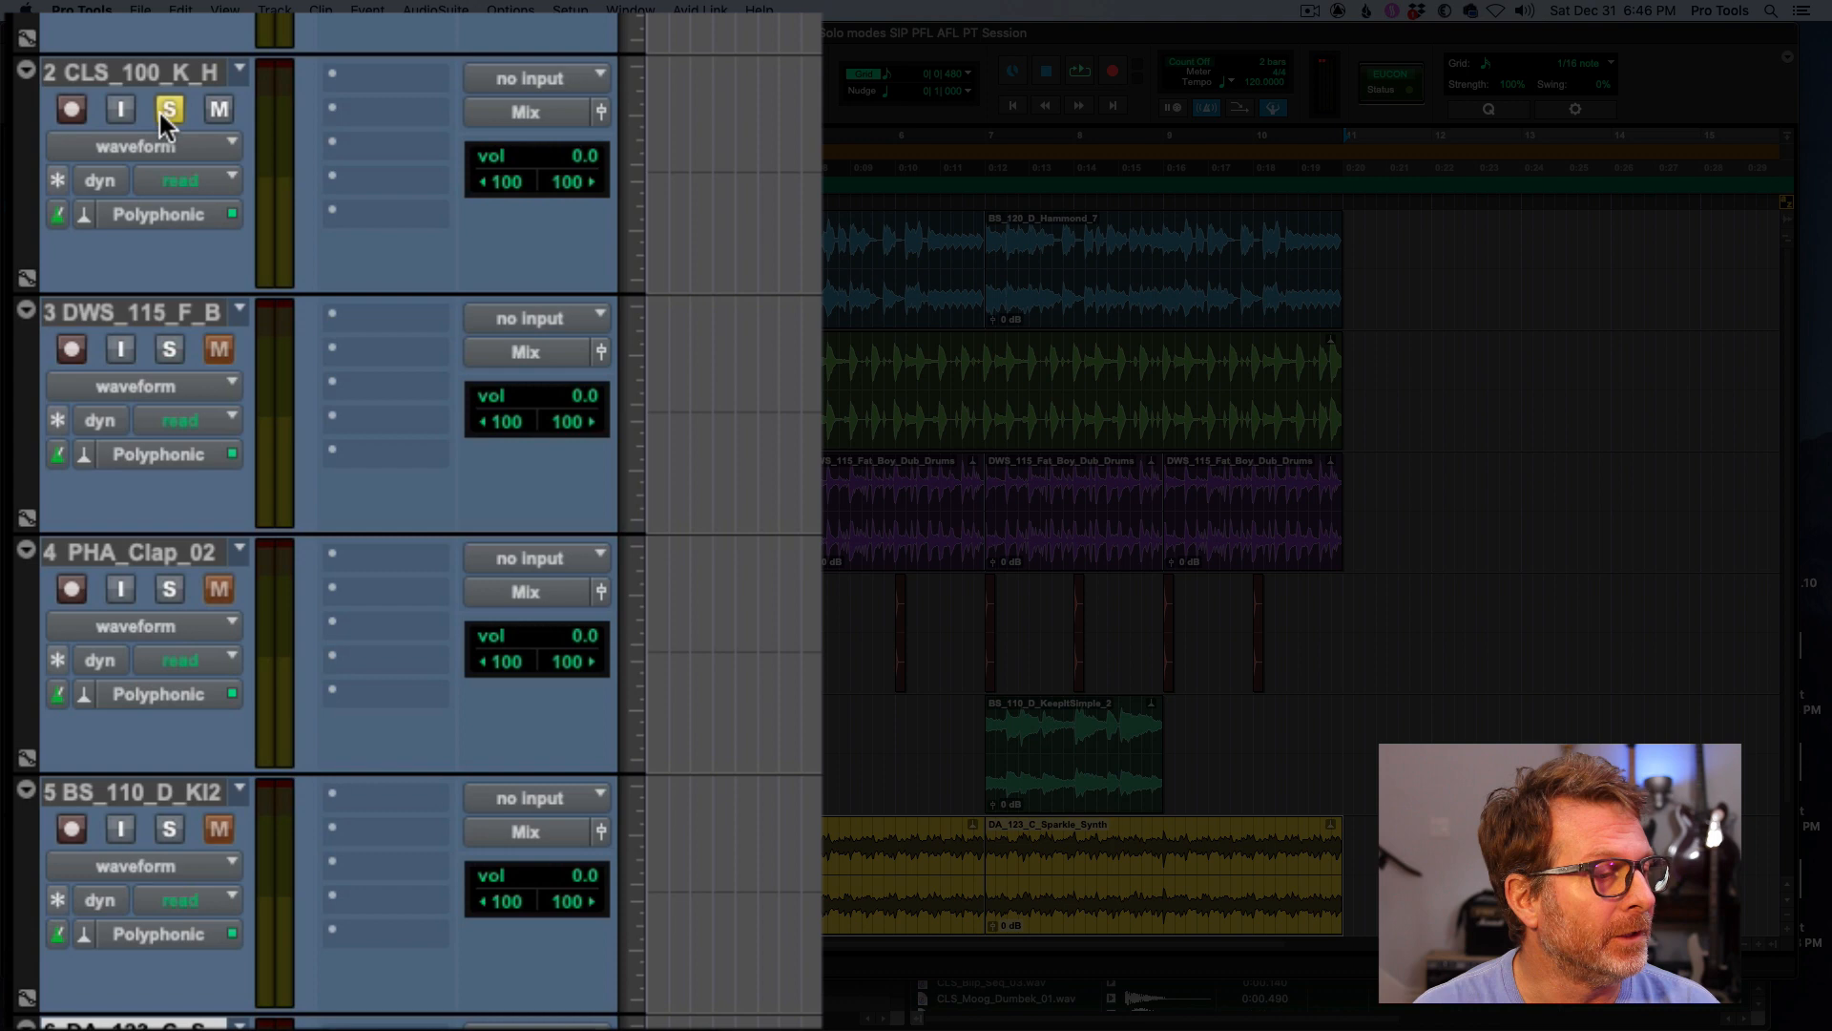
pyautogui.click(168, 107)
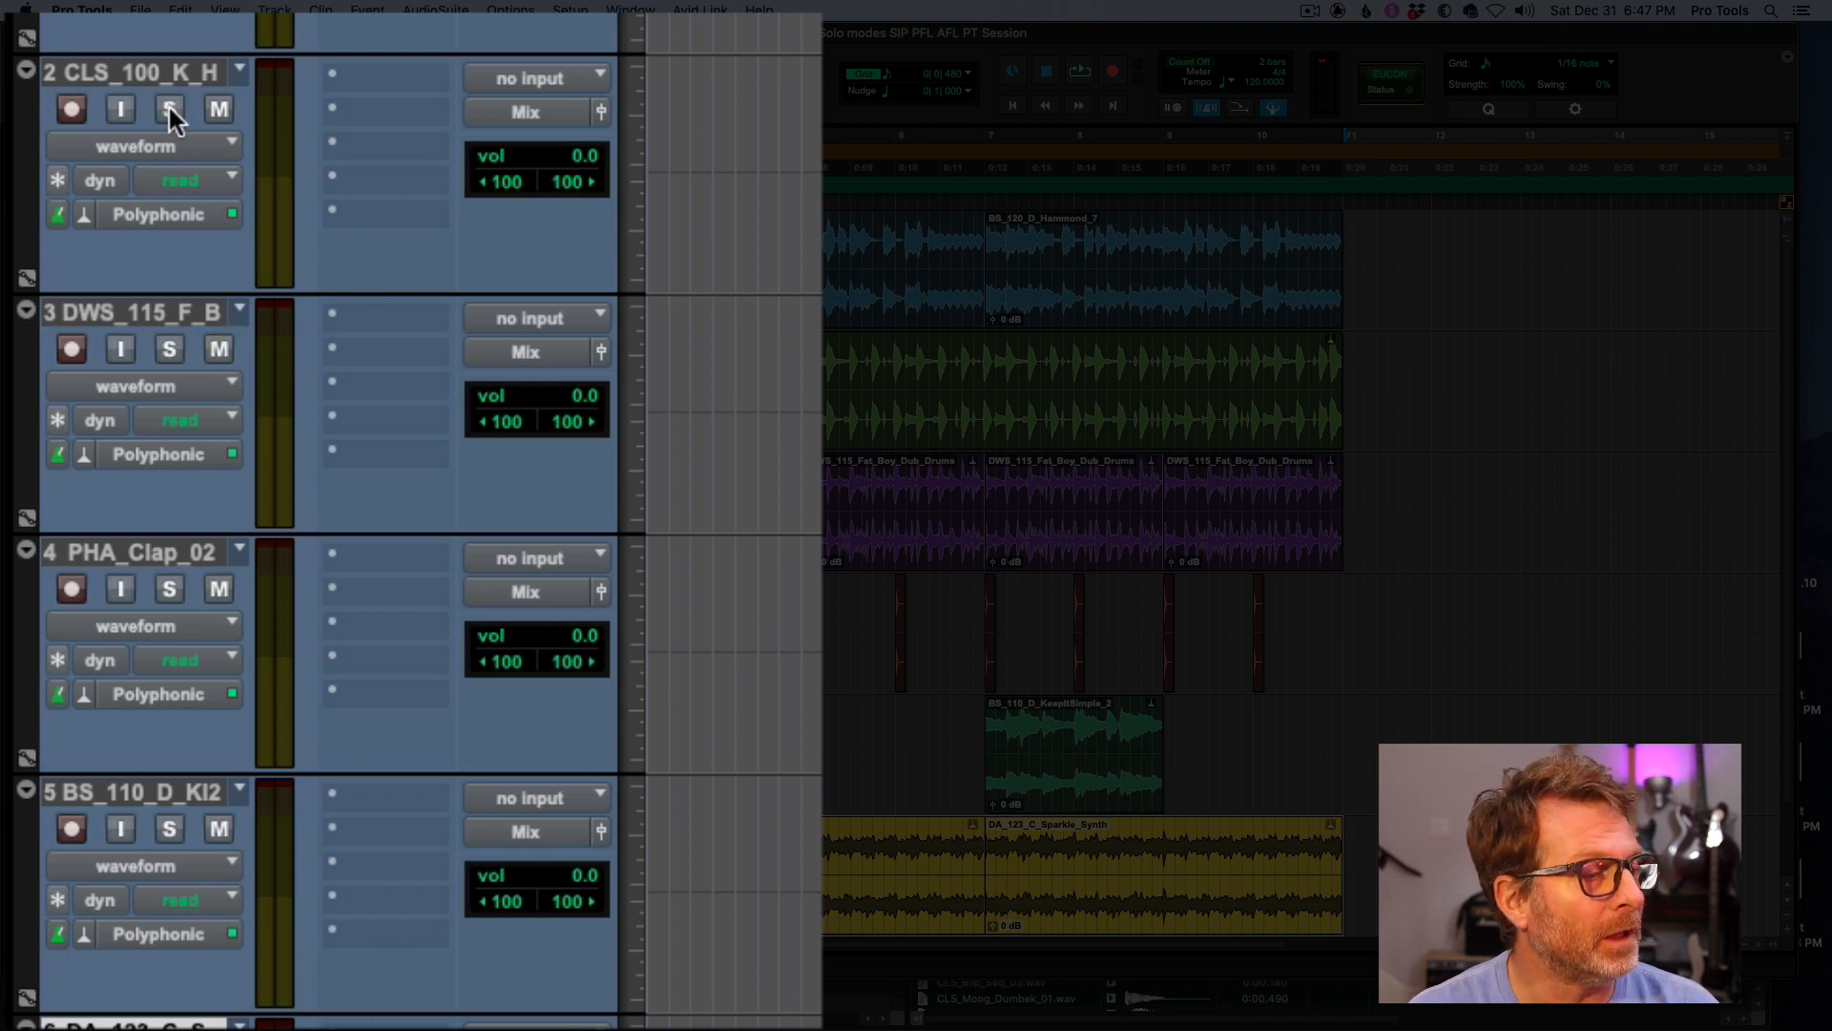
pyautogui.moveTo(173, 114)
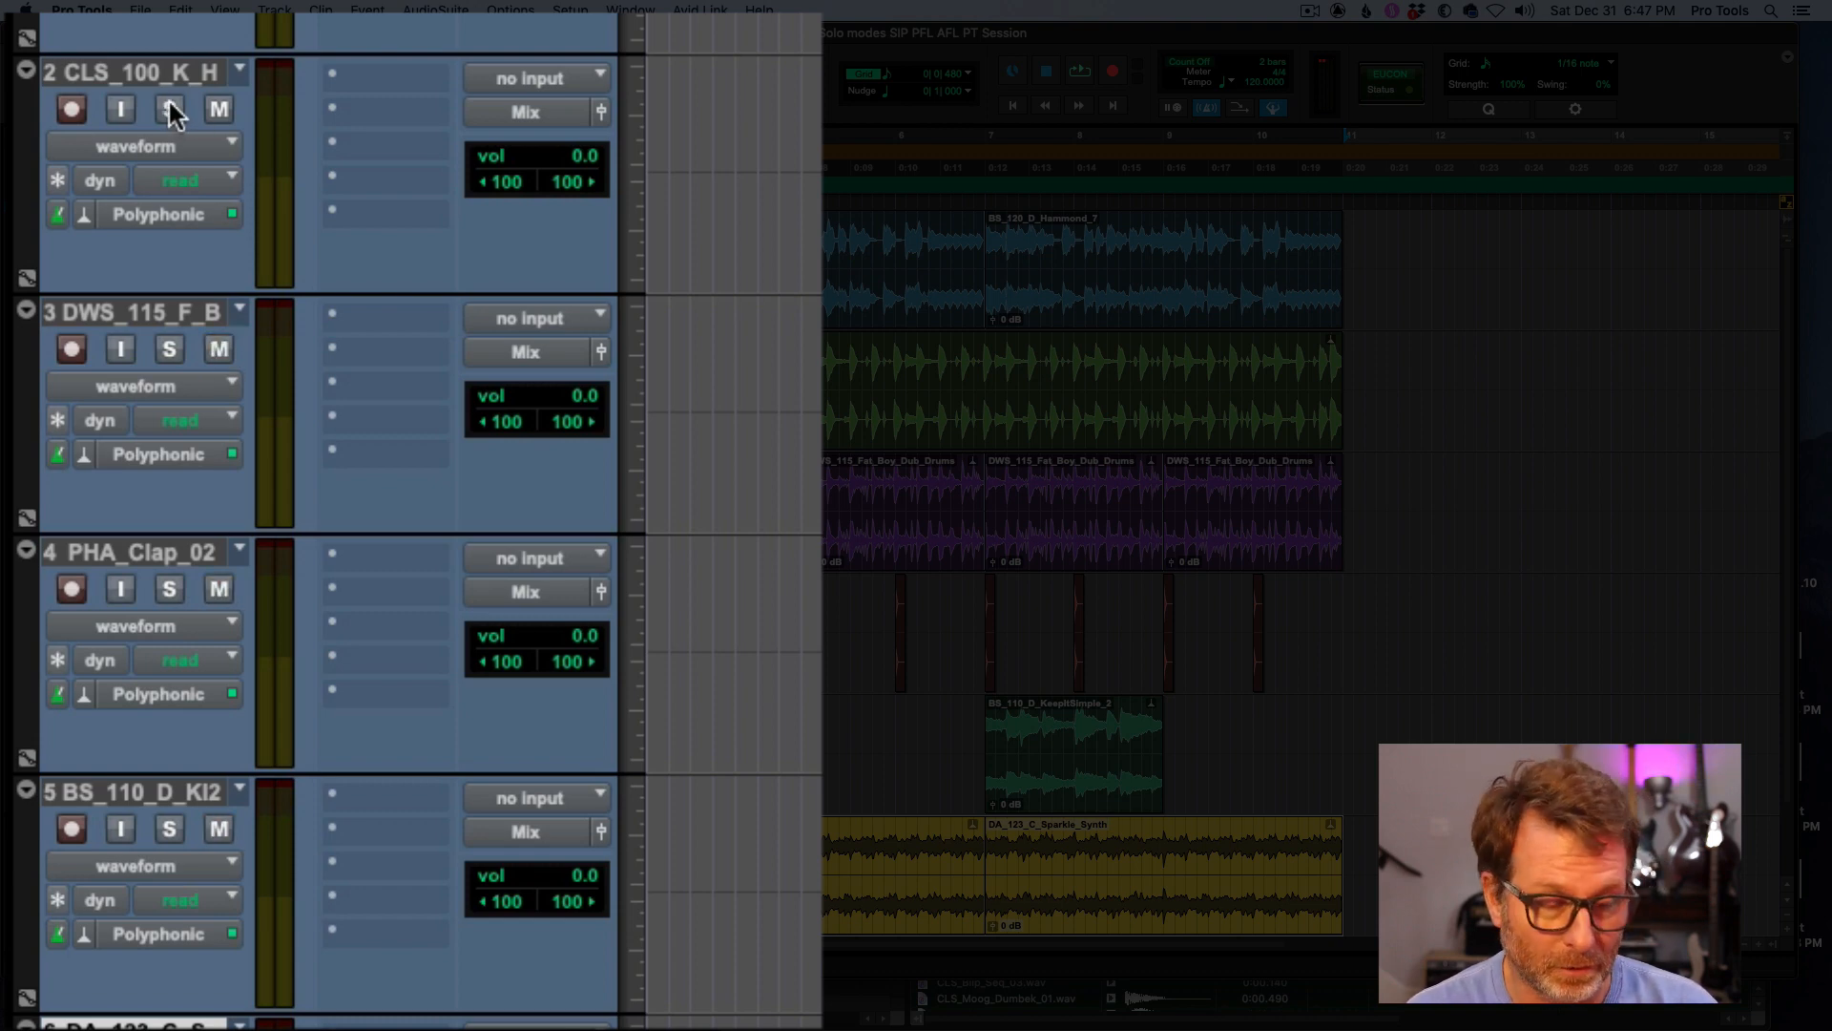
pyautogui.click(167, 108)
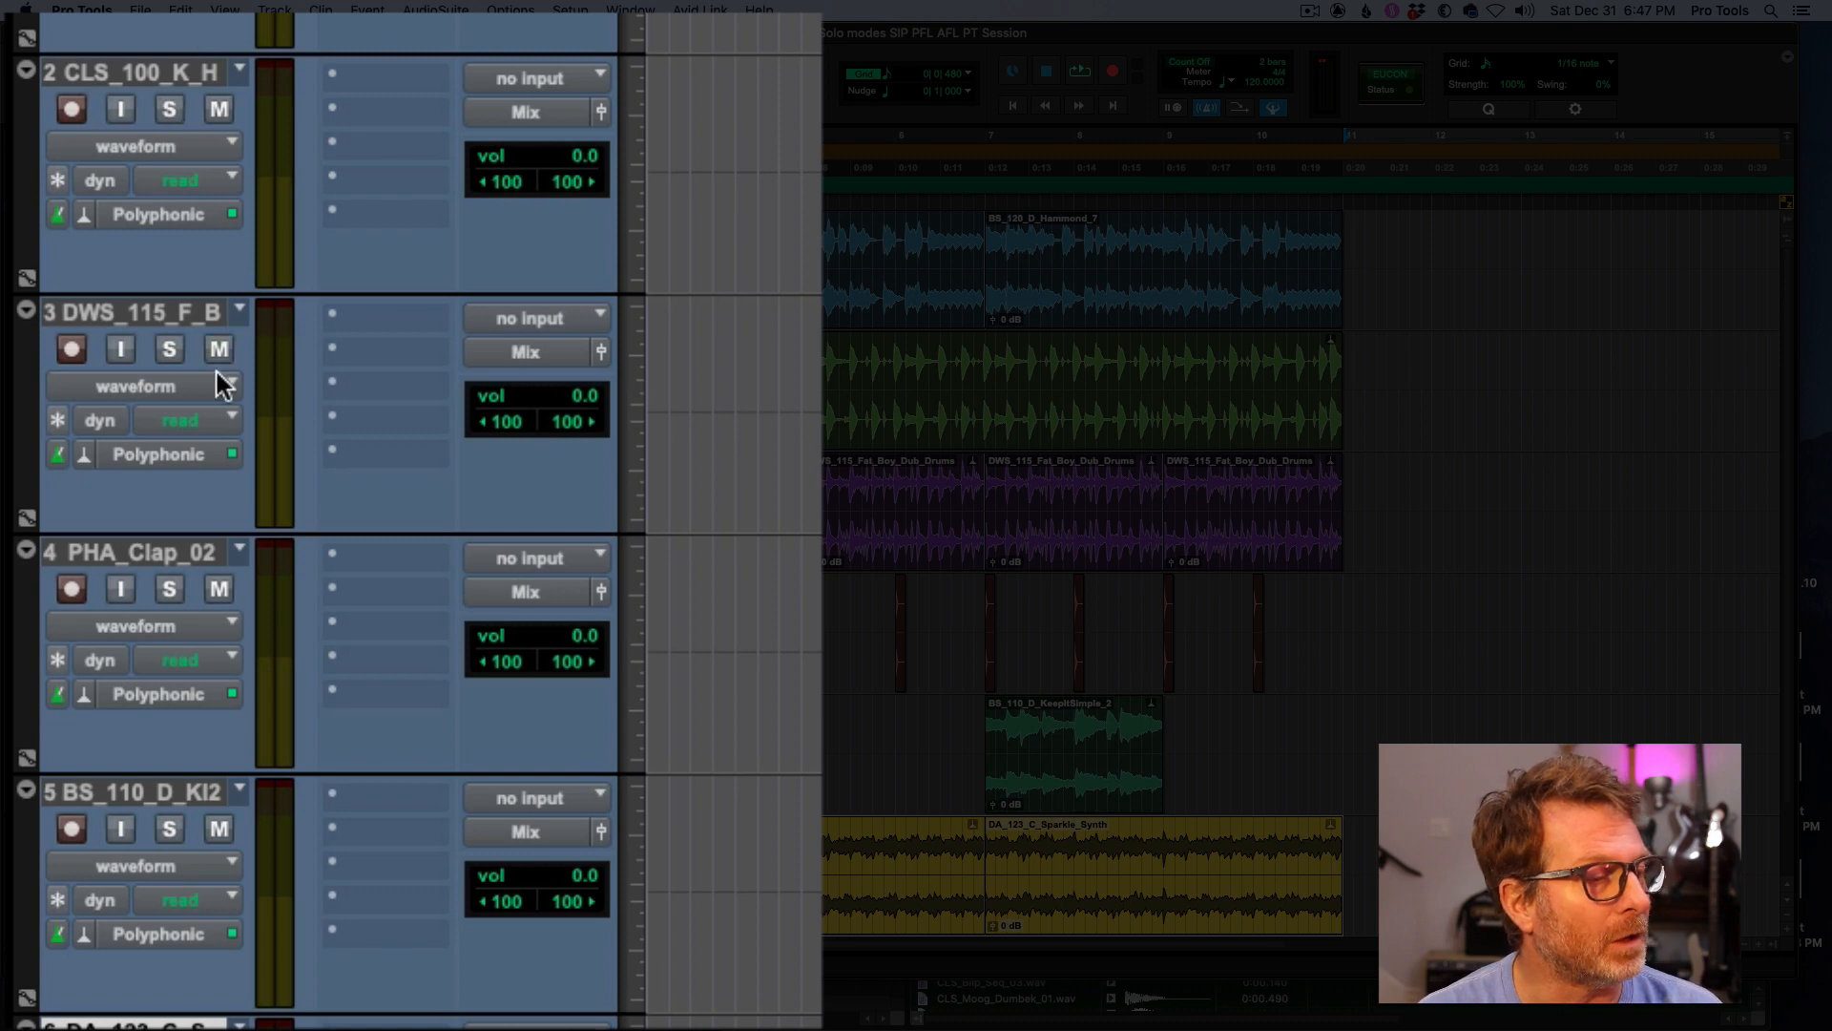
pyautogui.click(168, 347)
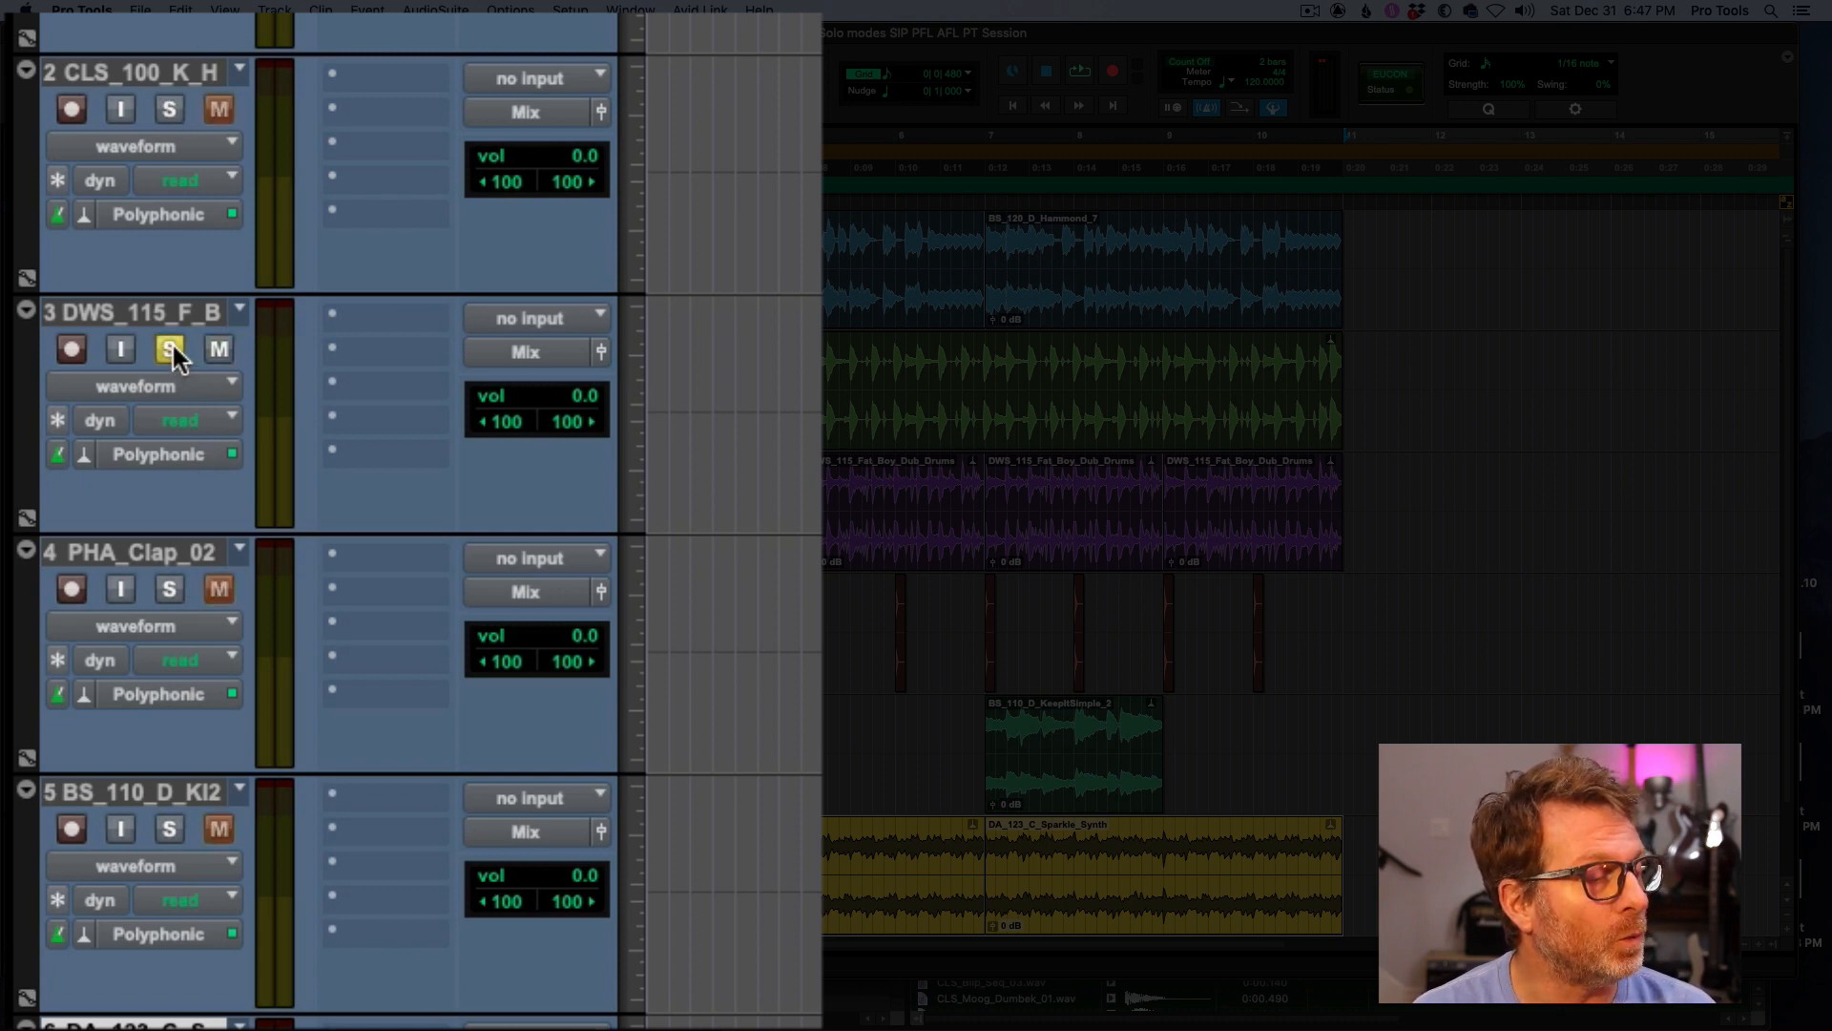
pyautogui.moveTo(206, 330)
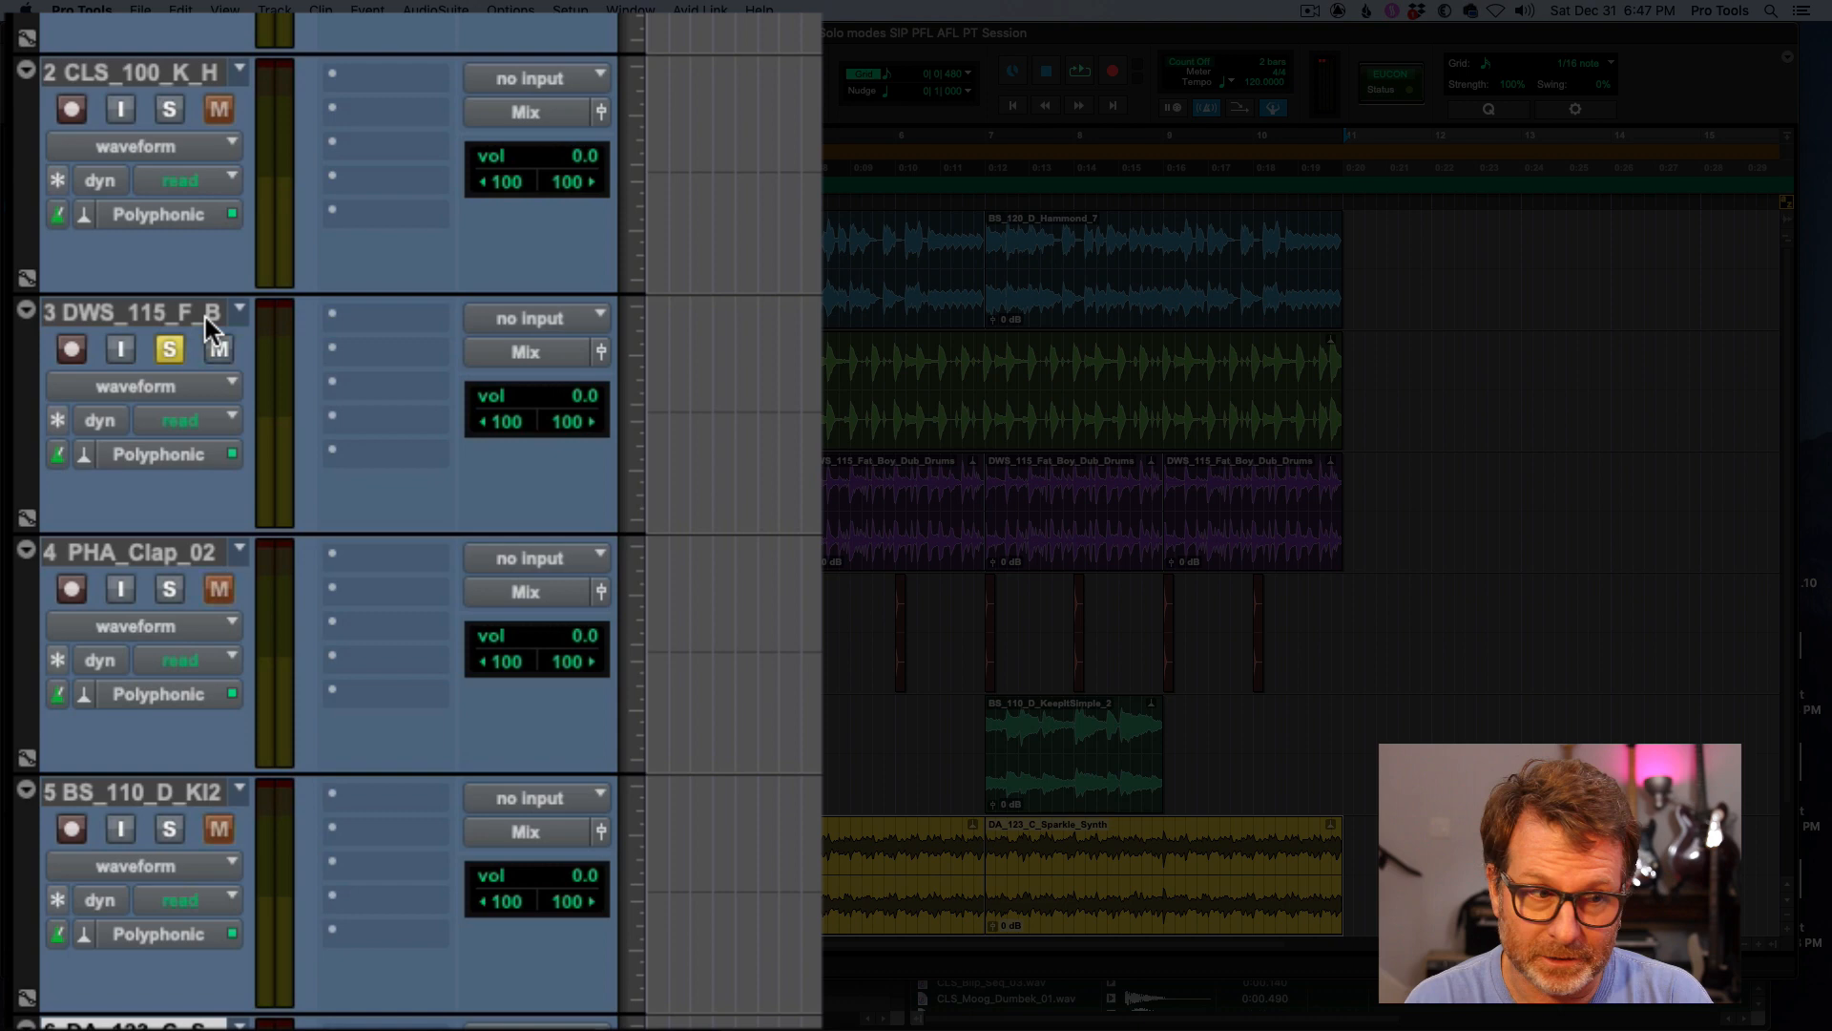
pyautogui.moveTo(435, 149)
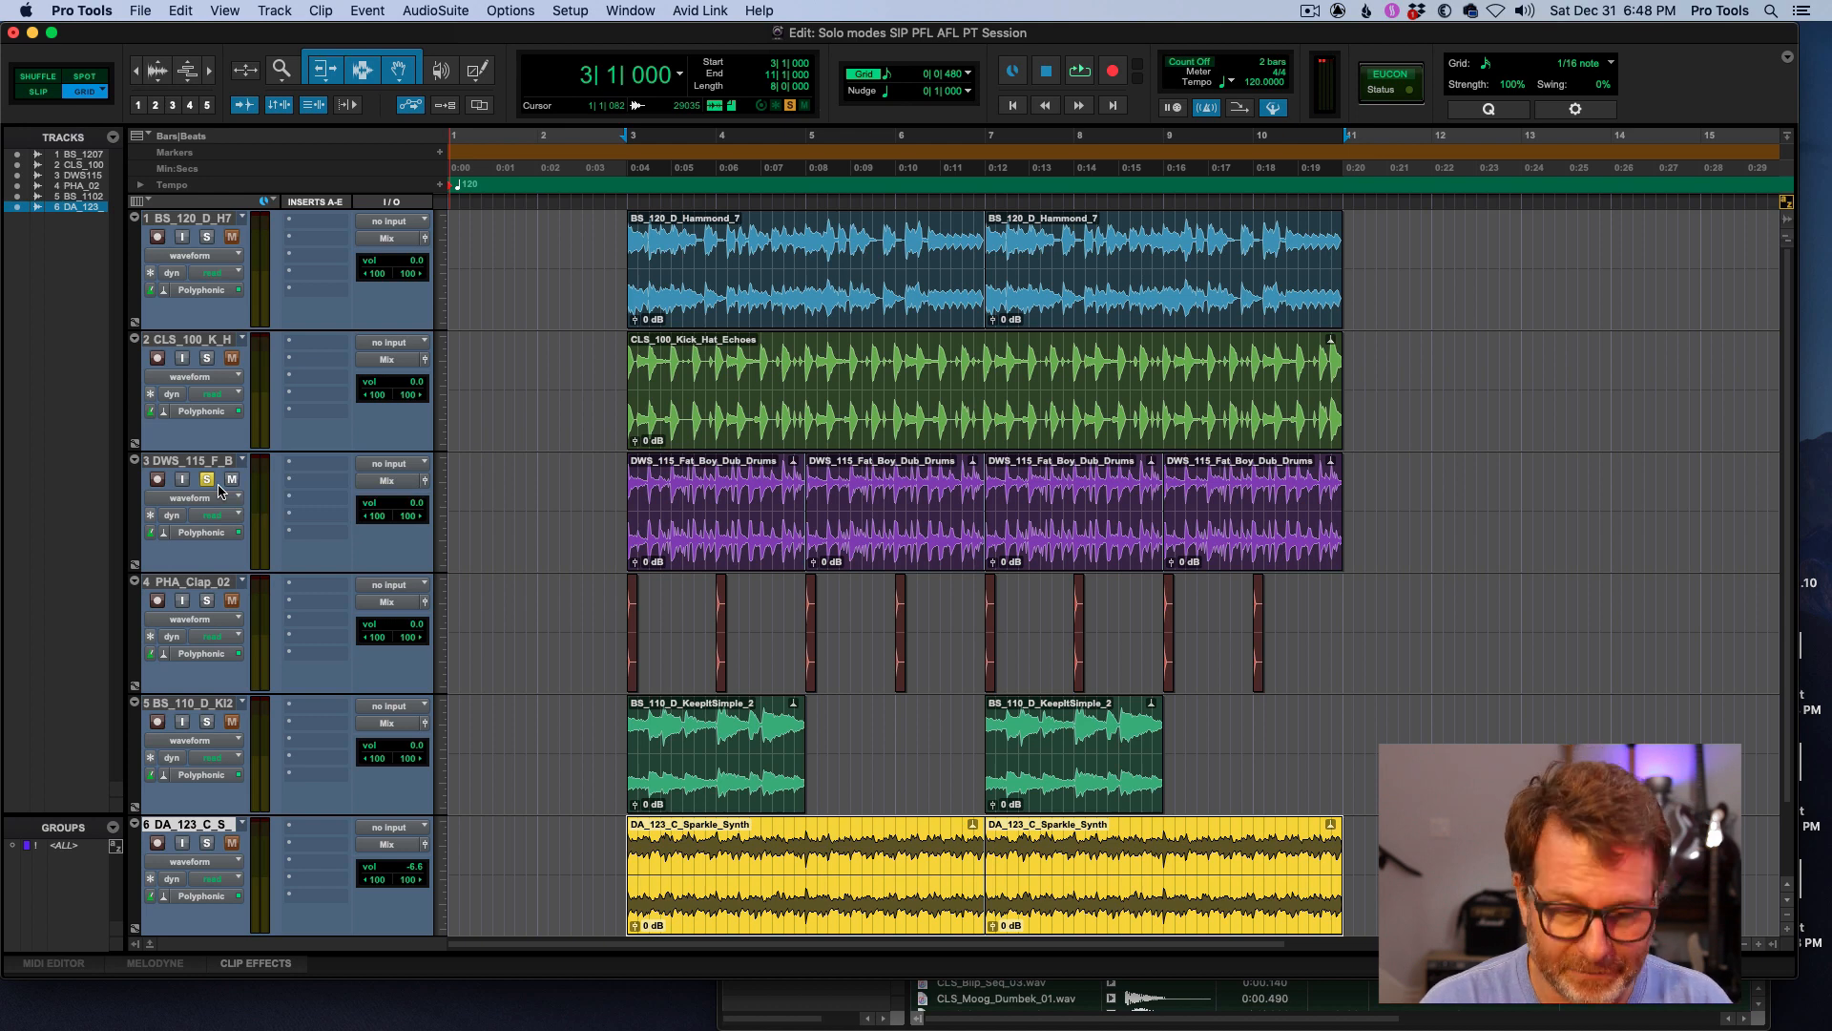
pyautogui.moveTo(355, 493)
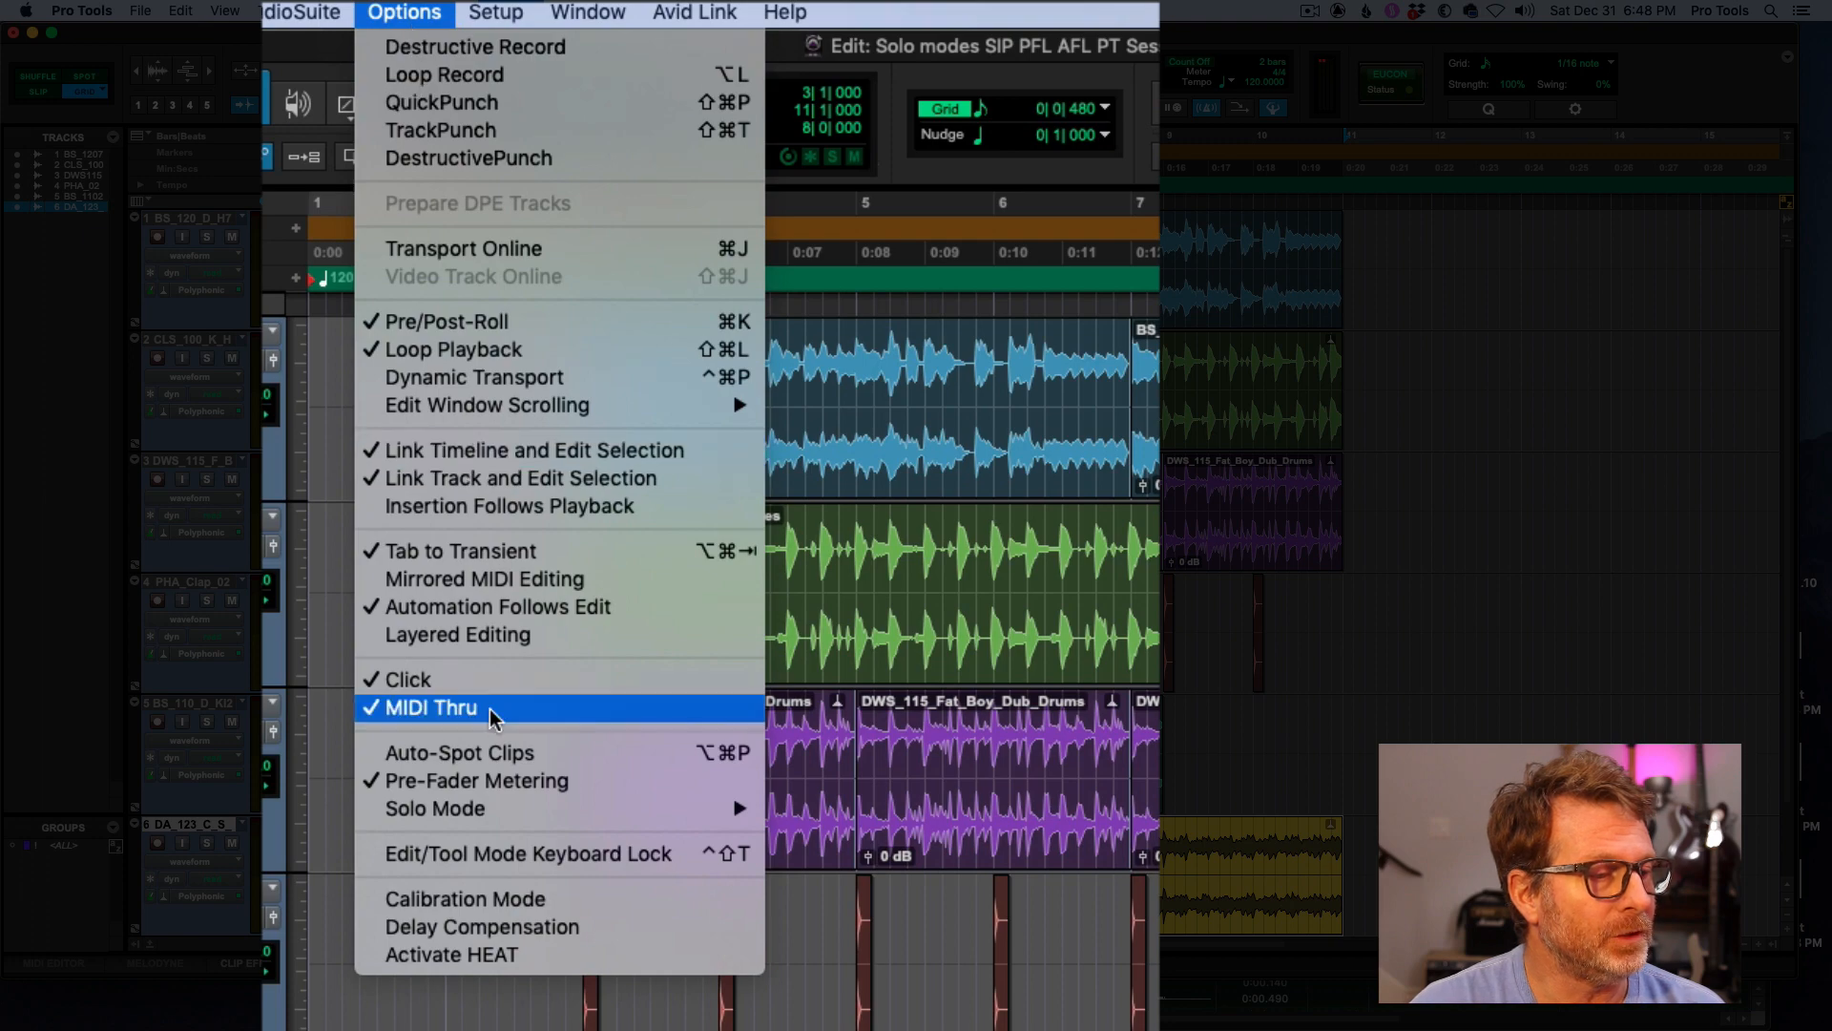
pyautogui.moveTo(433, 807)
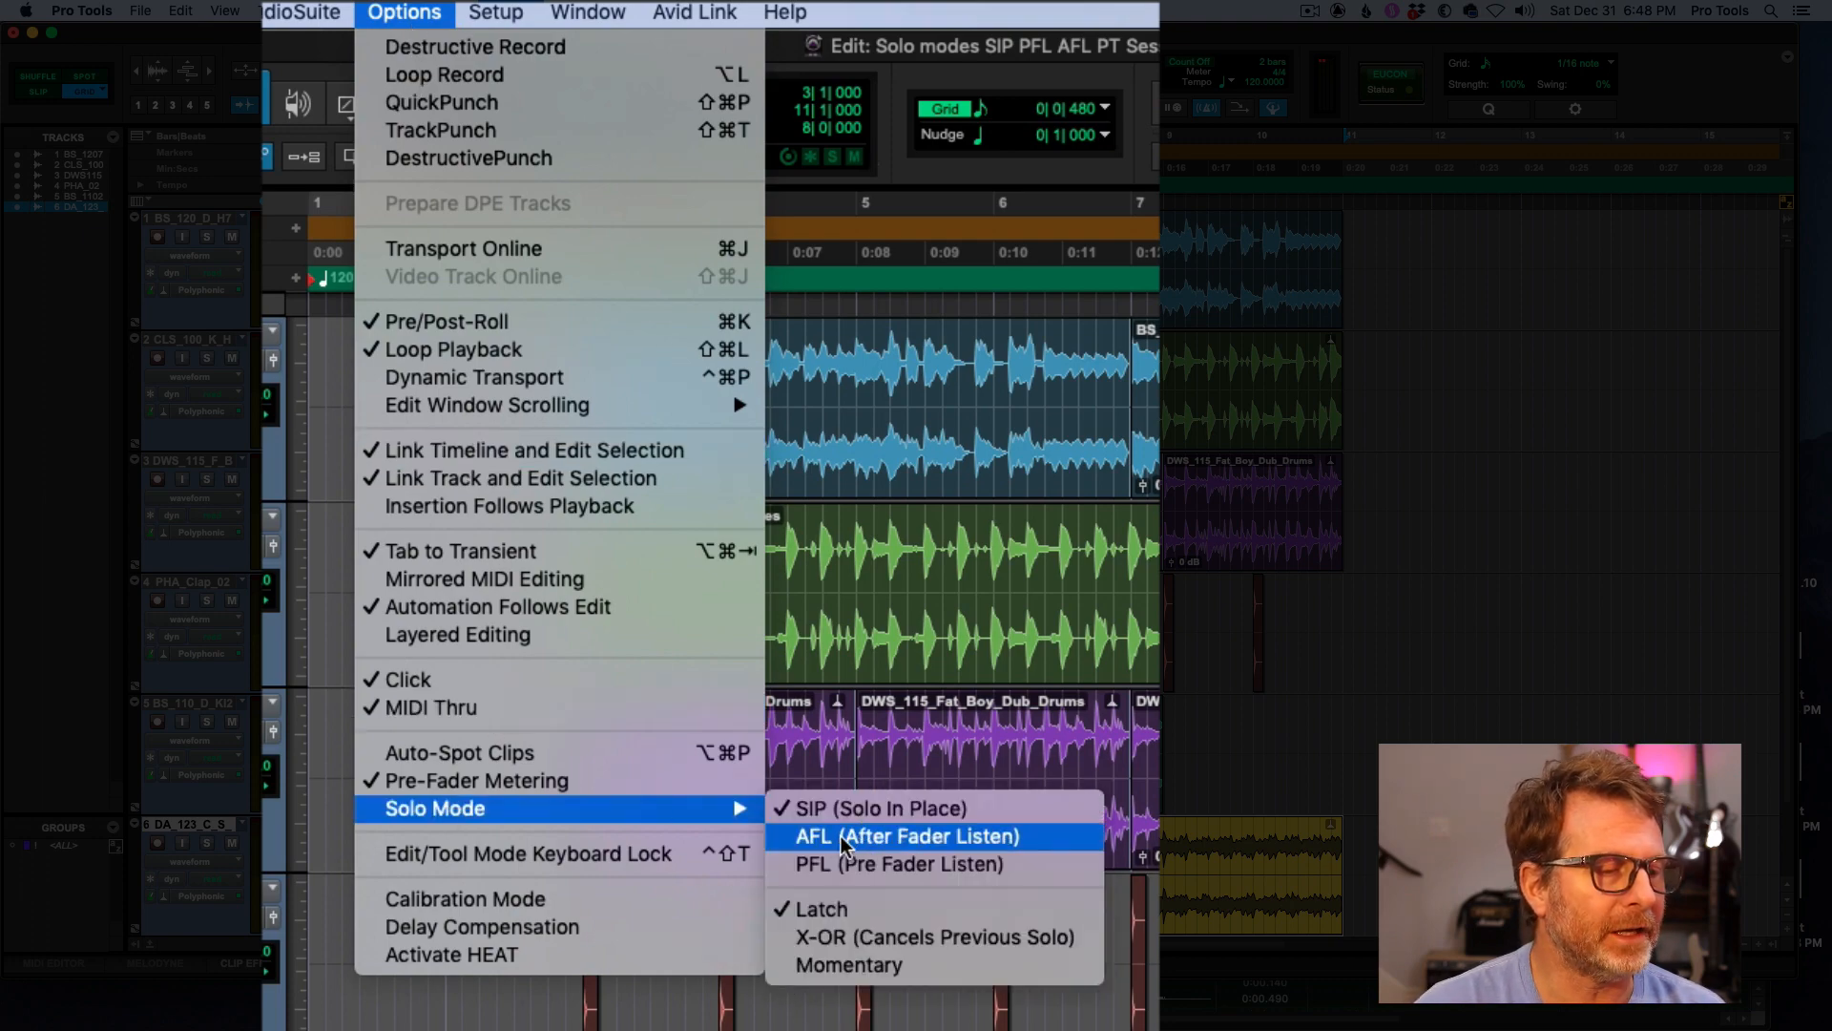
# - Choose AFL (After Fader Listen) as the solo mode under Options > Solo Mode
pyautogui.click(906, 836)
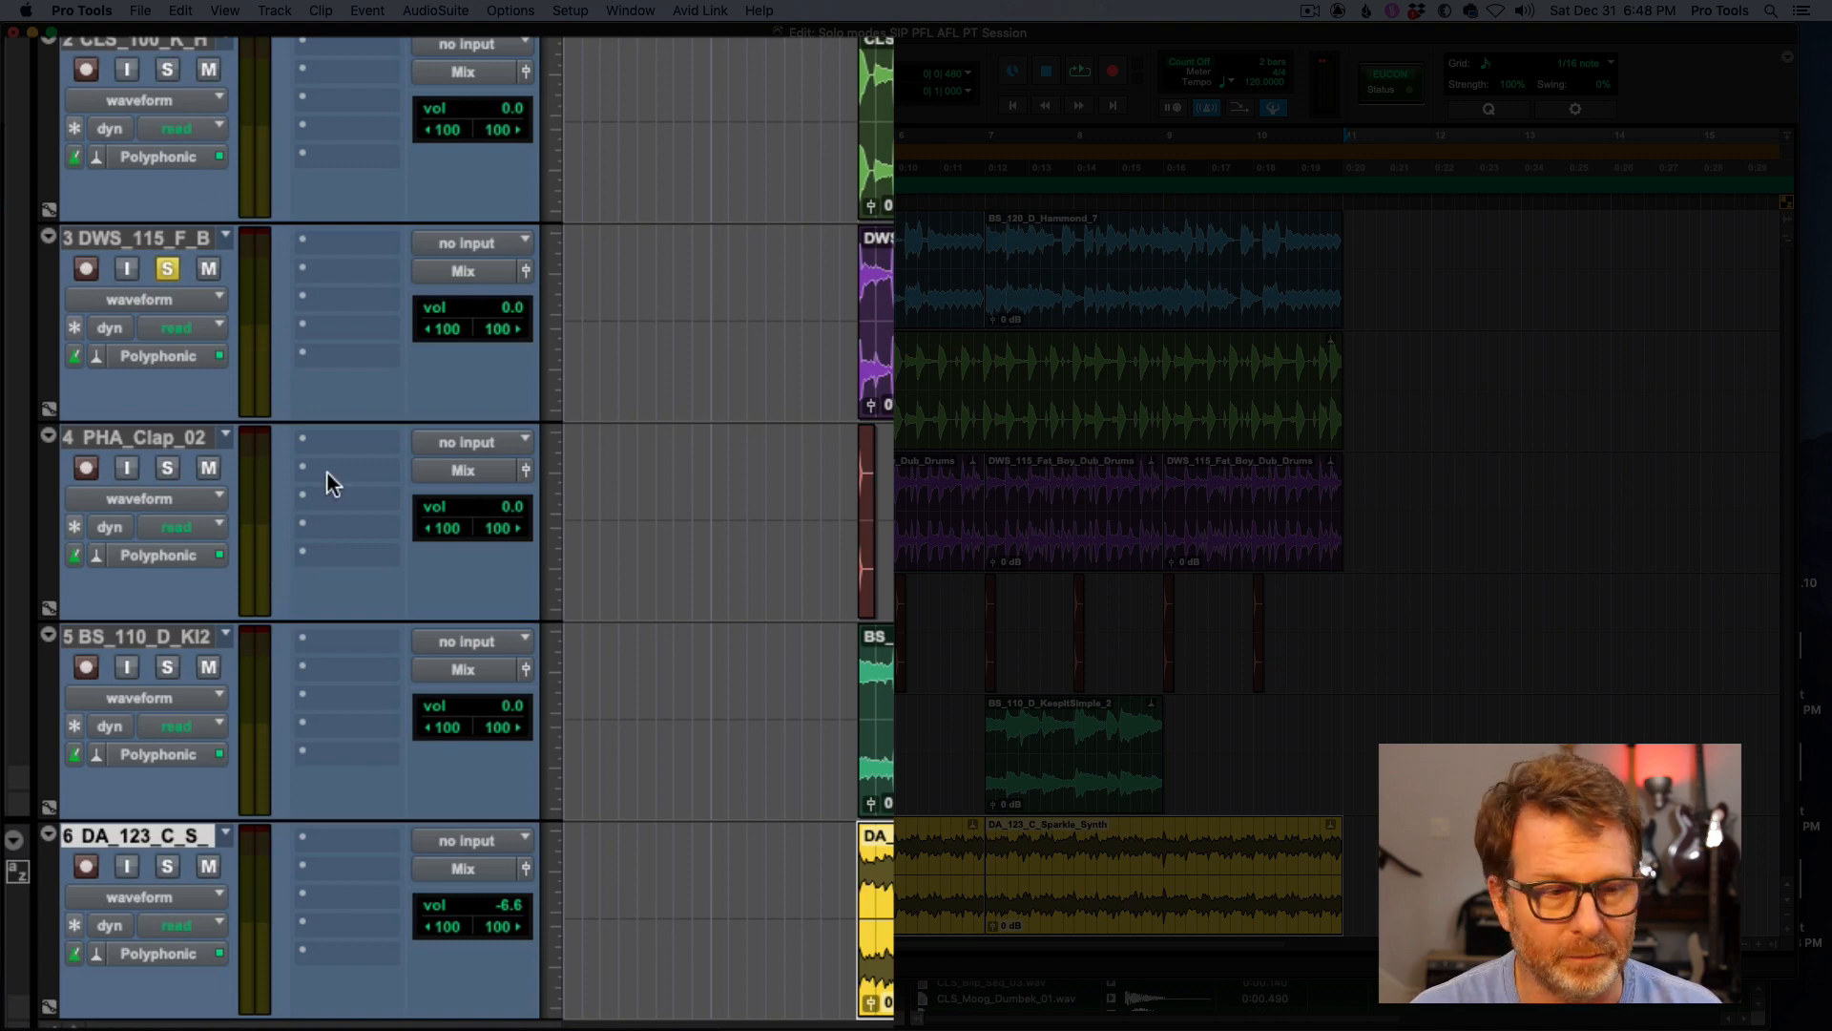
pyautogui.moveTo(462, 246)
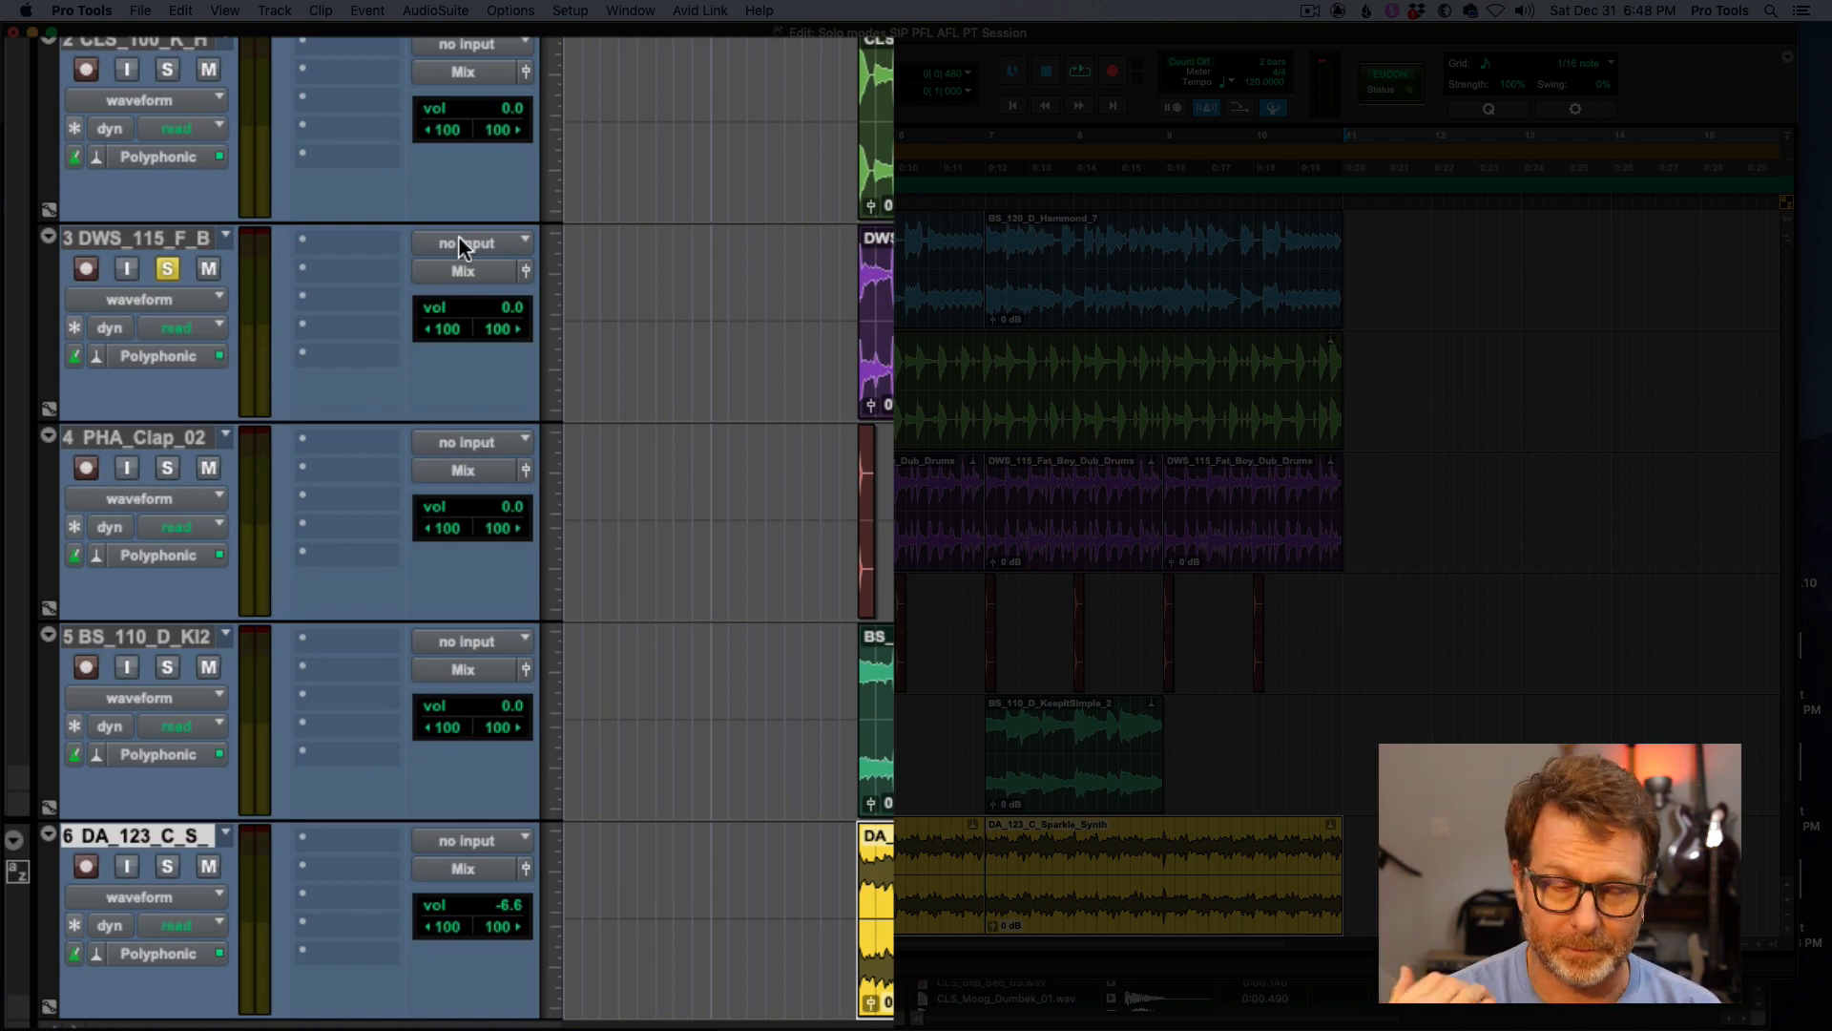
pyautogui.click(1077, 71)
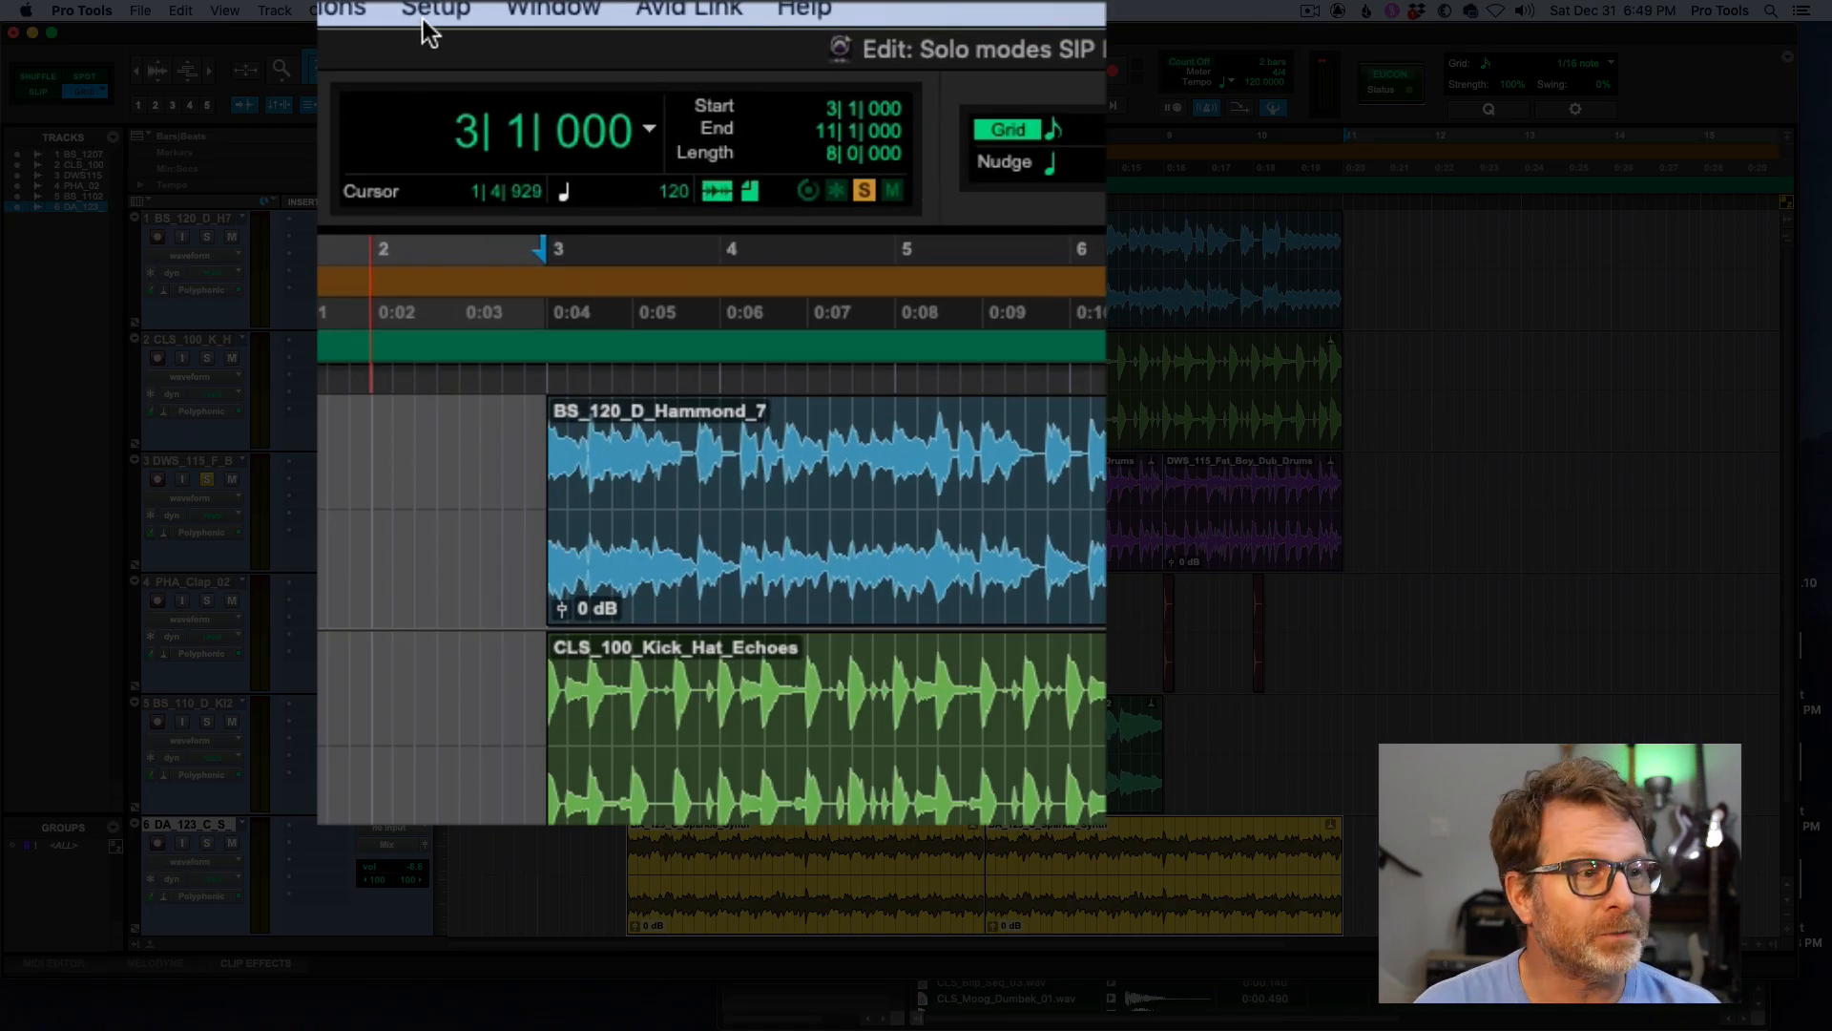
# - Bring up the I/O Setup window from the Setup menu to see the AFL/PFL path
pyautogui.click(435, 10)
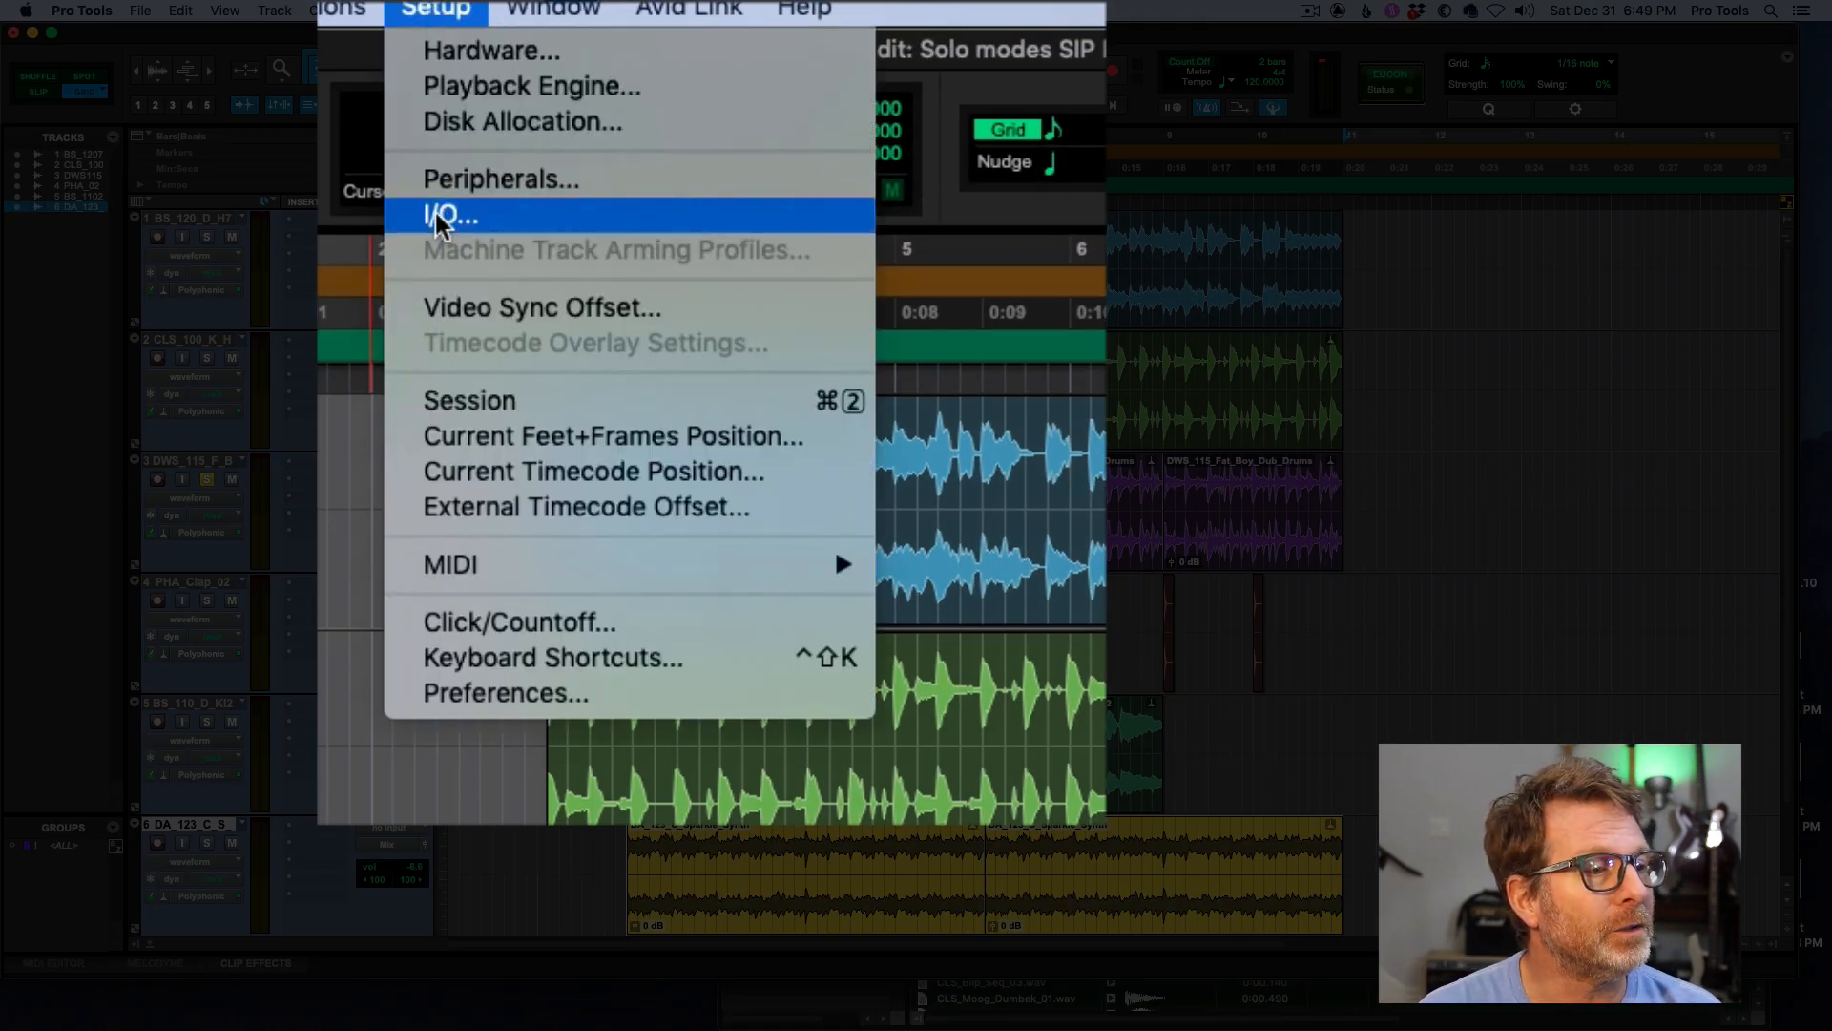
pyautogui.click(451, 216)
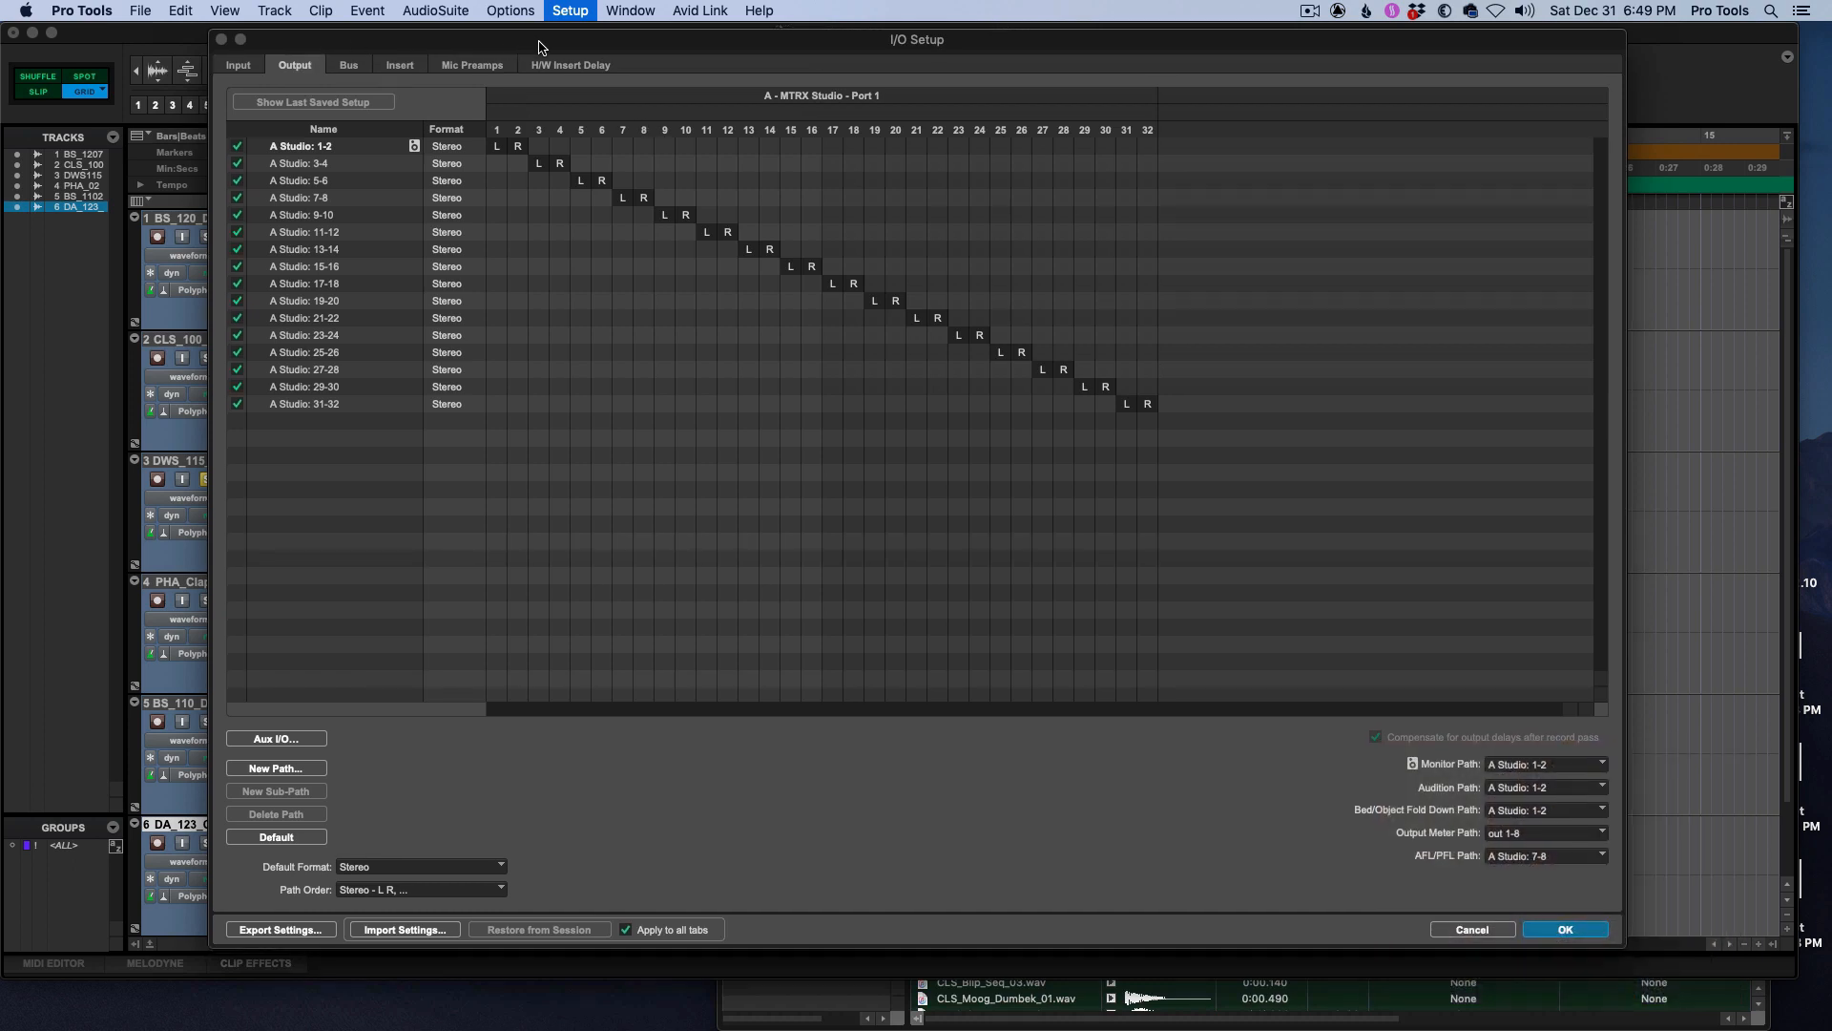
pyautogui.moveTo(493, 59)
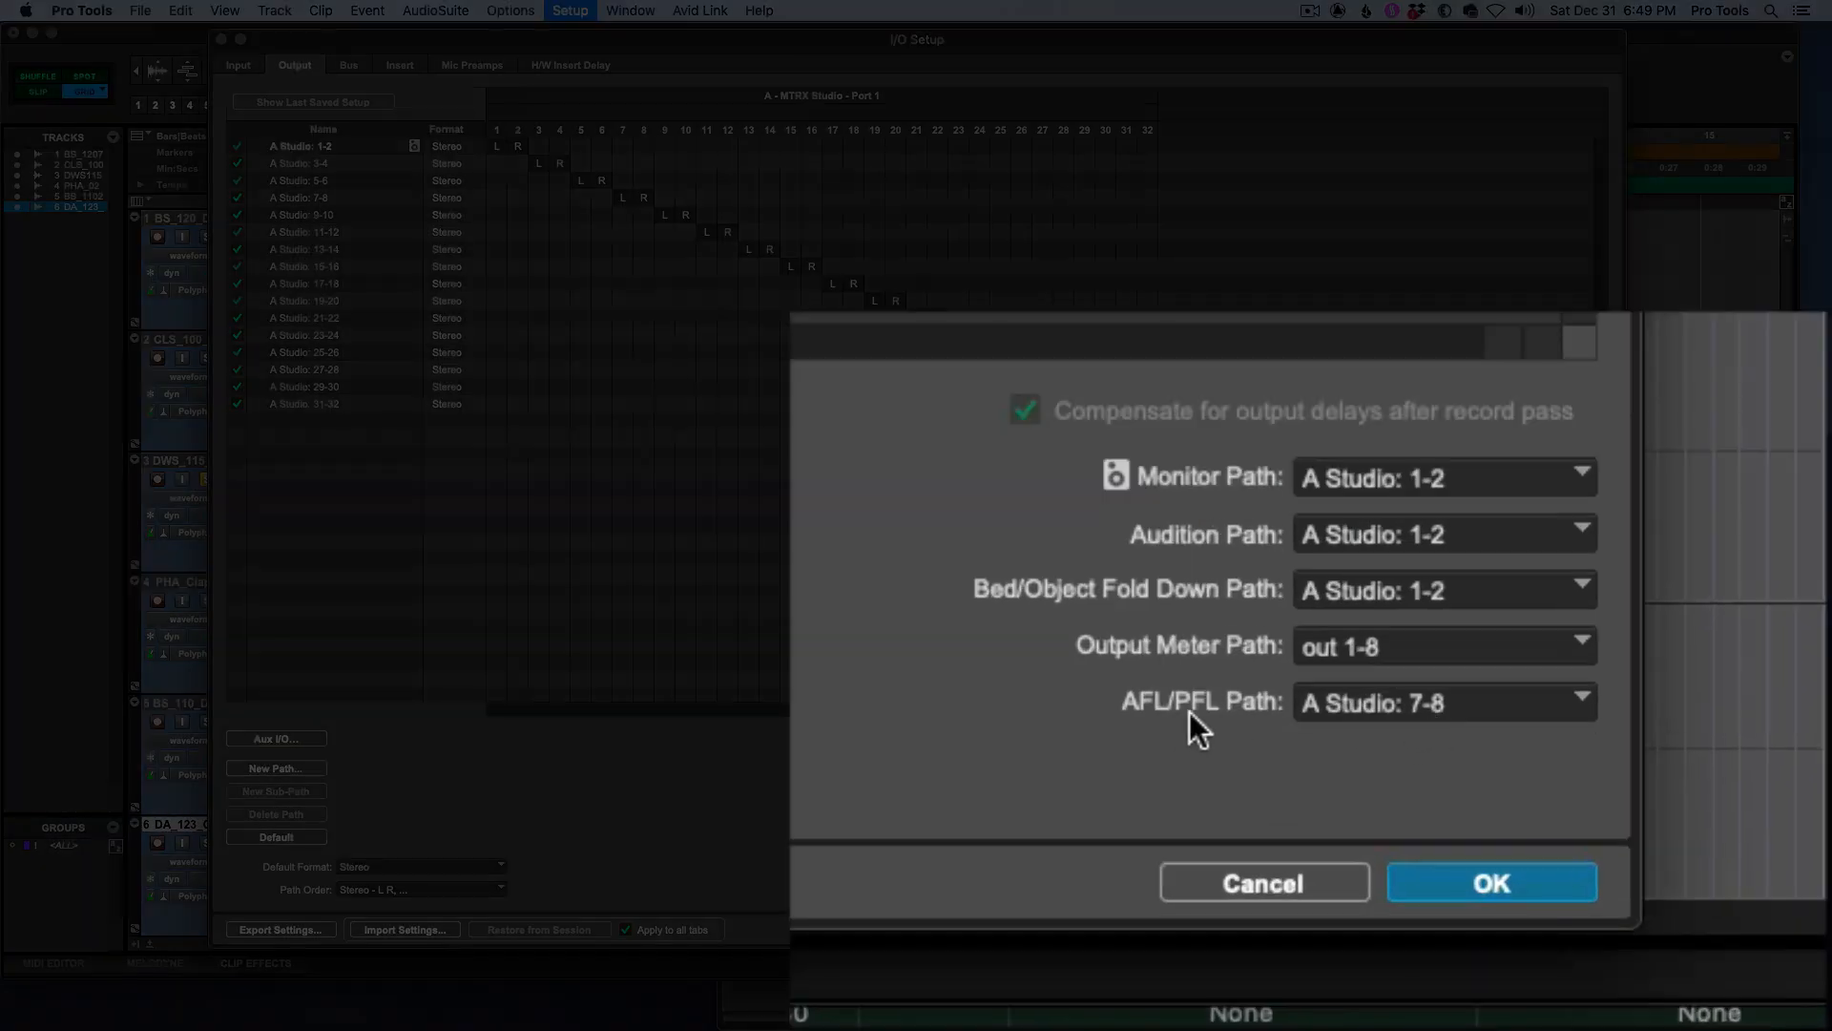
pyautogui.moveTo(1284, 721)
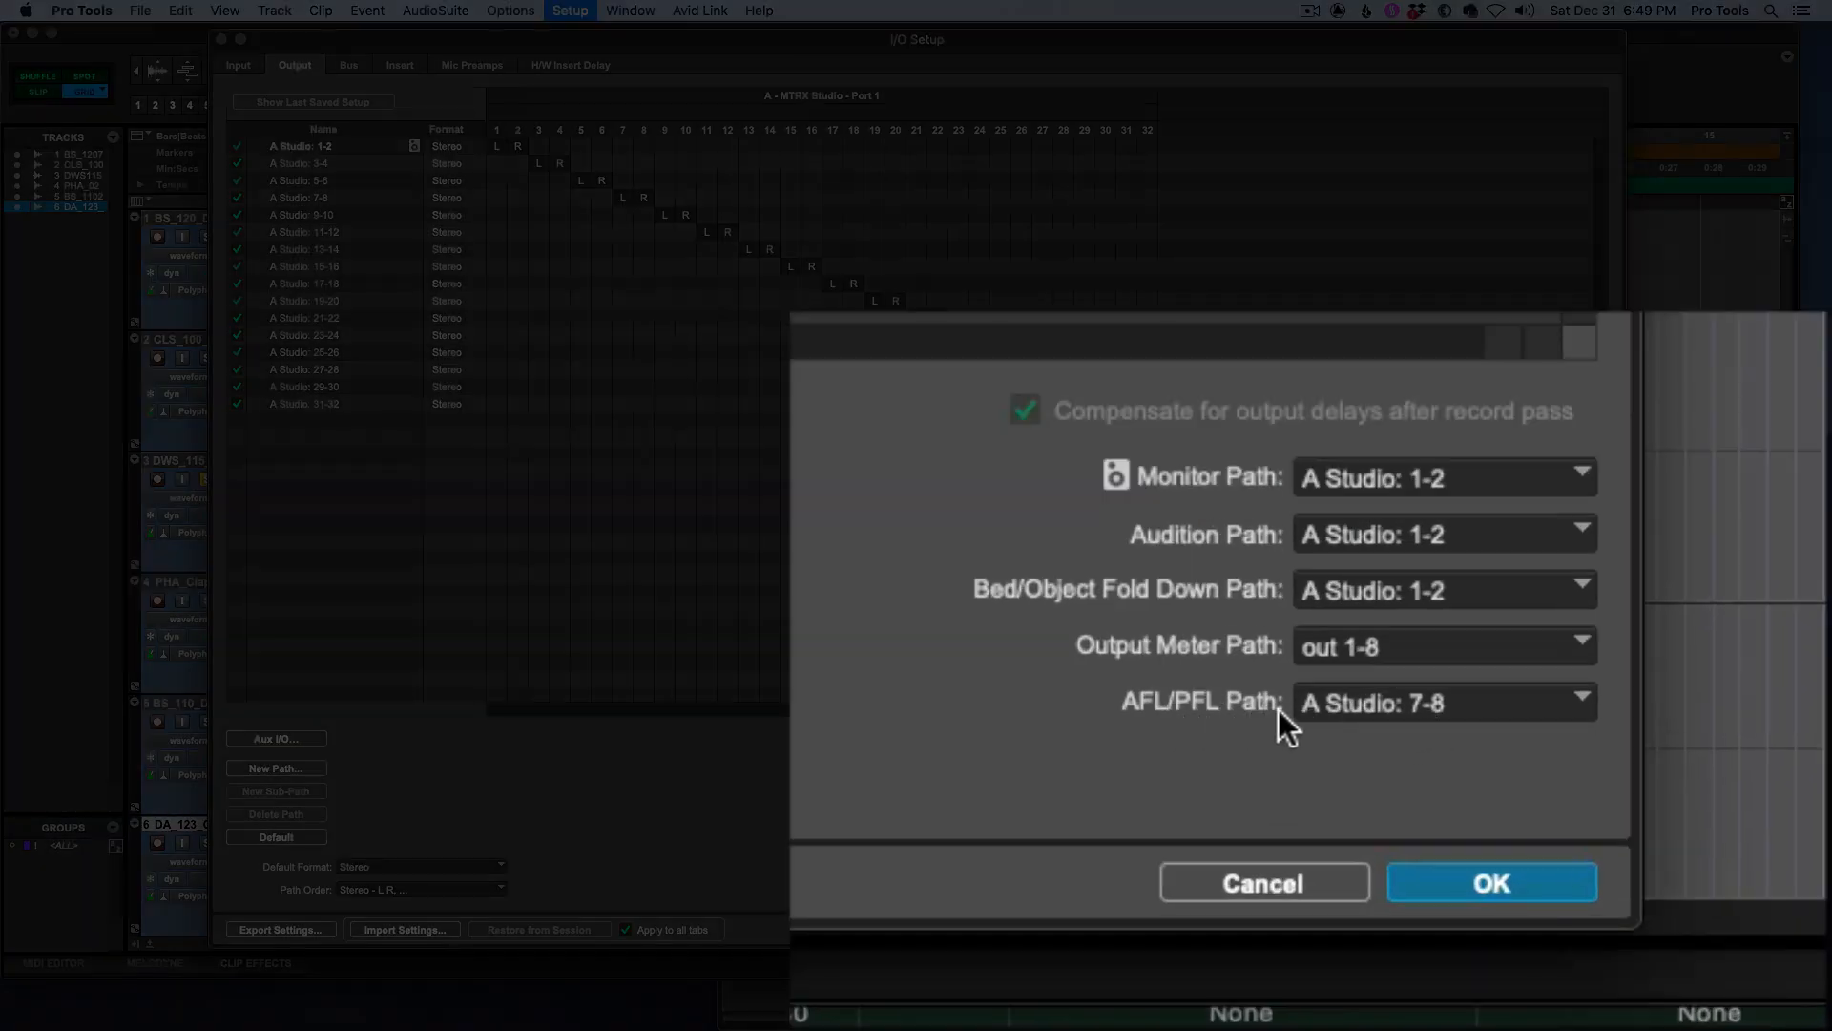
pyautogui.moveTo(1460, 721)
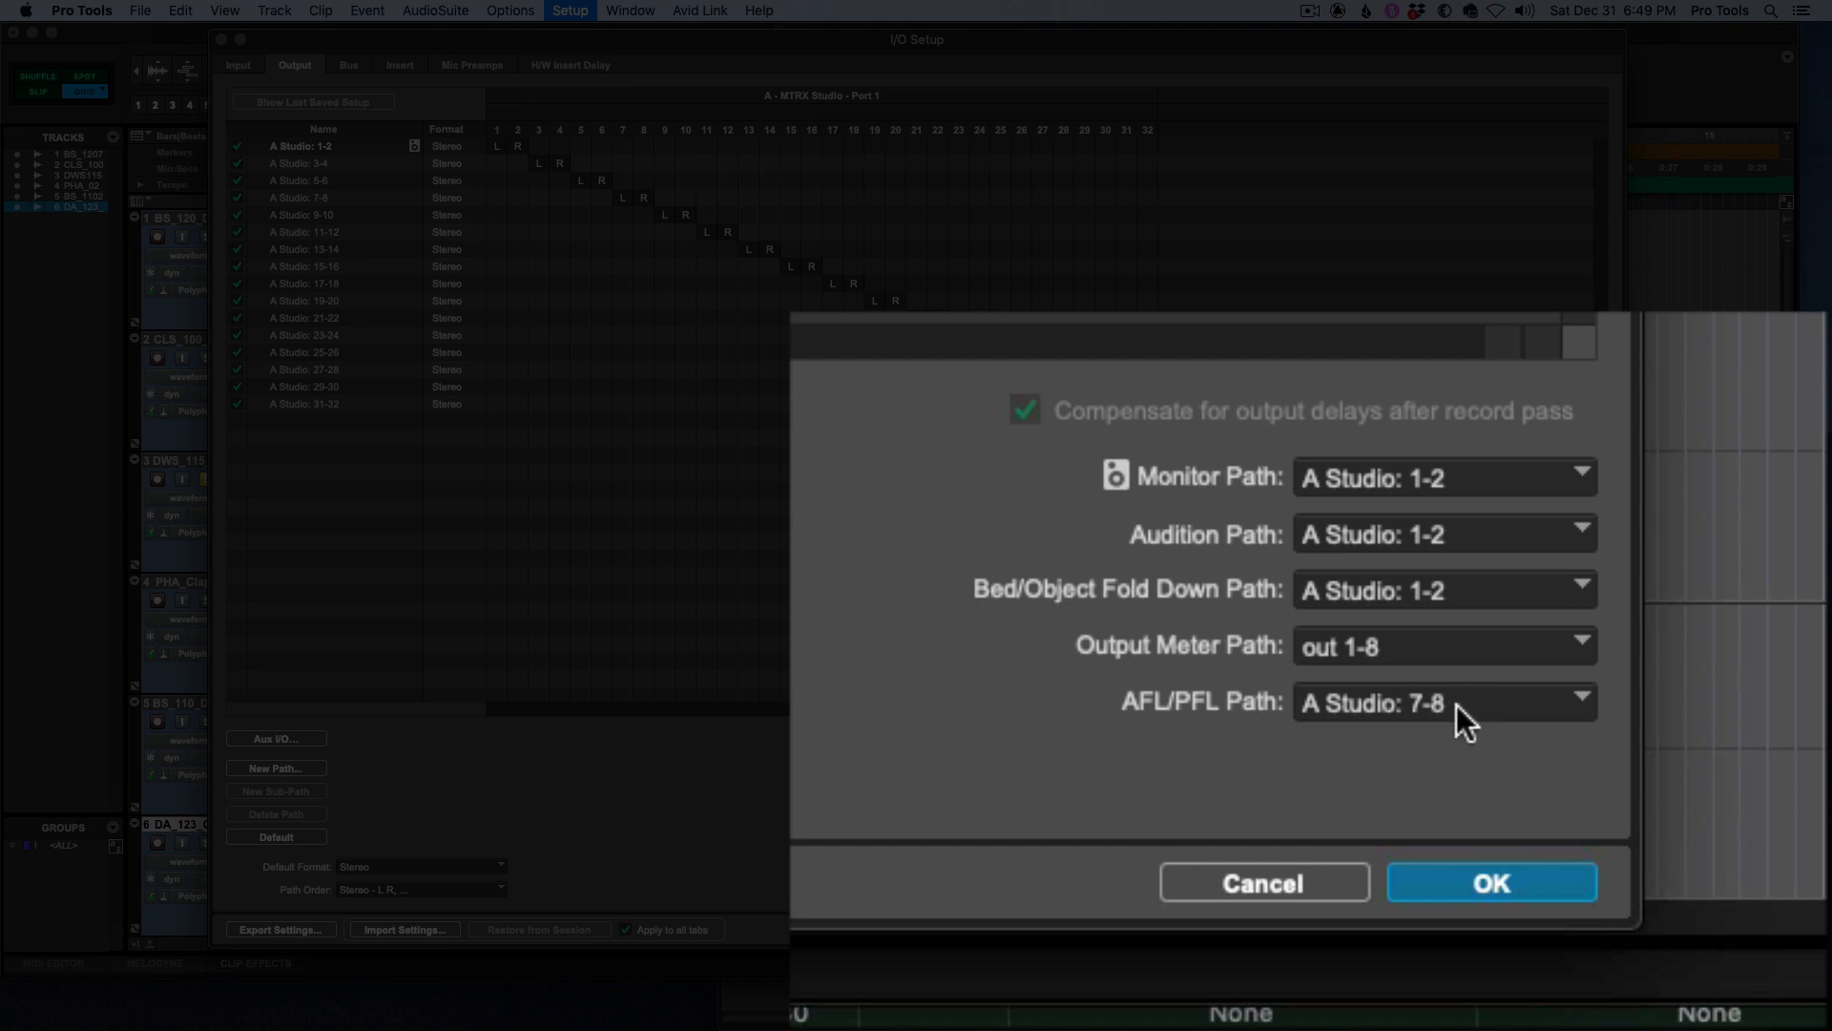
# - Browse the AFL/PFL Path choices and leave it routed to A Studio: 7-8
pyautogui.click(1579, 700)
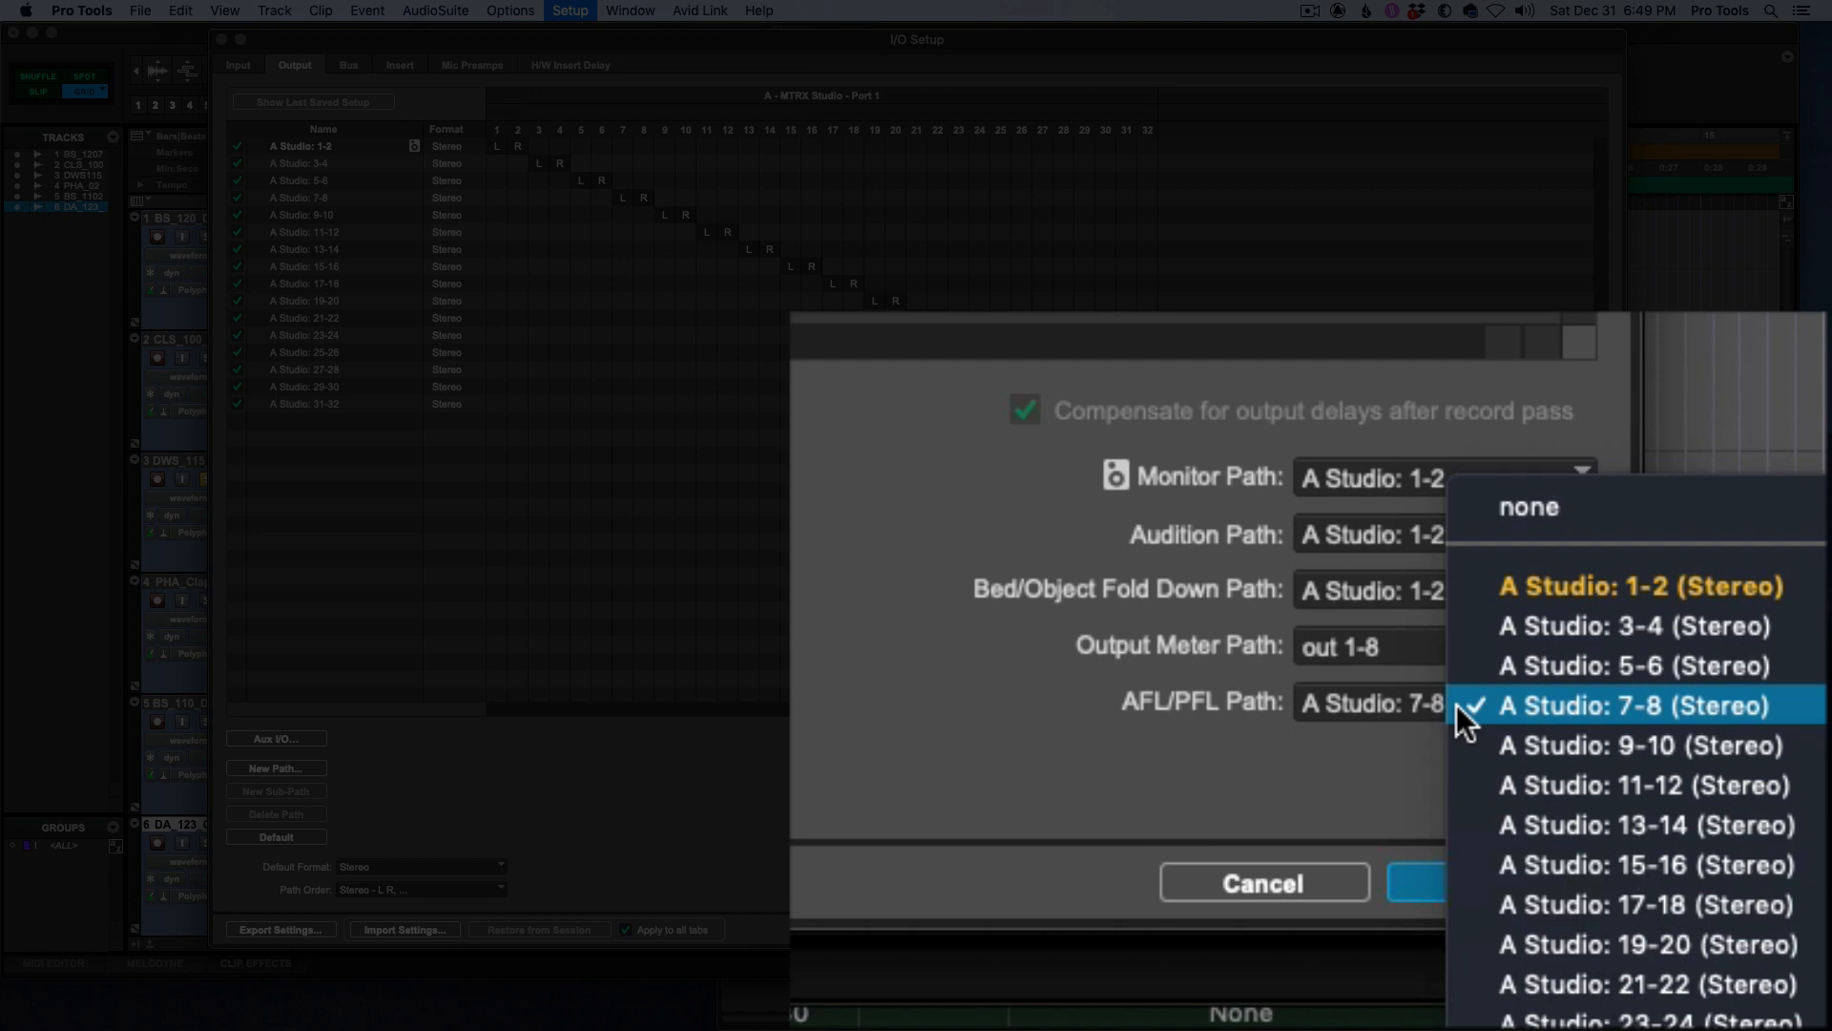
pyautogui.moveTo(1613, 586)
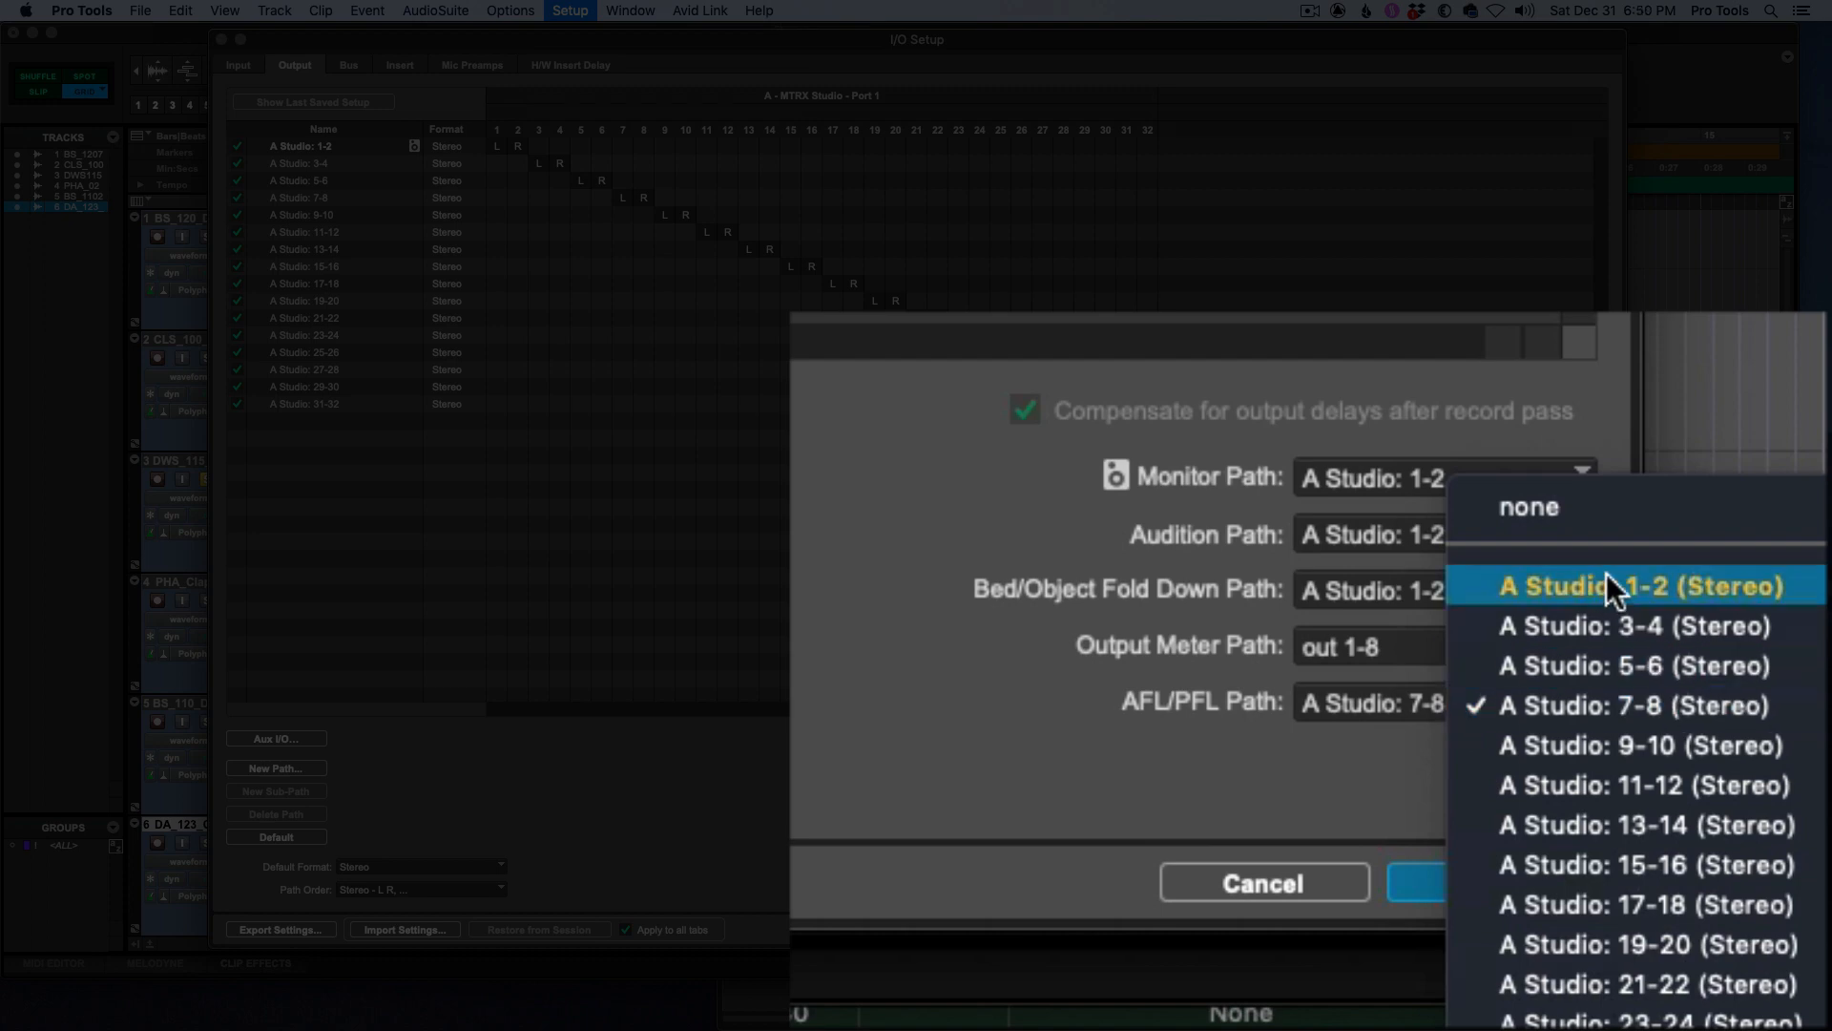
pyautogui.moveTo(1773, 597)
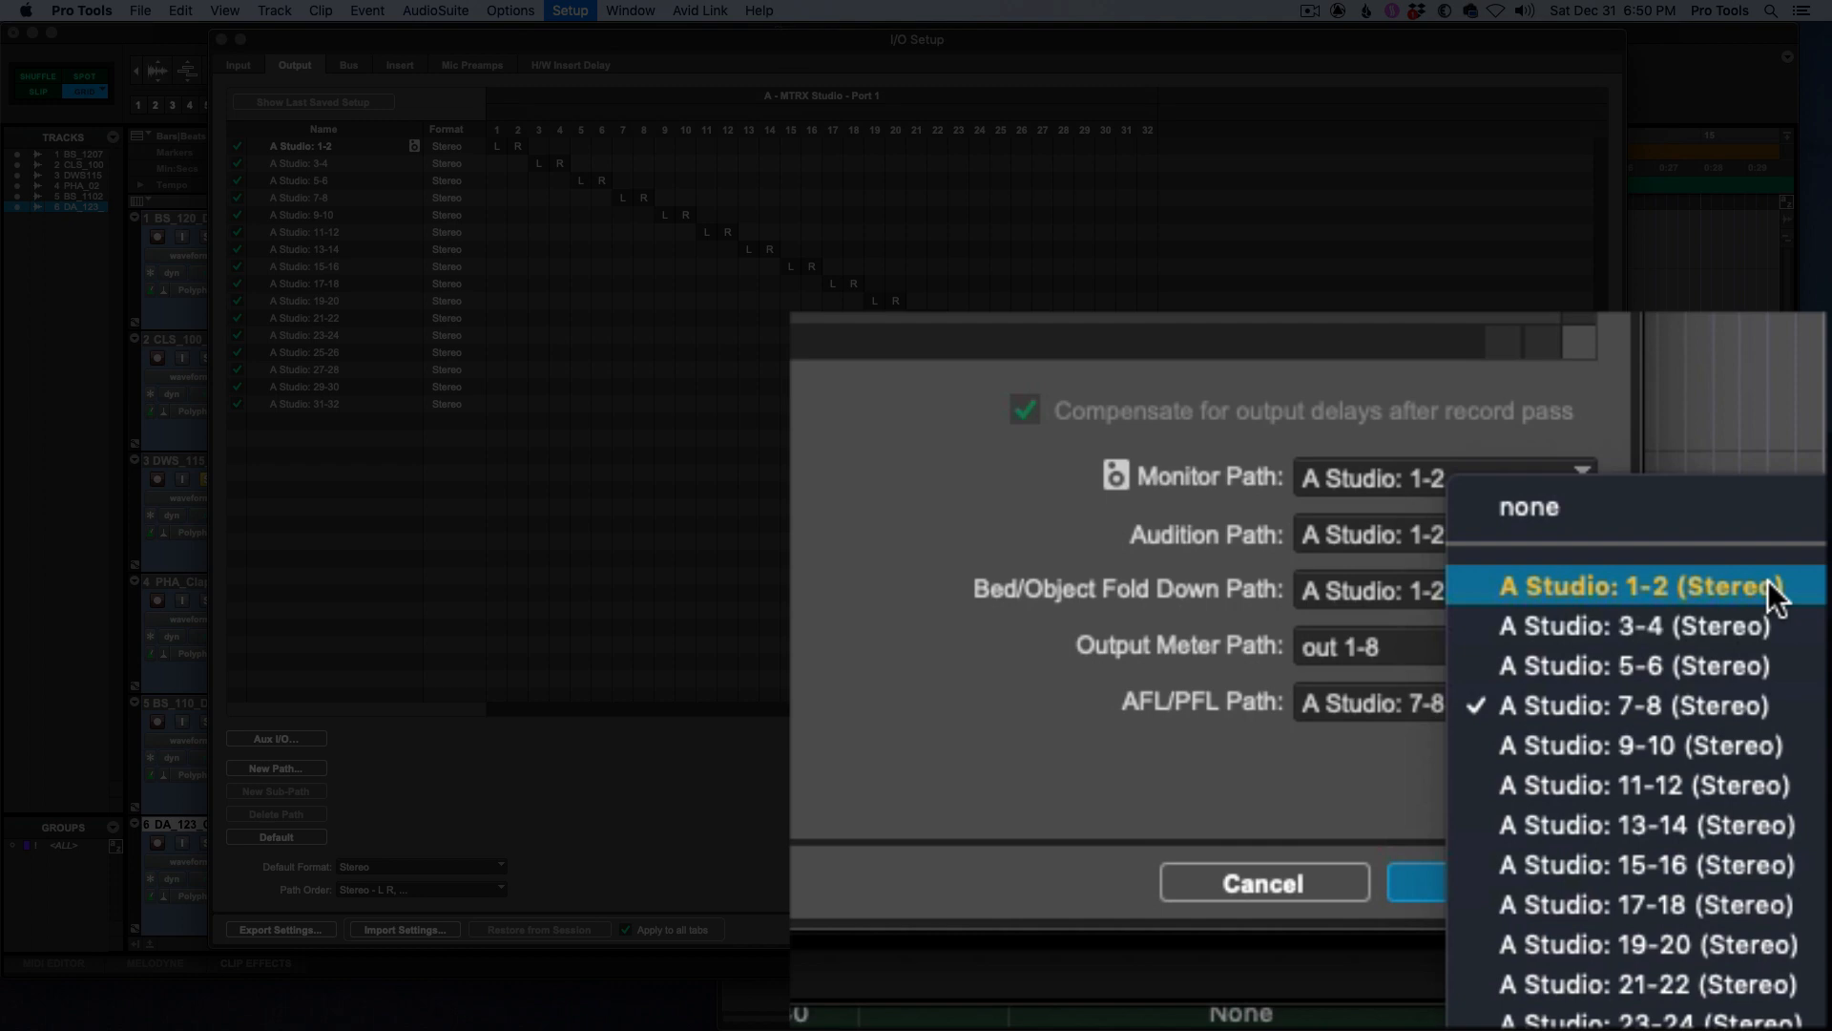
pyautogui.moveTo(1698, 704)
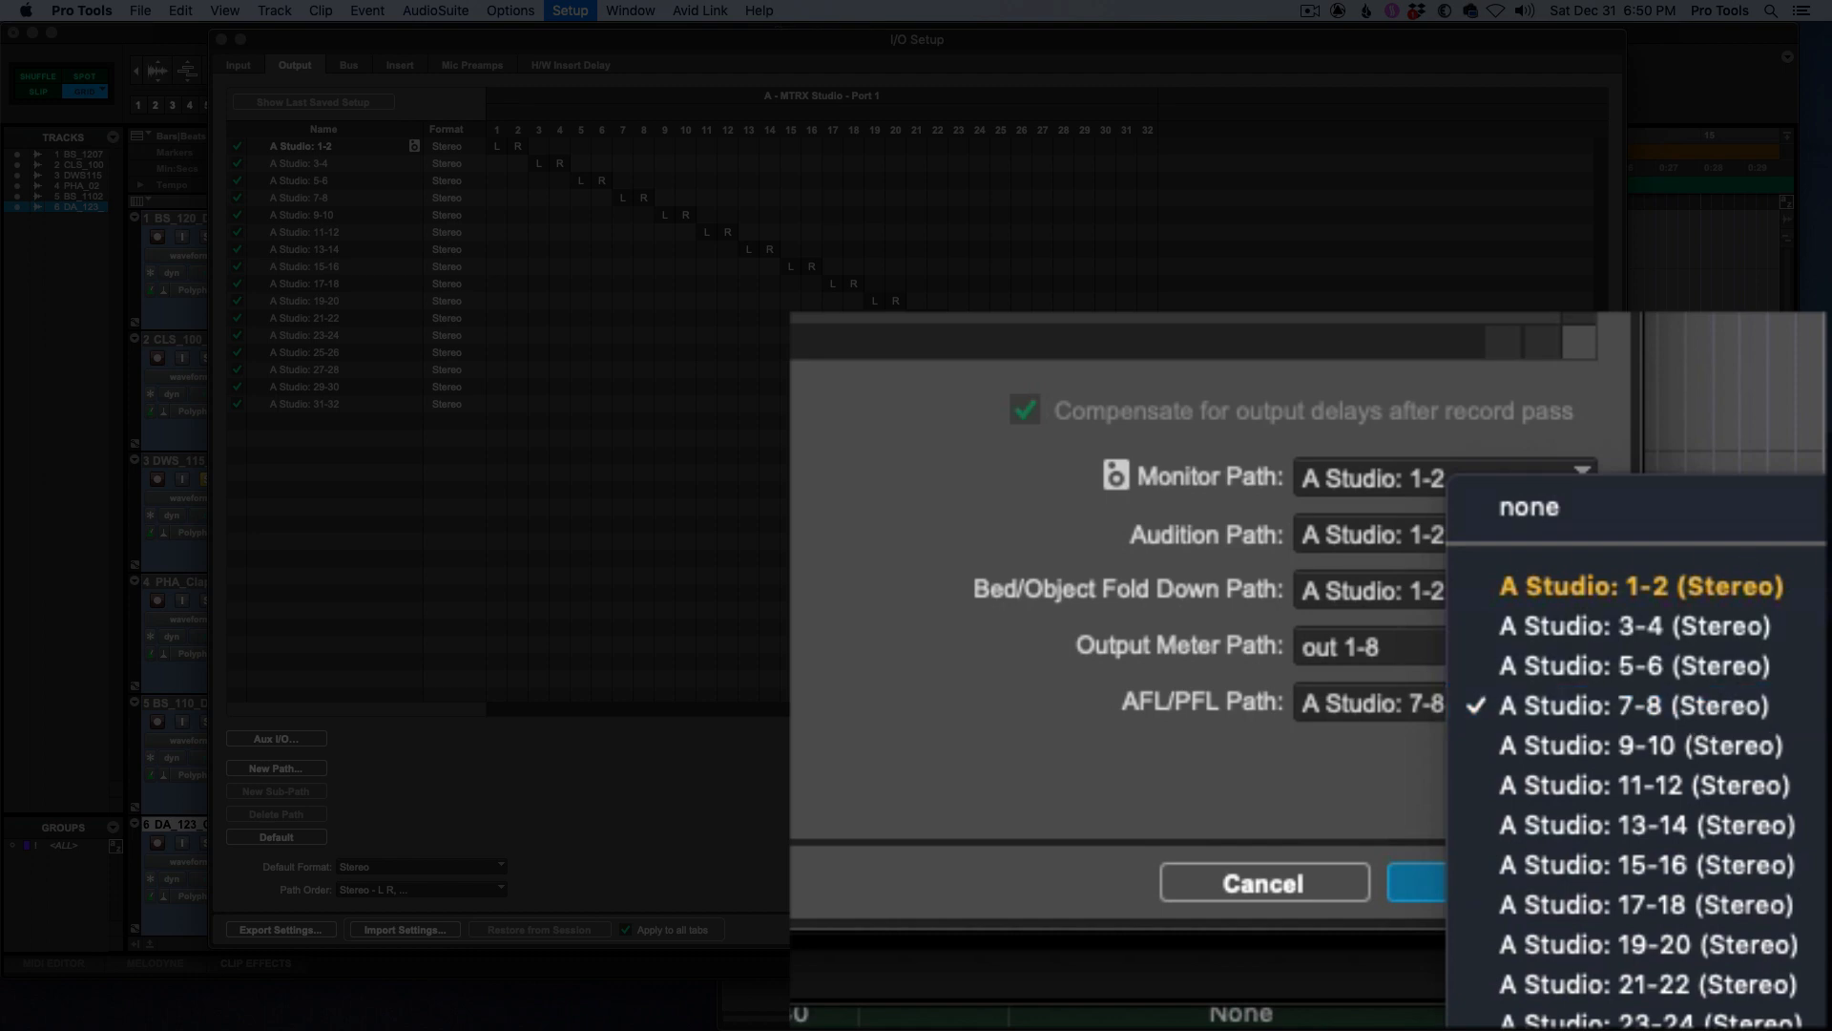
pyautogui.click(1637, 586)
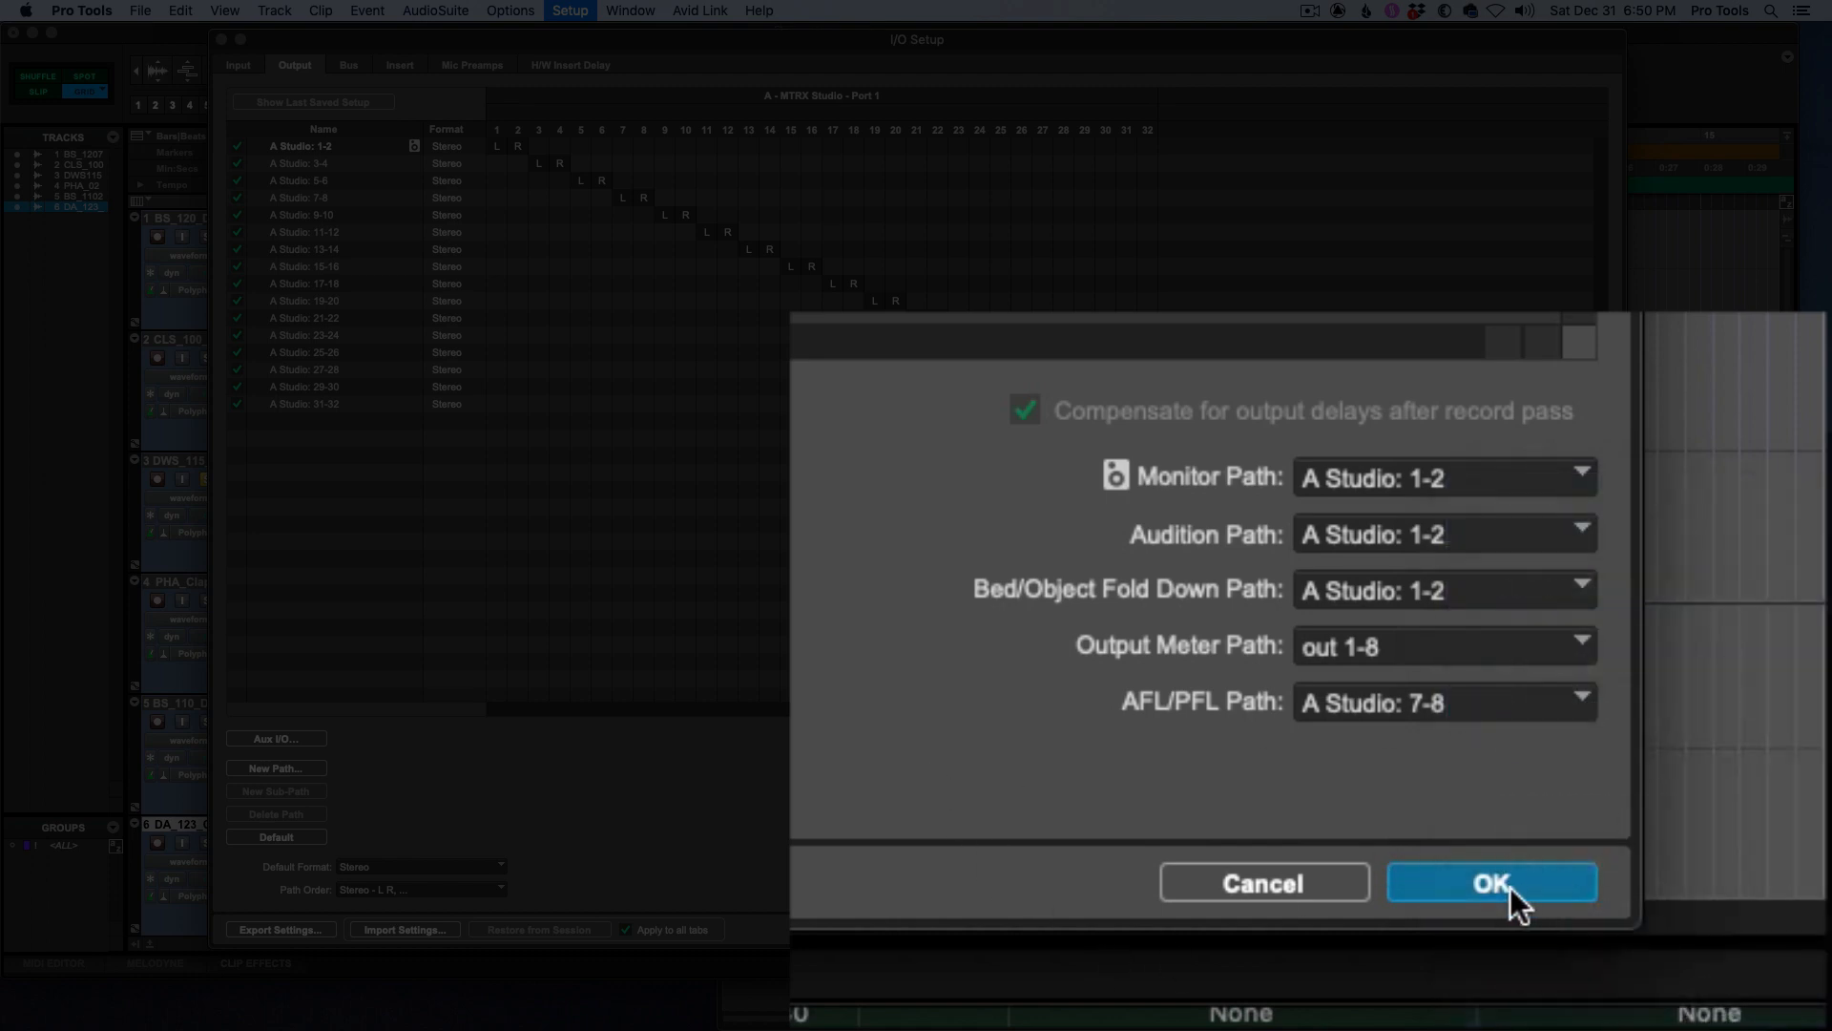
# - Confirm the I/O Setup with OK and return to the session tracks
pyautogui.click(1491, 882)
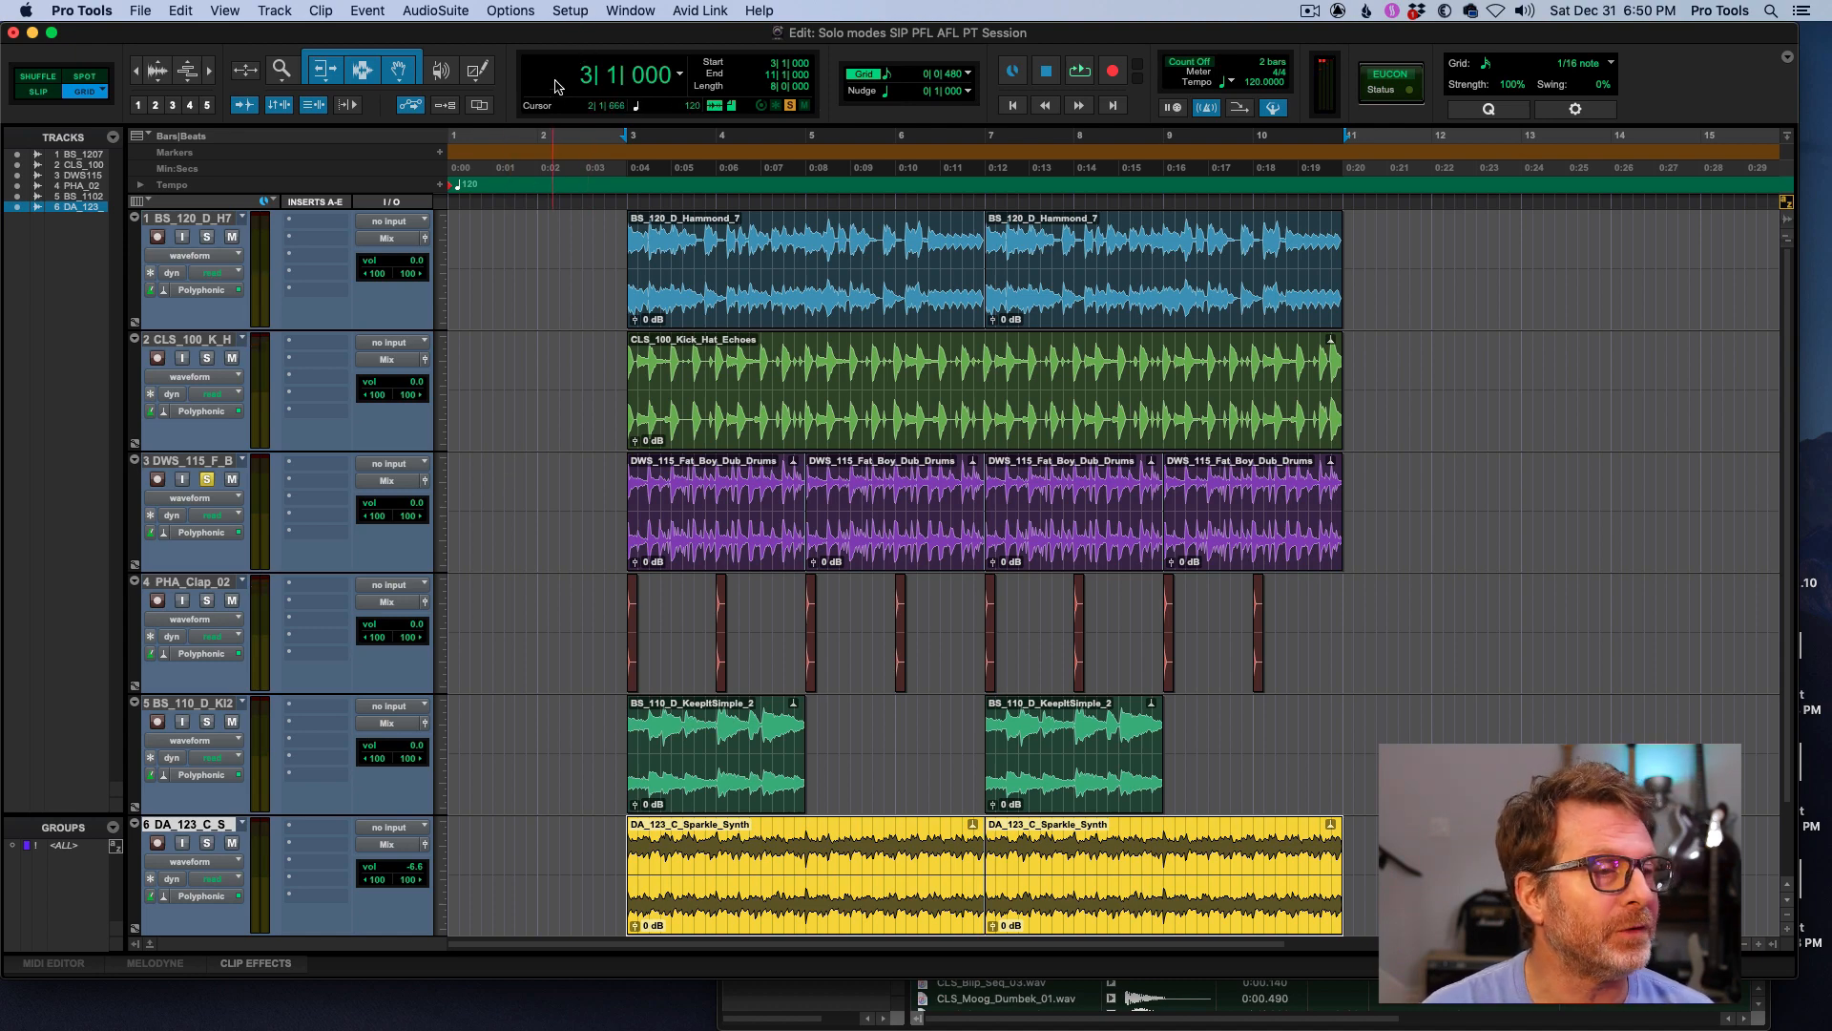
pyautogui.click(412, 12)
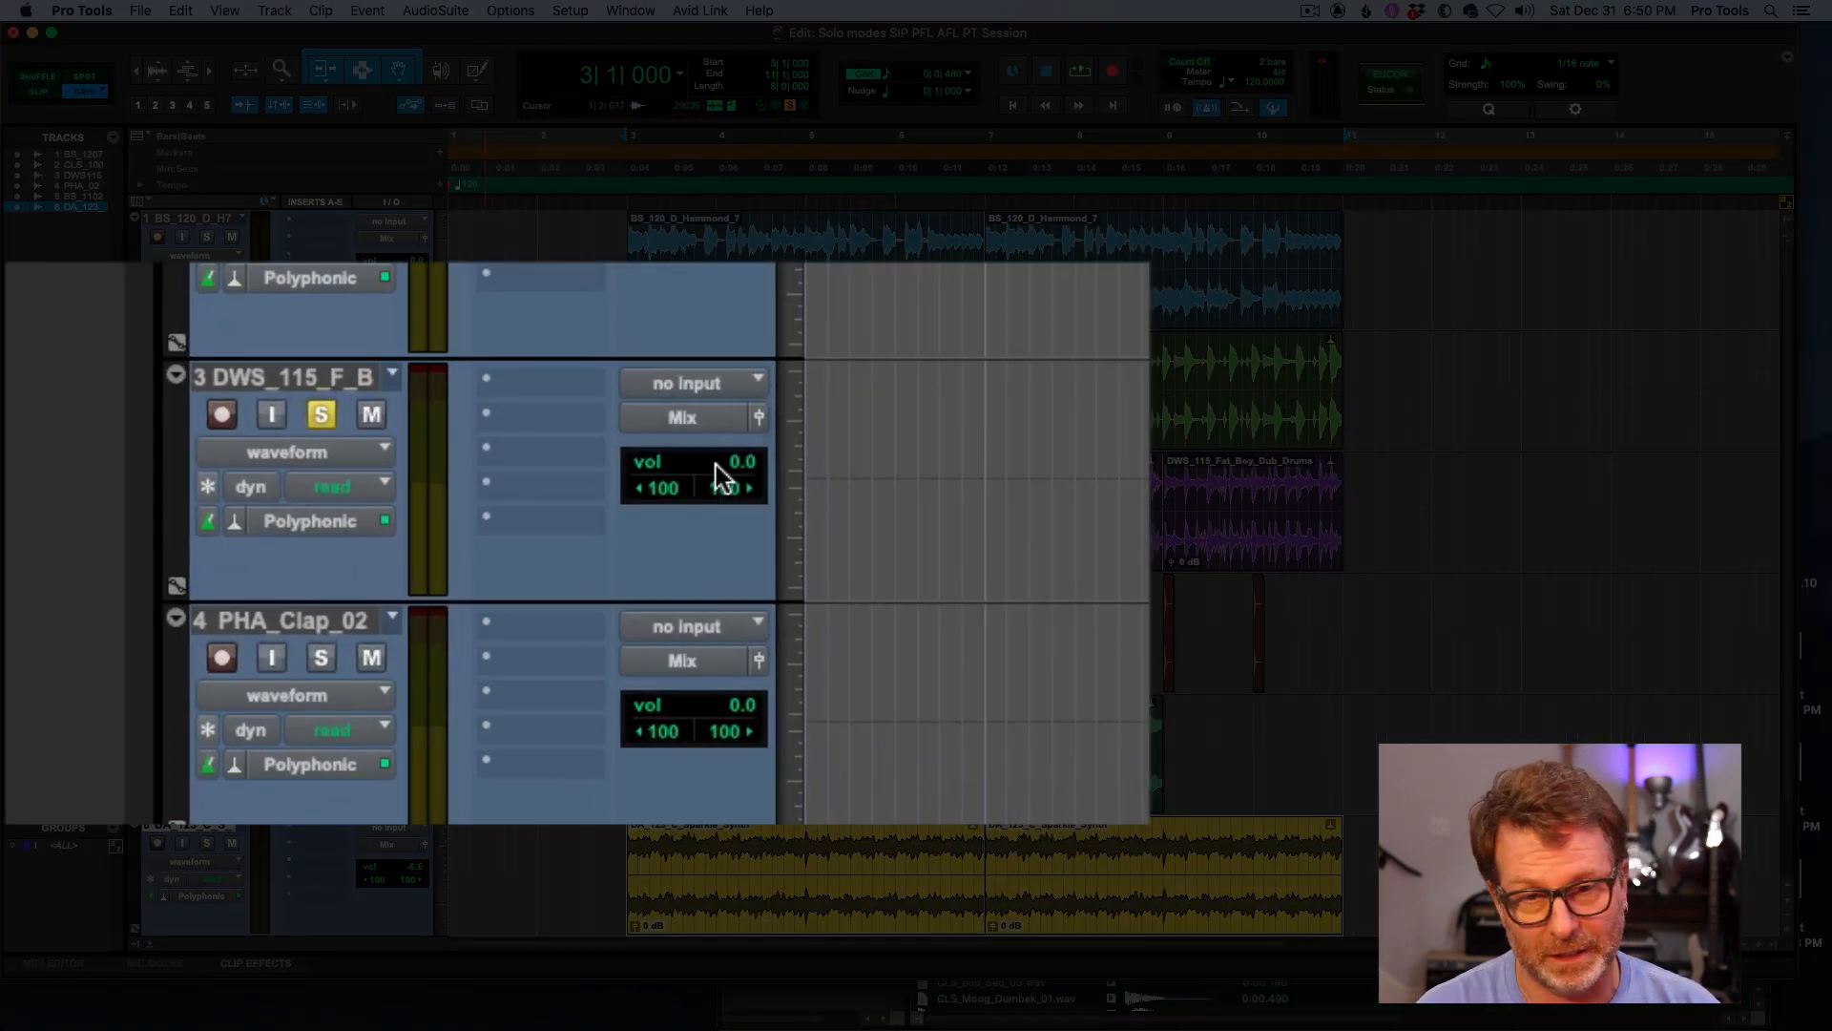
pyautogui.moveTo(716, 477)
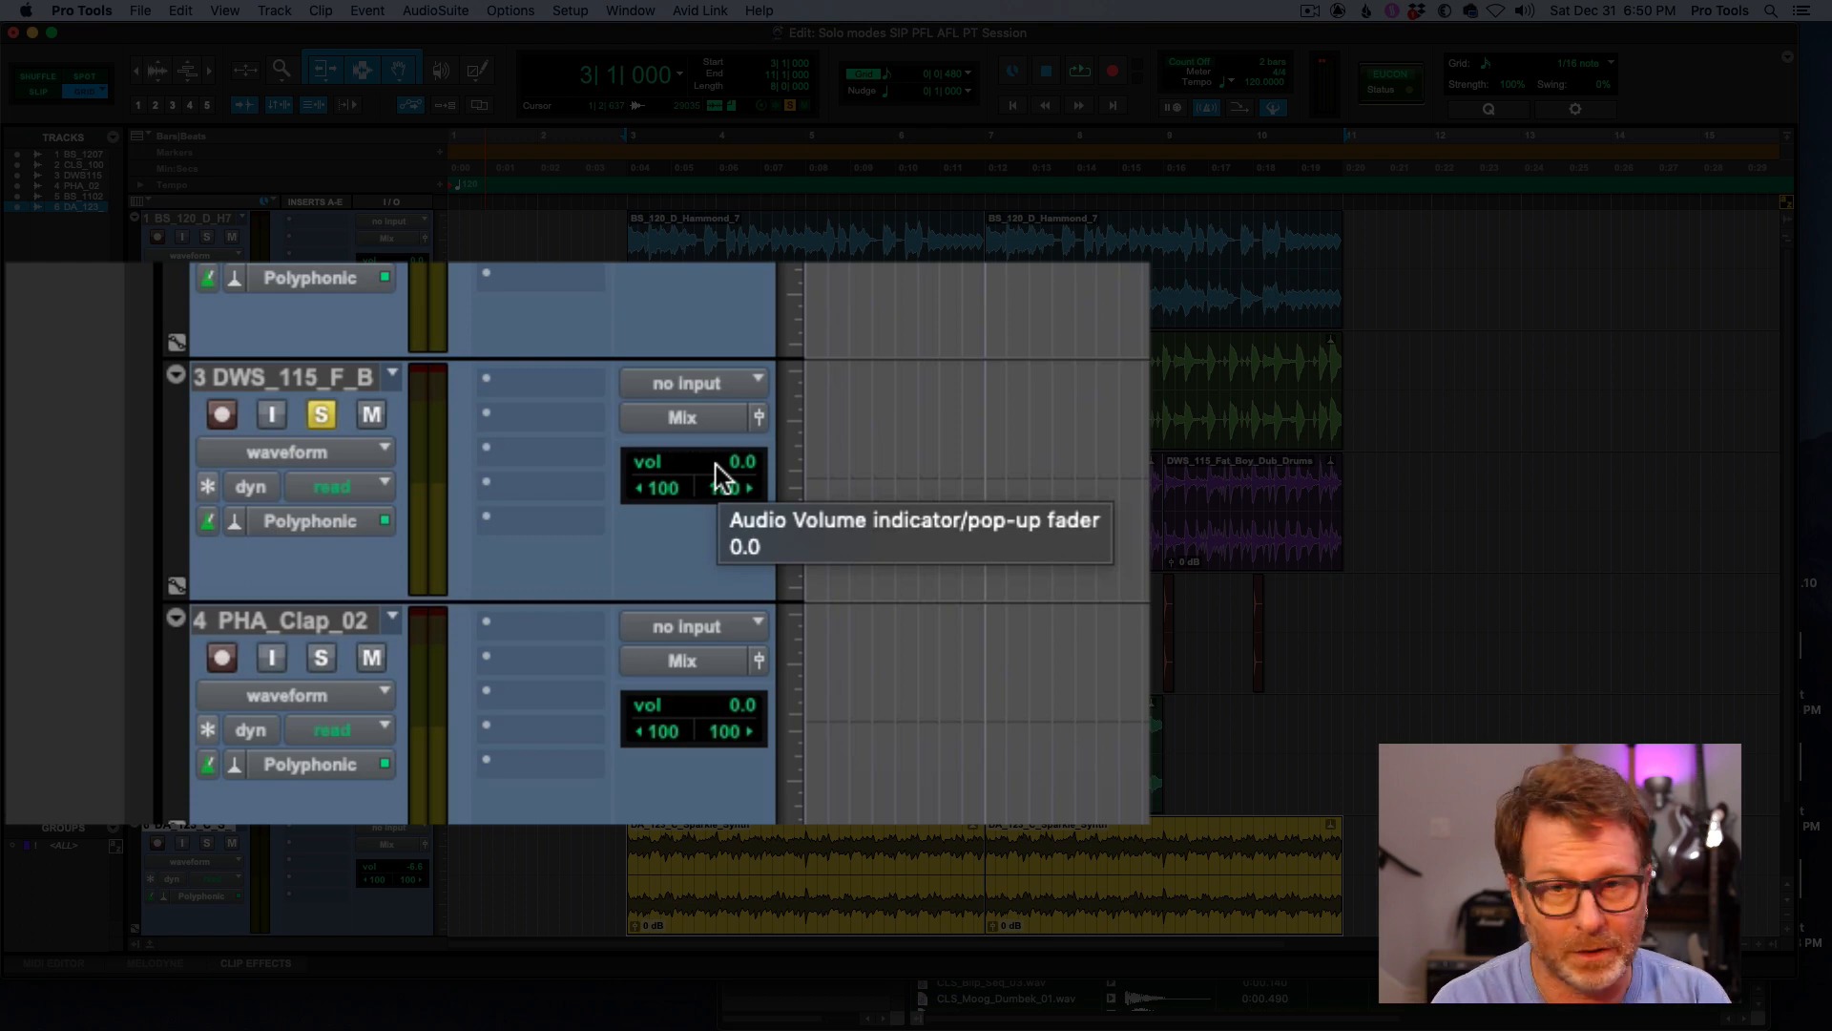
pyautogui.moveTo(371, 415)
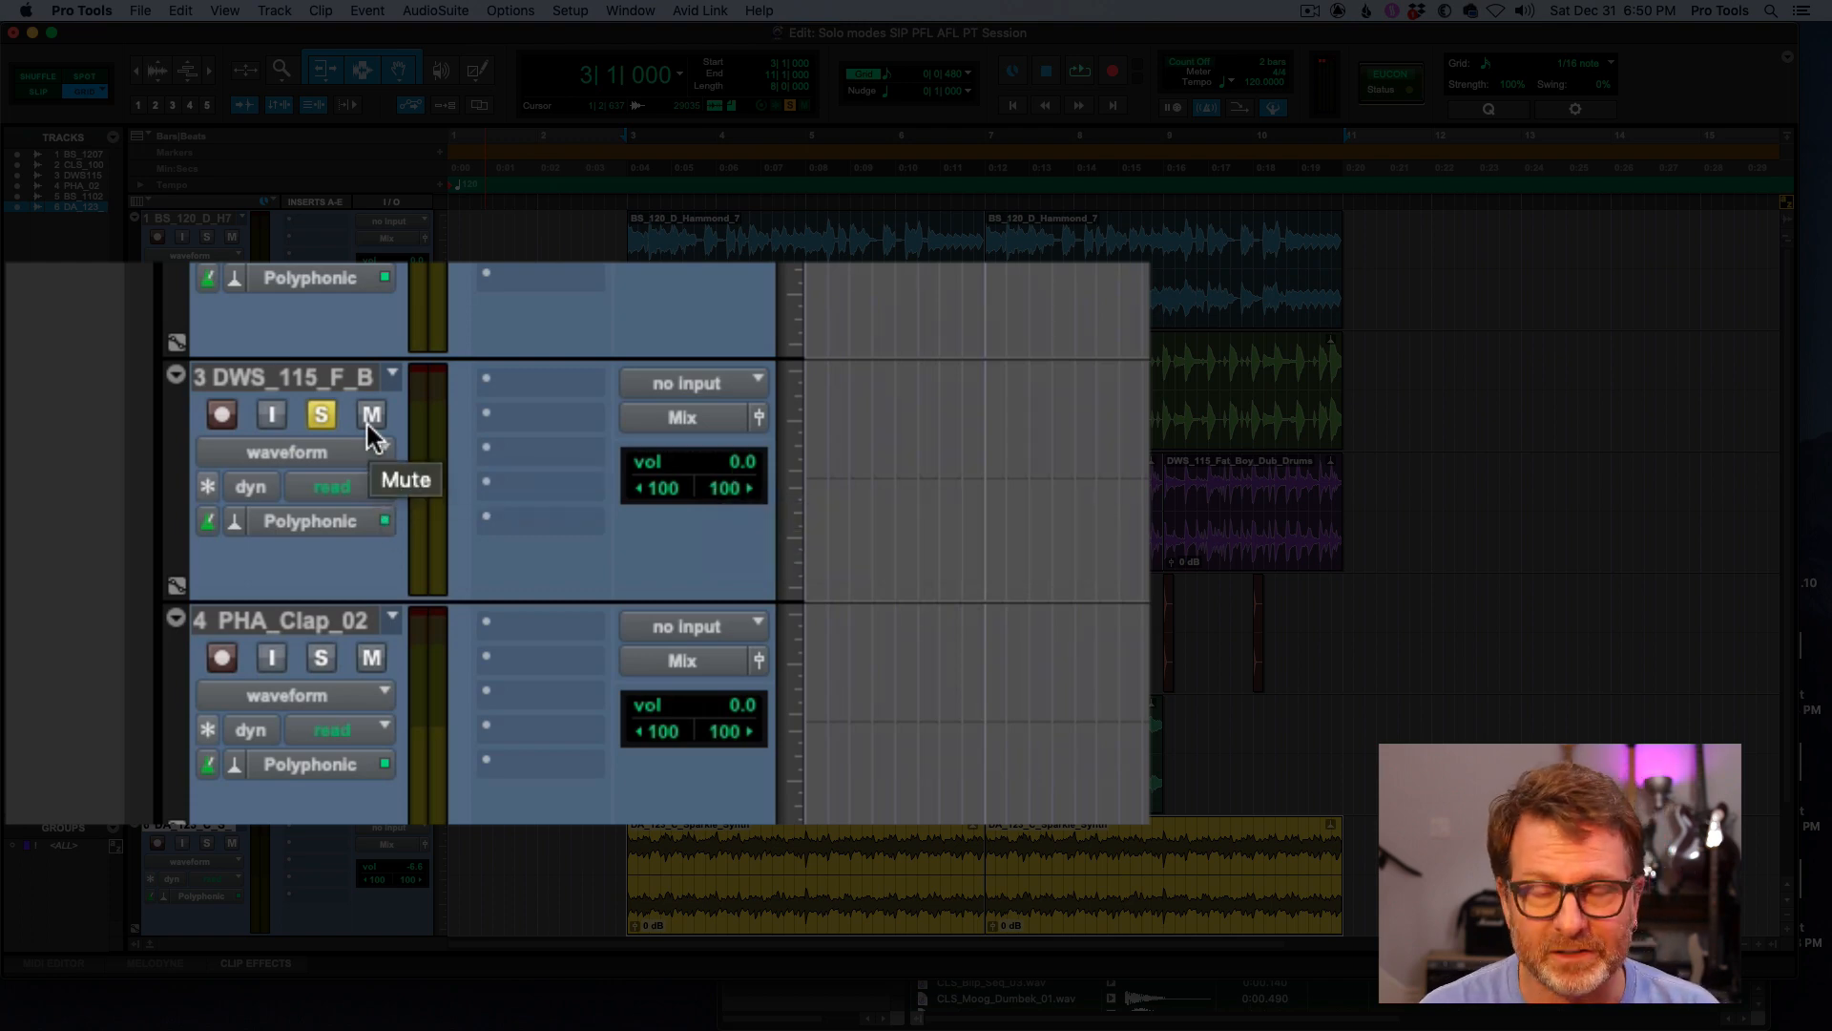
pyautogui.moveTo(355, 420)
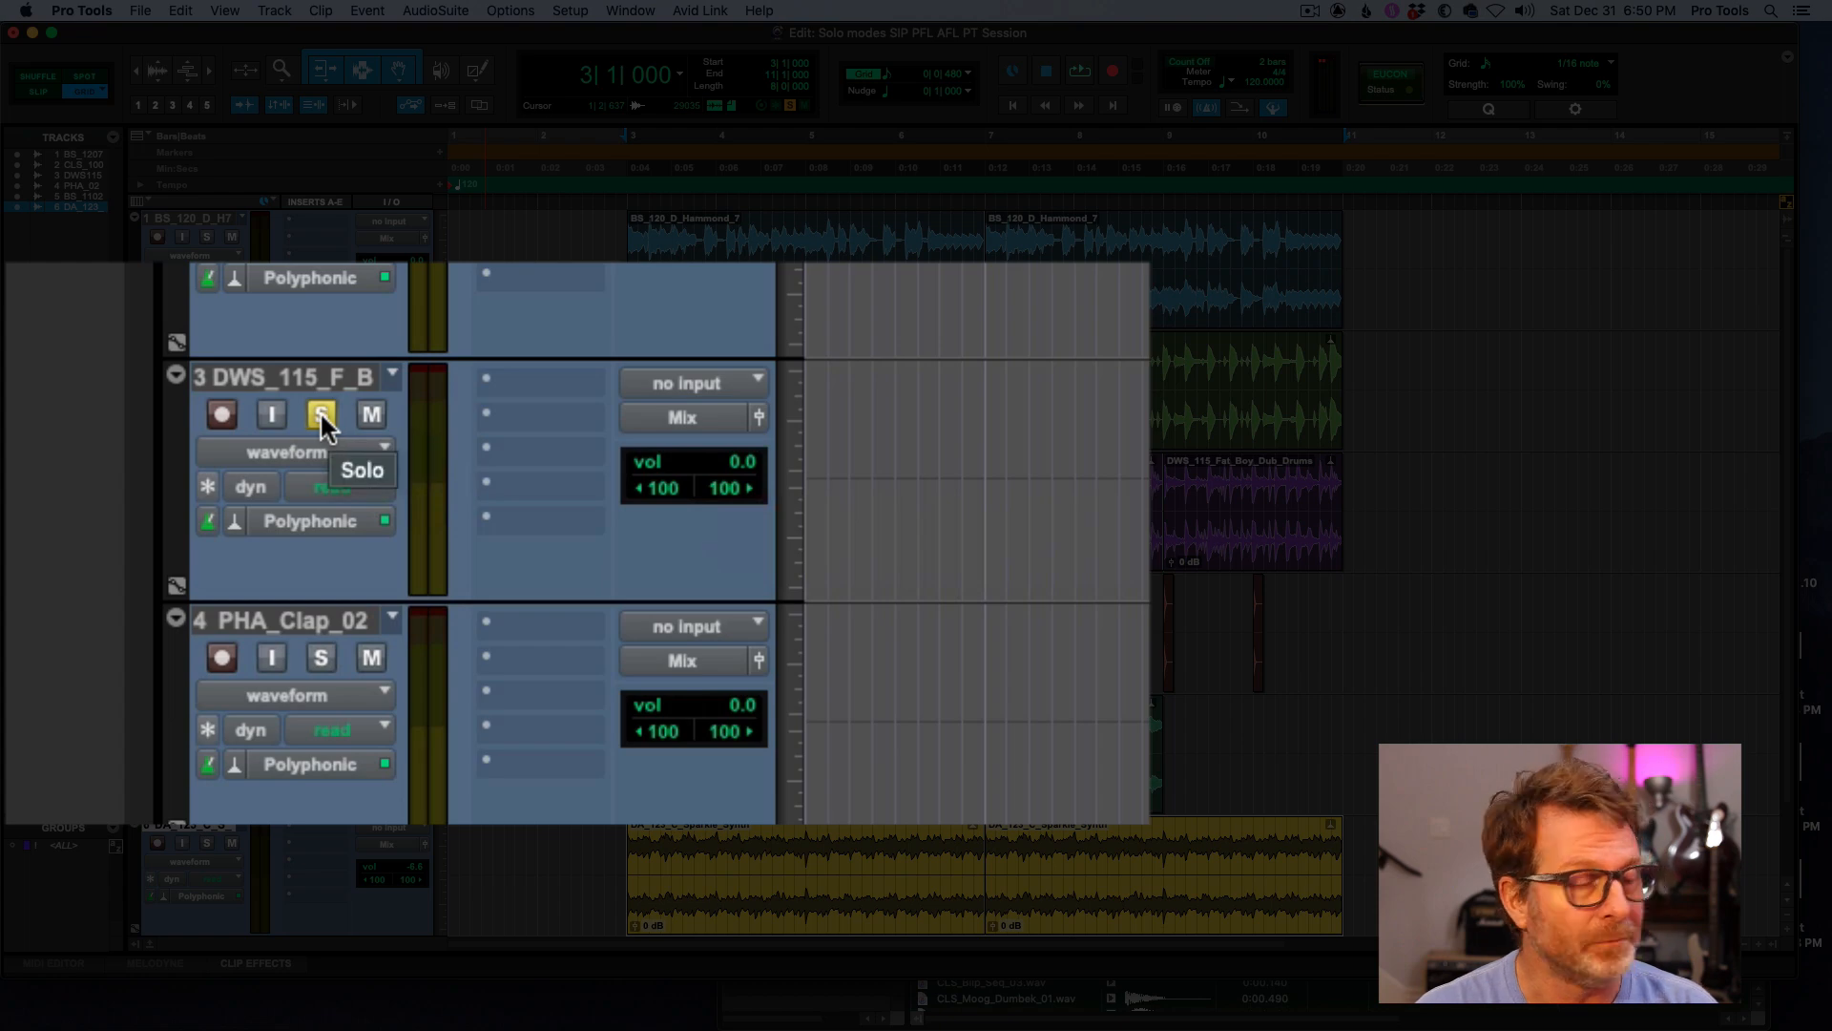
# - Sweep the DWS_115 drum track's pop-up volume fader during playback and release it
pyautogui.click(321, 414)
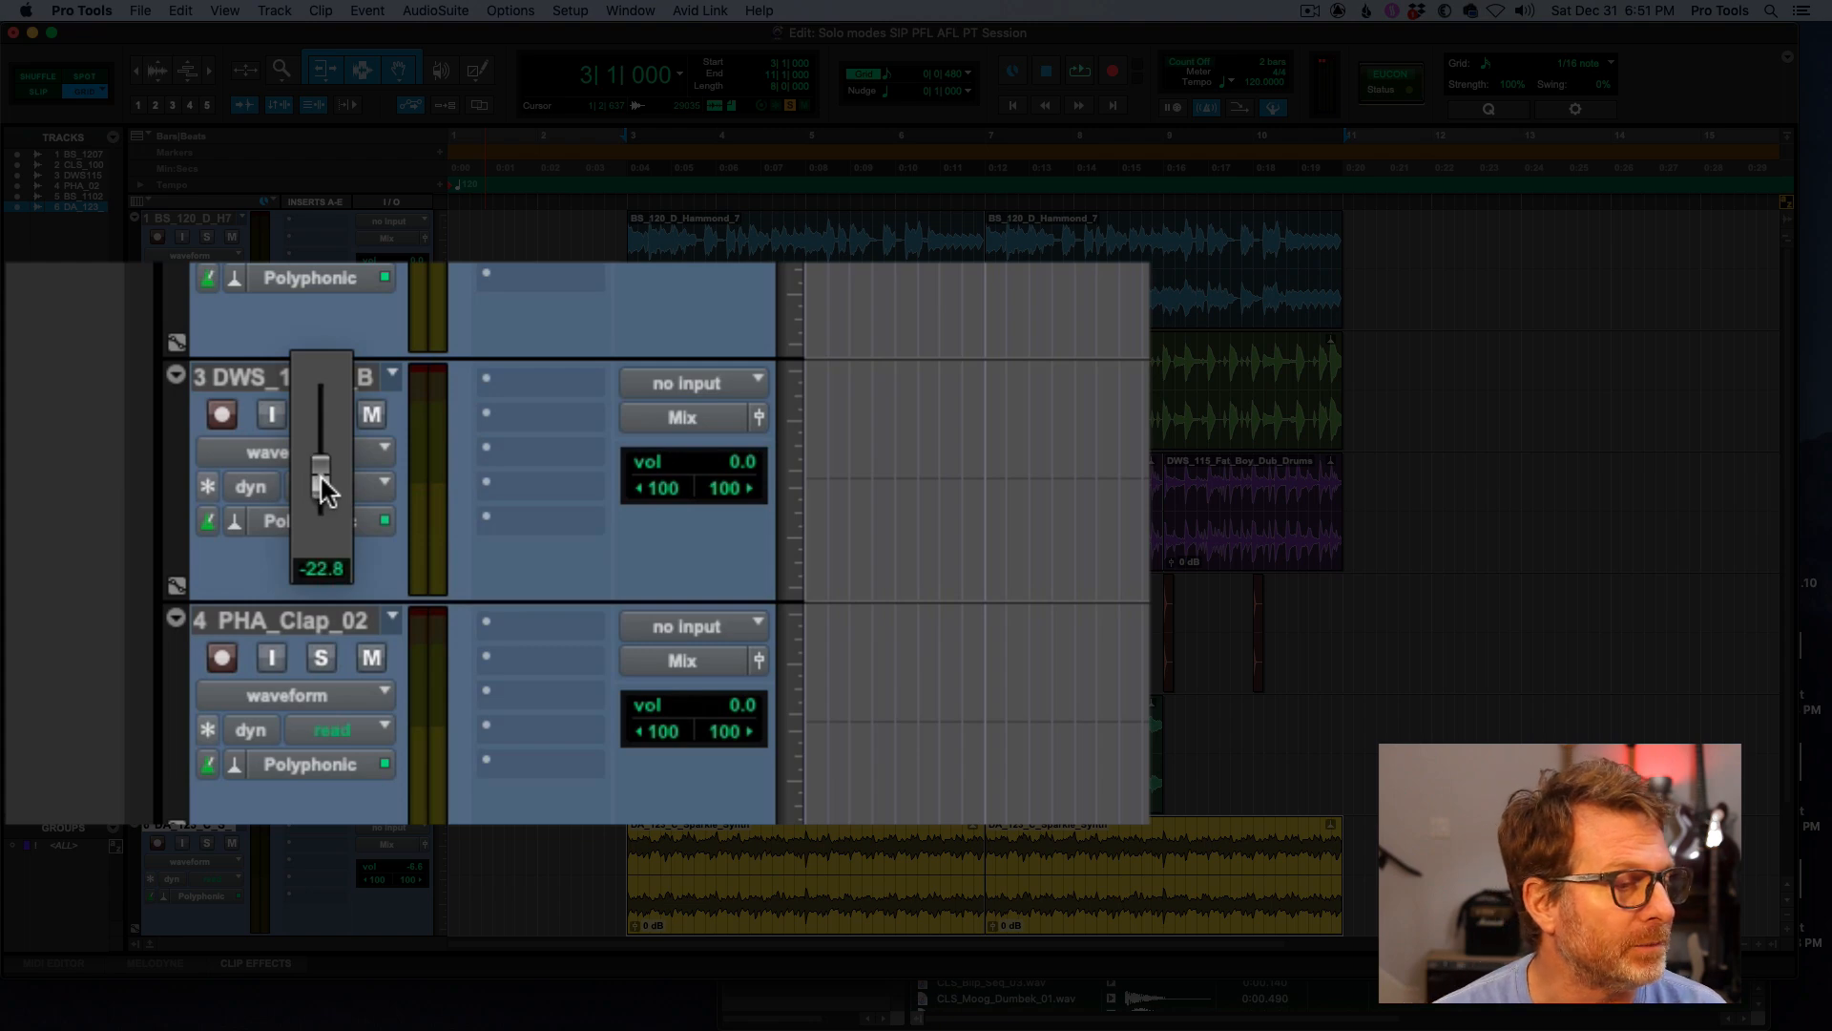
pyautogui.click(321, 414)
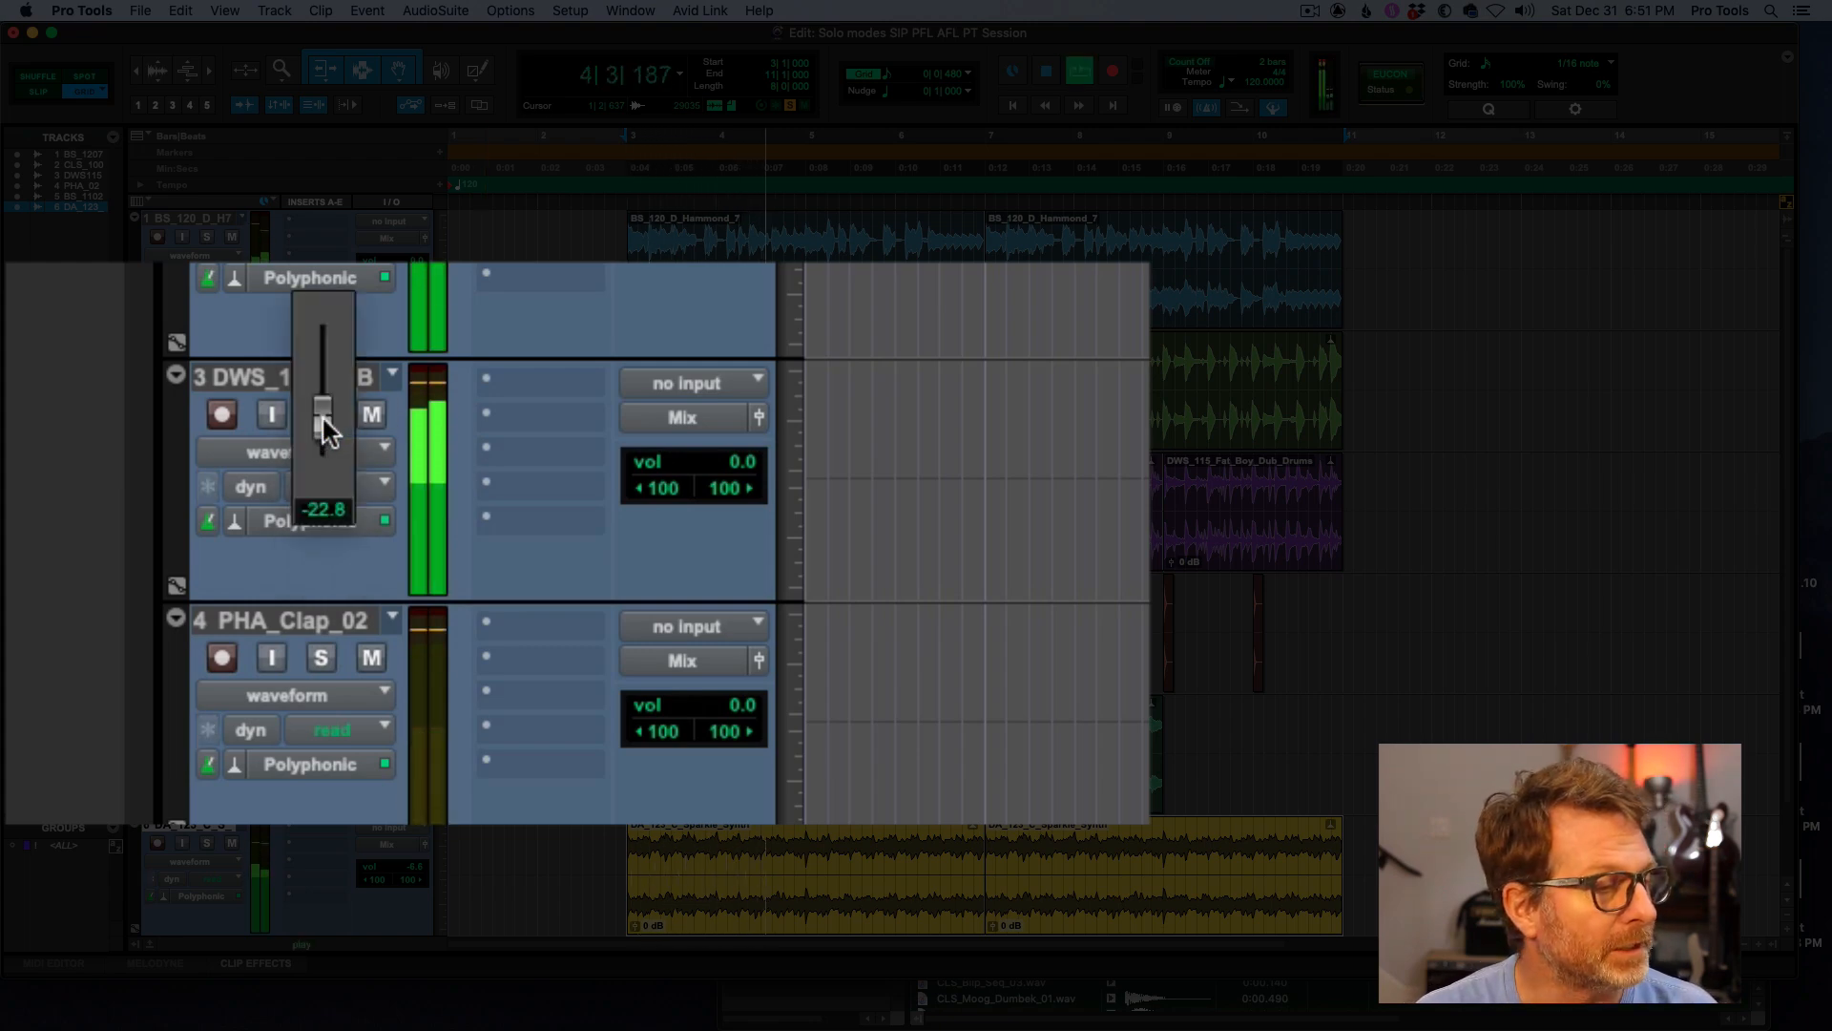
pyautogui.moveTo(324, 420); pyautogui.dragTo(324, 352)
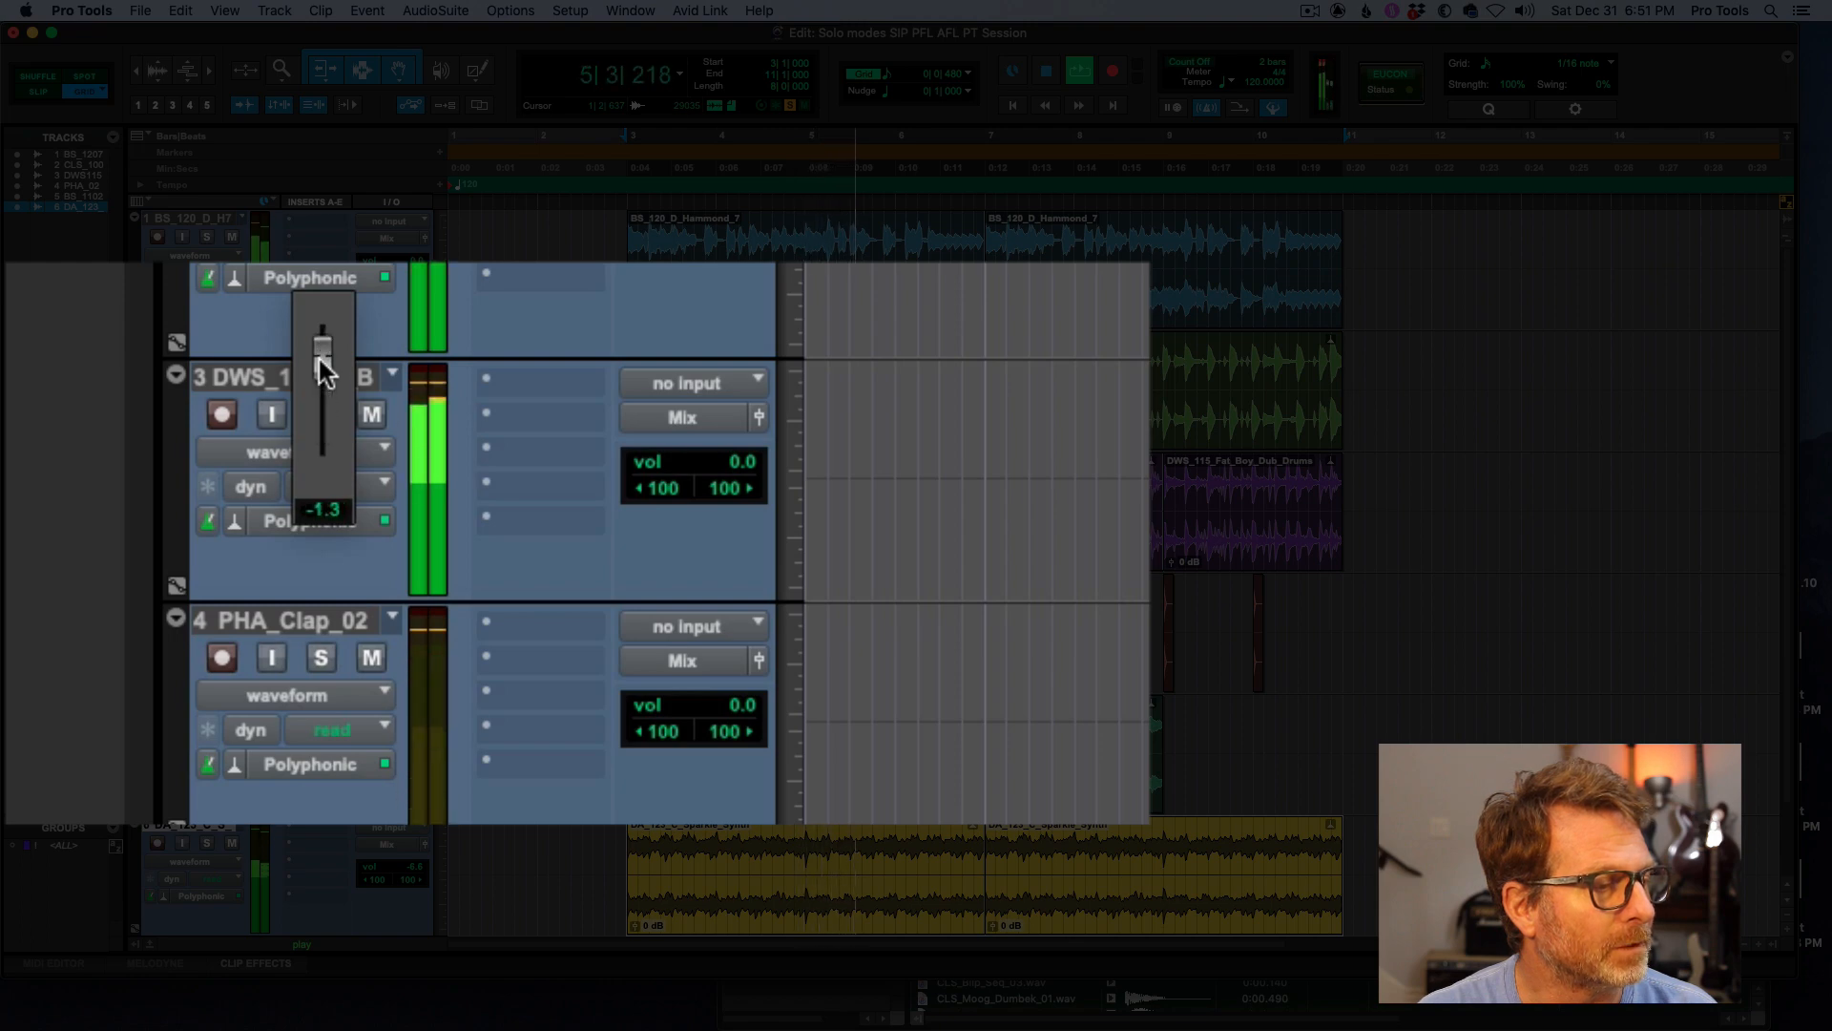
pyautogui.moveTo(322, 352); pyautogui.dragTo(323, 340)
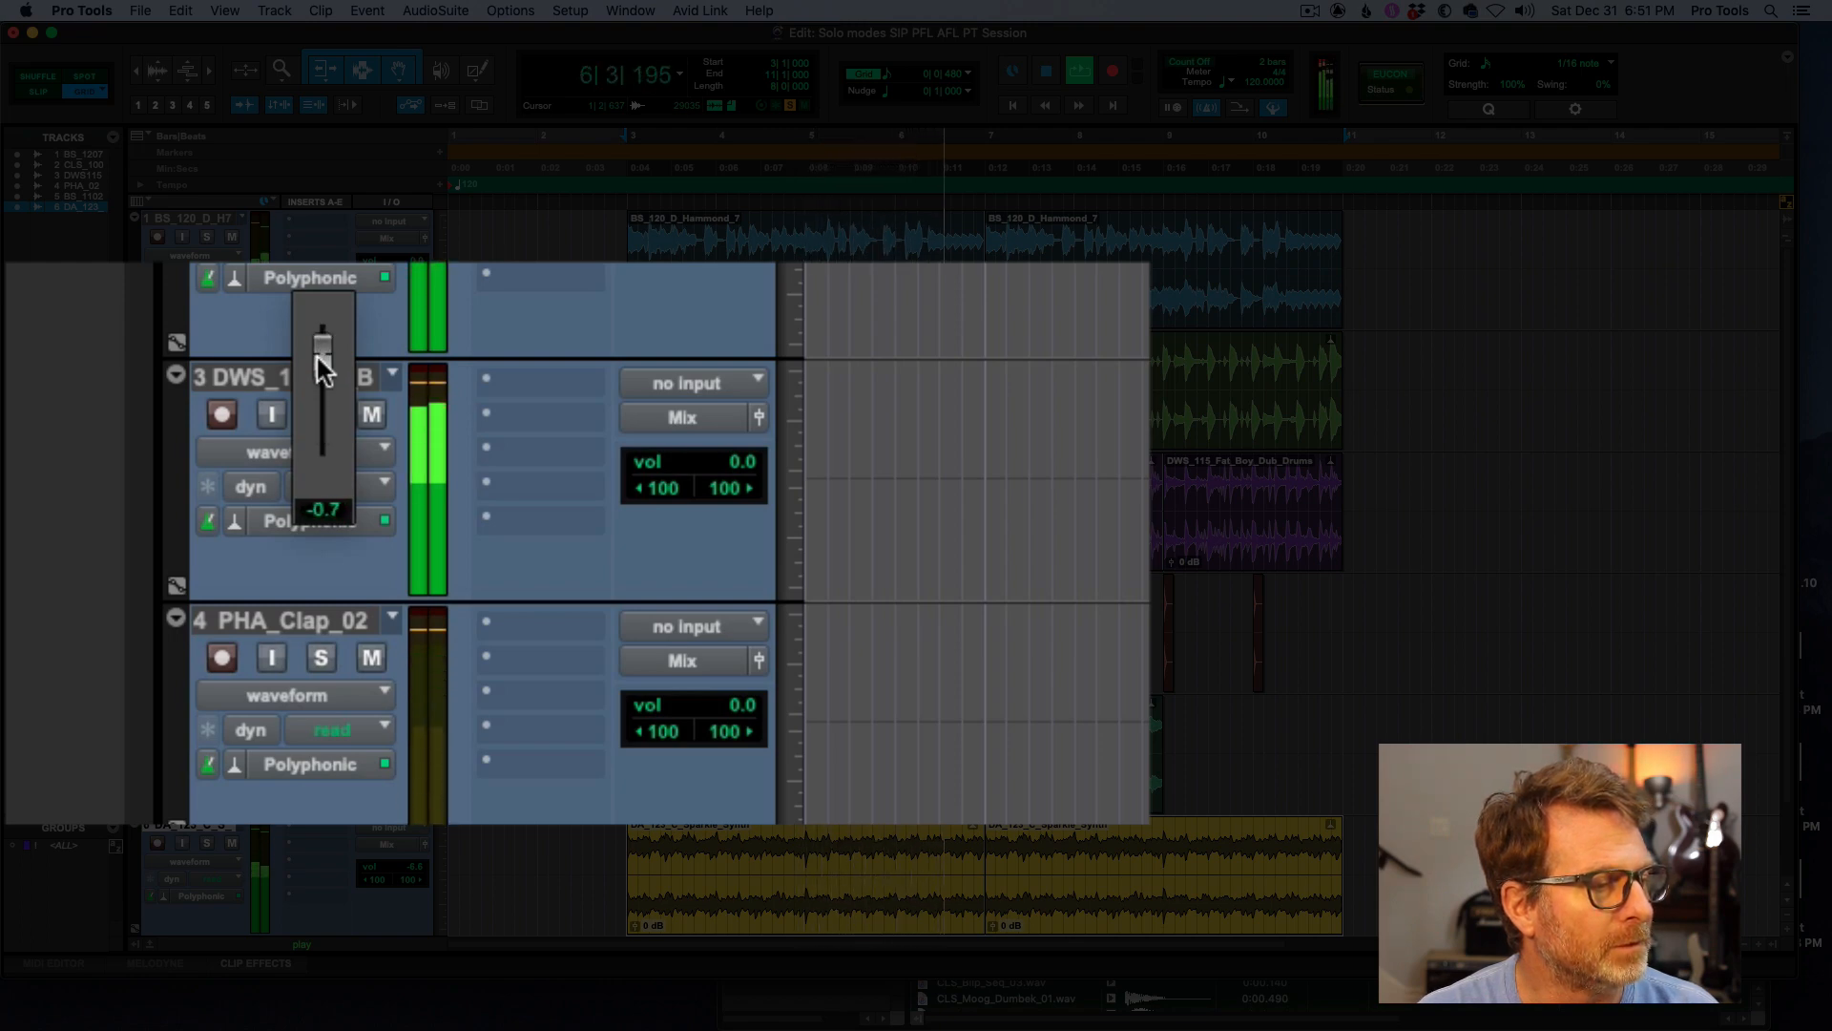
pyautogui.moveTo(323, 346); pyautogui.dragTo(322, 403)
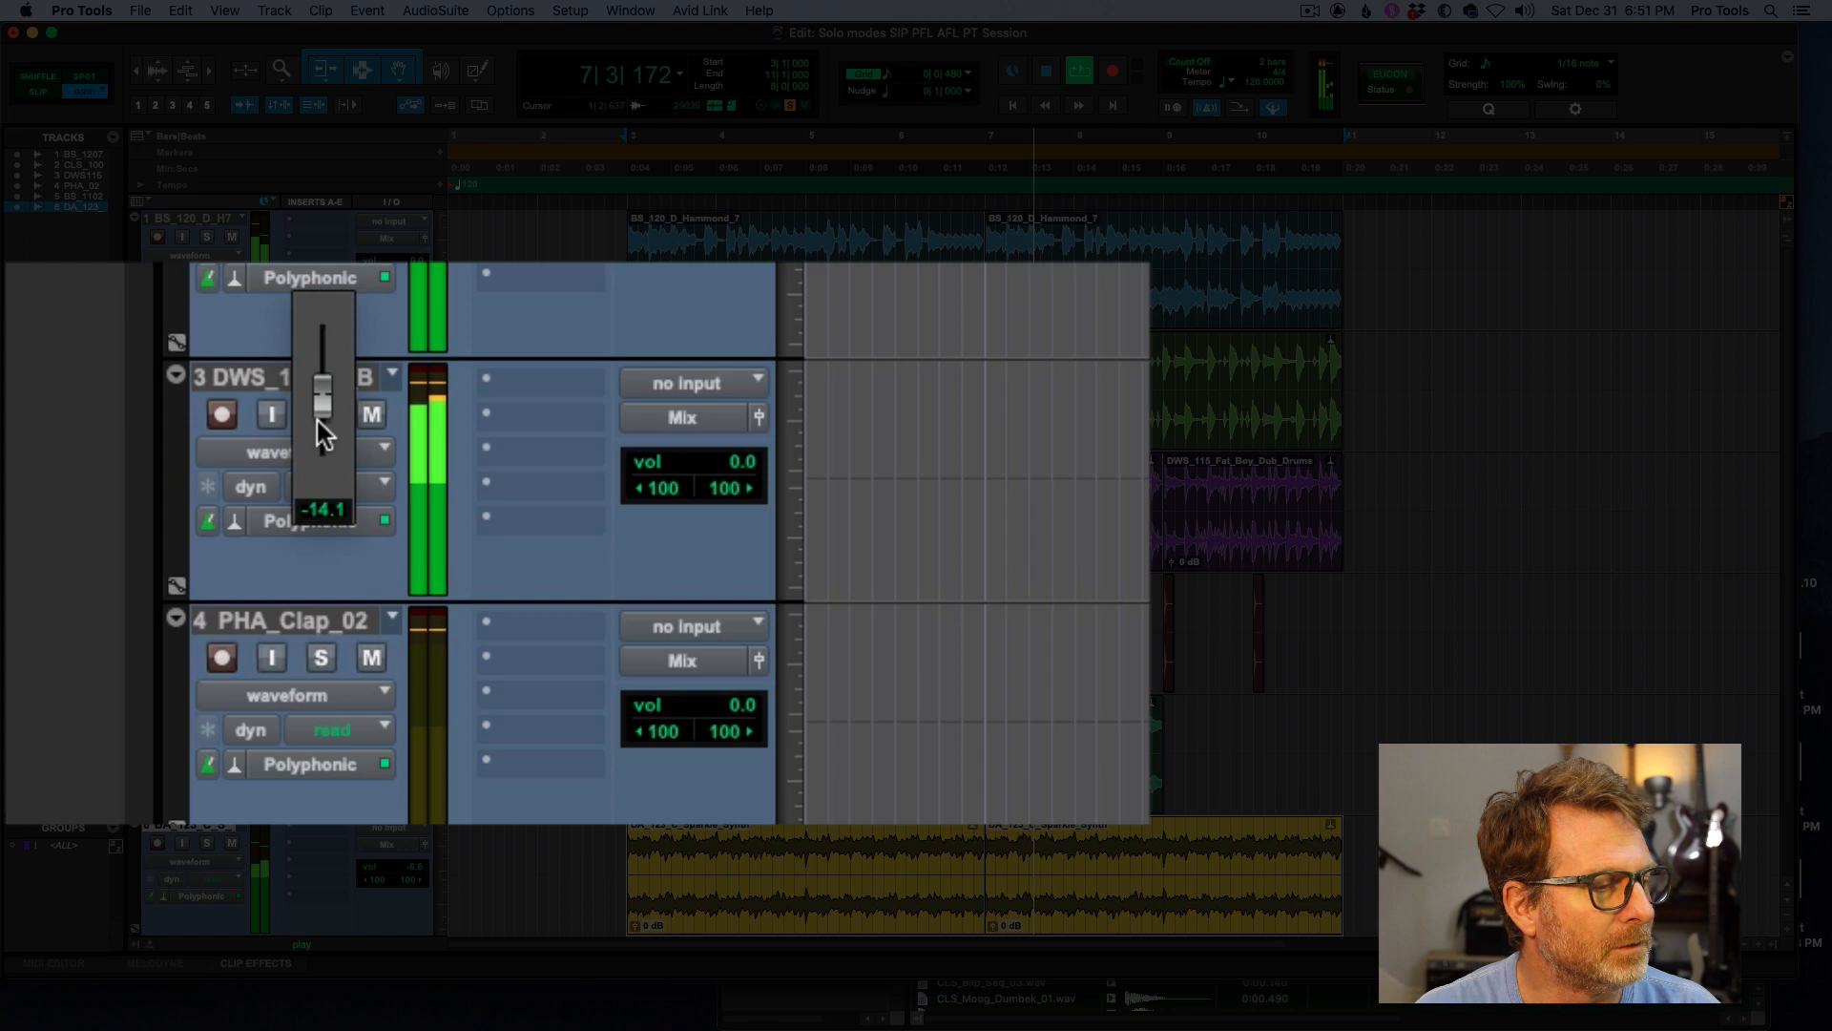
pyautogui.click(321, 414)
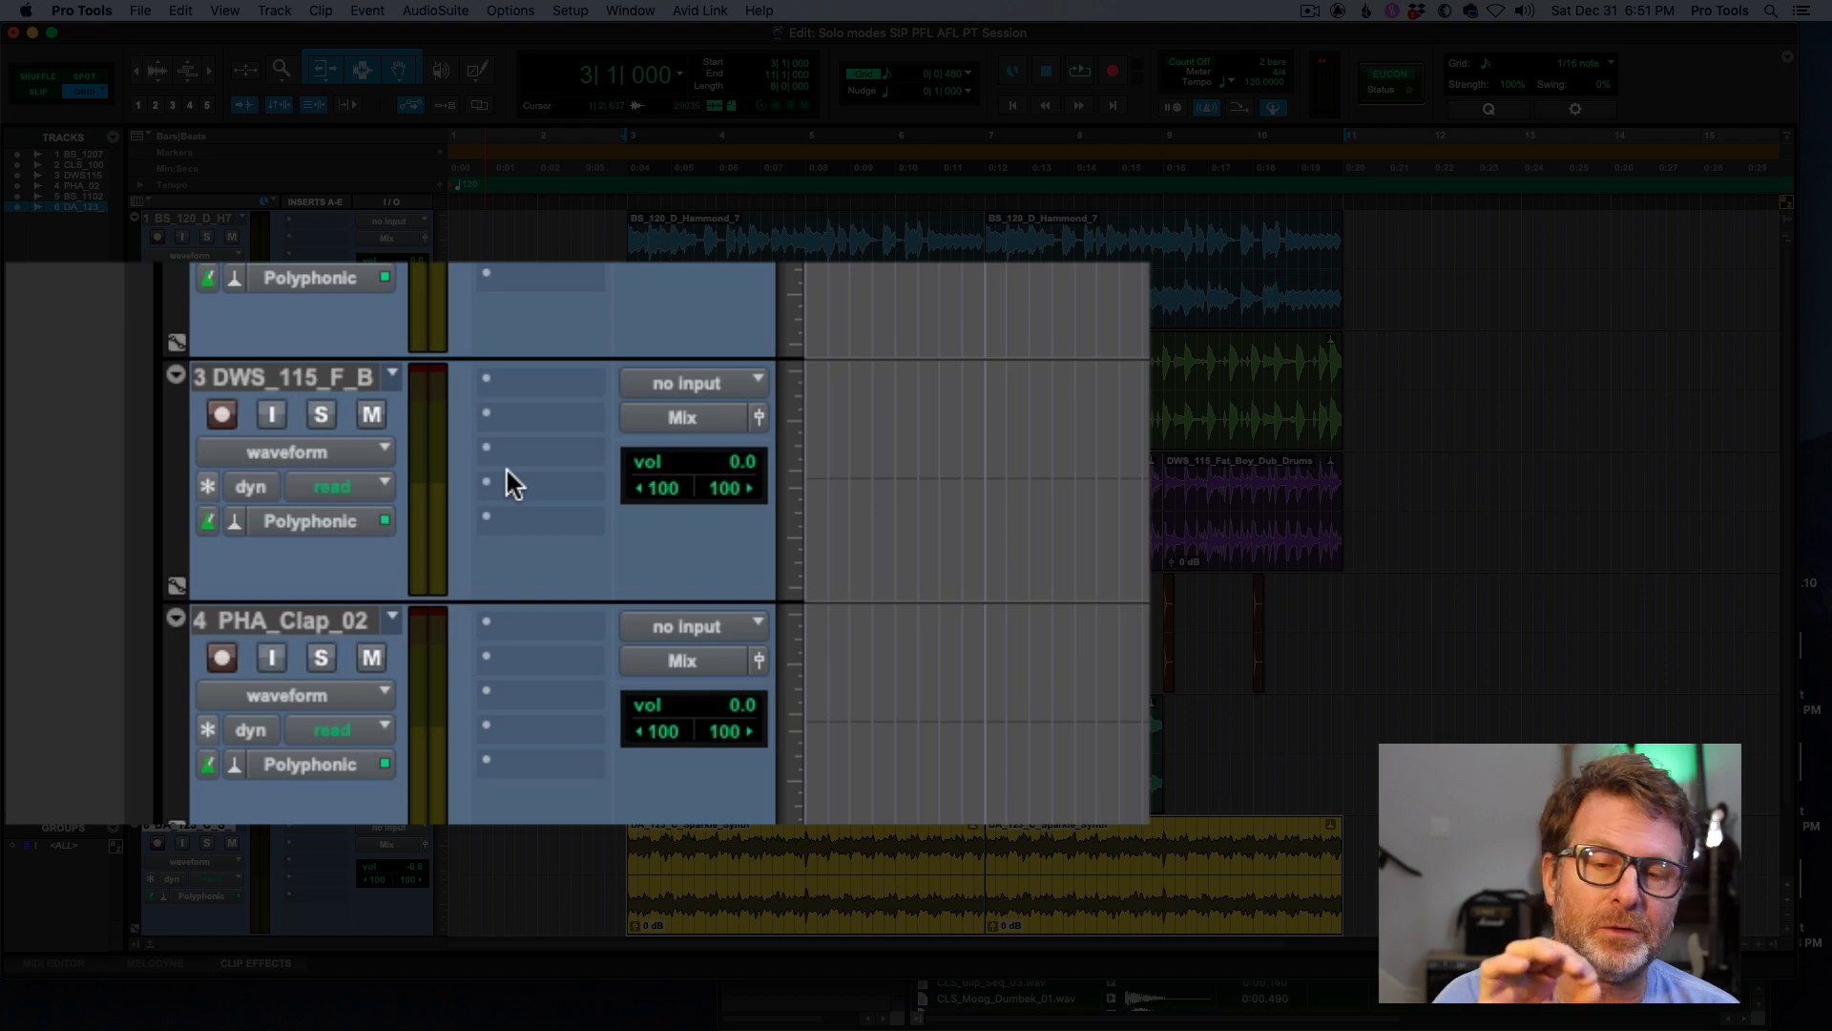
pyautogui.moveTo(649, 490)
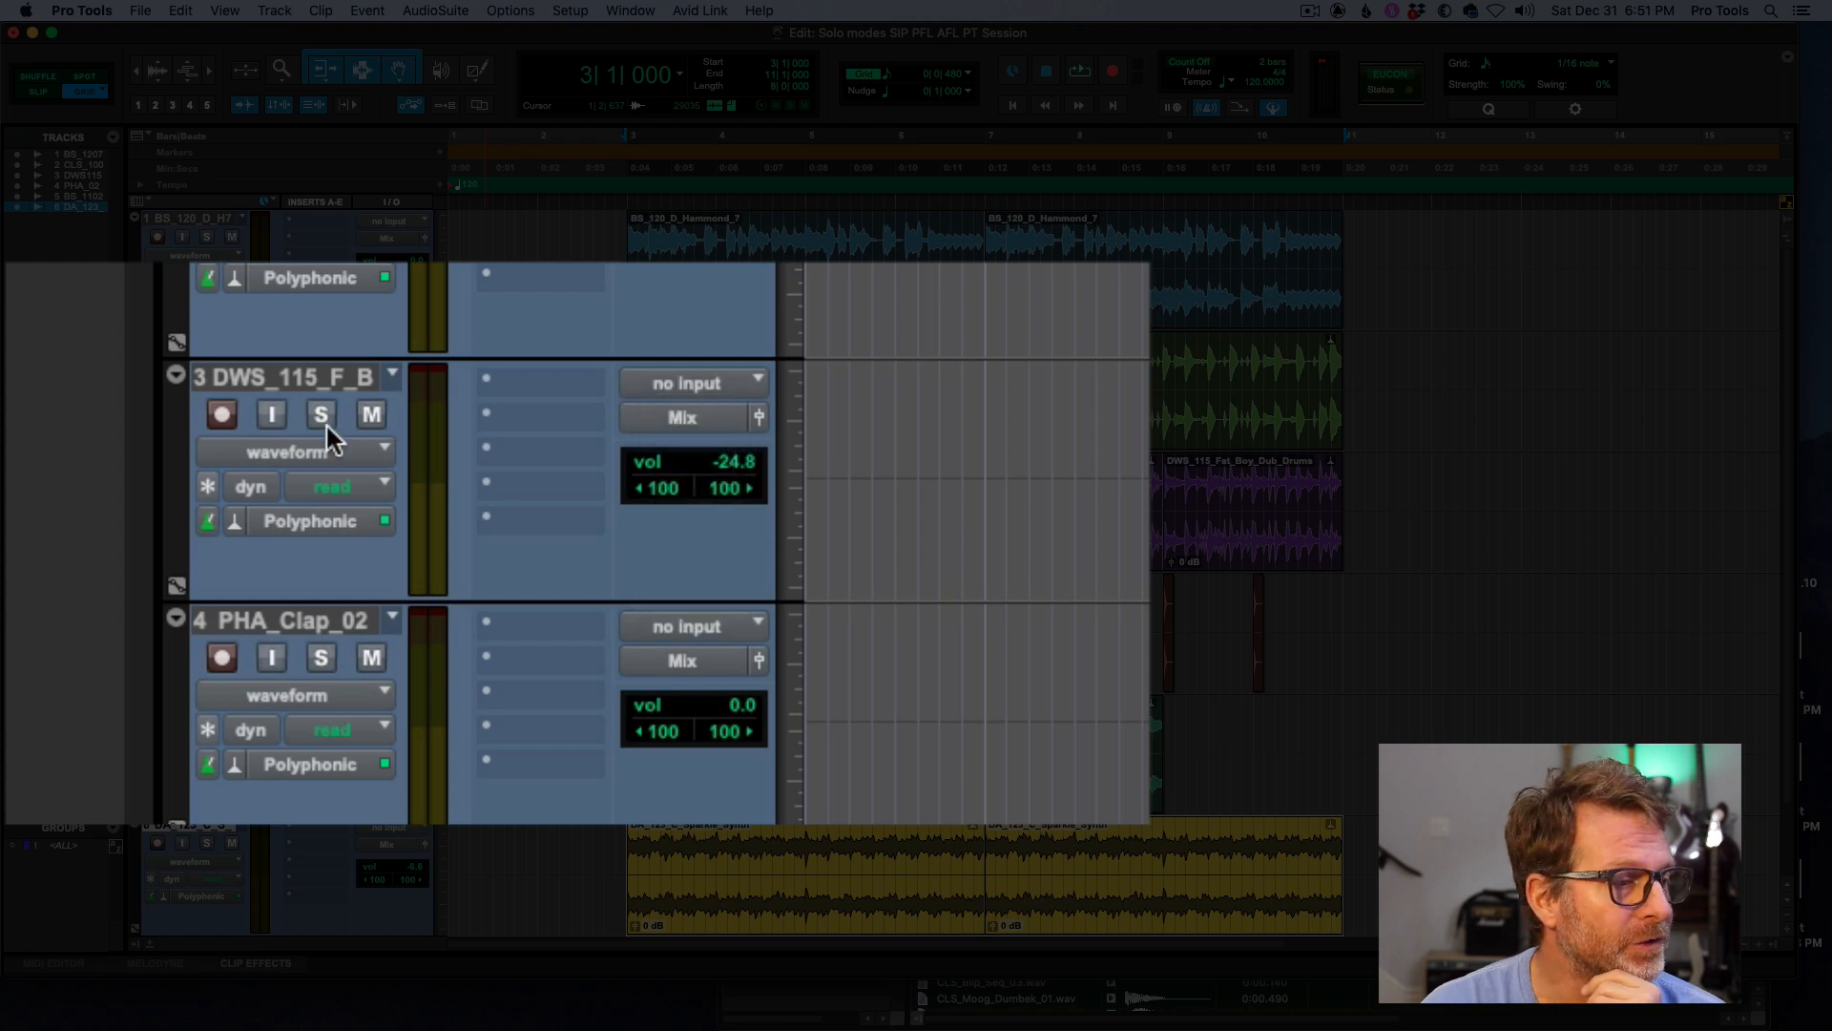
pyautogui.moveTo(321, 414)
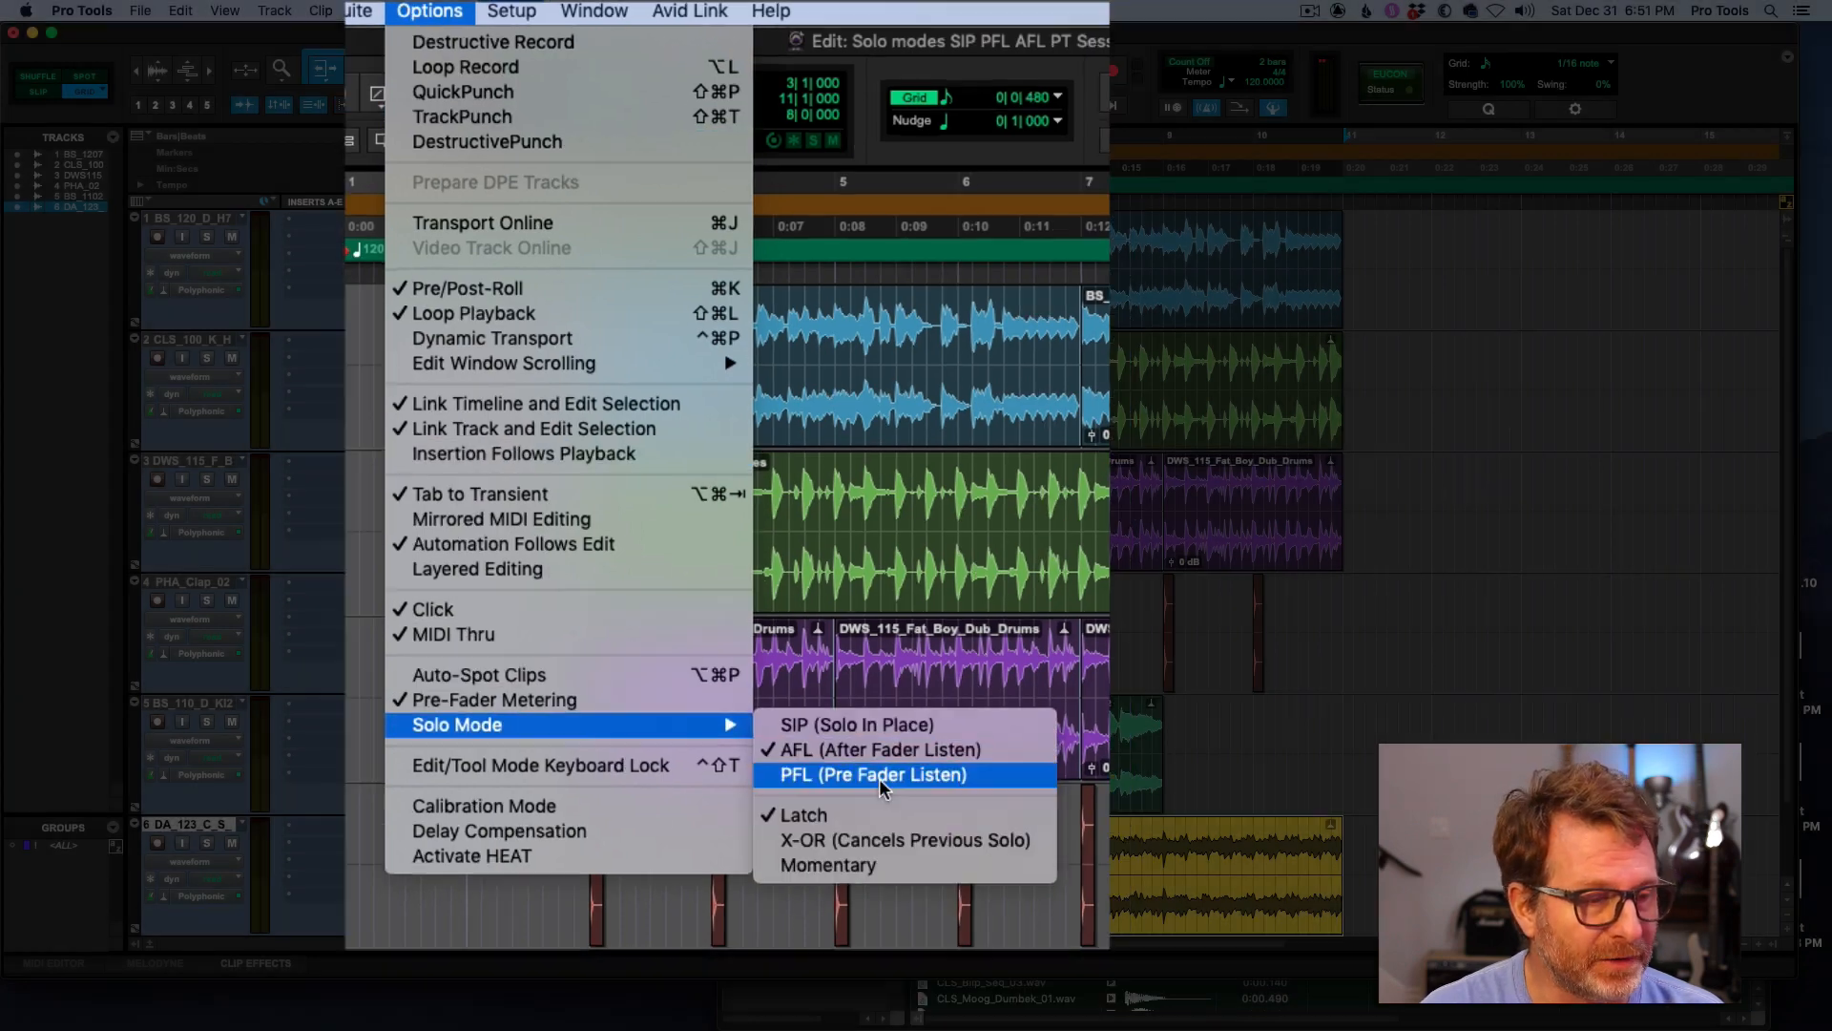
# - Choose PFL (Pre Fader Listen) as the solo mode under Options > Solo Mode
pyautogui.click(872, 775)
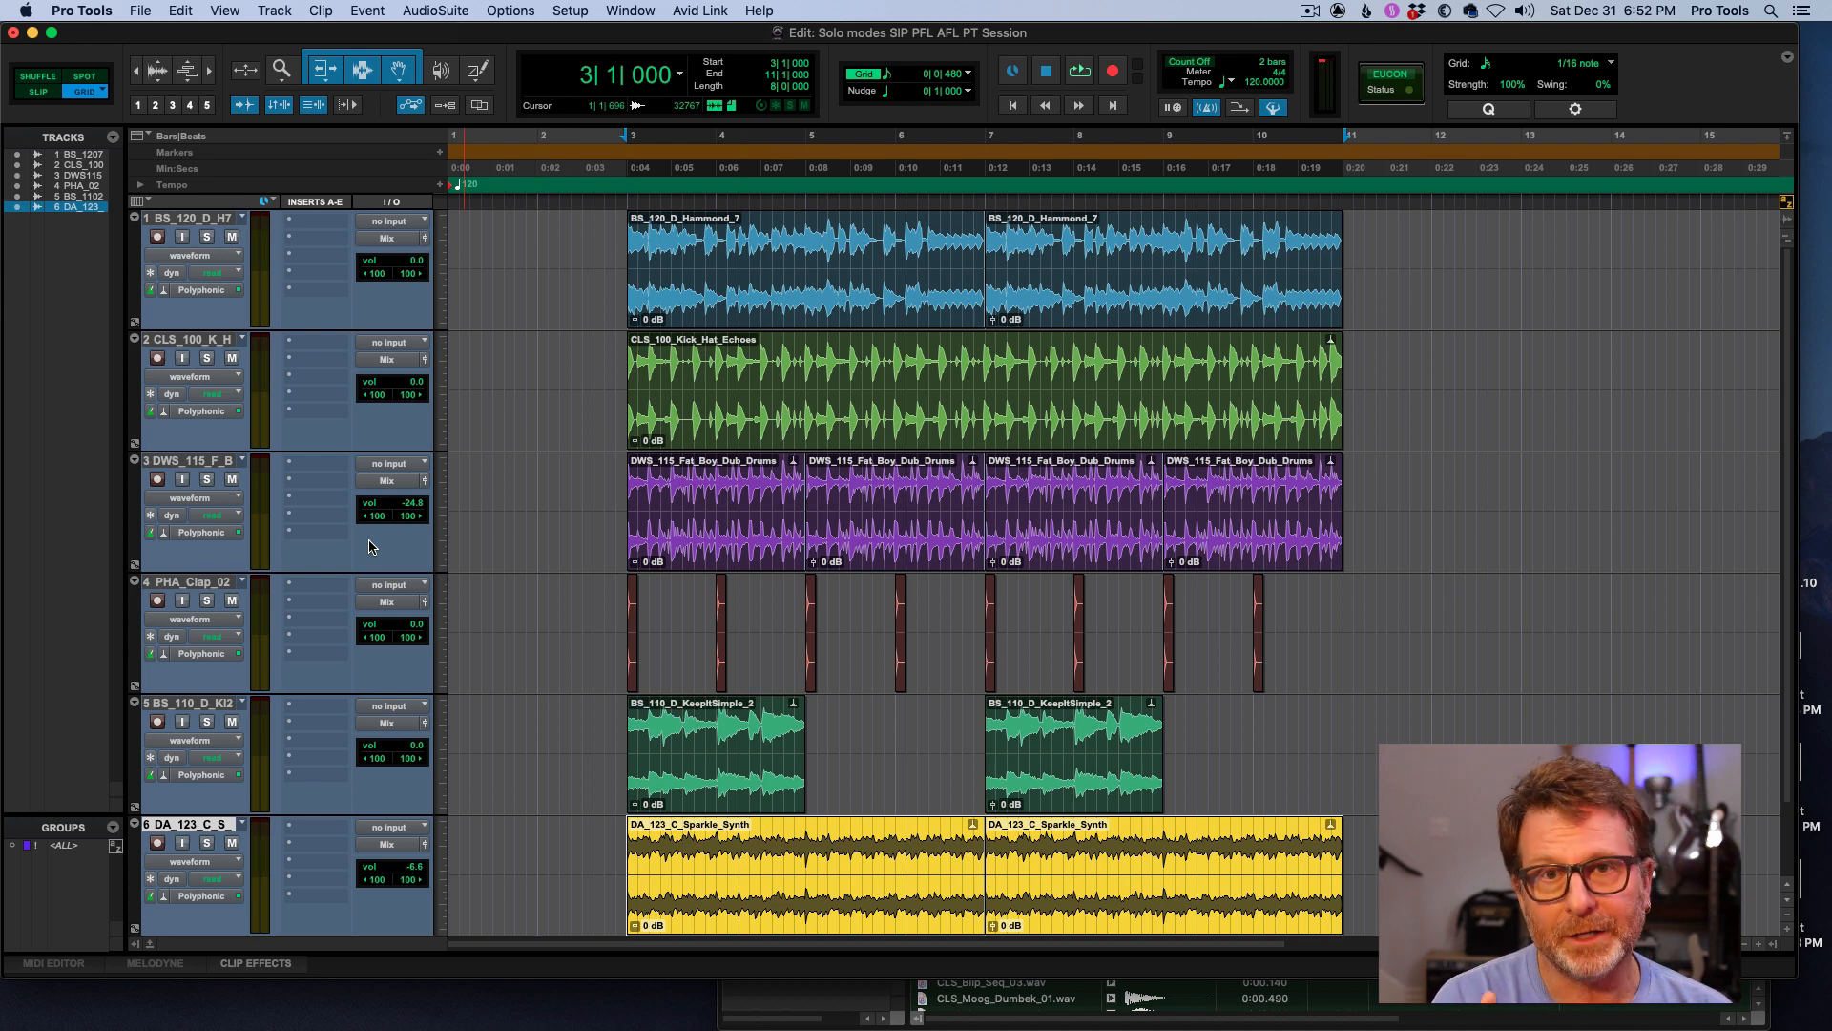
pyautogui.moveTo(352, 520)
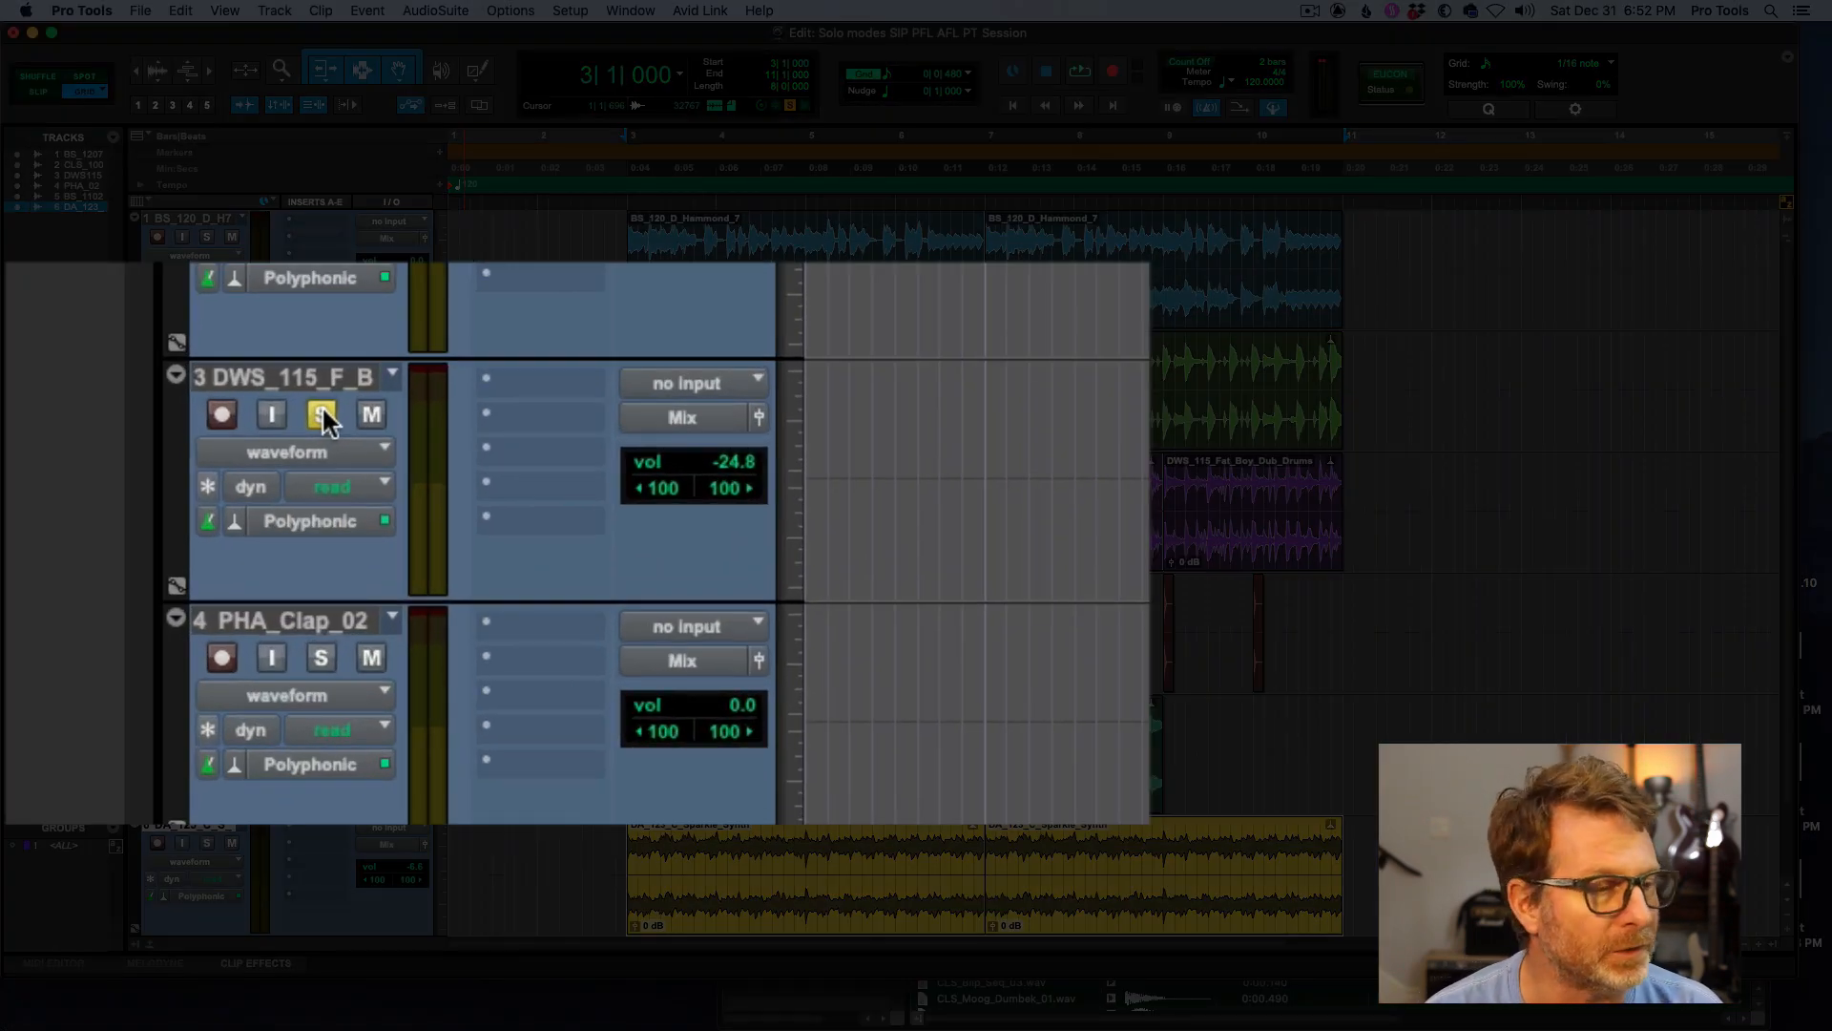
# - Solo the DWS_115 drum track in PFL mode and set its volume to -6.6
pyautogui.click(321, 414)
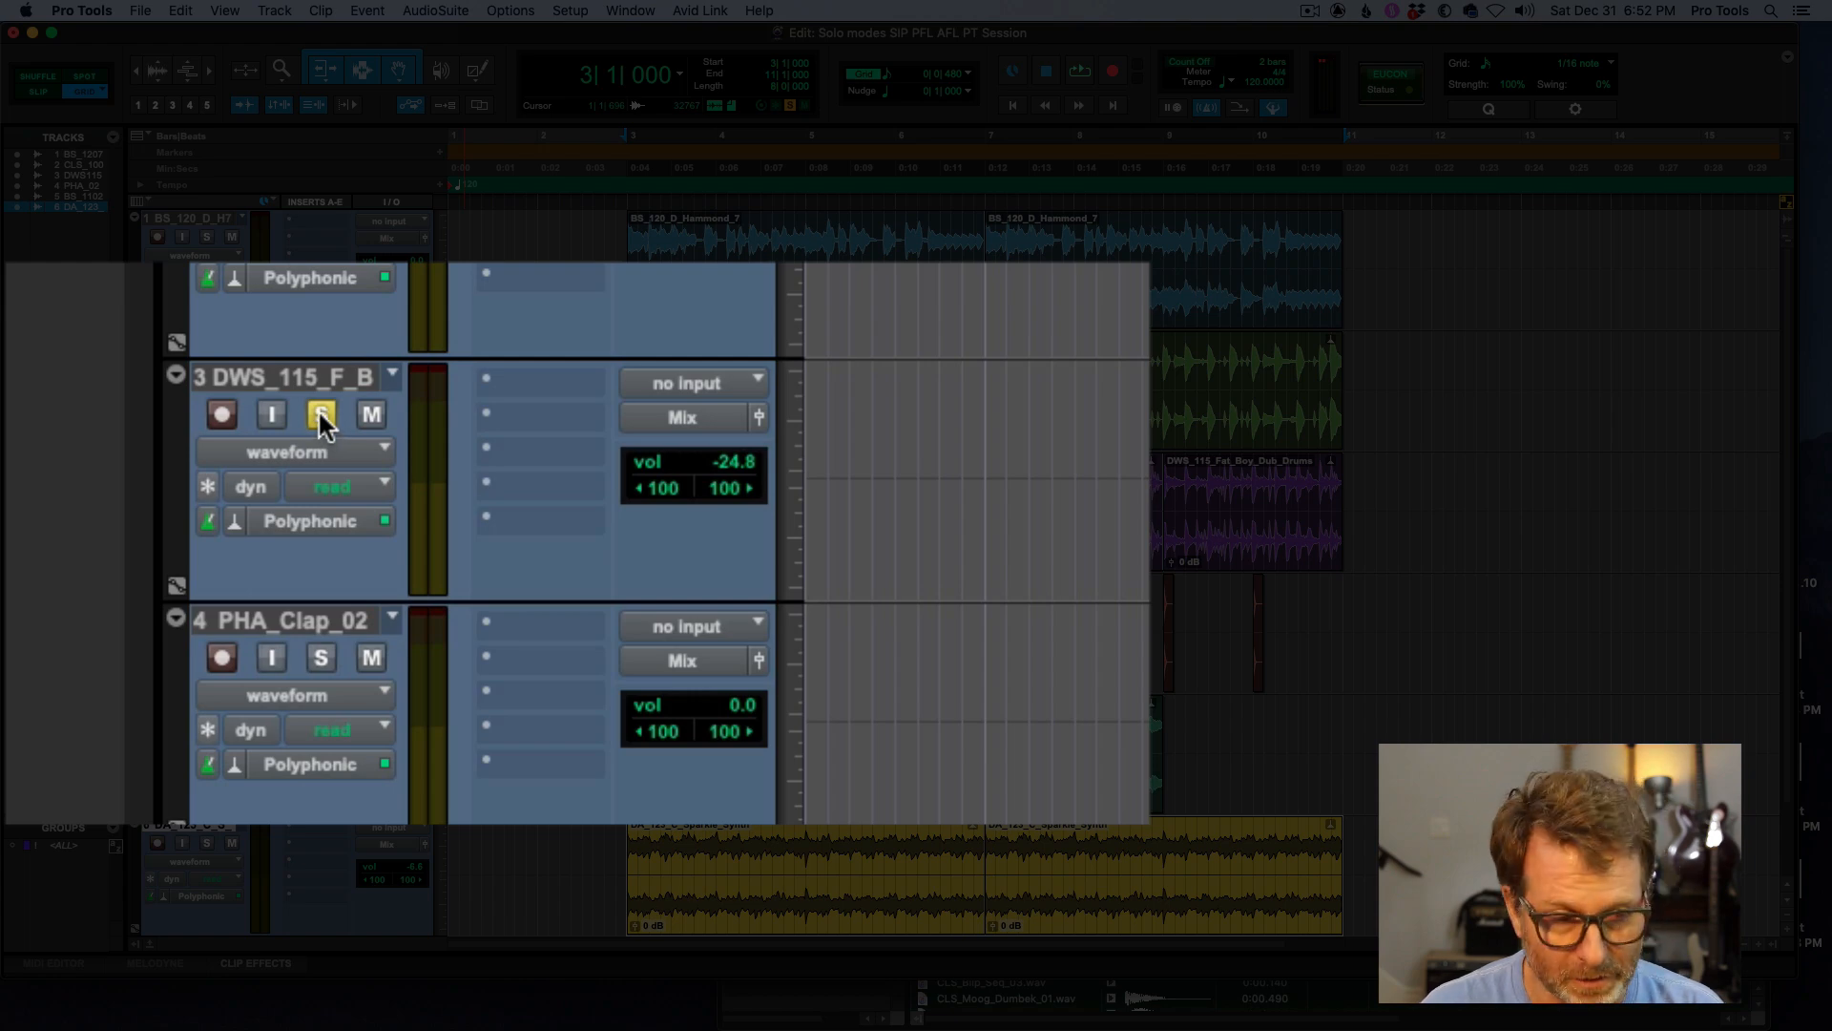
pyautogui.moveTo(321, 414)
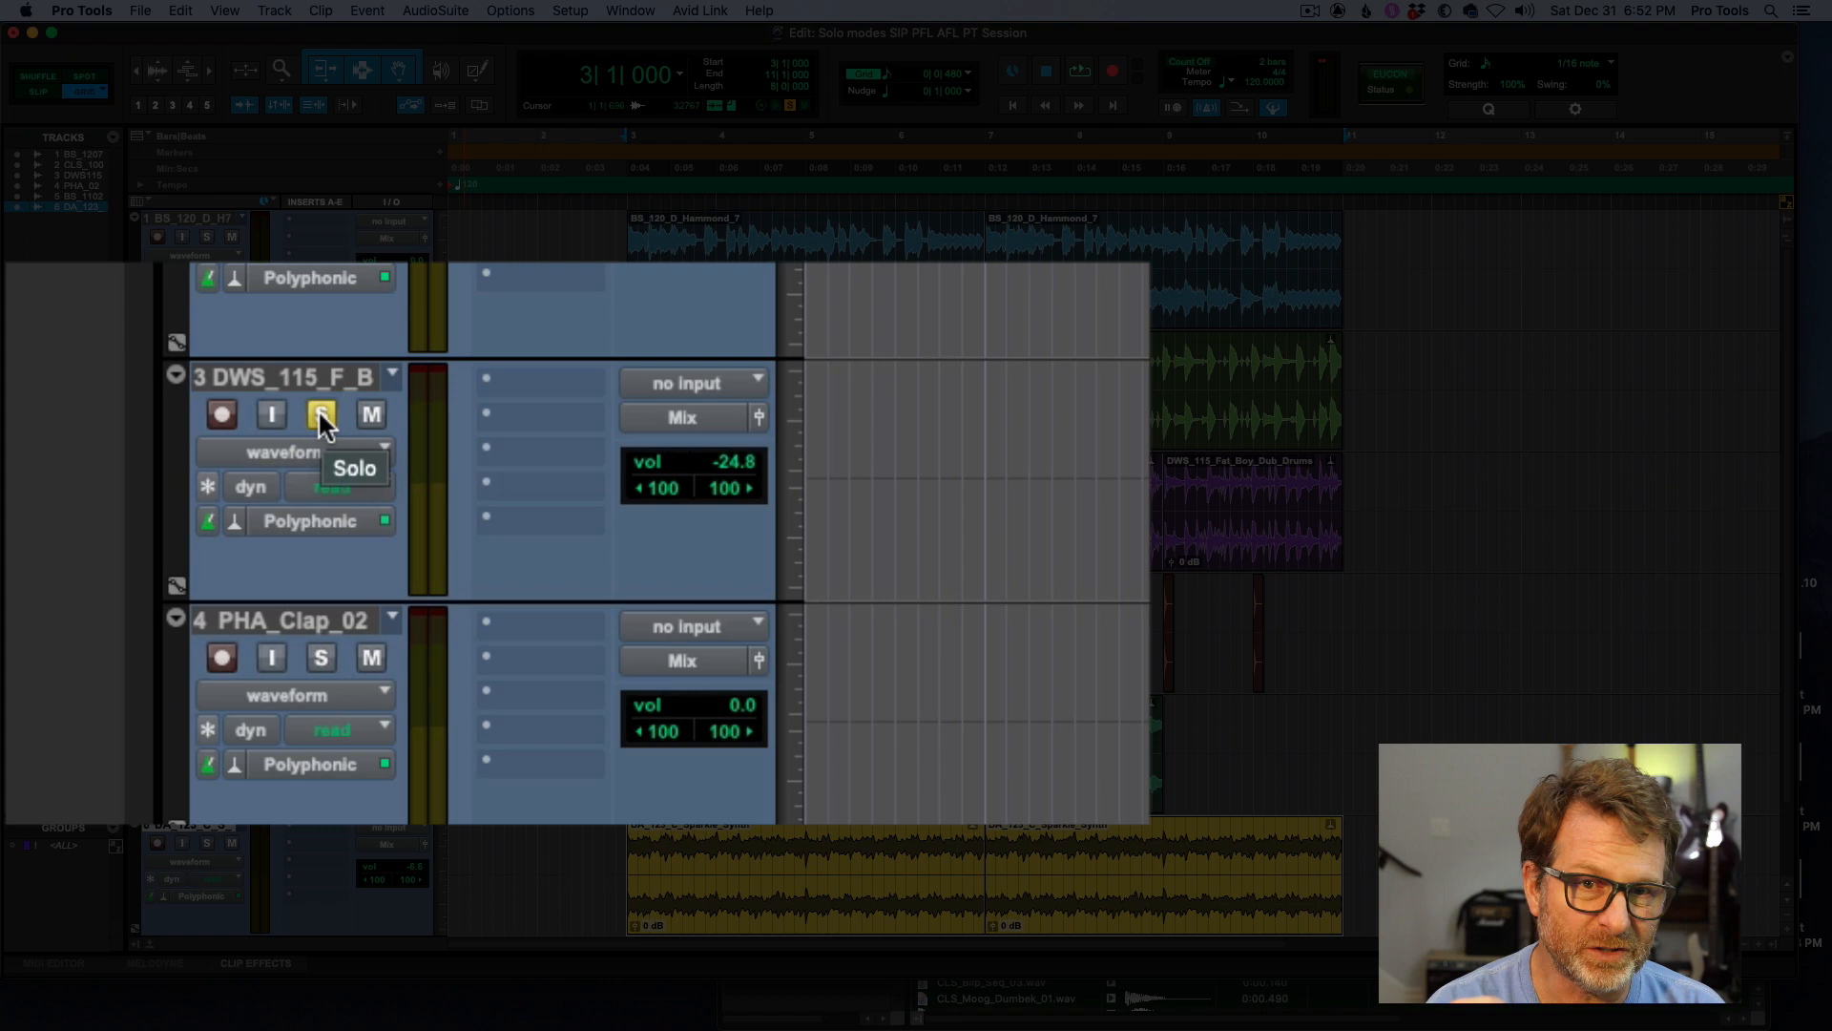
pyautogui.click(321, 414)
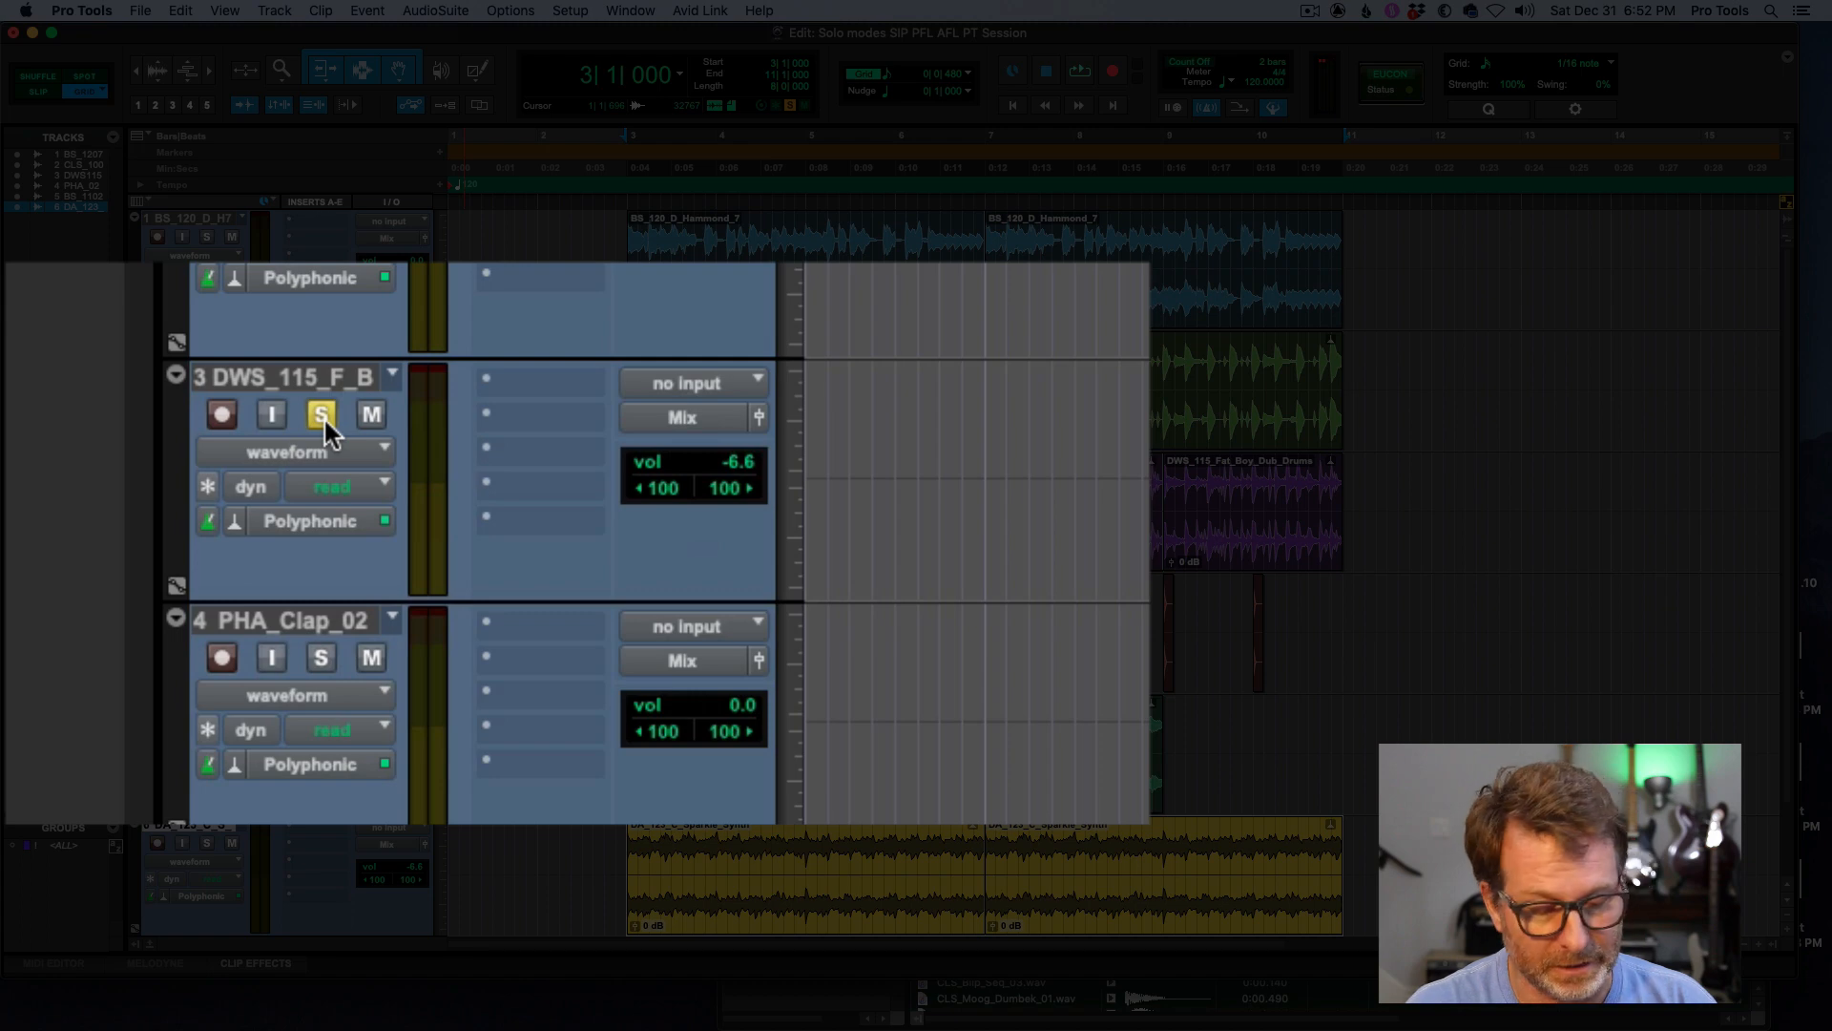
pyautogui.moveTo(324, 429)
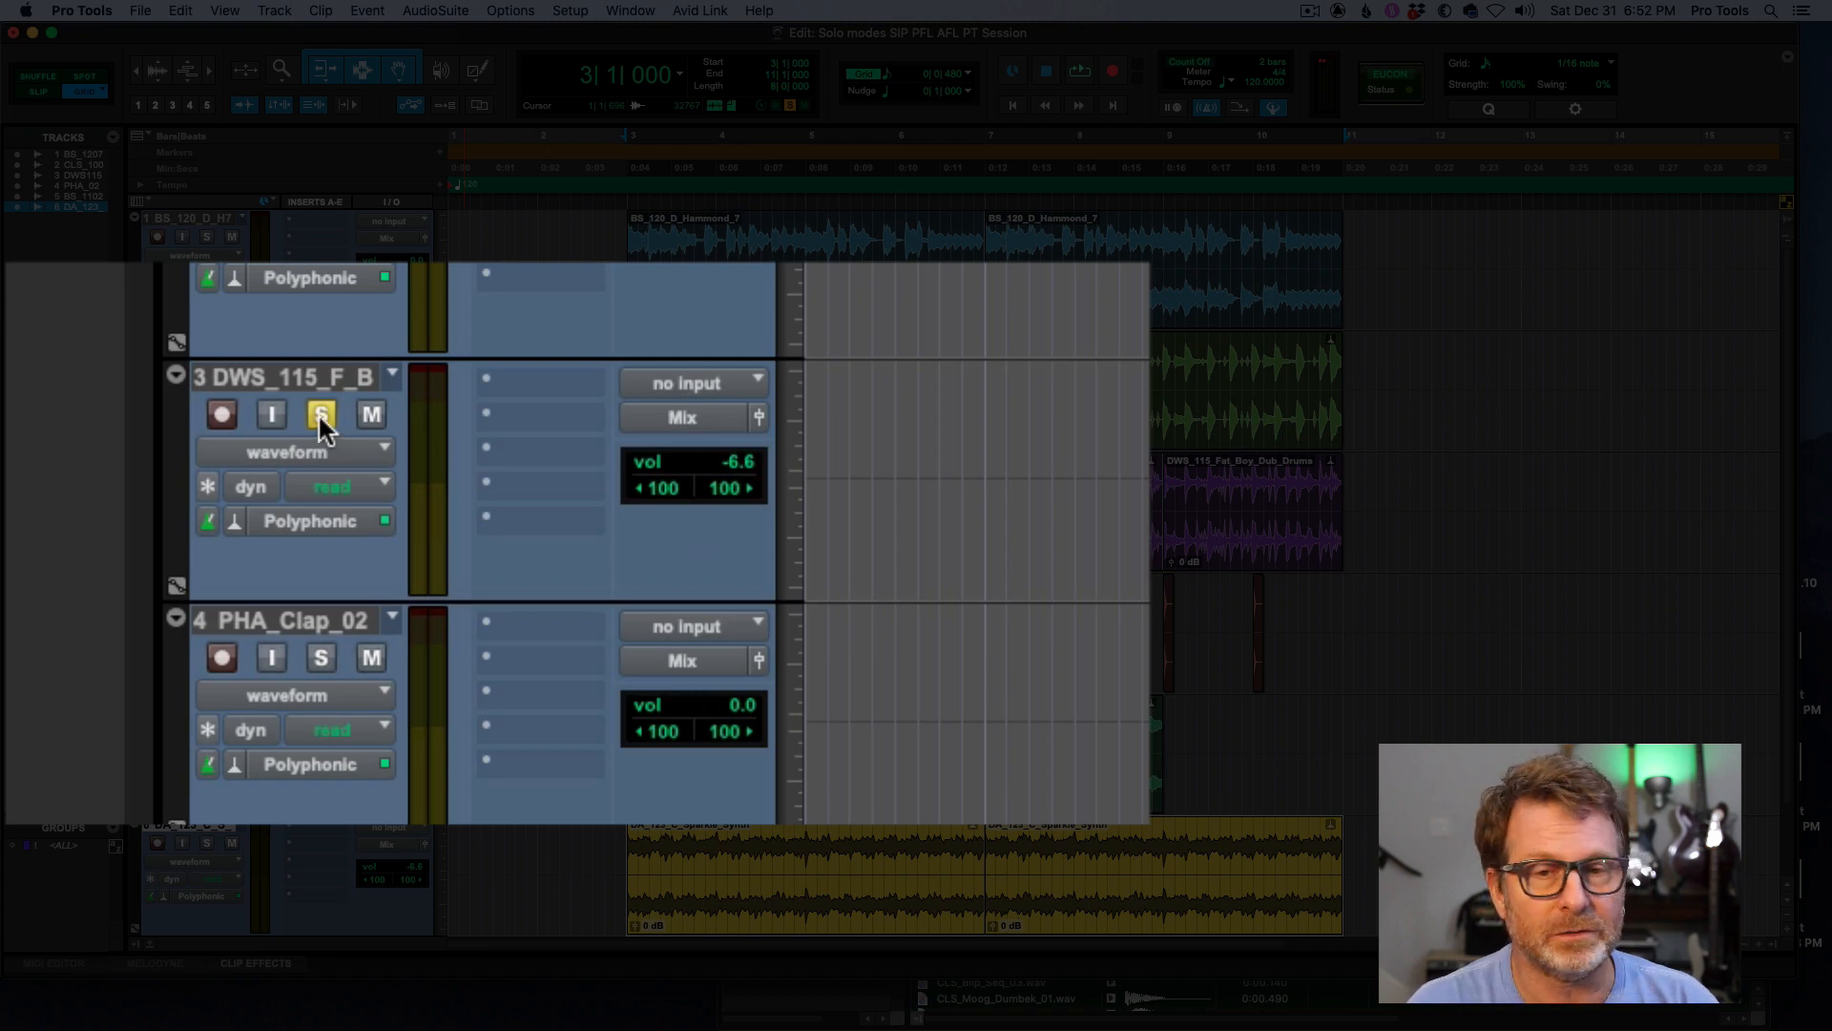
pyautogui.moveTo(321, 414)
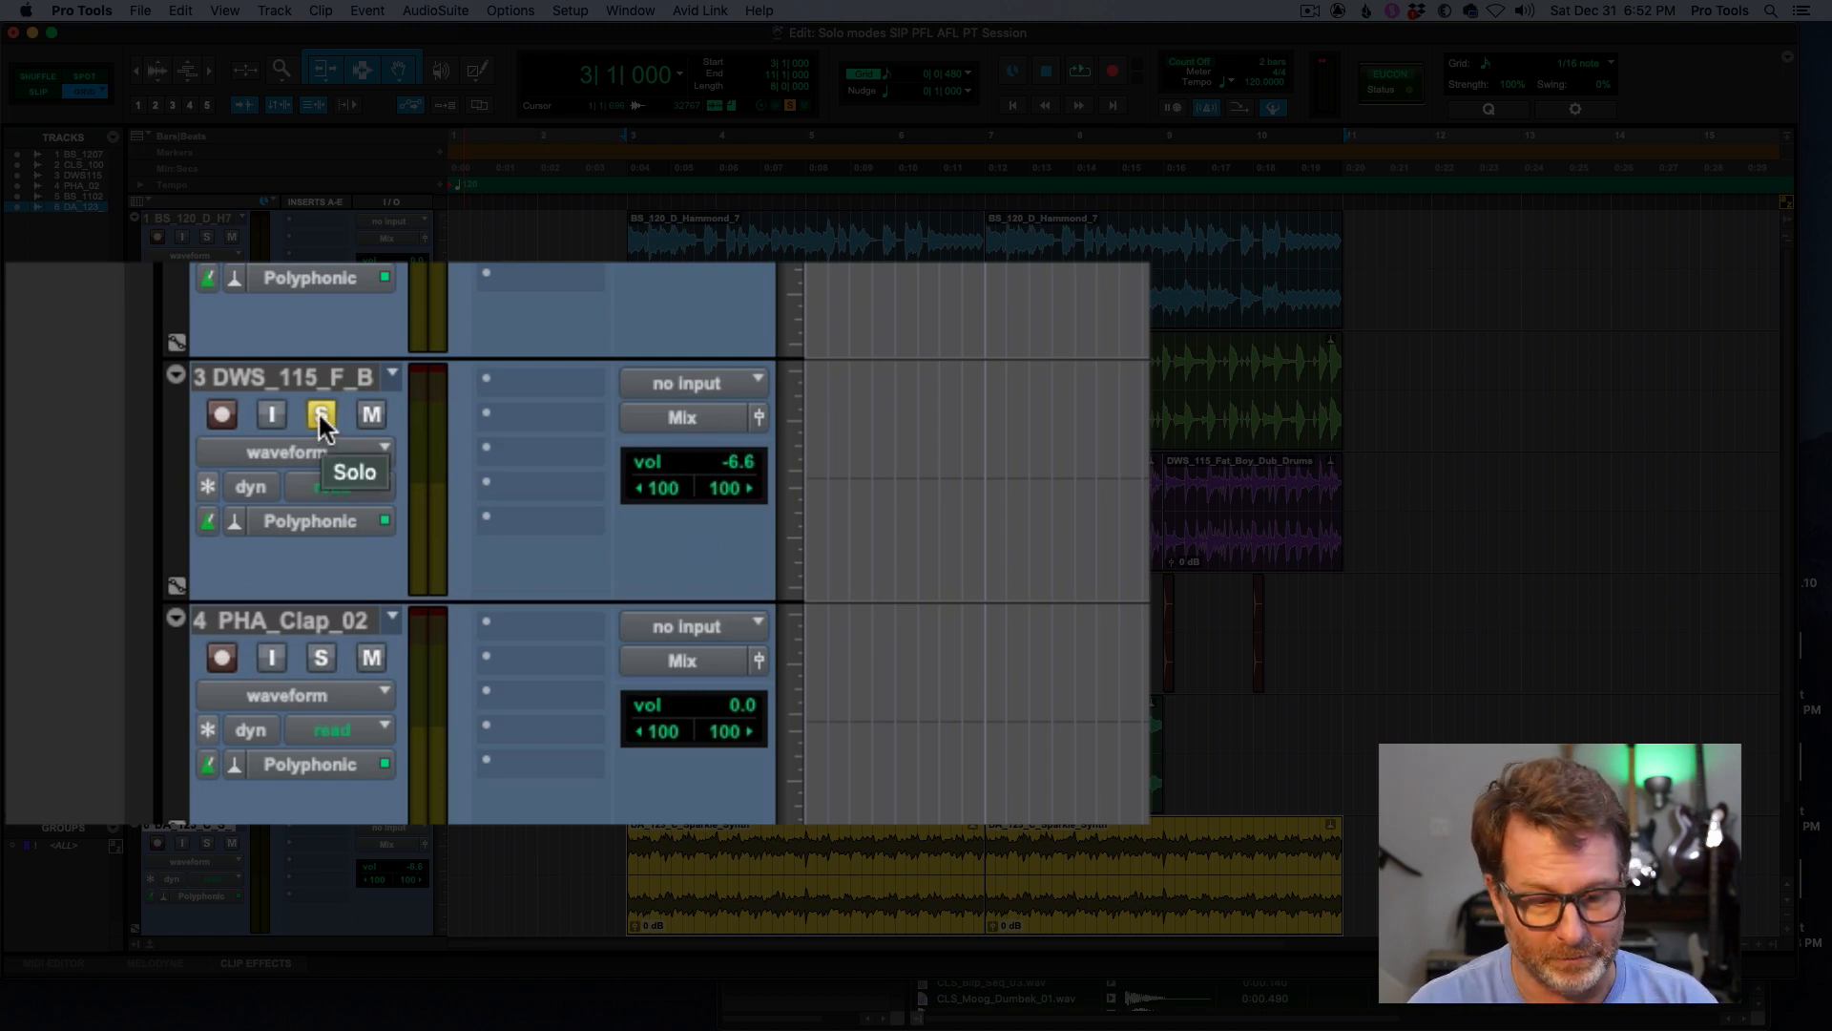
# - Sweep the DWS_115 fader down to about -12.5 dB and back, then solo the track
pyautogui.click(321, 414)
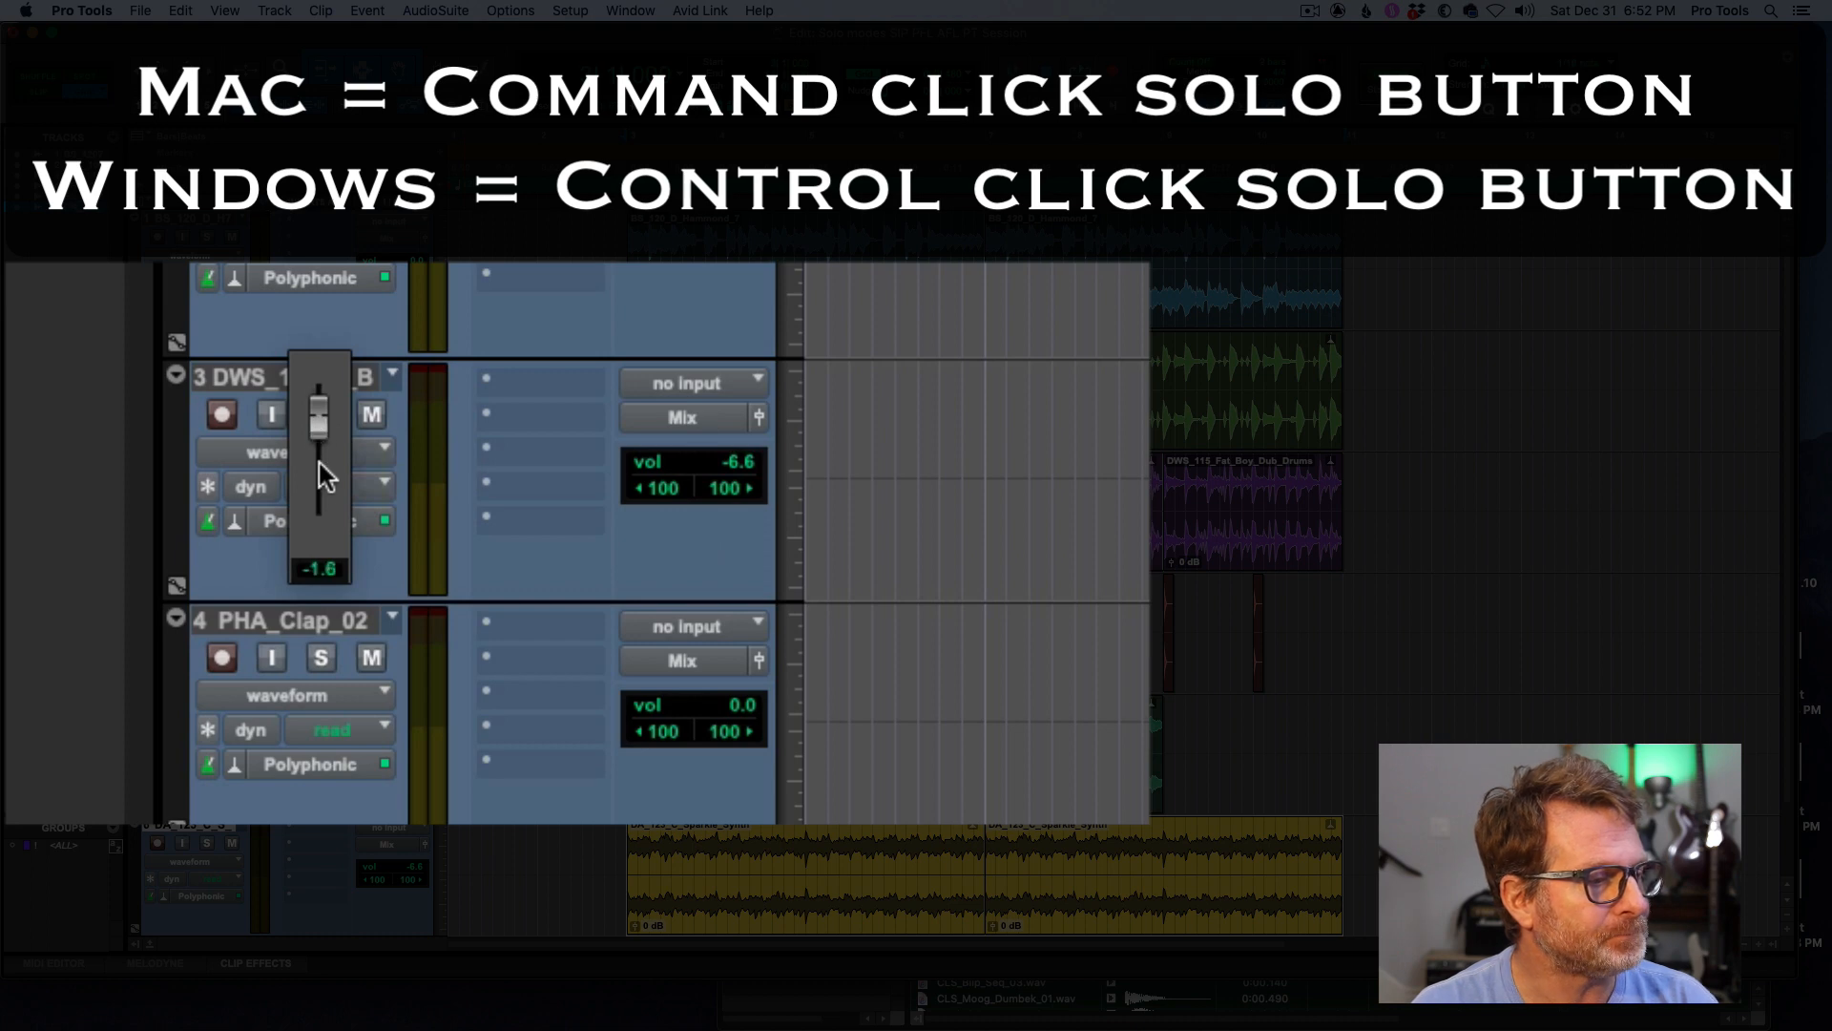
pyautogui.moveTo(318, 426); pyautogui.dragTo(318, 456)
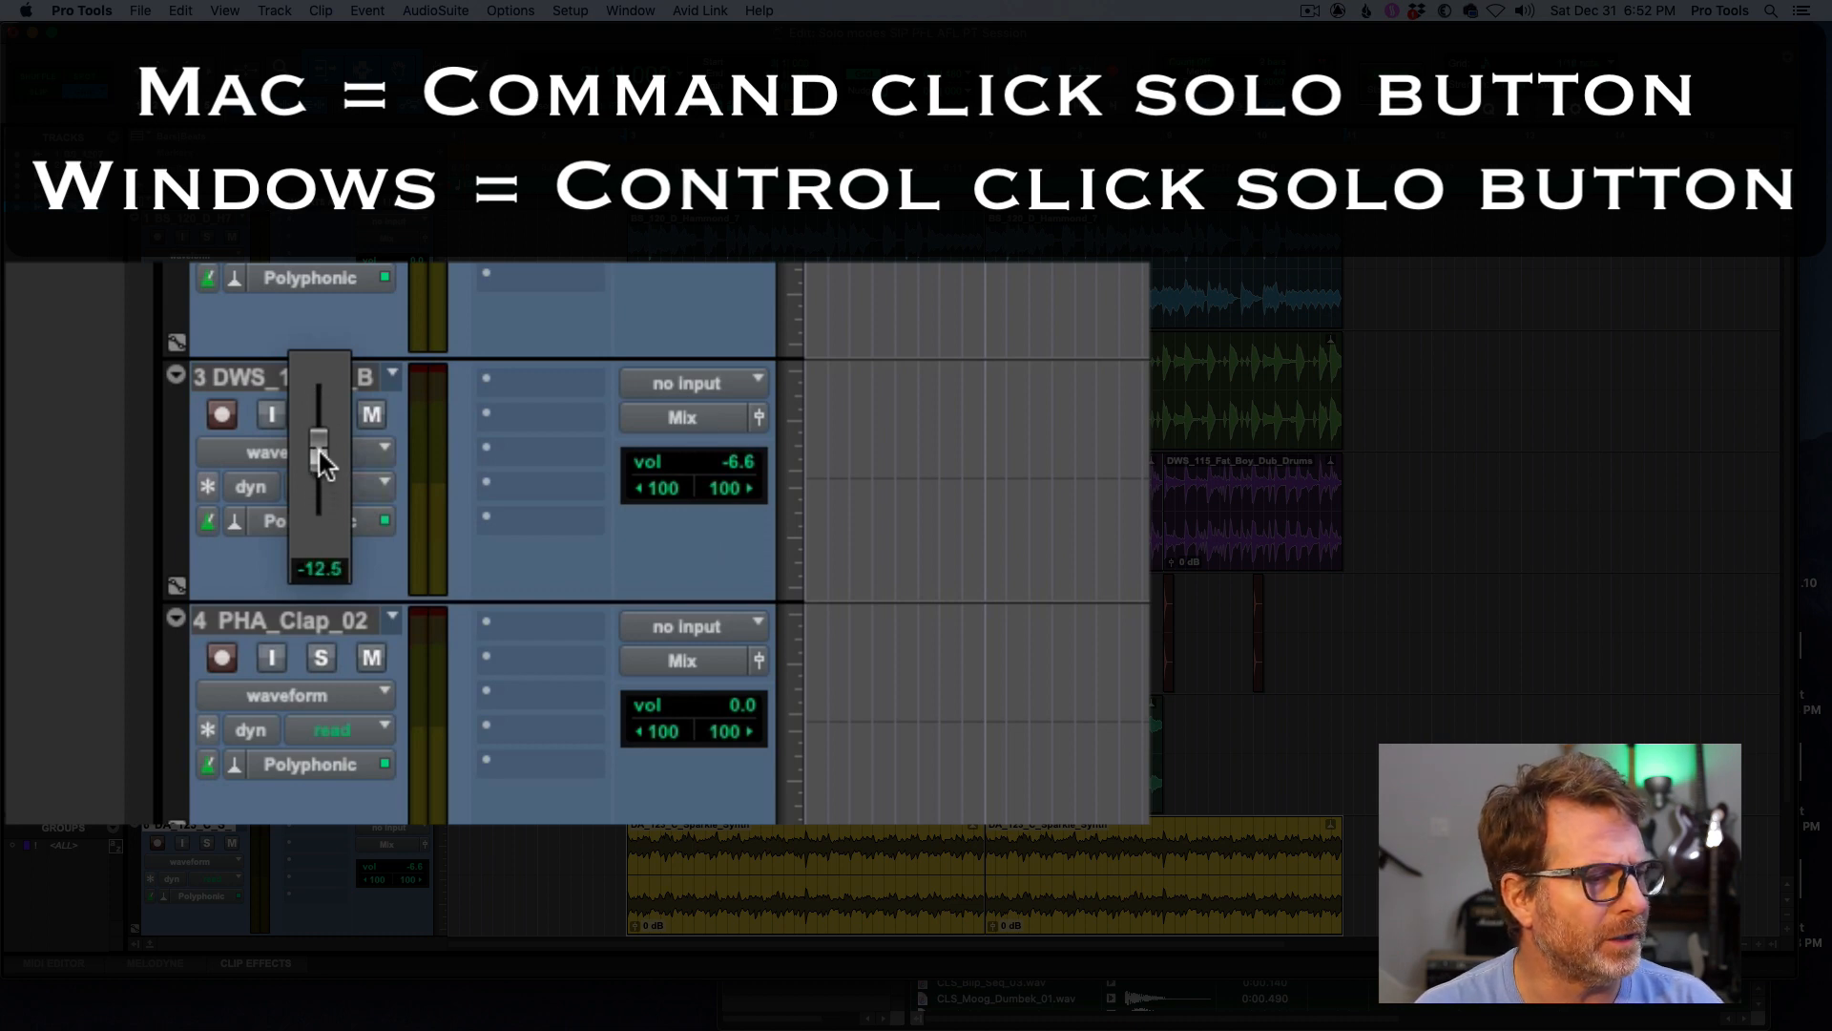
pyautogui.moveTo(320, 445); pyautogui.dragTo(320, 451)
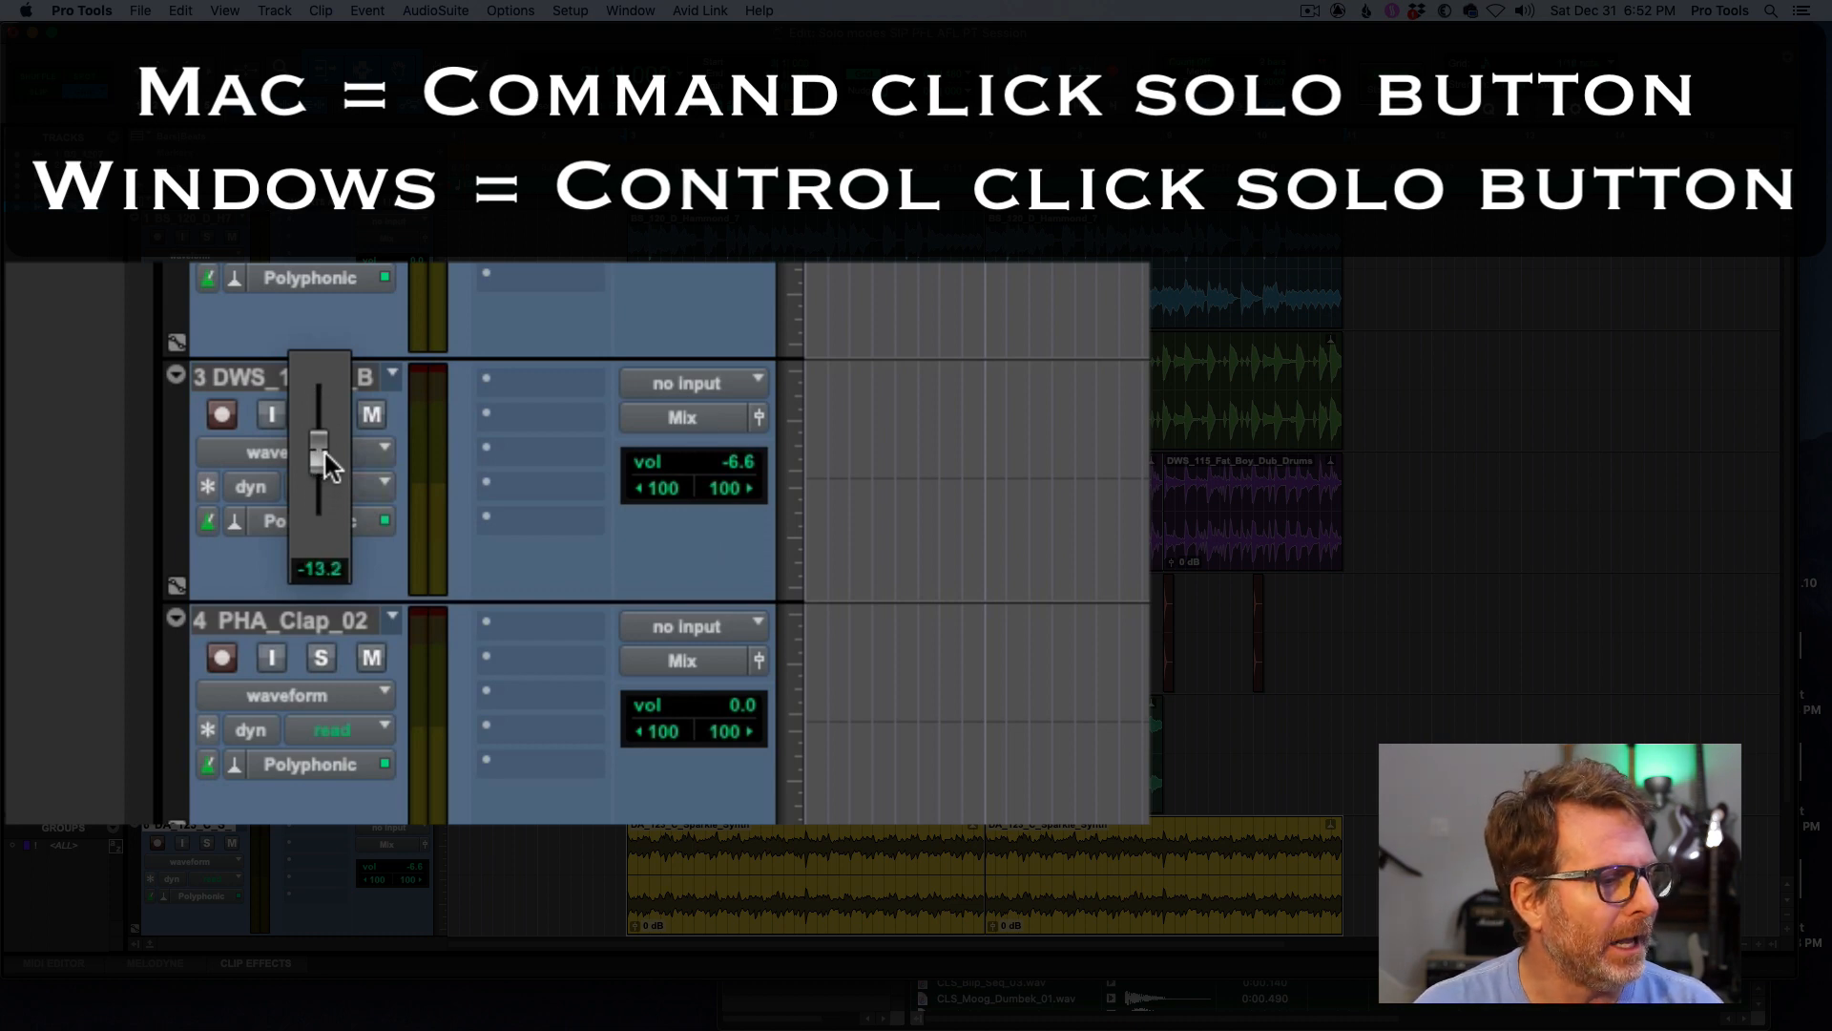
pyautogui.moveTo(319, 444); pyautogui.dragTo(318, 425)
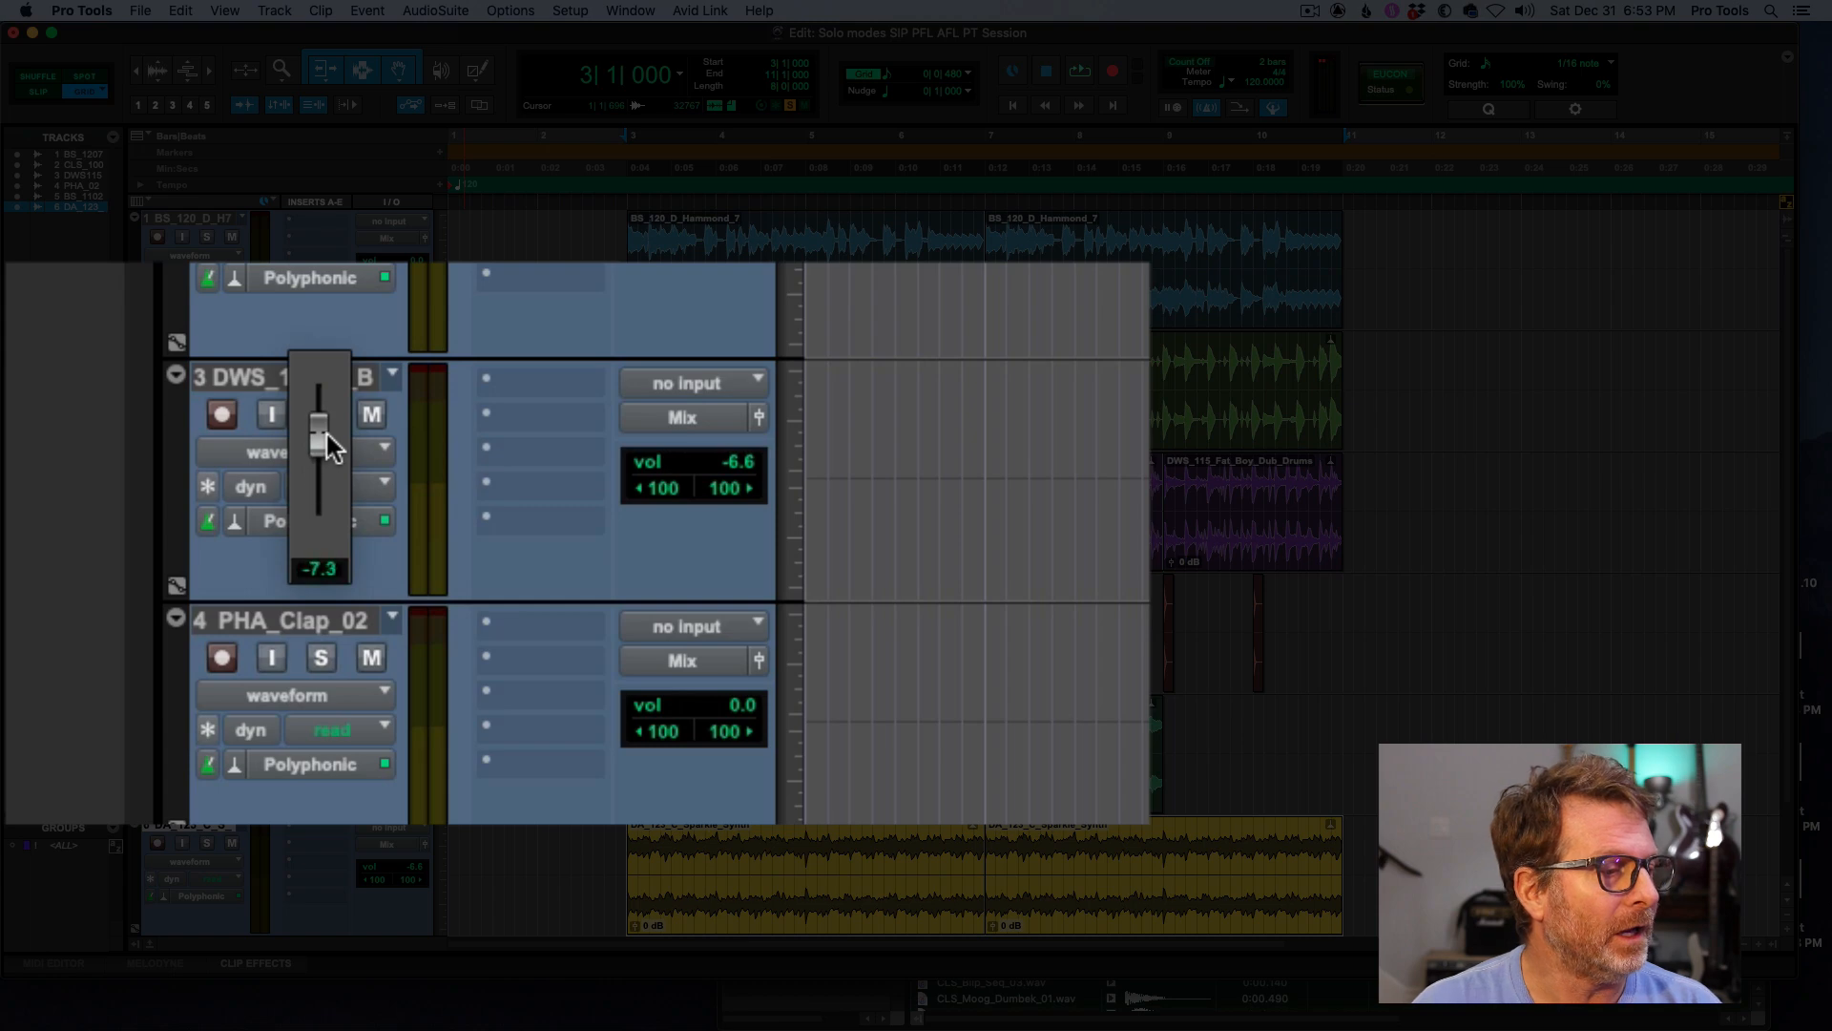
pyautogui.click(321, 414)
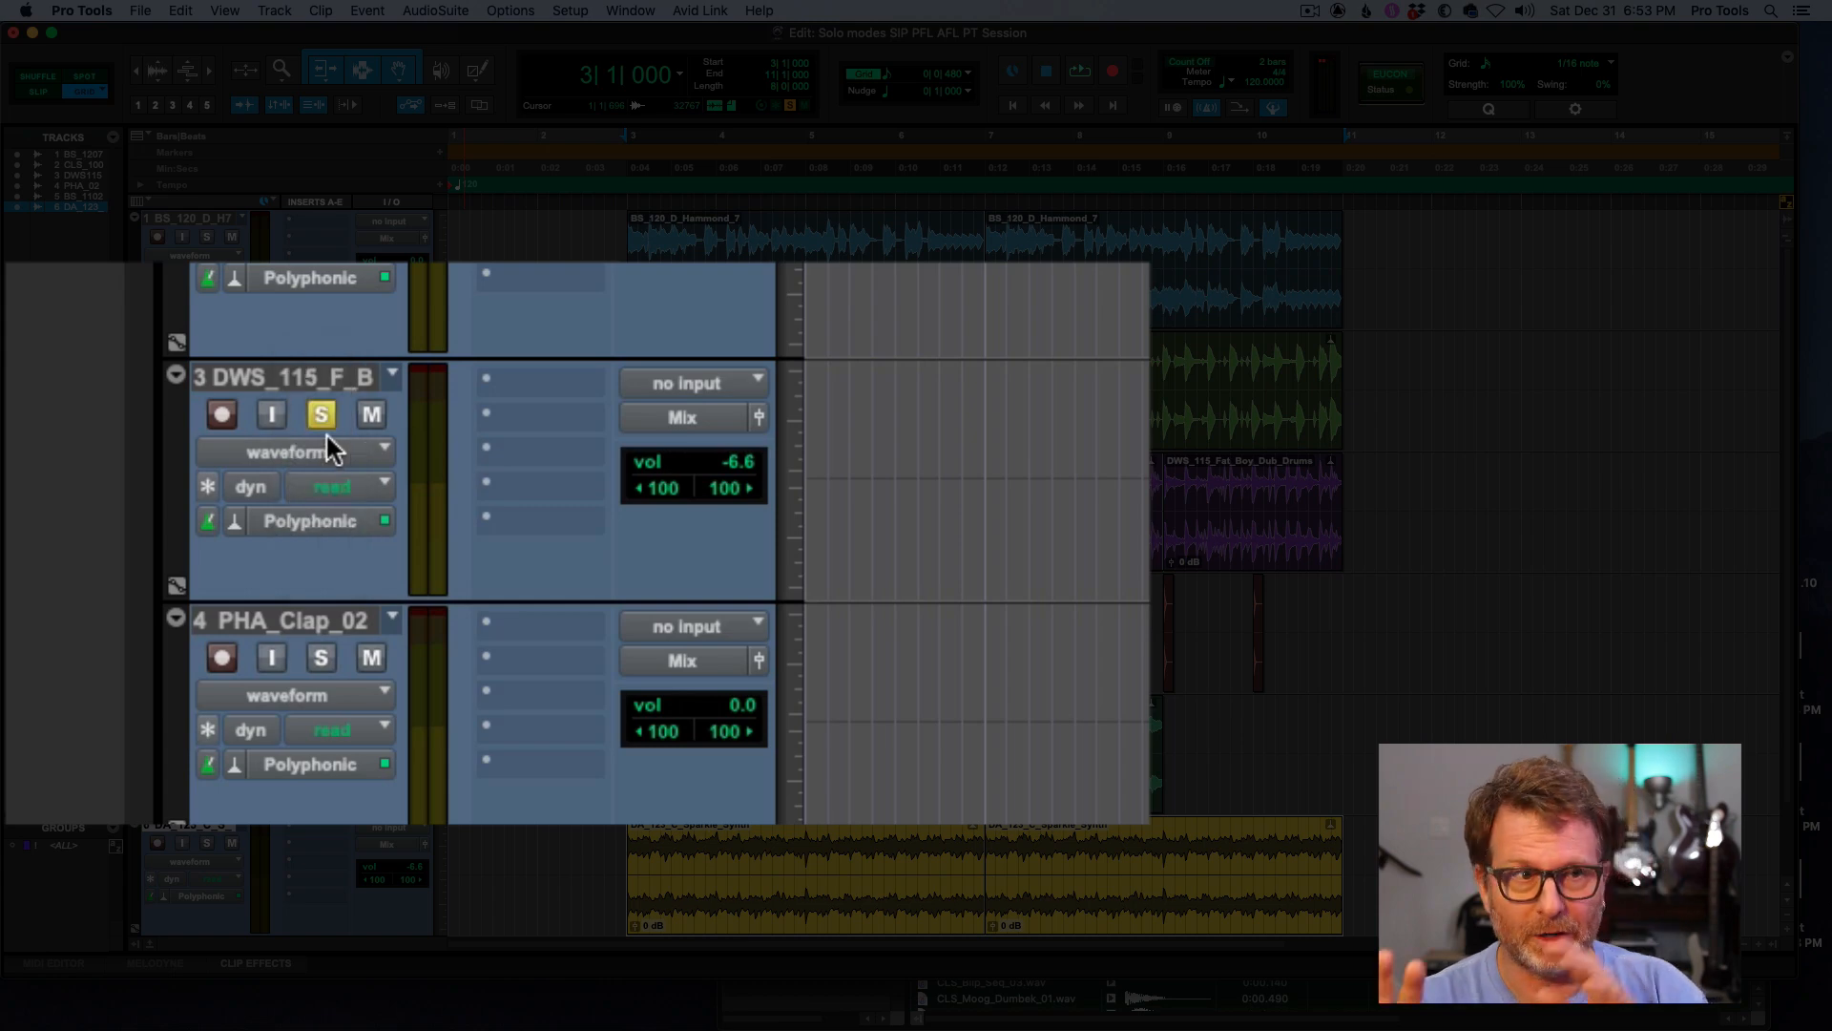
pyautogui.moveTo(660, 468)
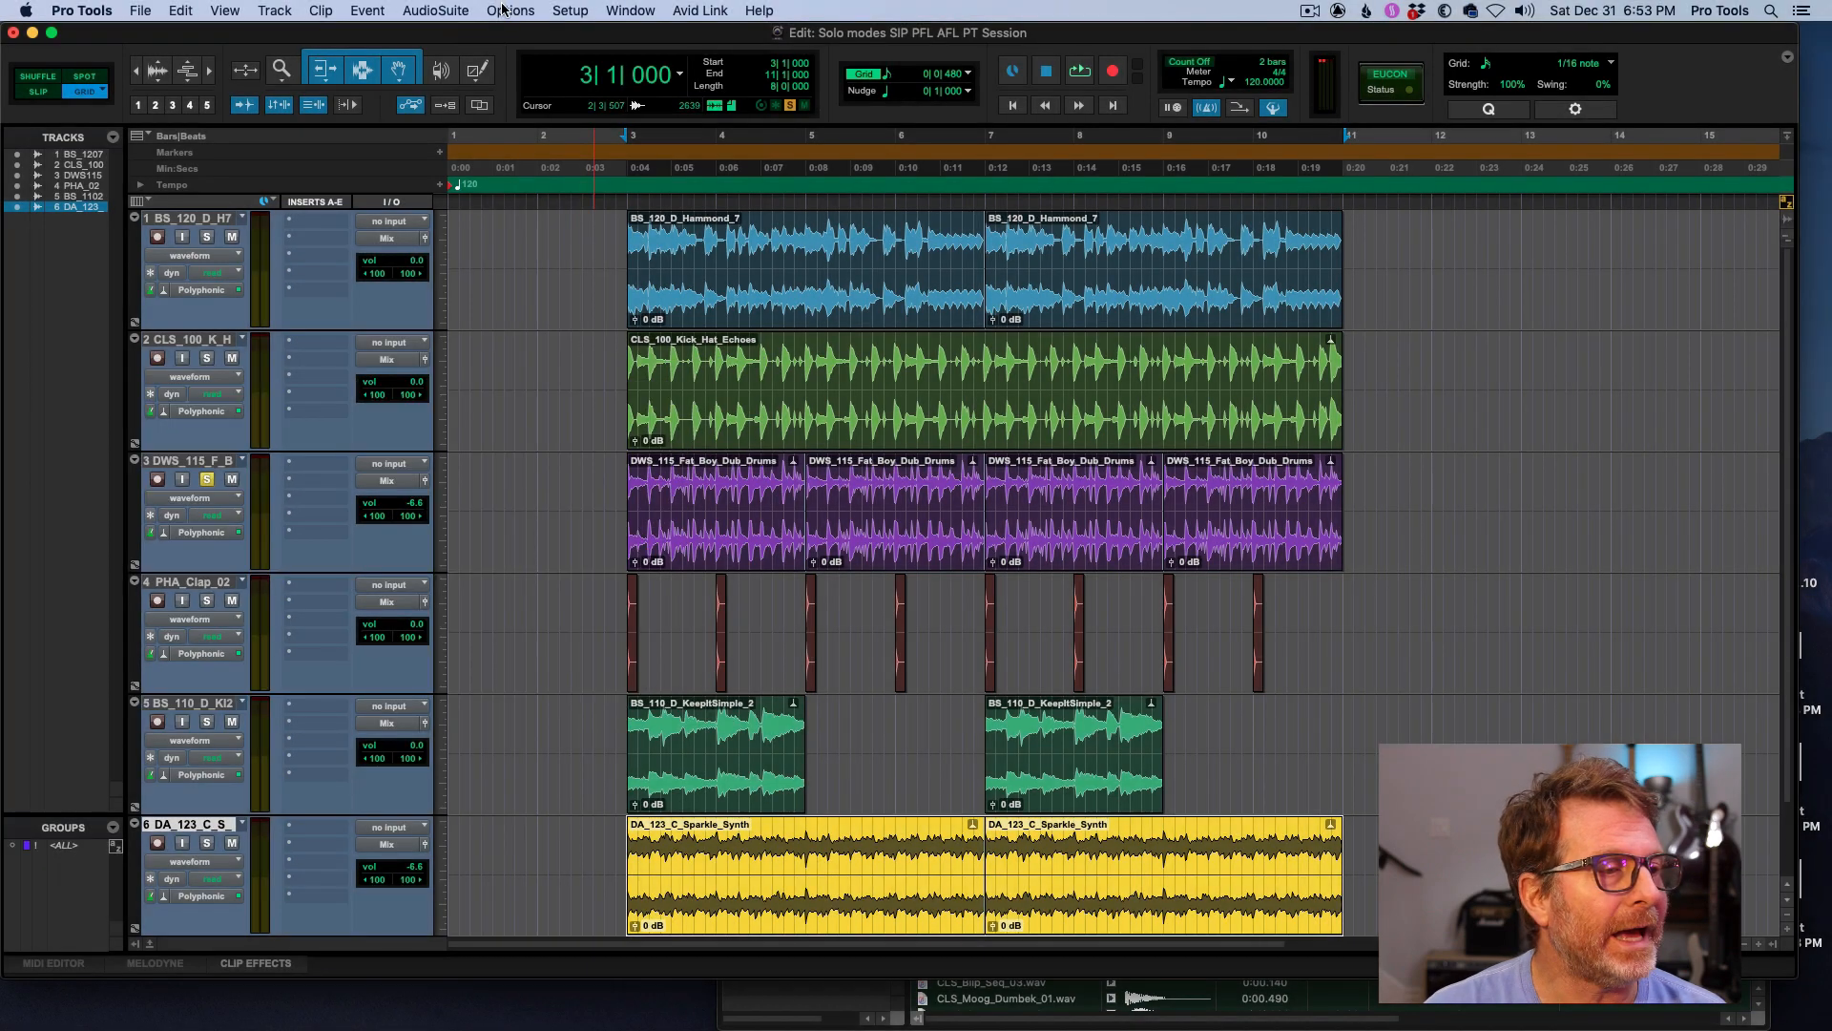
# - Set the solo mode back to AFL (After Fader Listen) from the Options menu
pyautogui.click(512, 12)
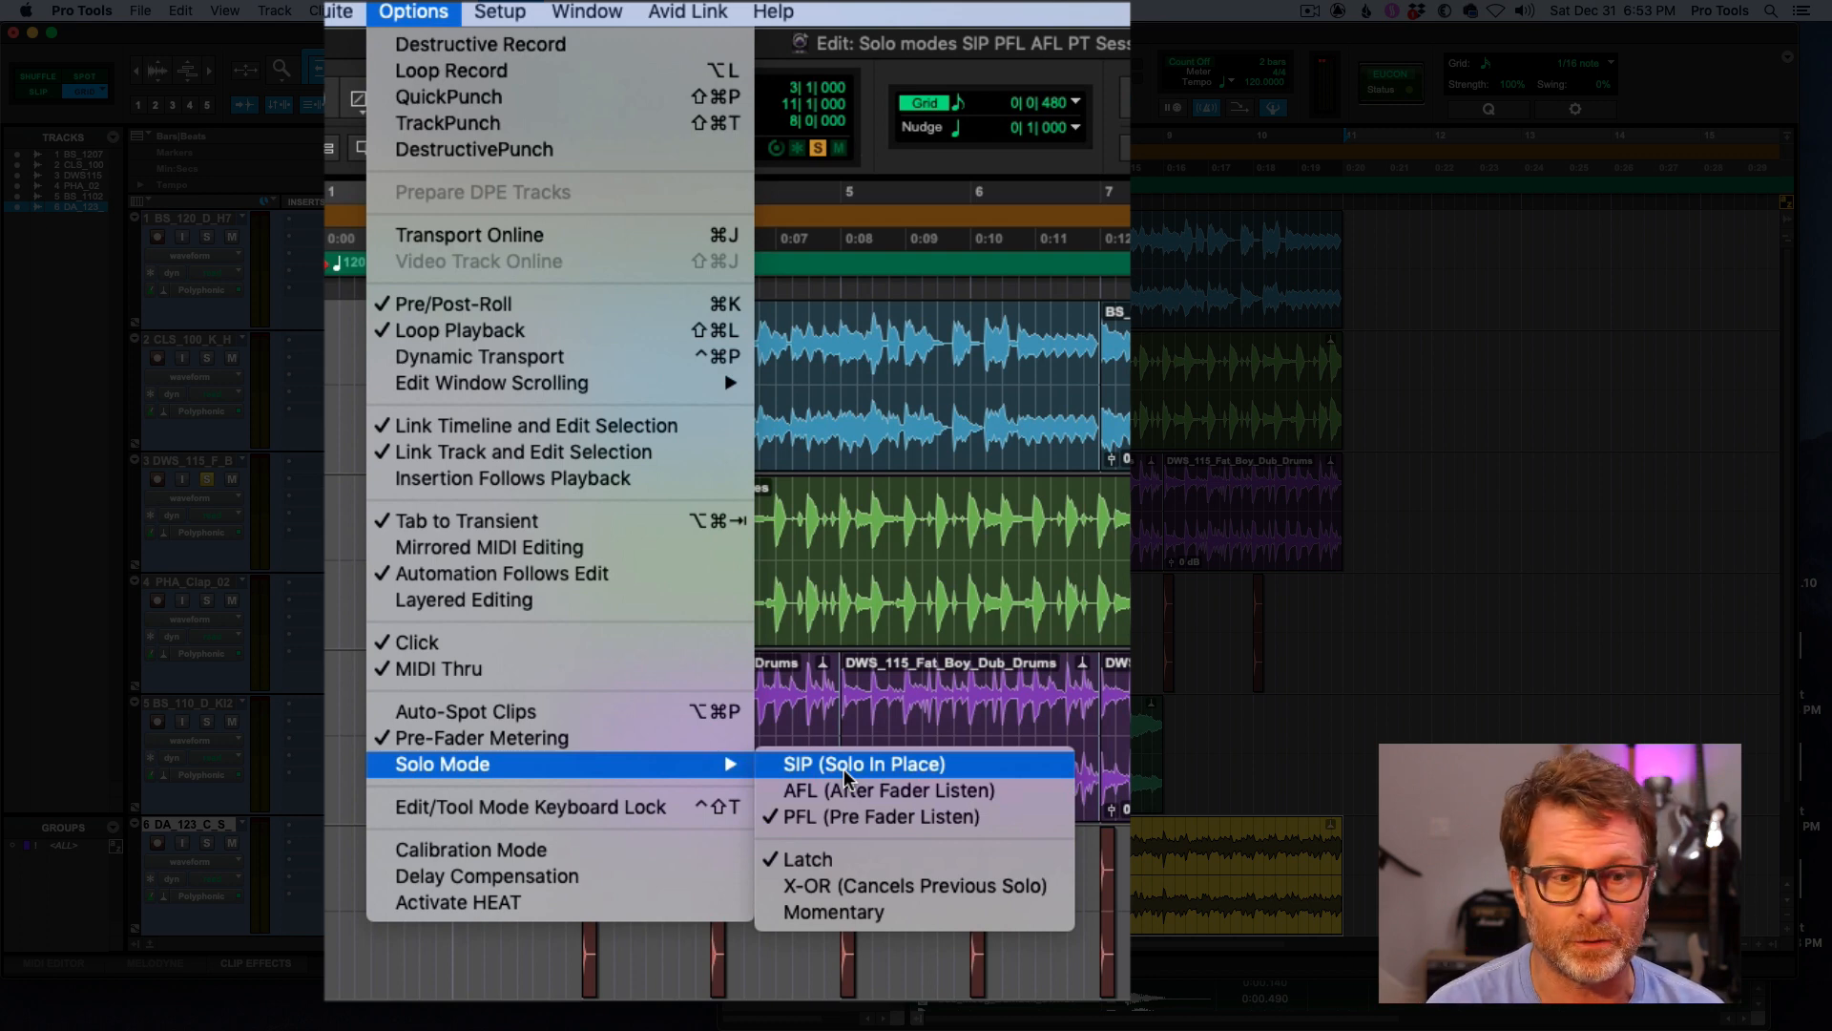
pyautogui.moveTo(845, 790)
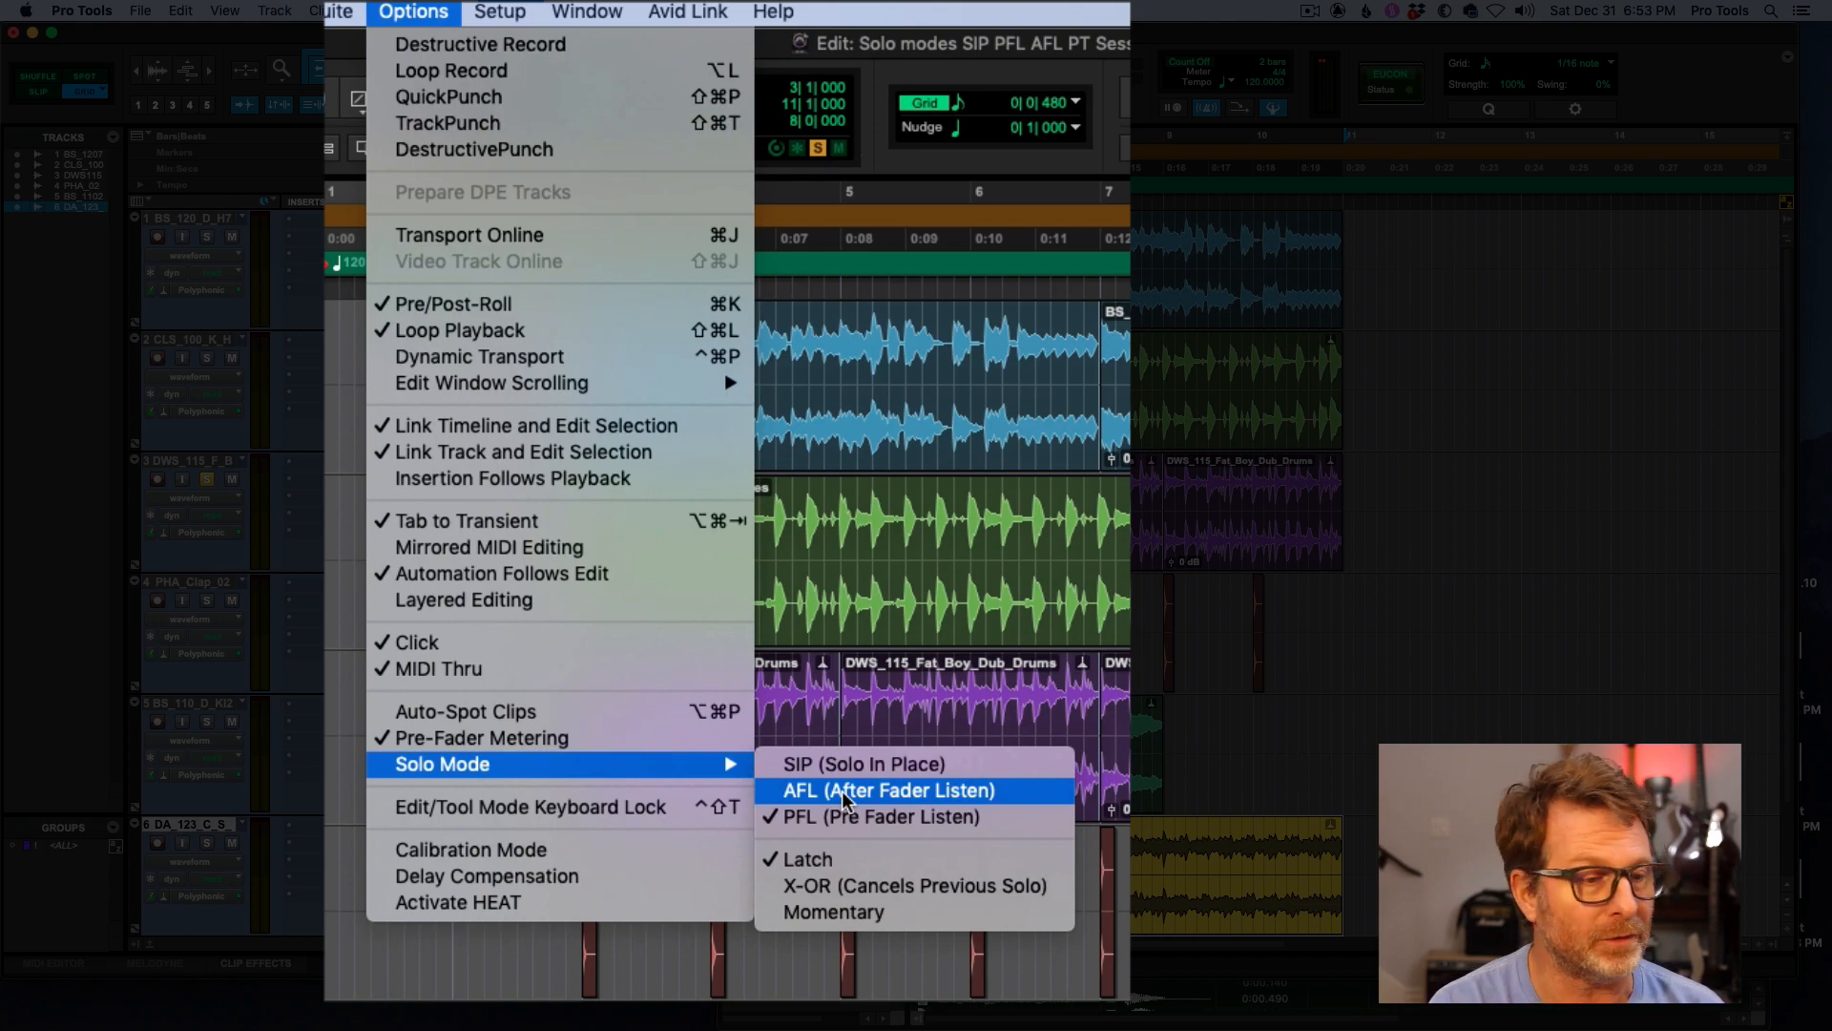
pyautogui.click(888, 790)
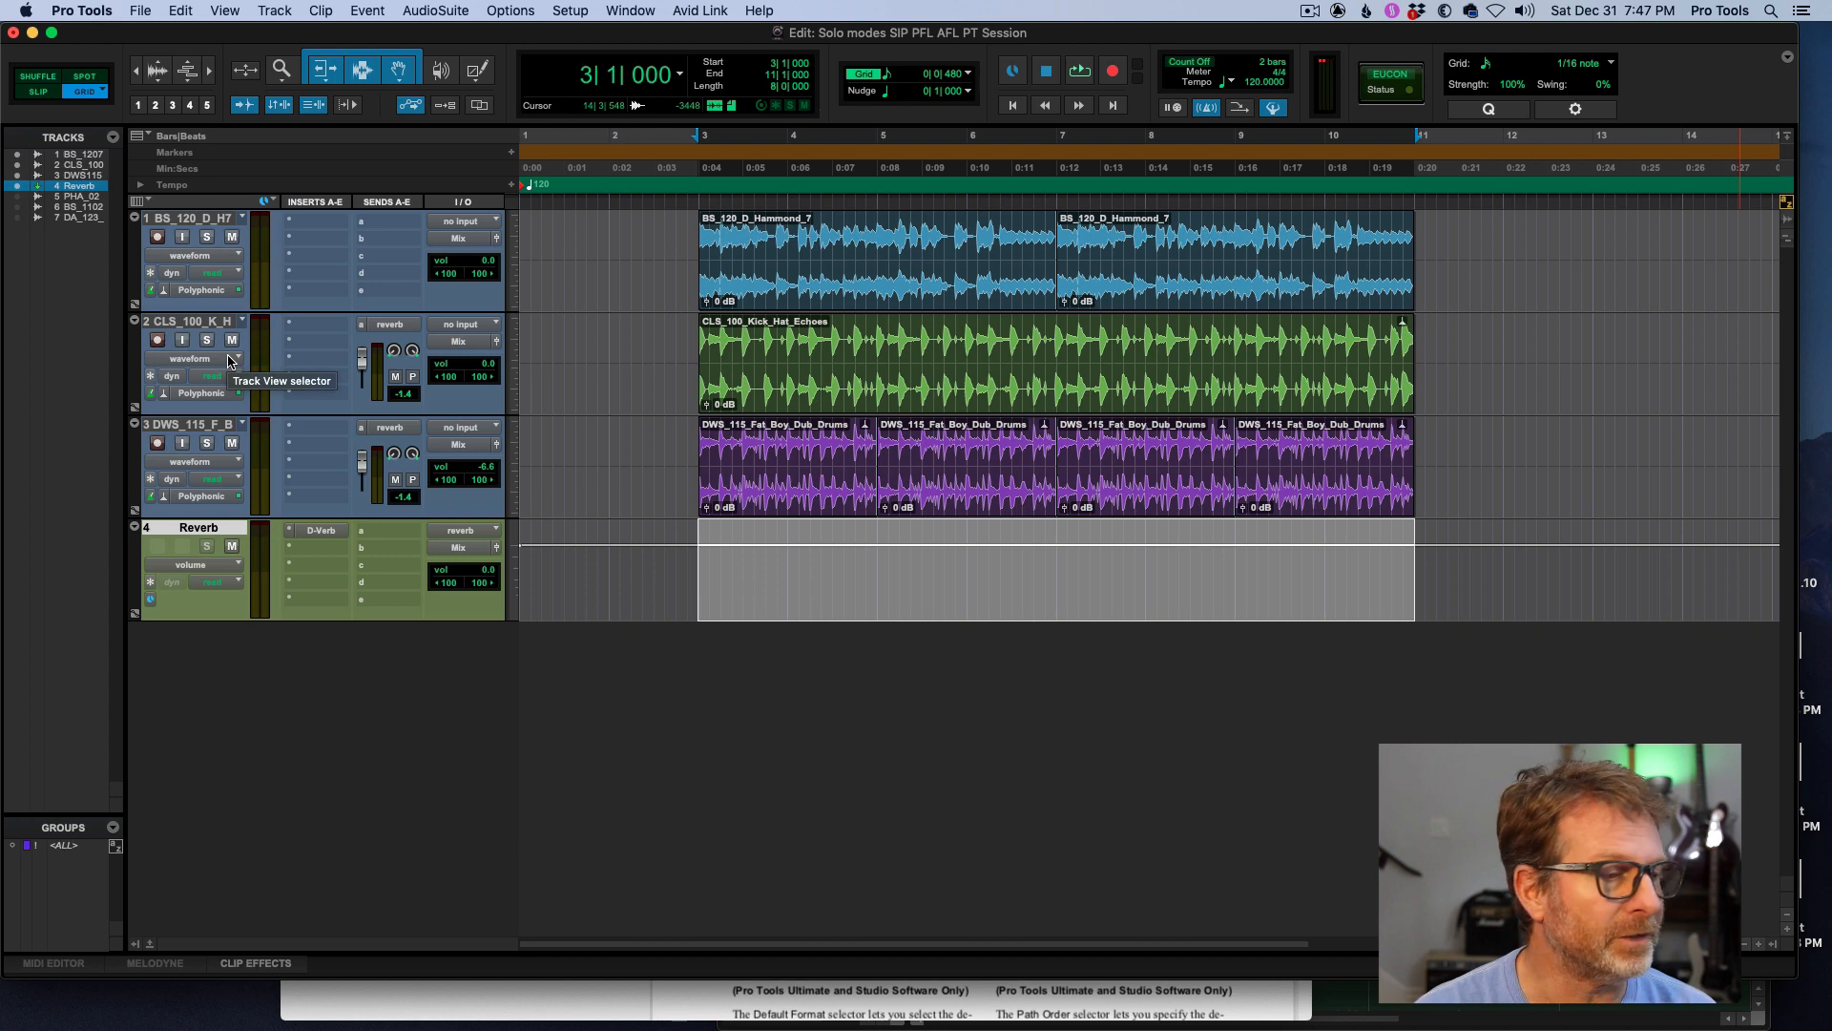
pyautogui.moveTo(309, 529)
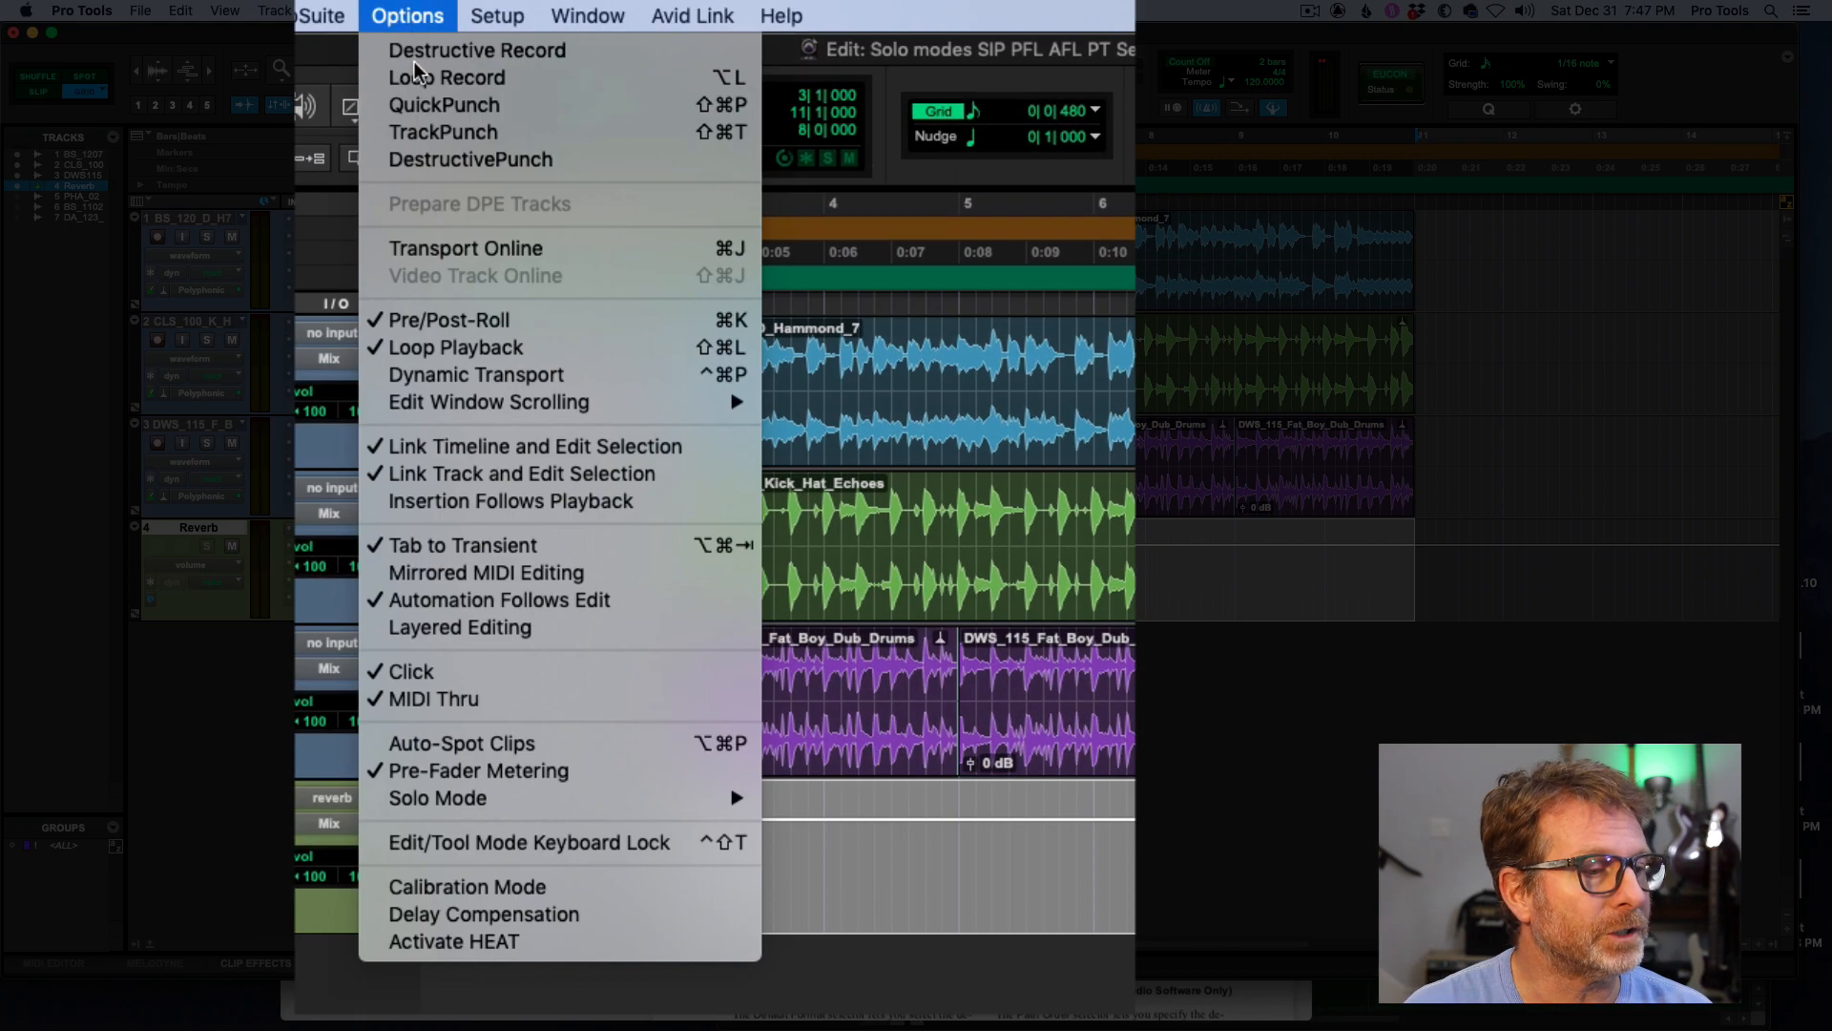
pyautogui.moveTo(628, 819)
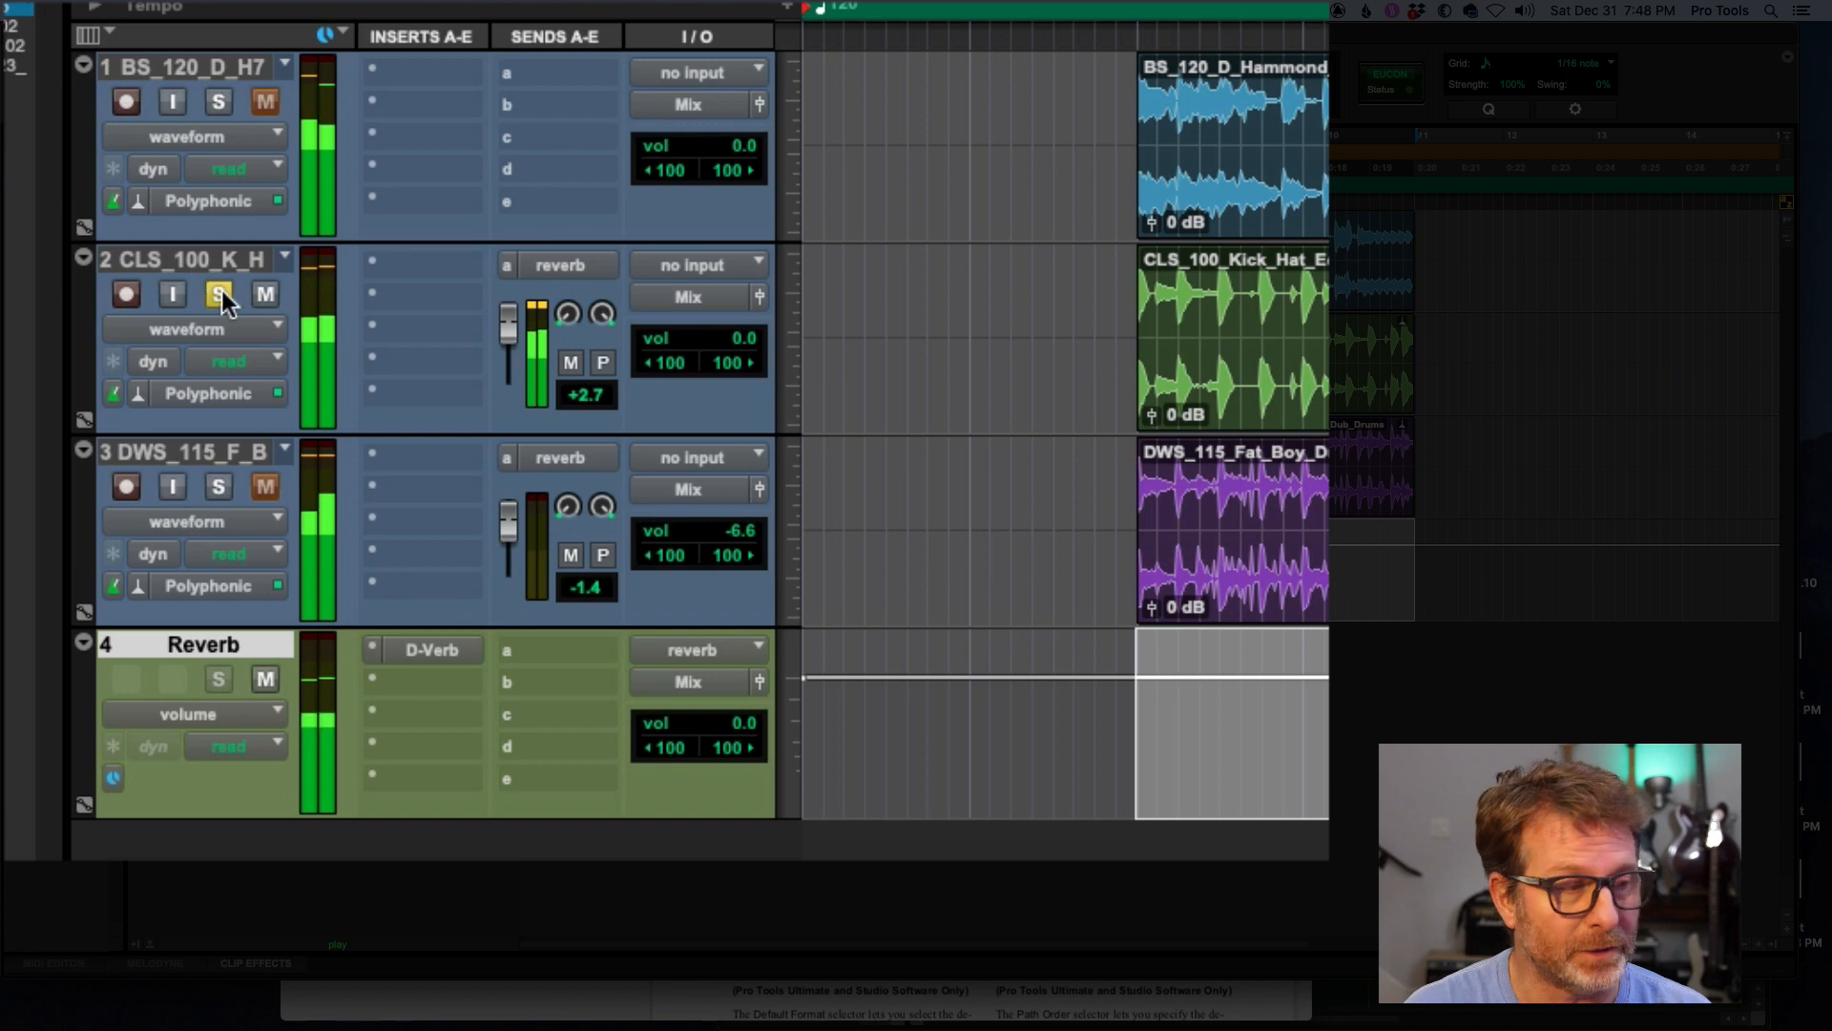
# - Release the kick-and-hat echoes track's solo and solo the Reverb aux track instead
pyautogui.click(218, 294)
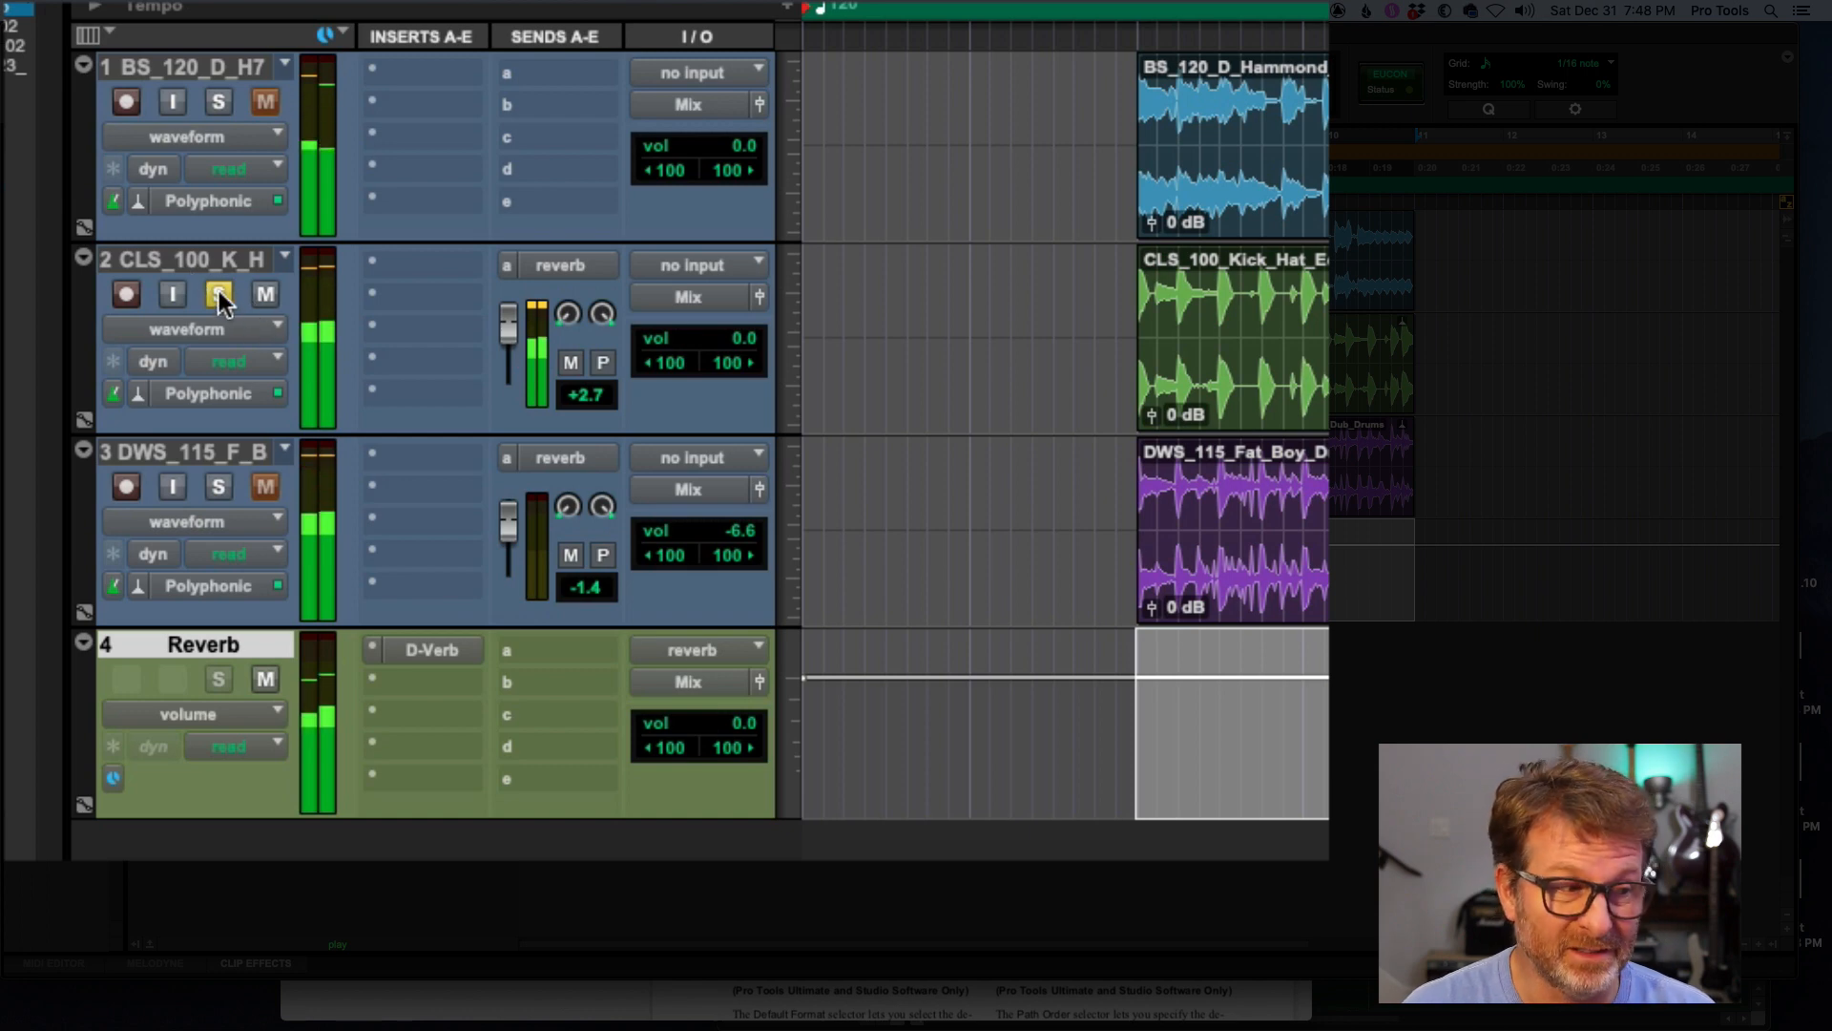
pyautogui.click(218, 294)
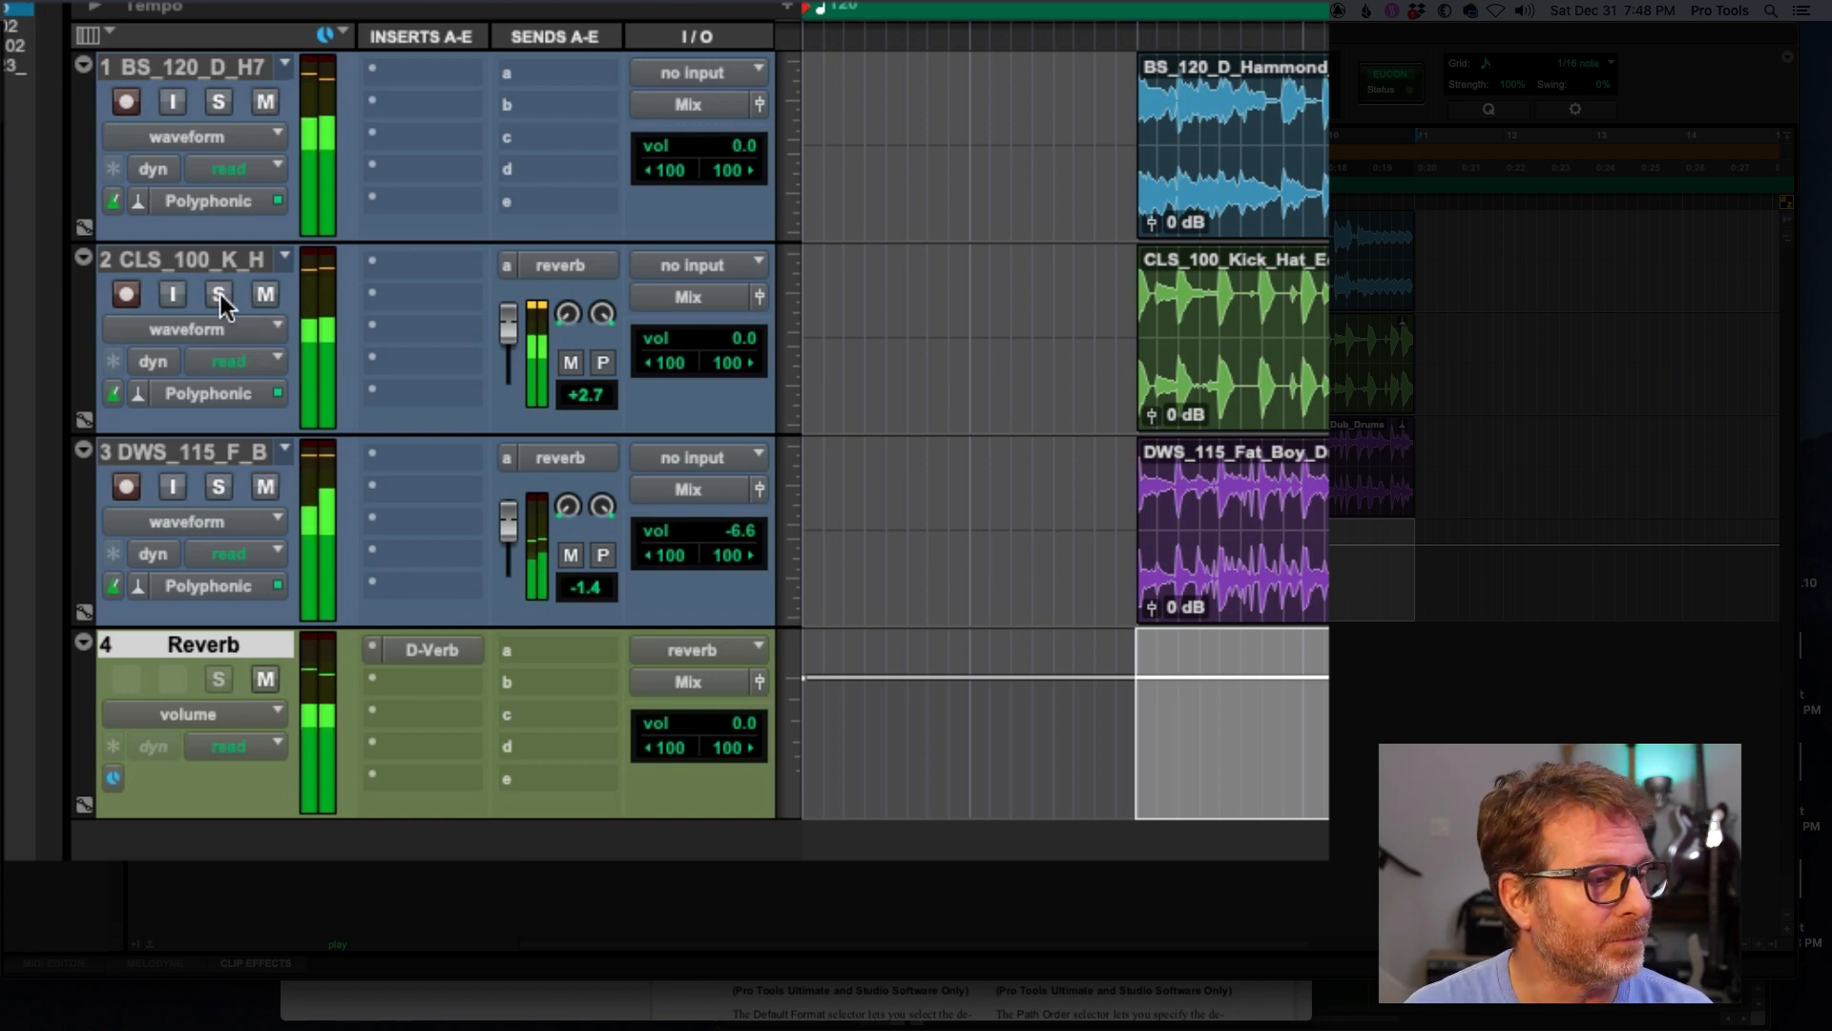
pyautogui.click(218, 680)
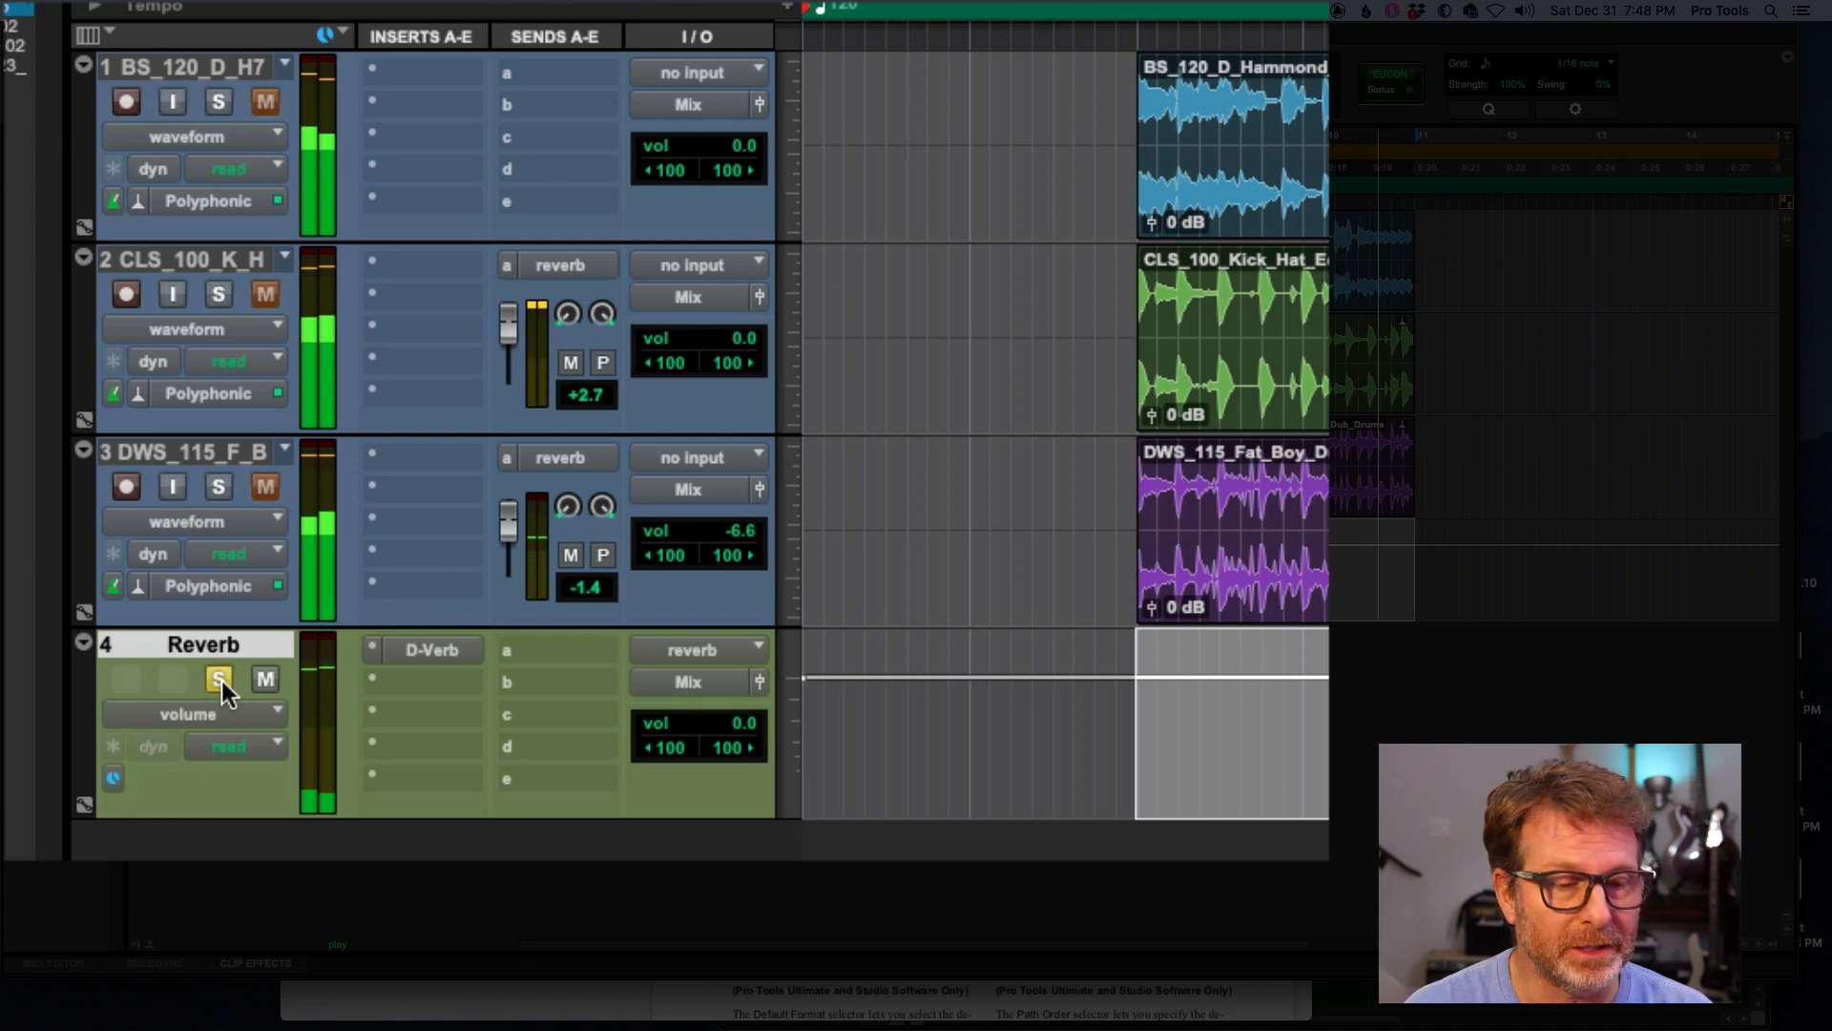
pyautogui.click(217, 679)
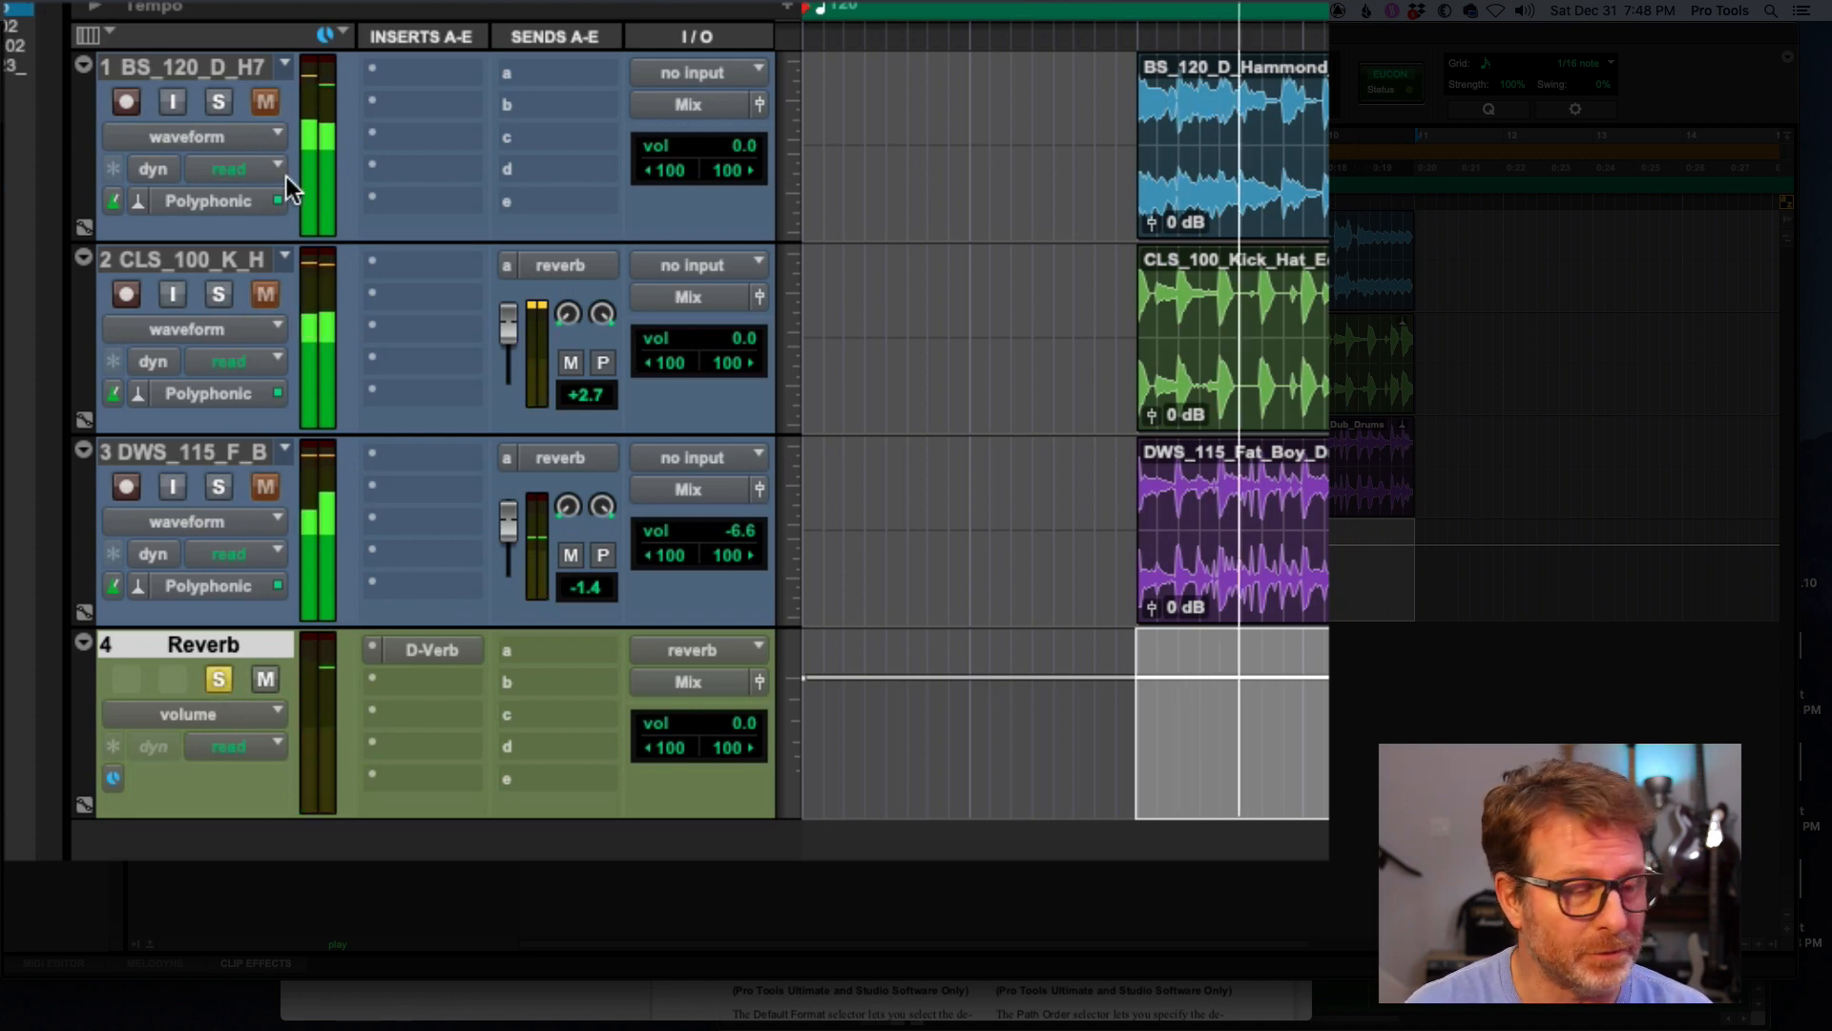
pyautogui.moveTo(227, 168)
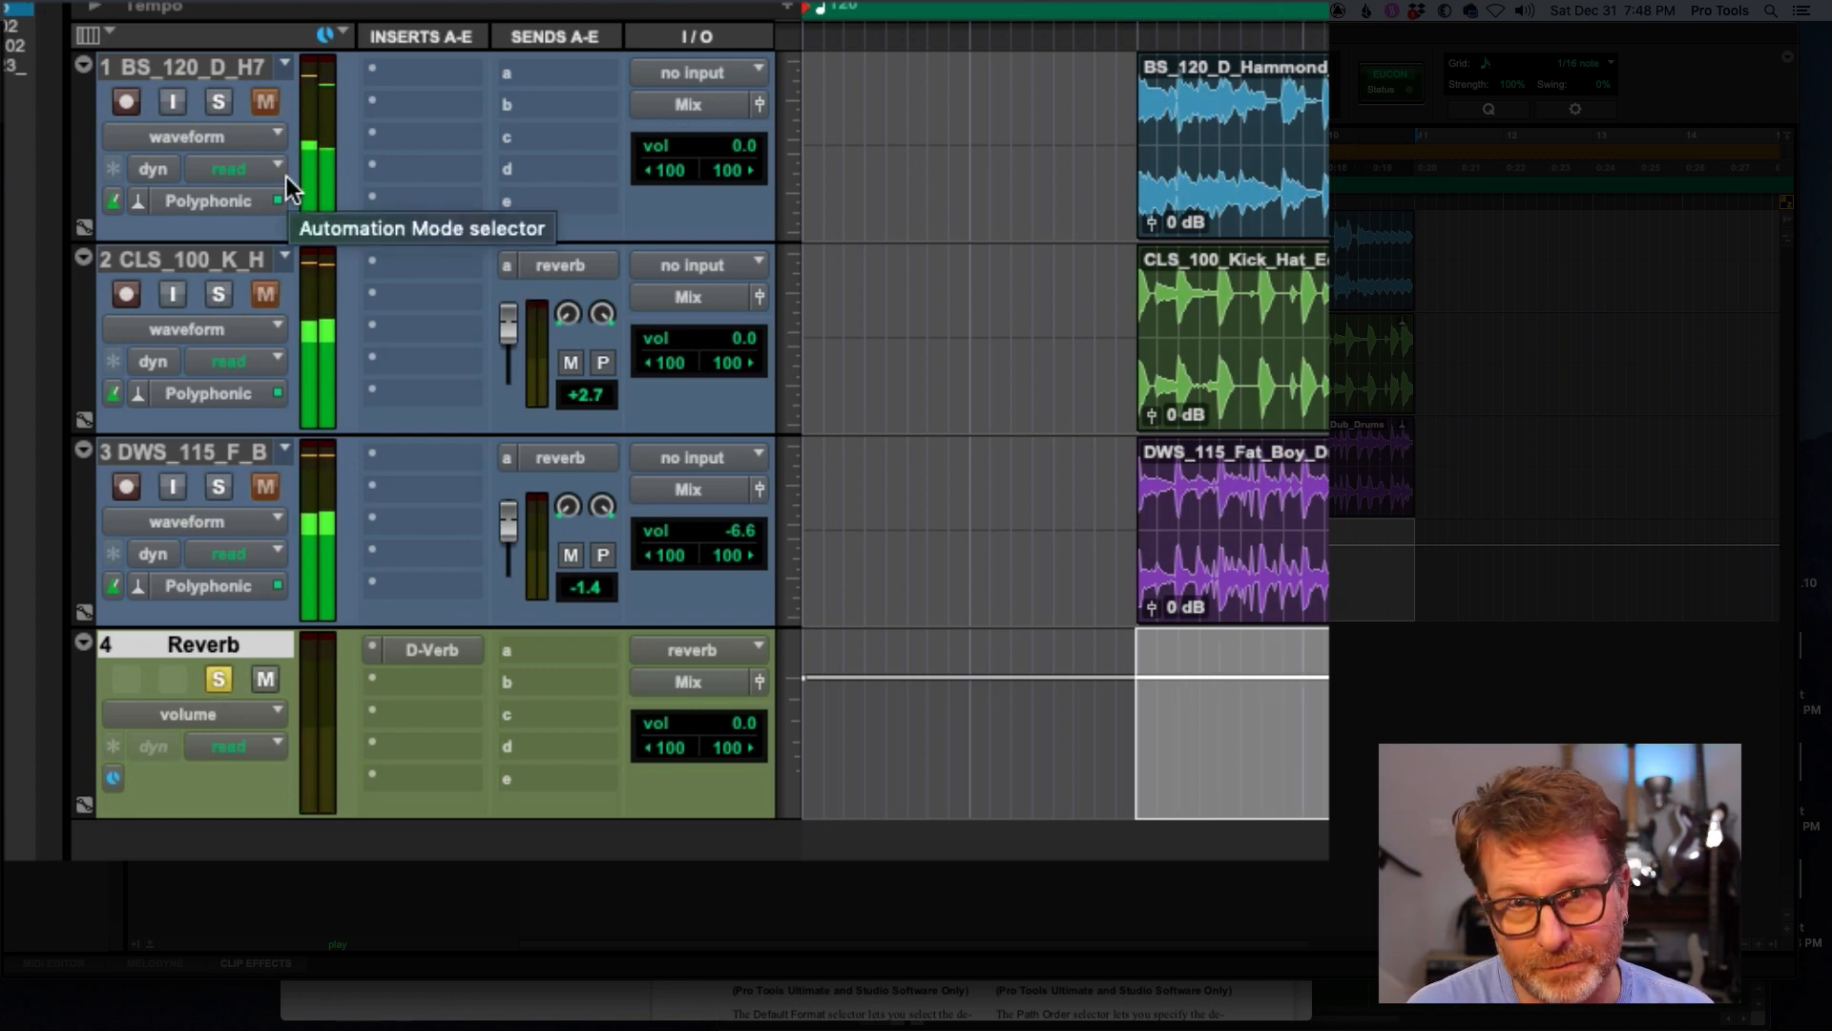
pyautogui.moveTo(488, 351)
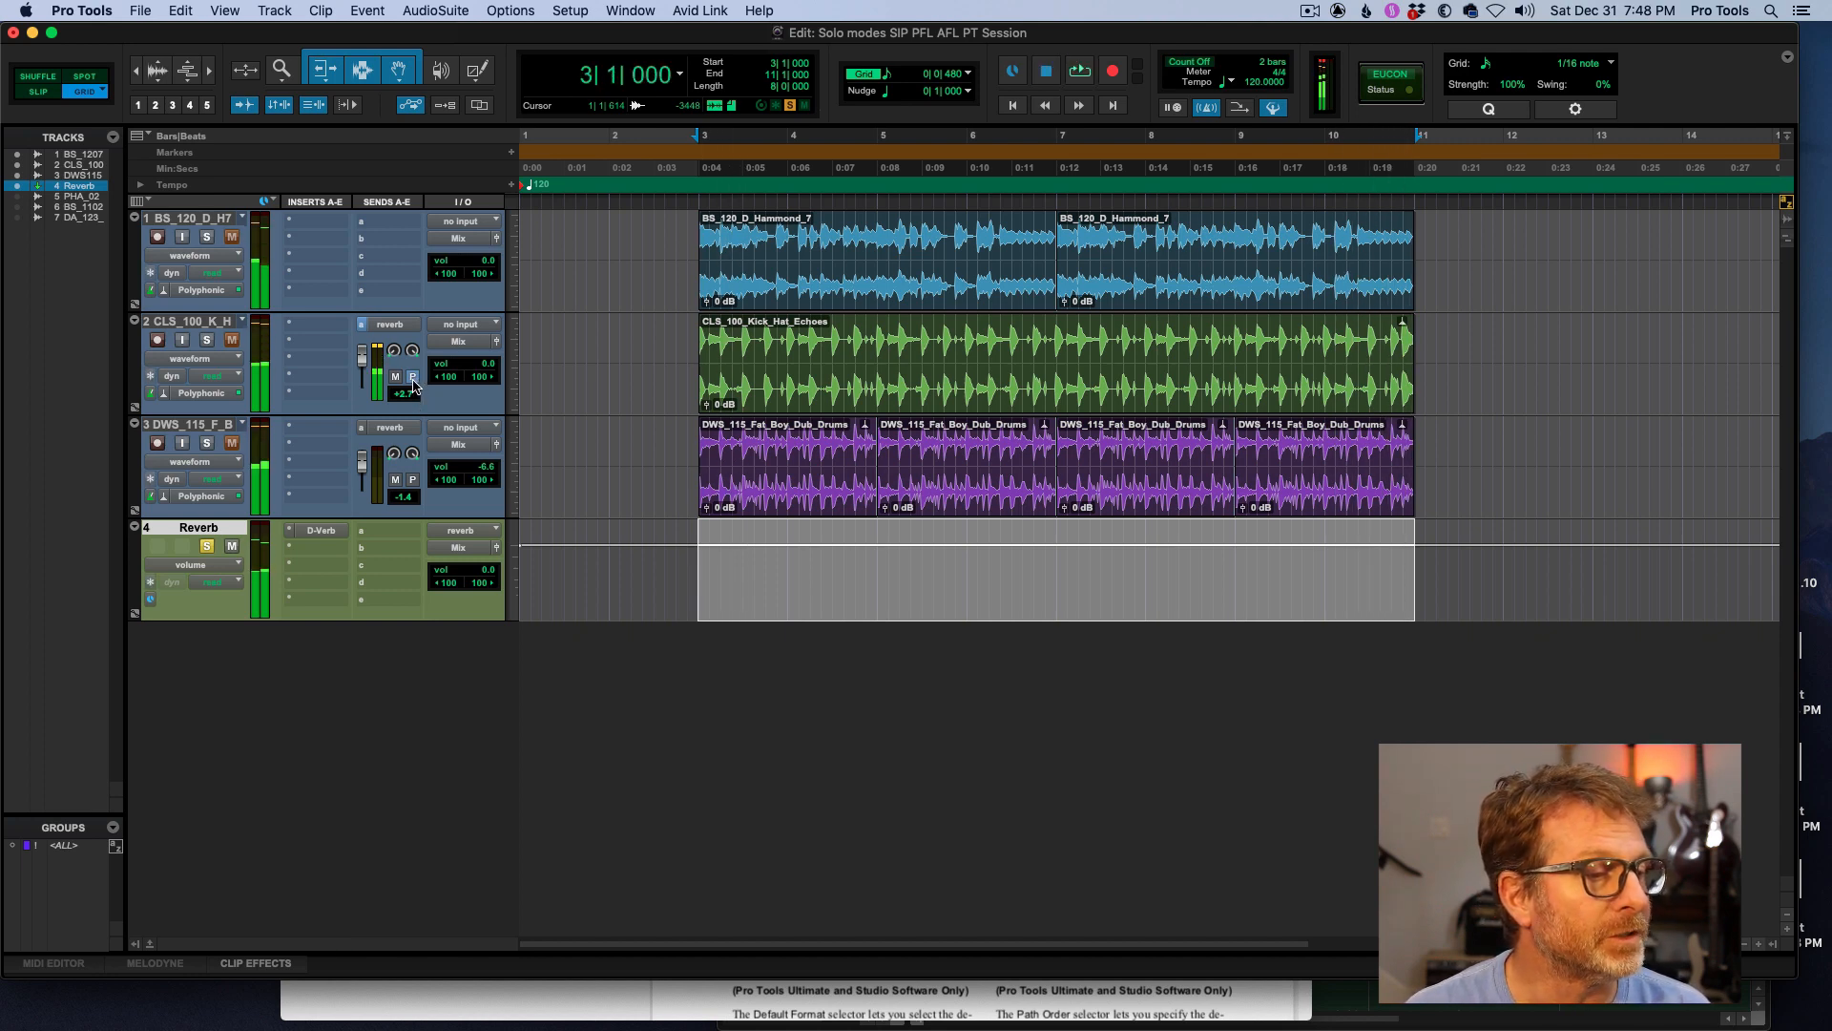
# - Set the solo mode to AFL (After Fader Listen) from the Options menu
pyautogui.click(206, 546)
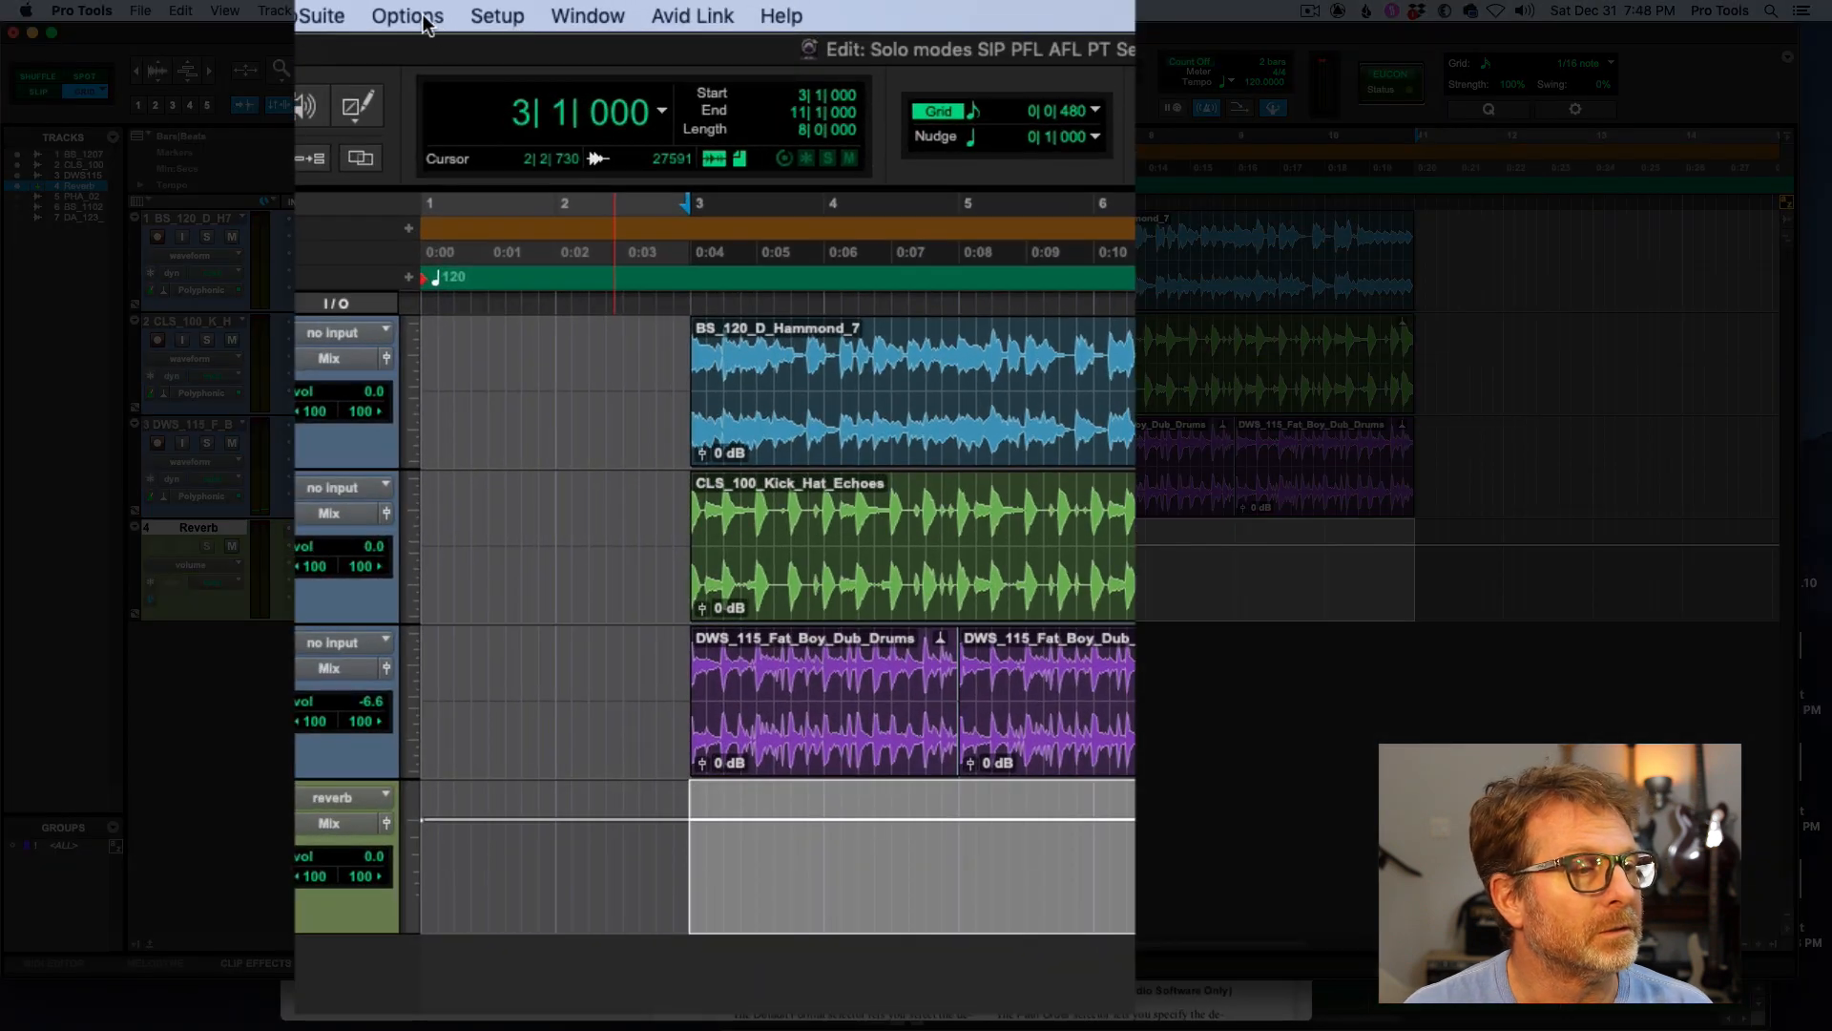
pyautogui.click(407, 16)
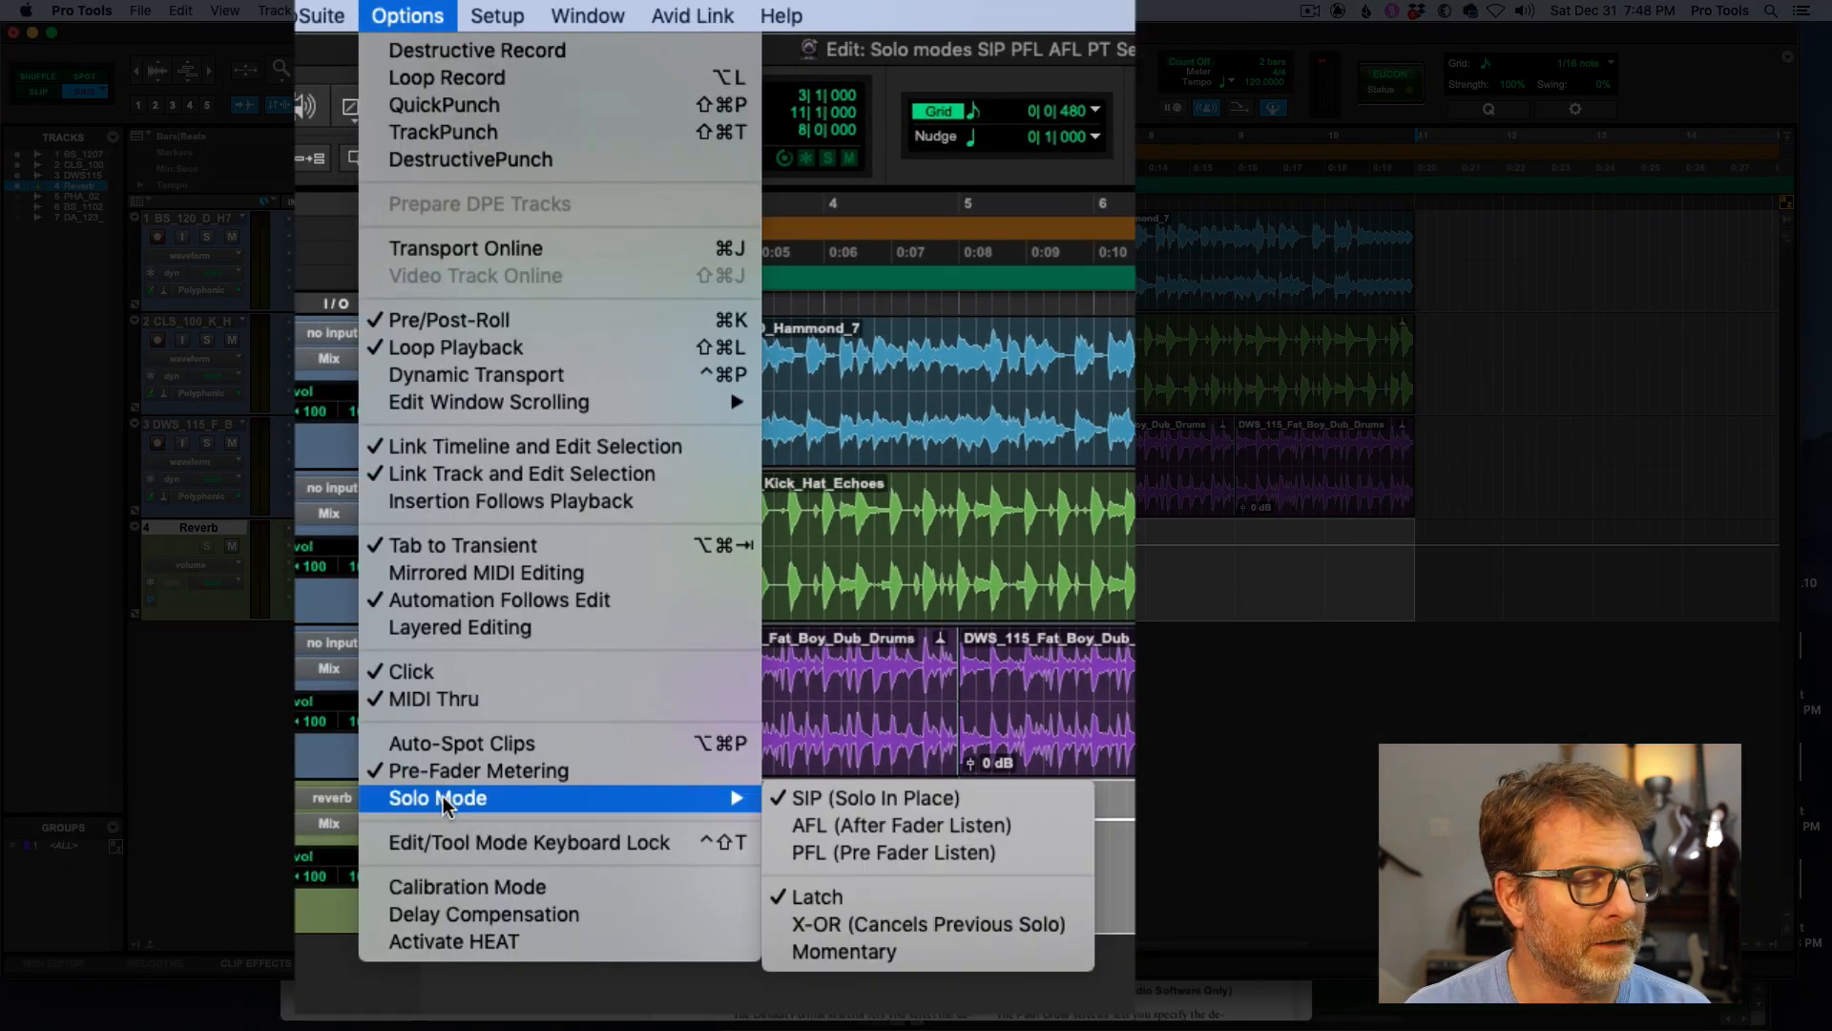
pyautogui.moveTo(813, 824)
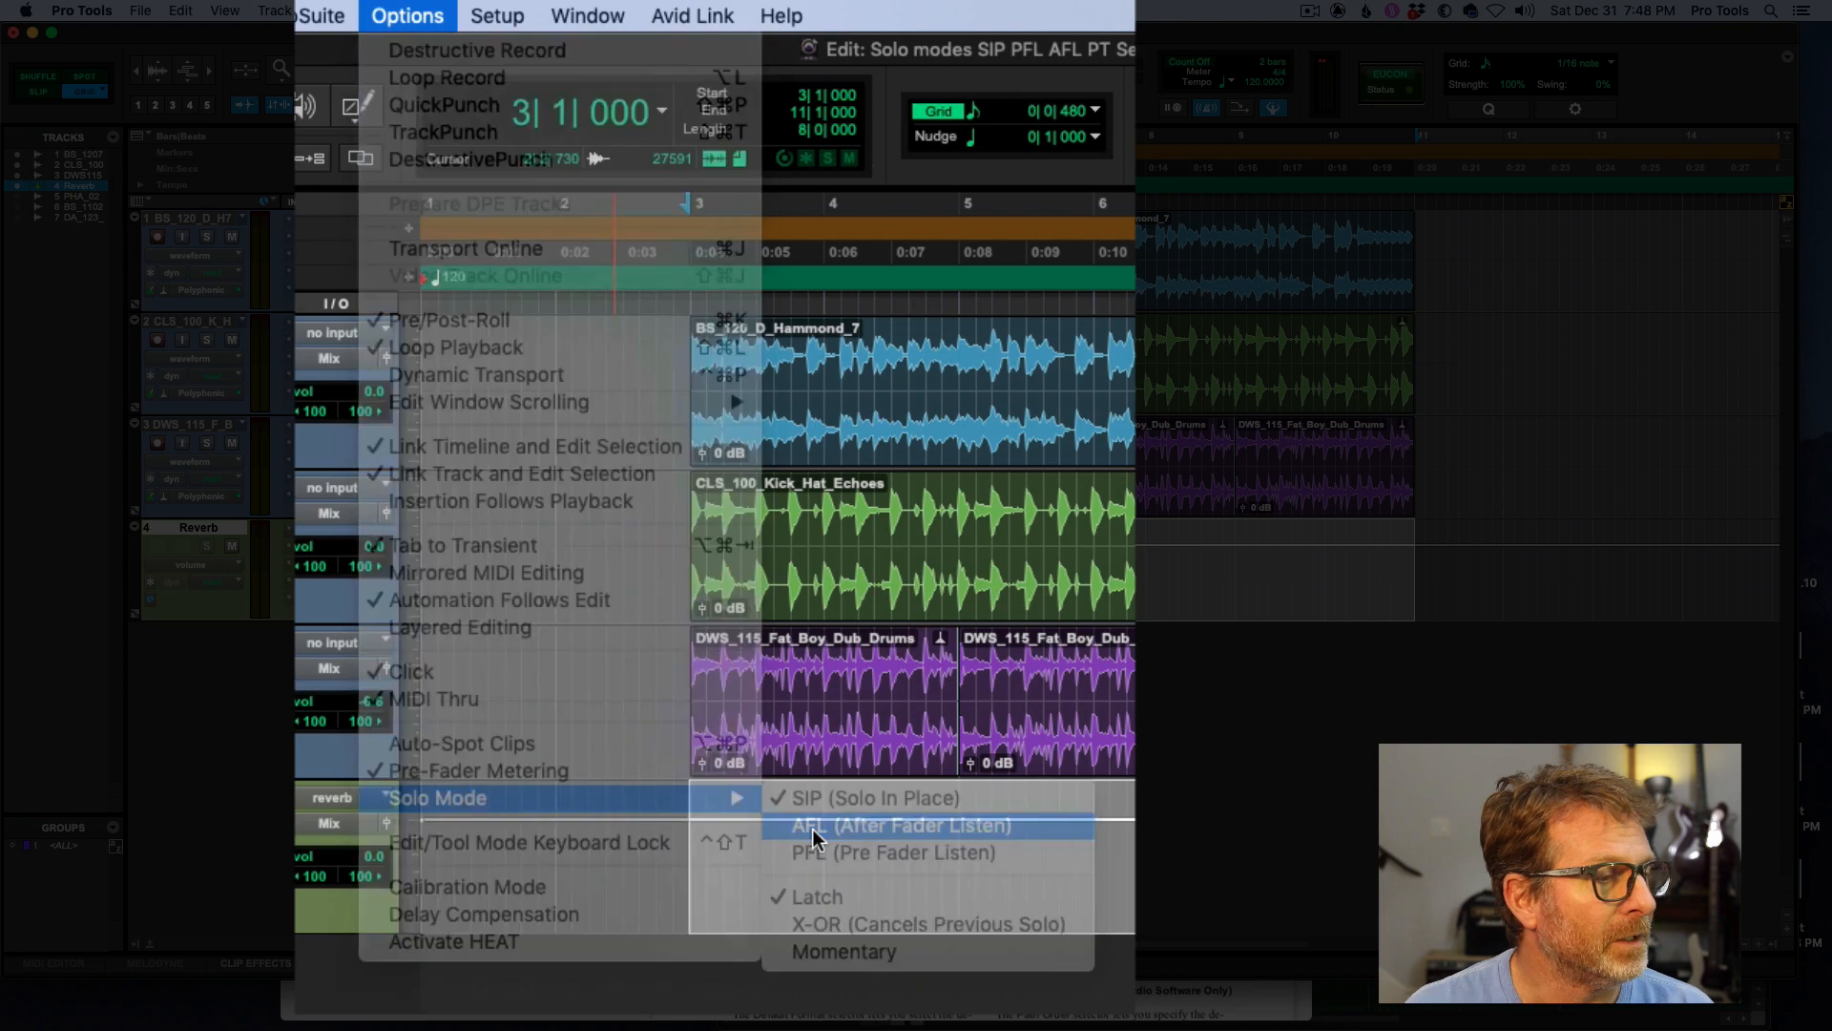
pyautogui.click(899, 826)
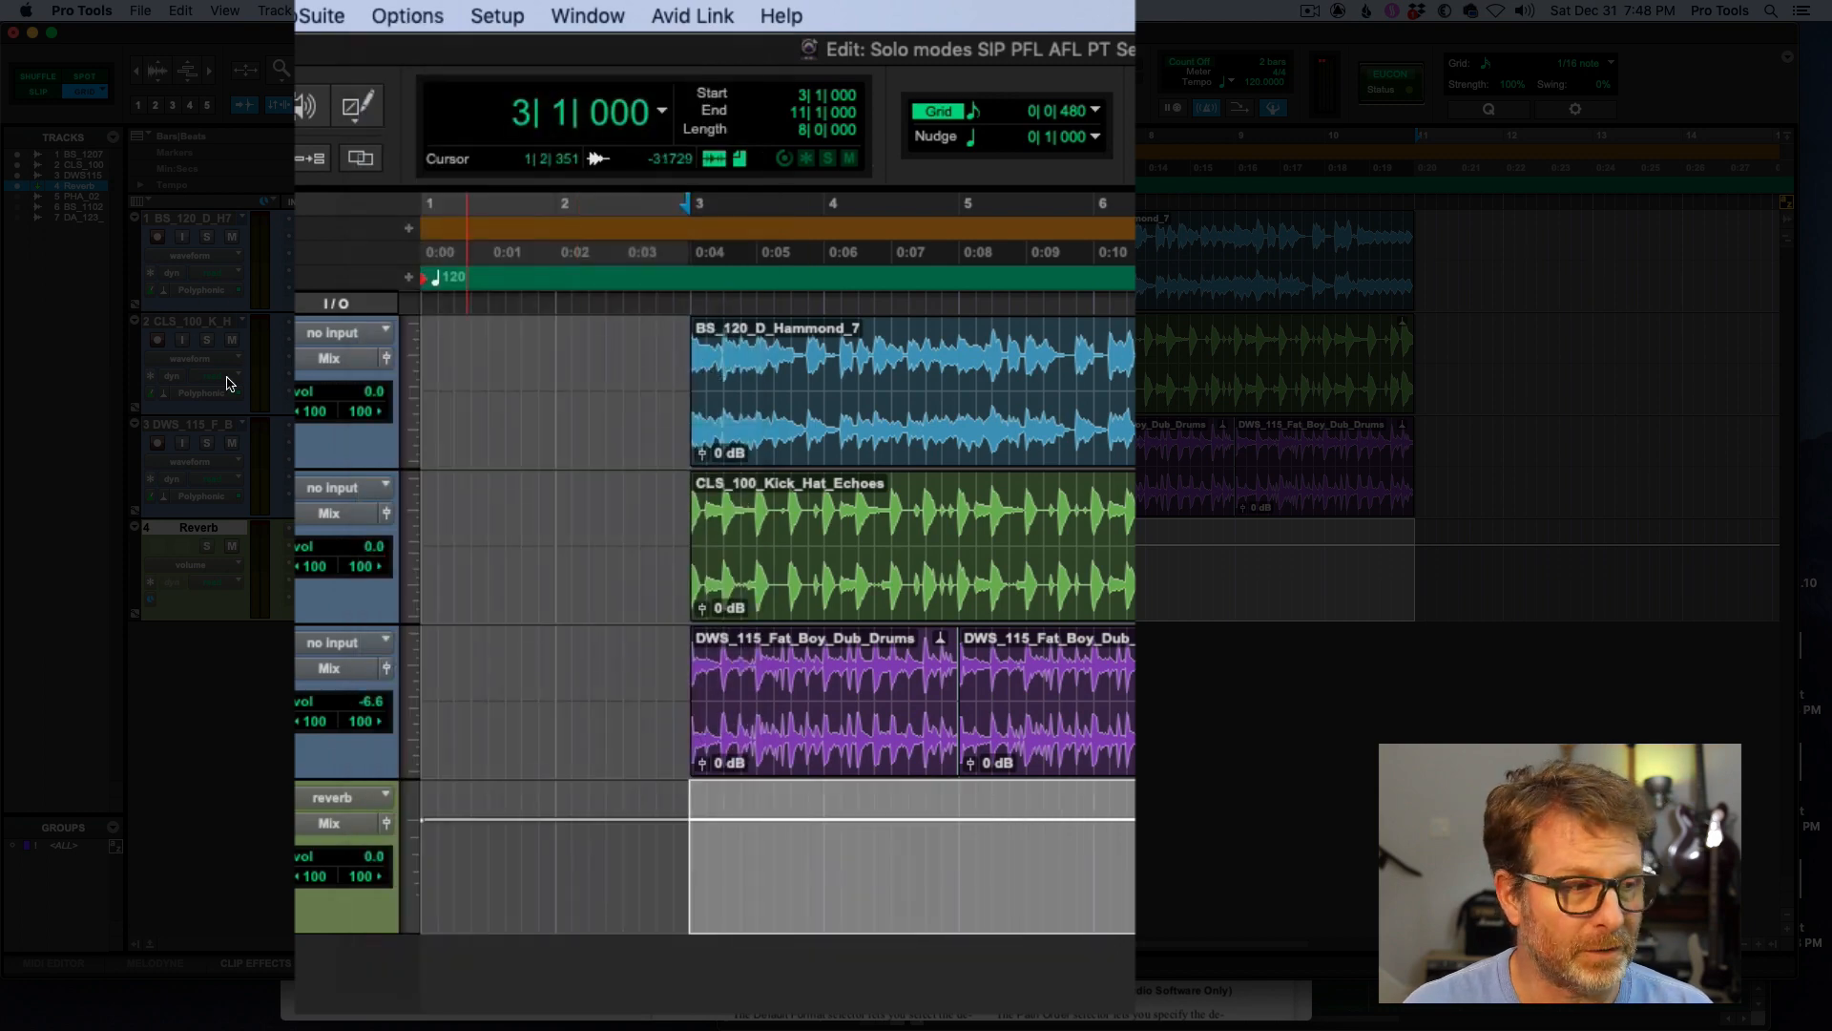
pyautogui.moveTo(231, 339)
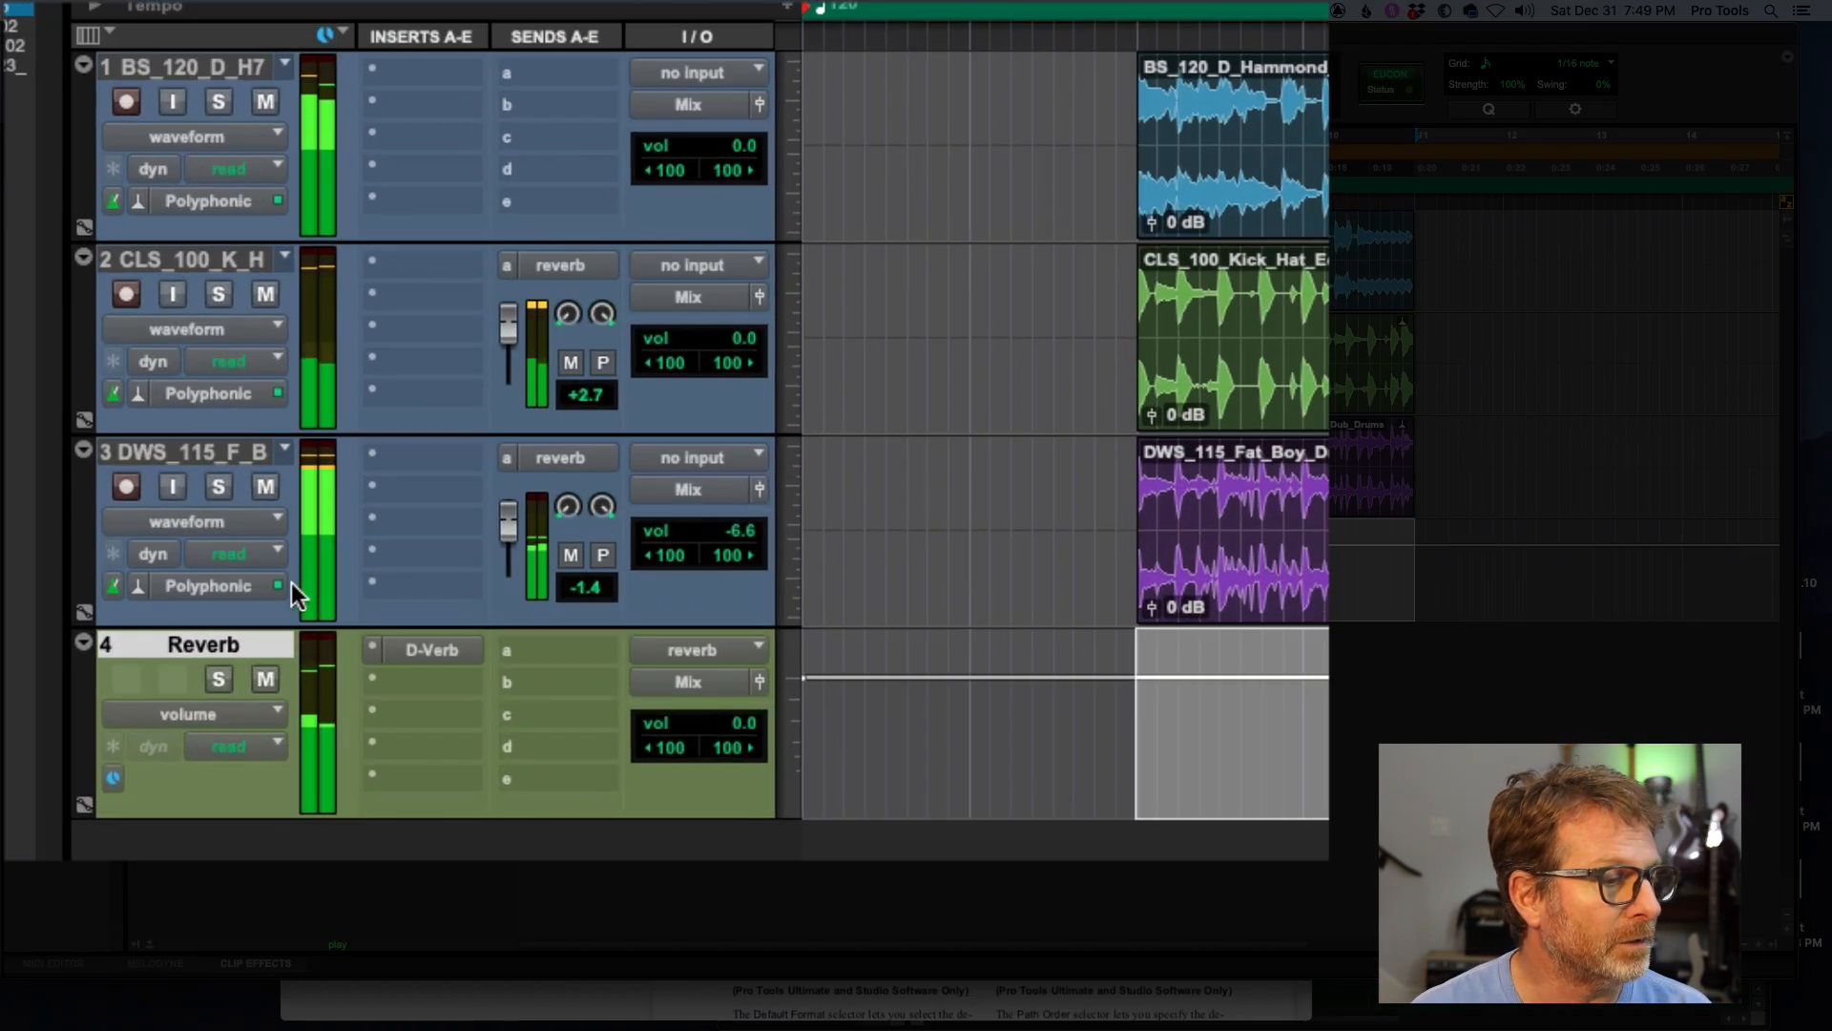
# - Solo the Reverb aux, then mute the kick-and-hat echoes and Fat Boy dub drums tracks
pyautogui.click(218, 680)
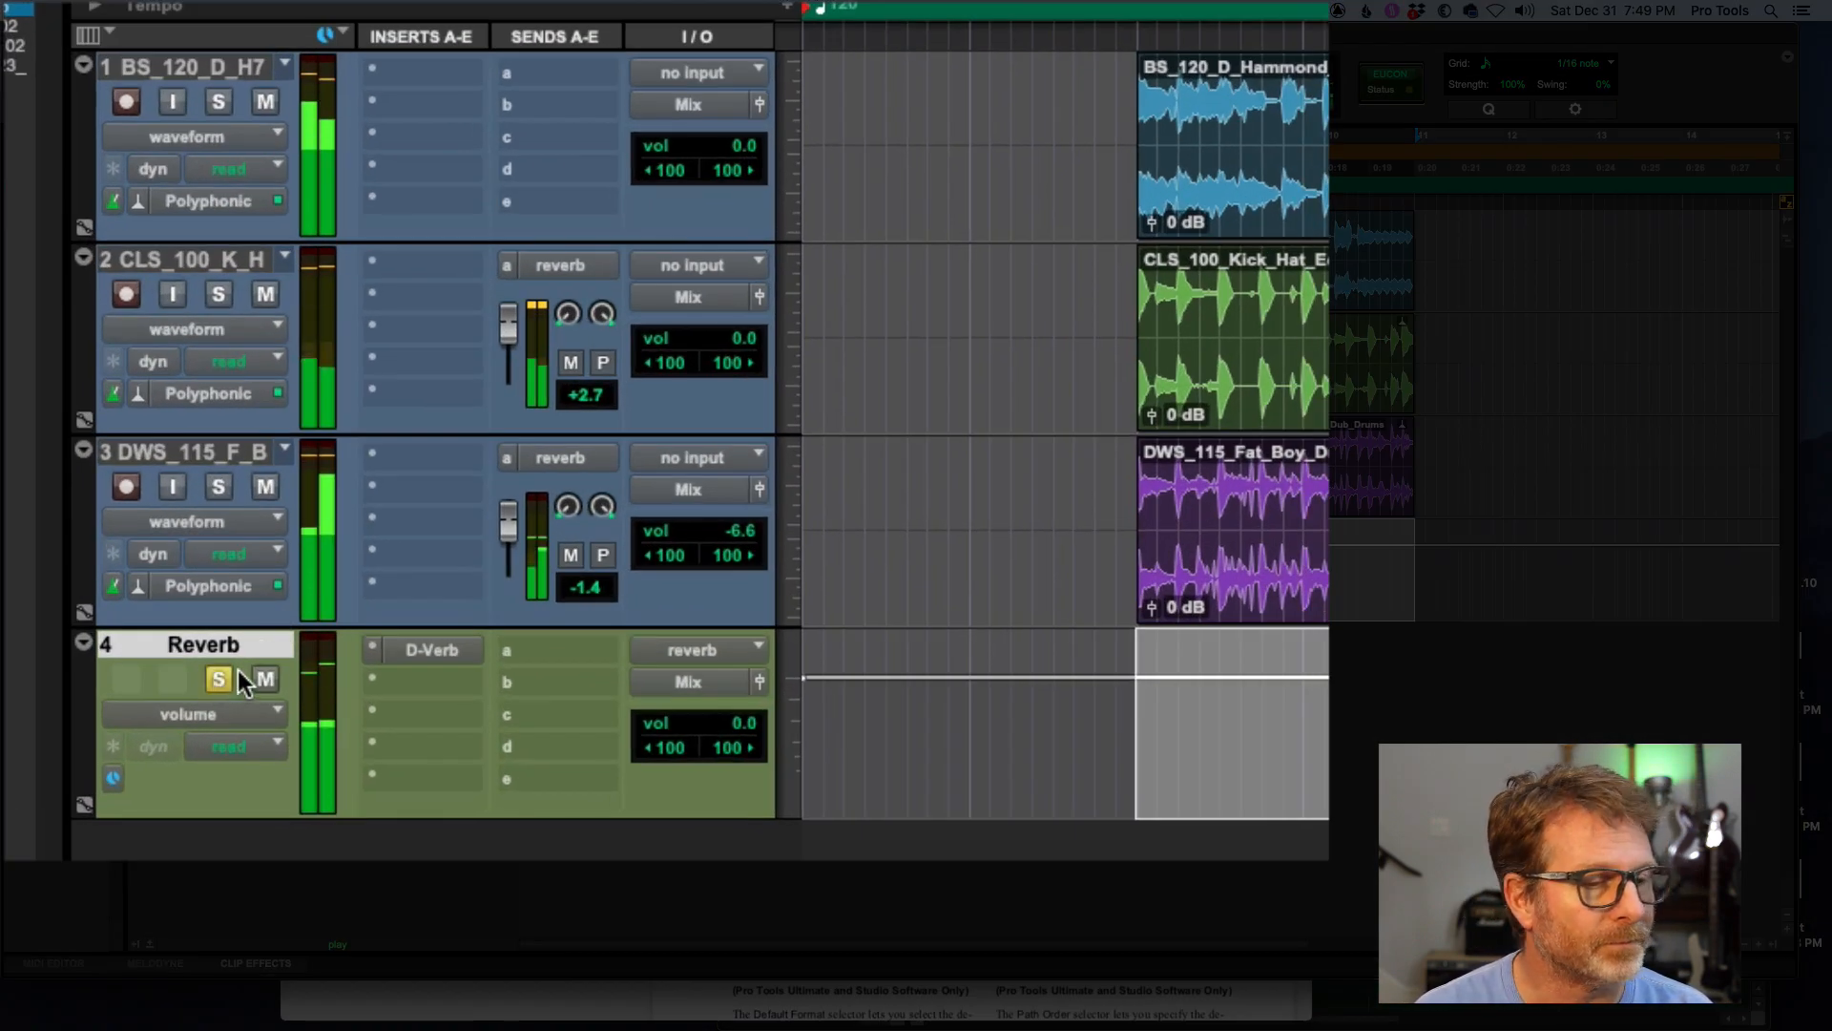
pyautogui.moveTo(265, 680)
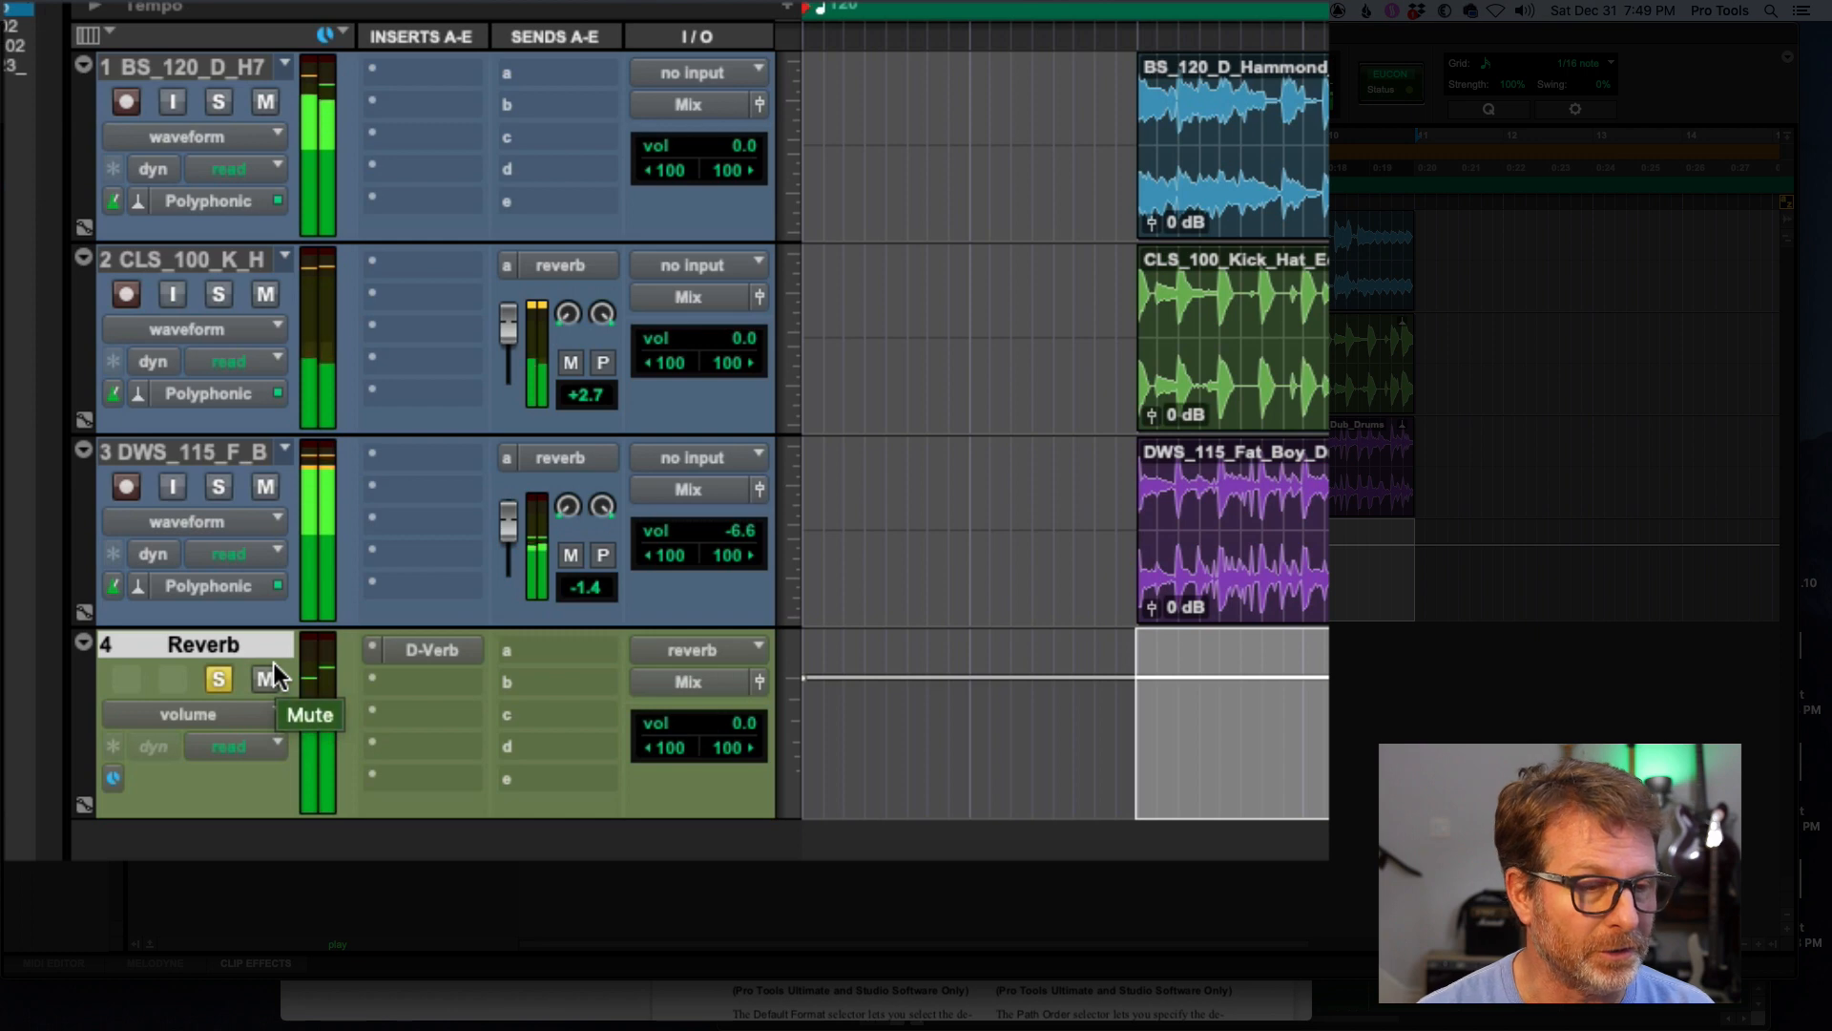
pyautogui.moveTo(565, 451)
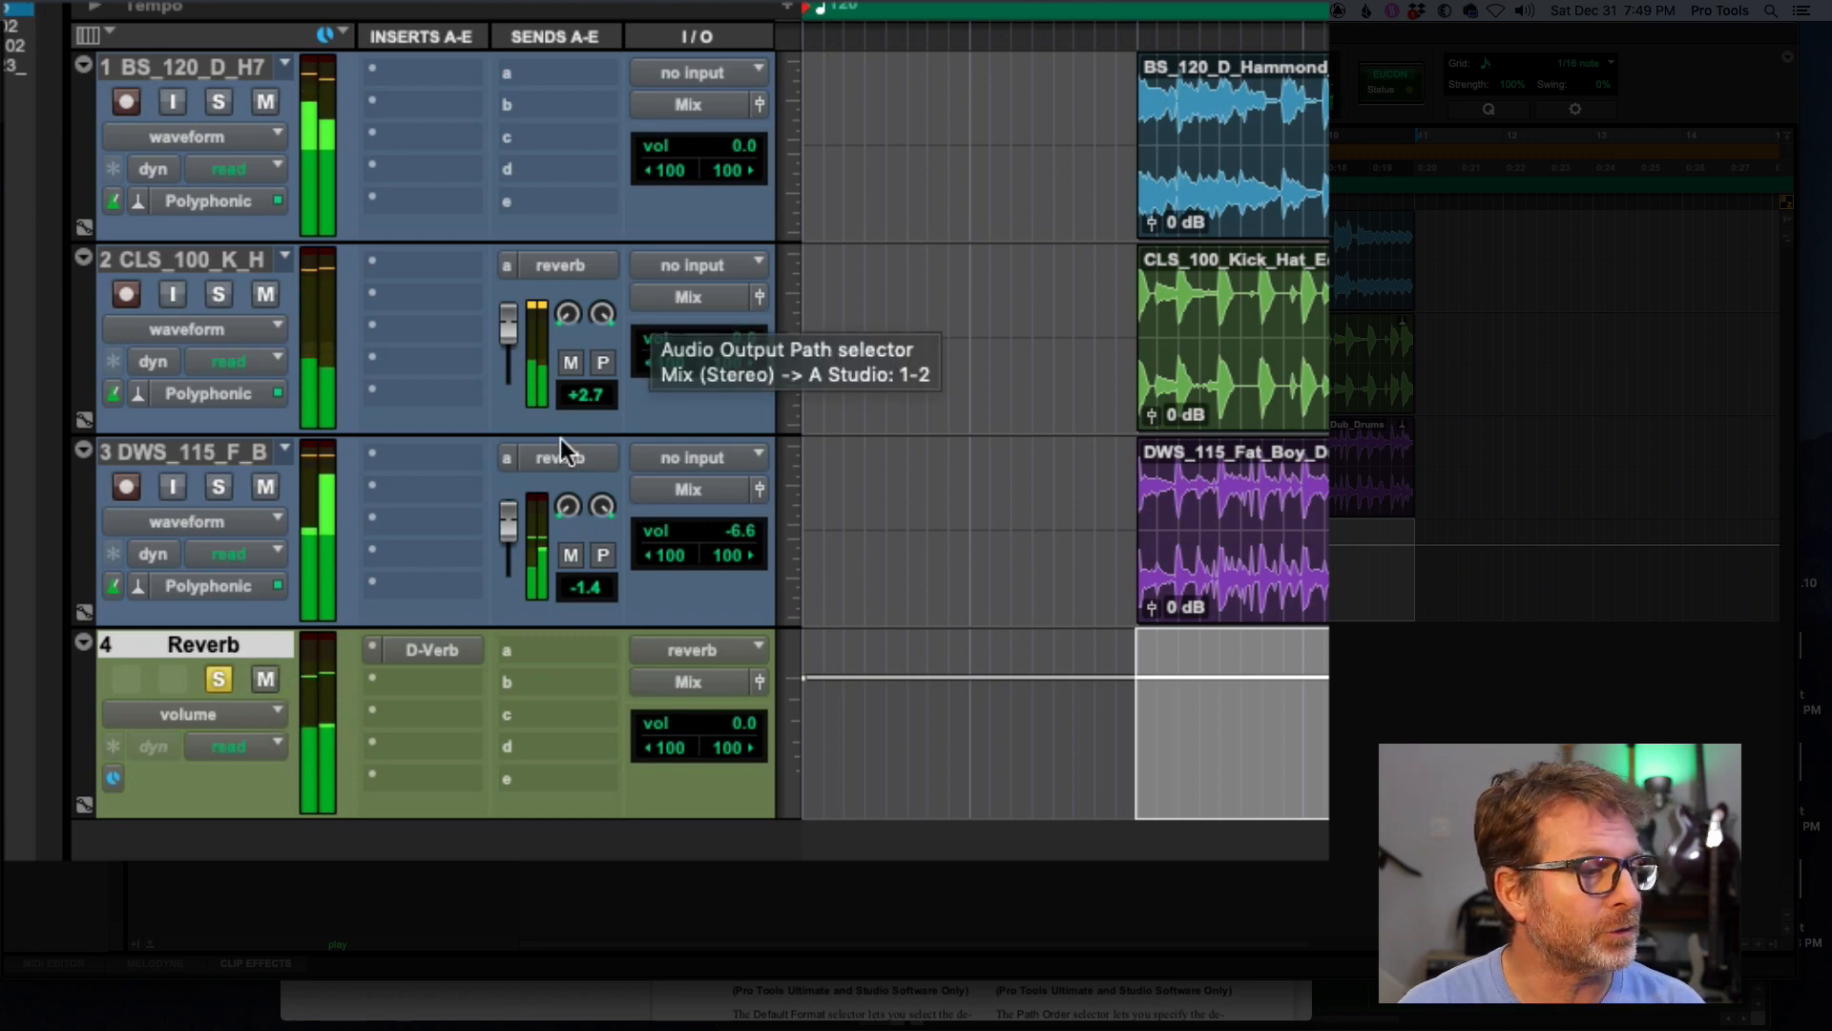
pyautogui.moveTo(602, 408)
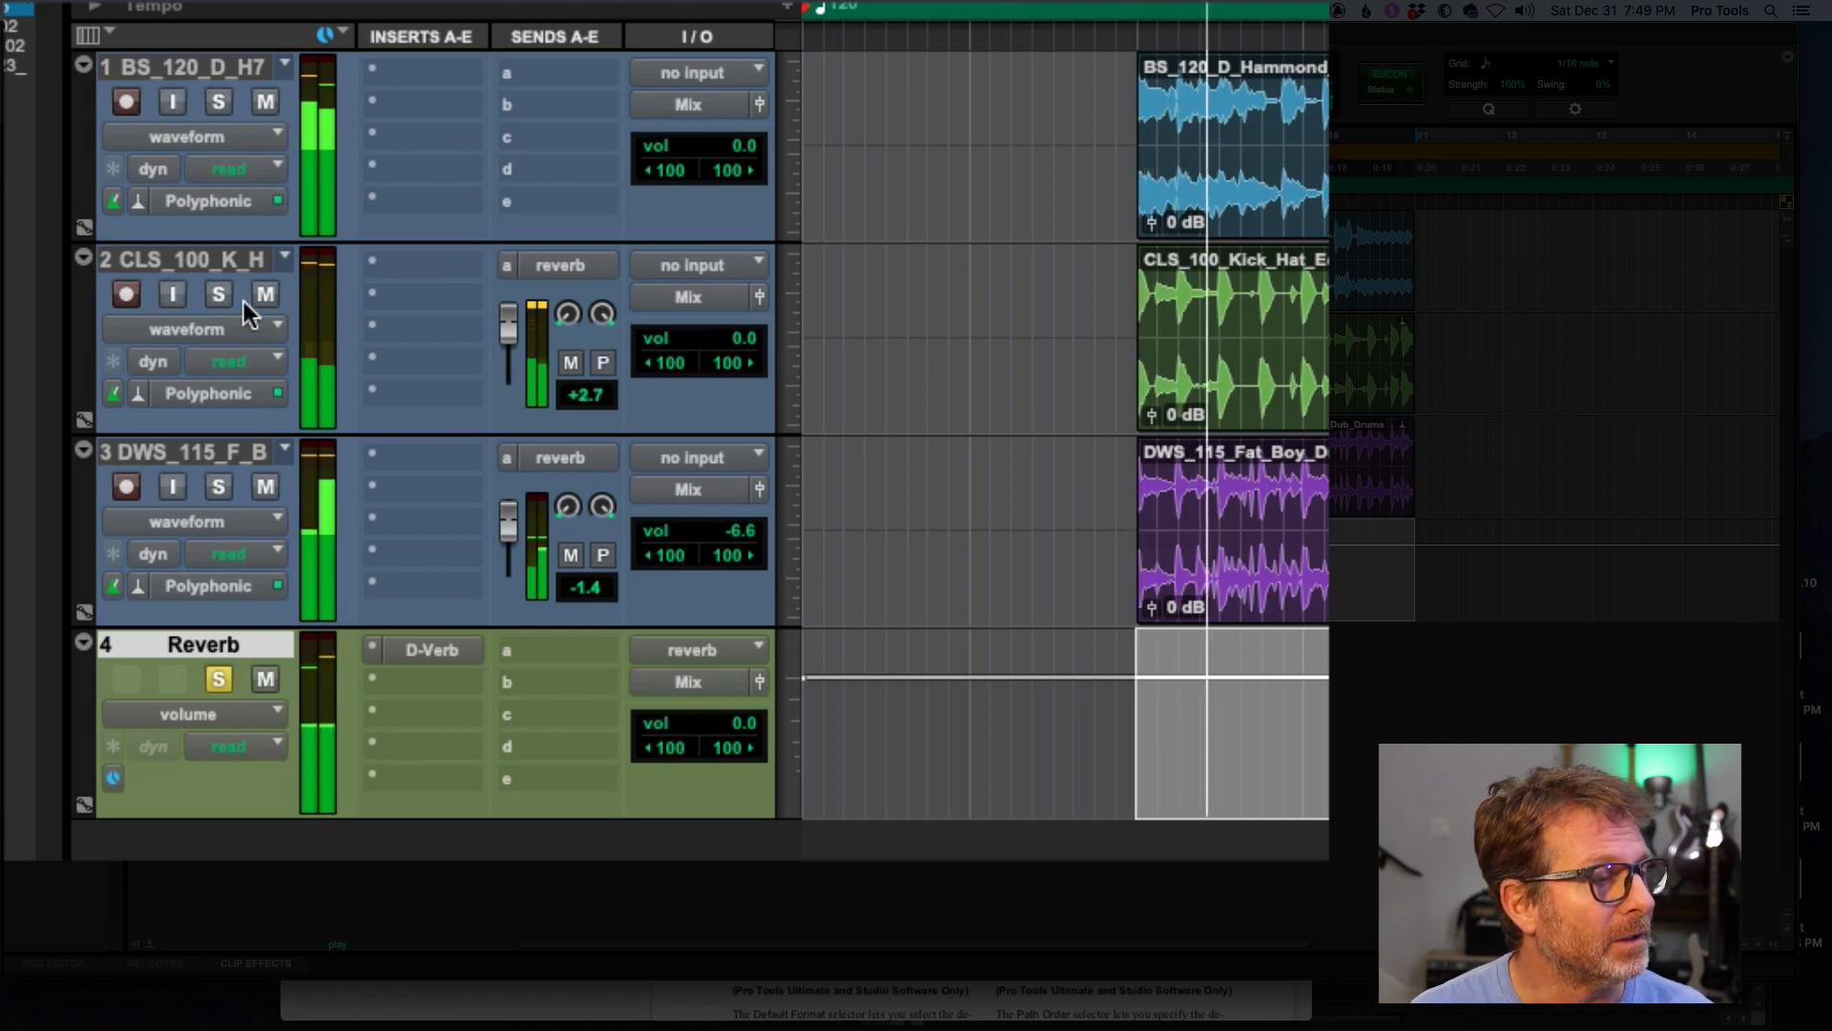
pyautogui.click(265, 294)
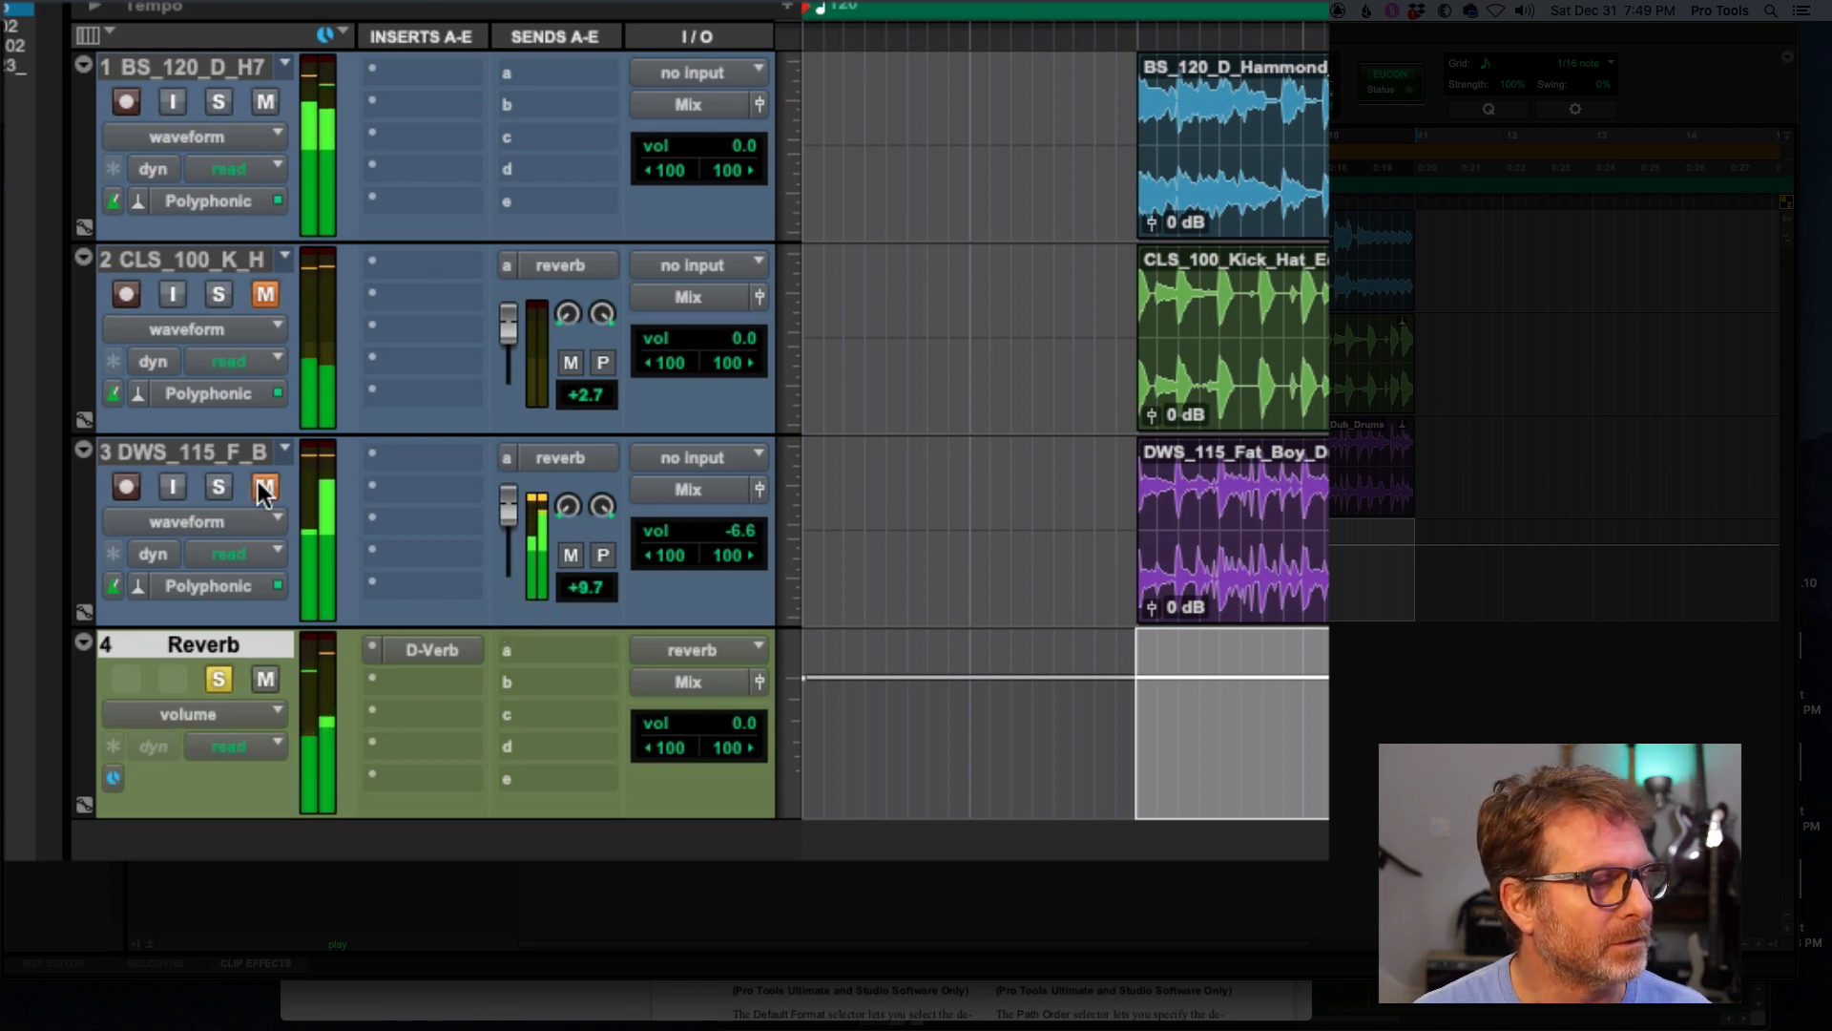
pyautogui.click(263, 486)
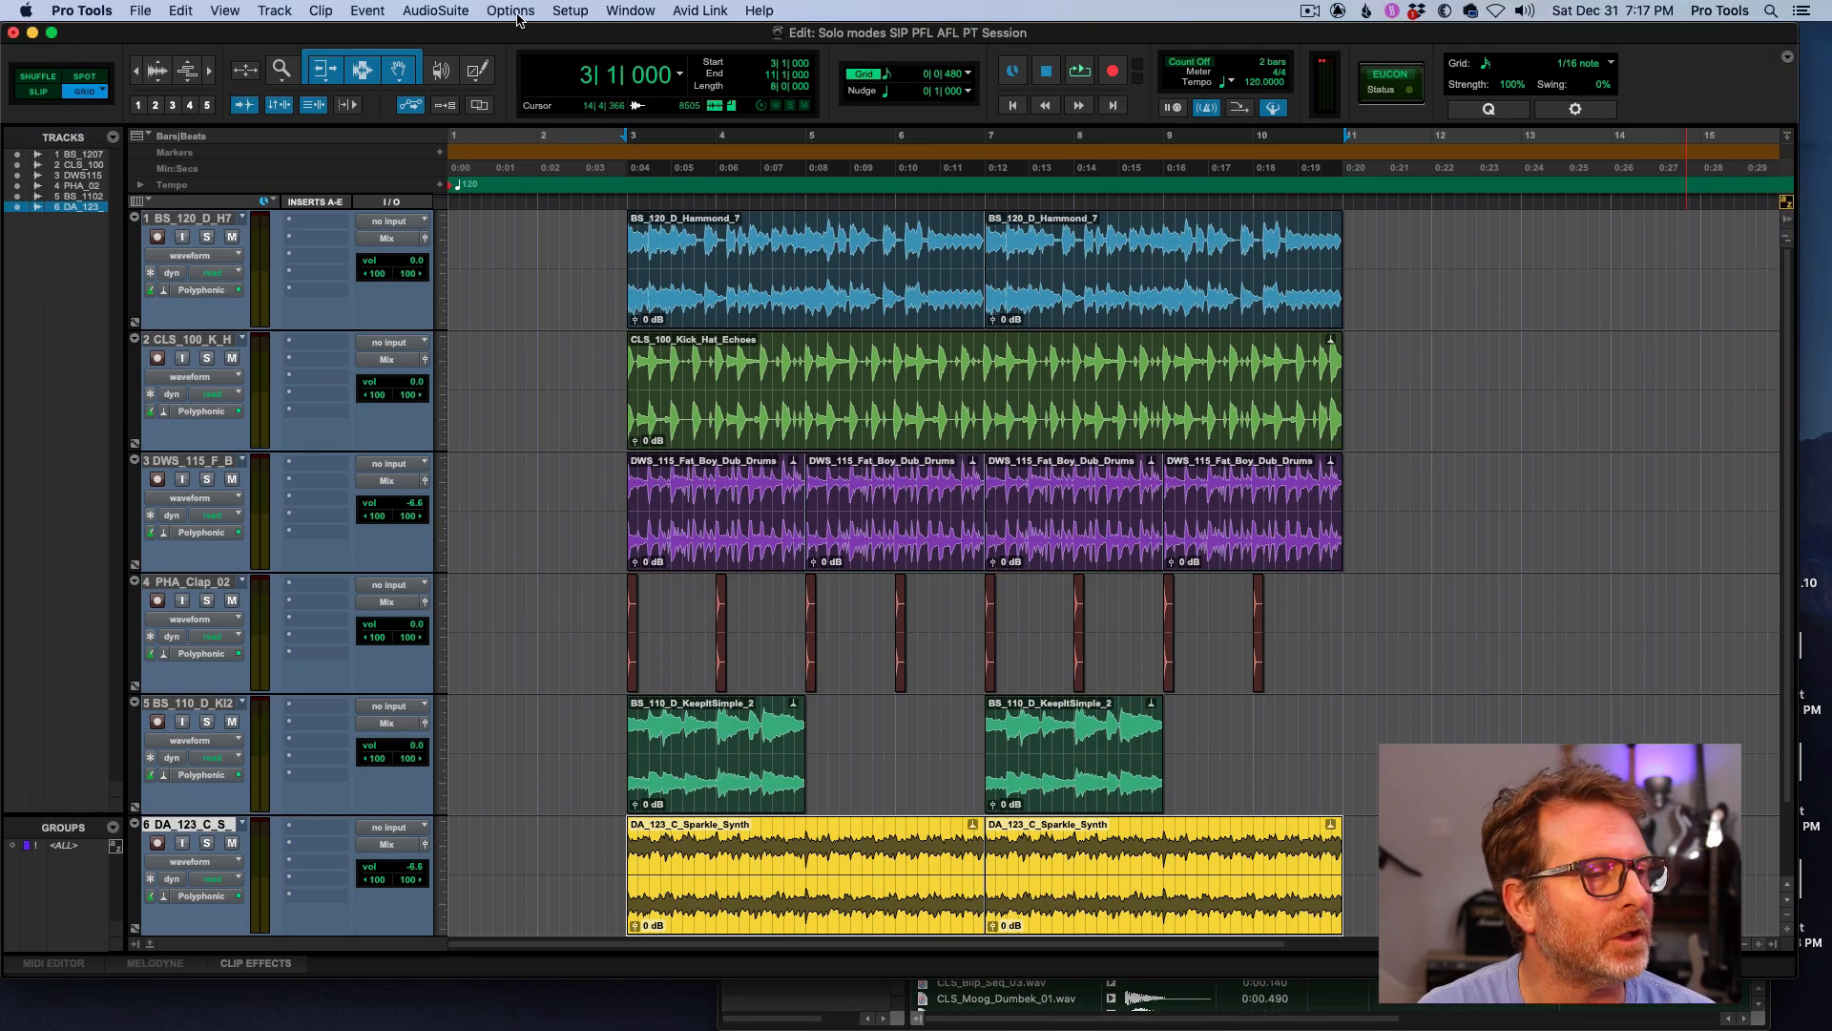
# - Set the solo mode back to SIP (Solo In Place) and reopen Options to confirm Latch remains ticked
pyautogui.click(508, 12)
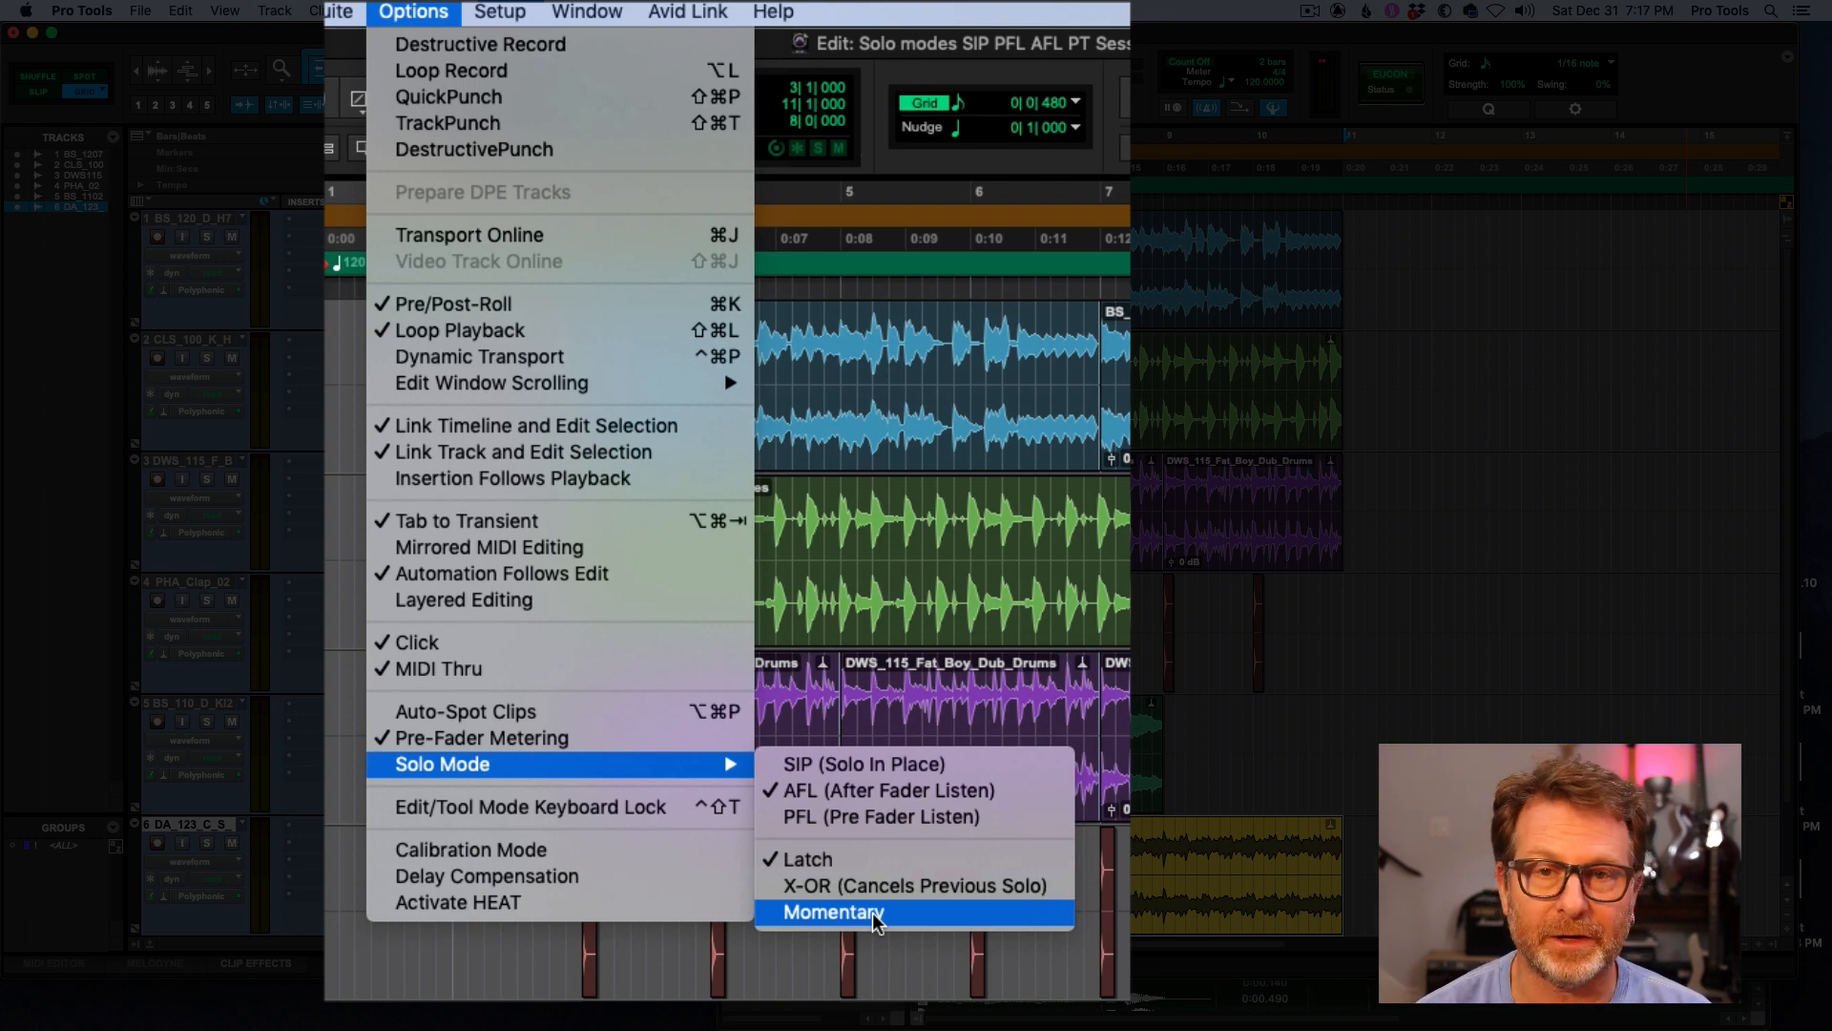
pyautogui.moveTo(862, 763)
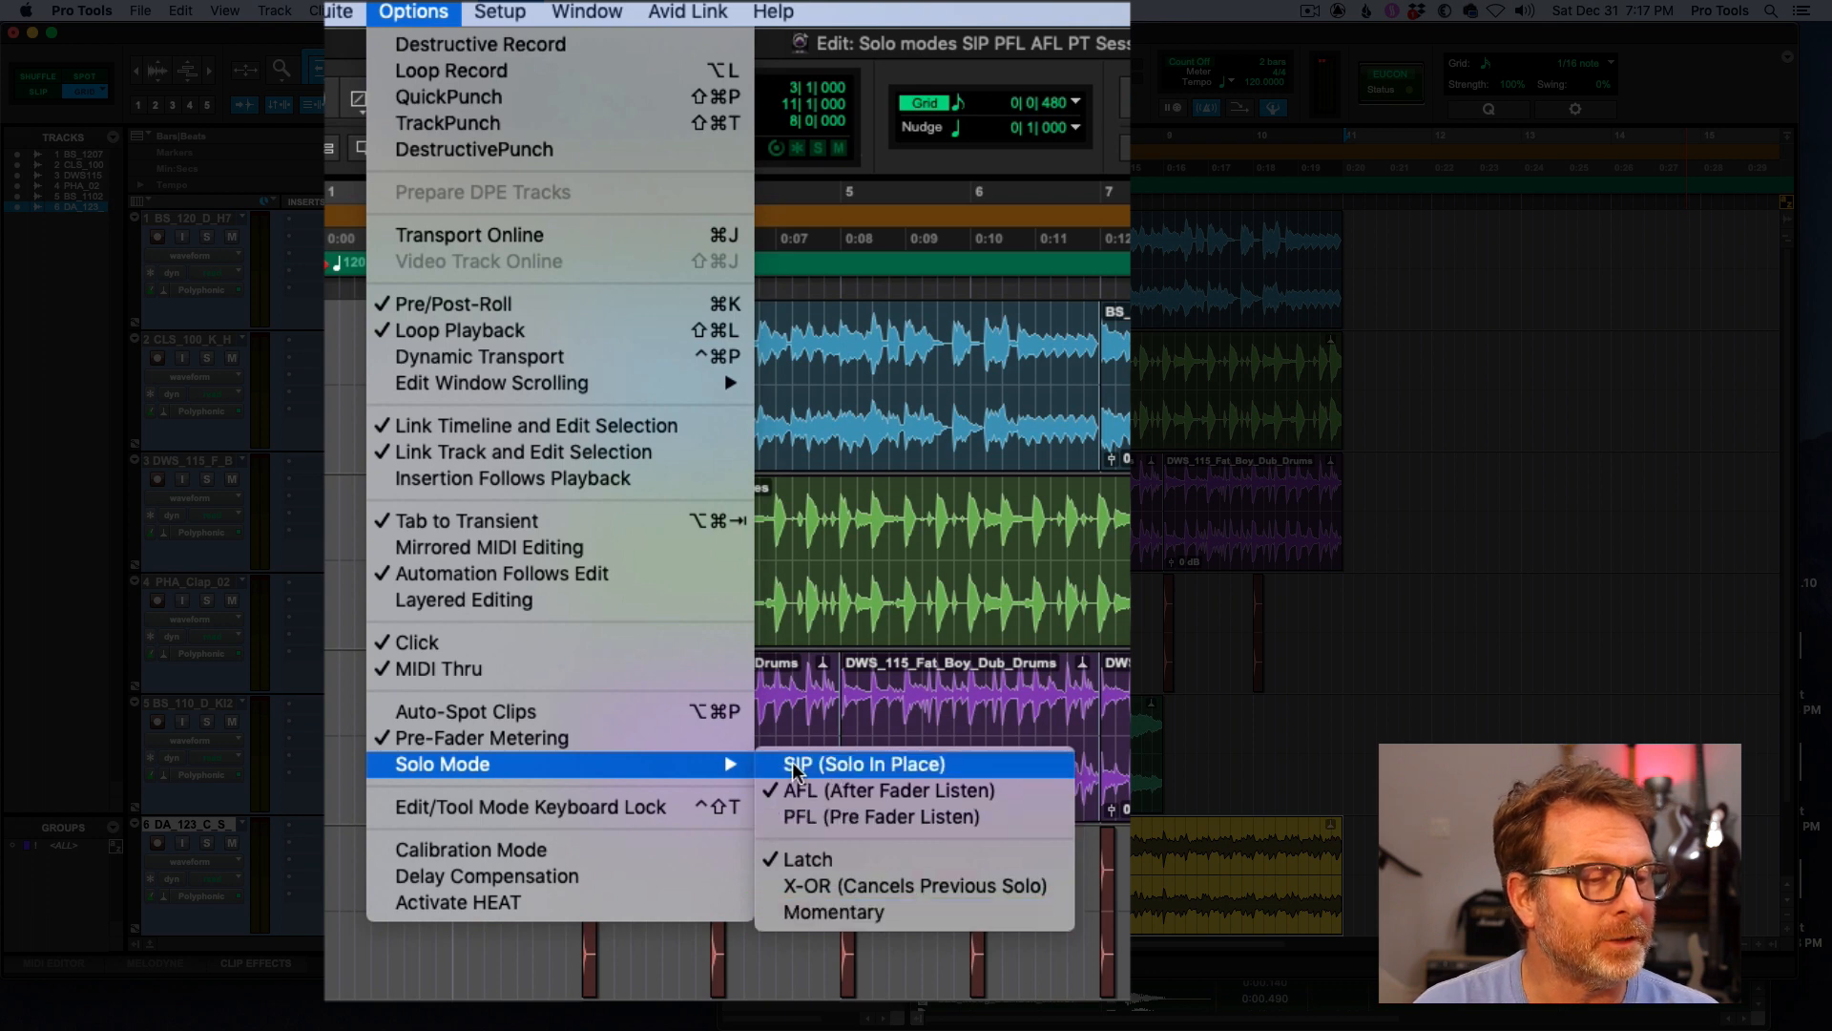
pyautogui.click(863, 764)
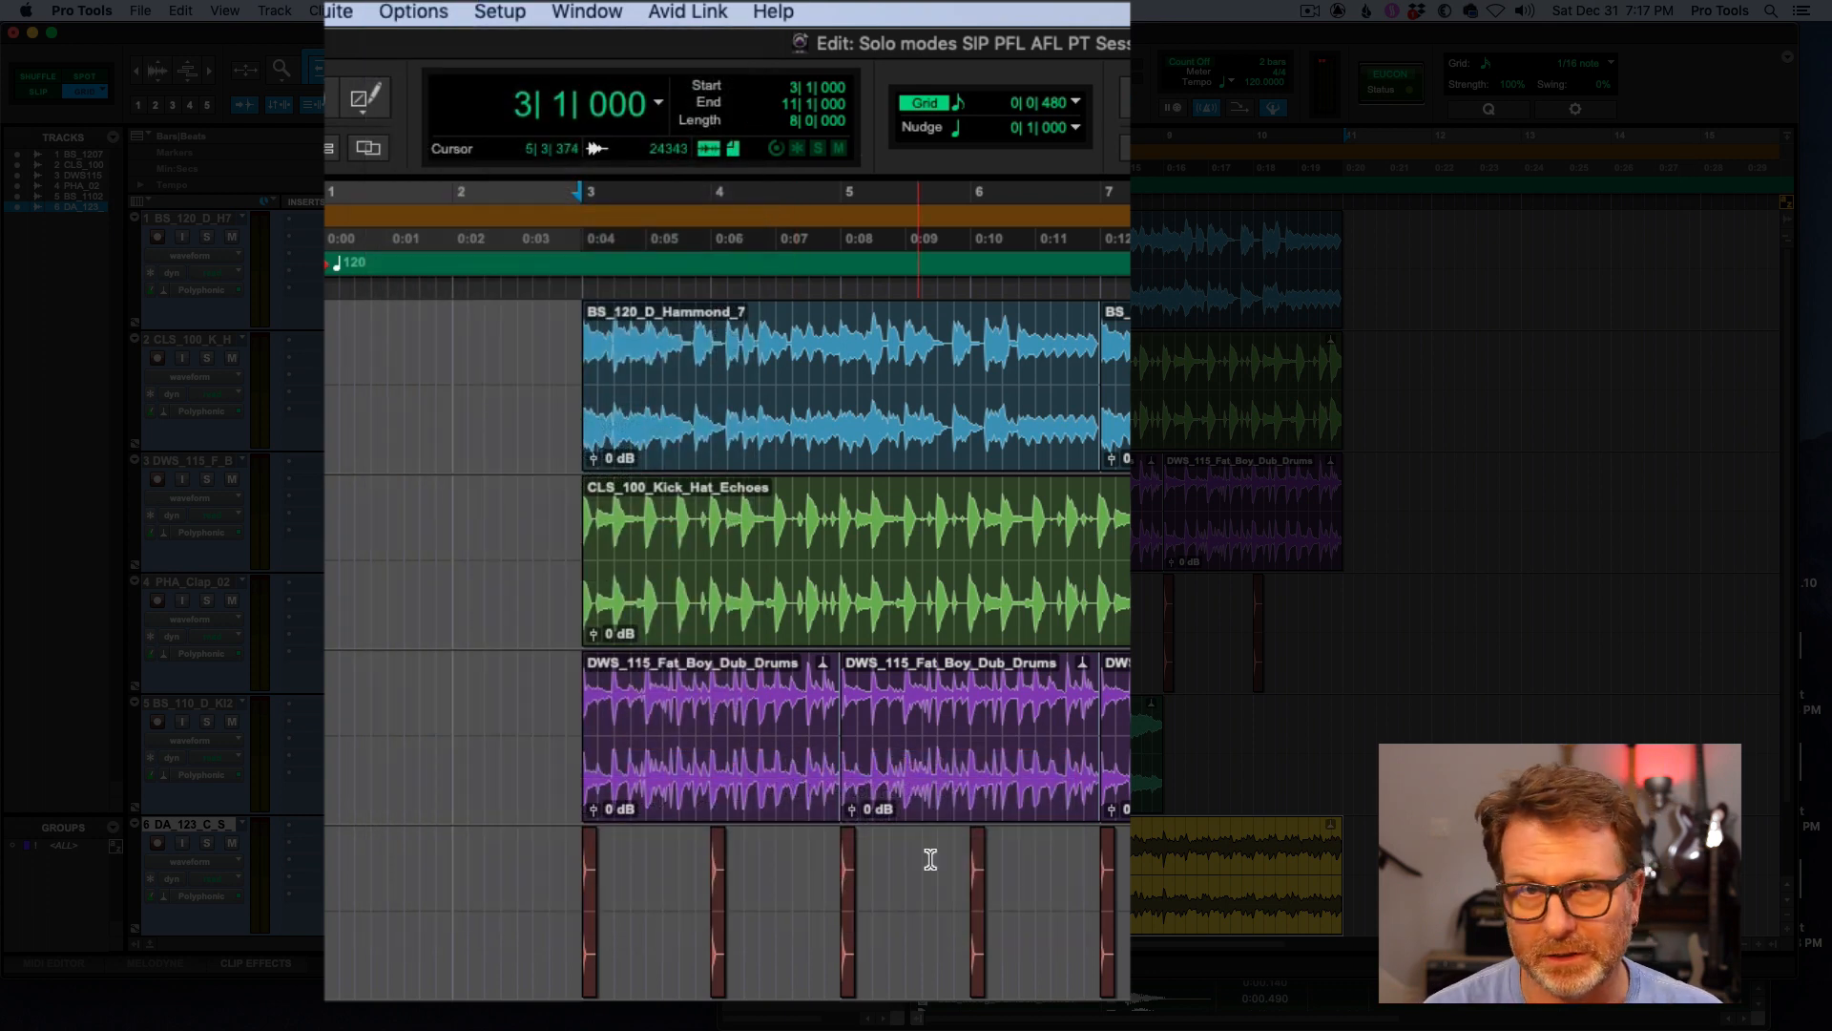
pyautogui.click(438, 241)
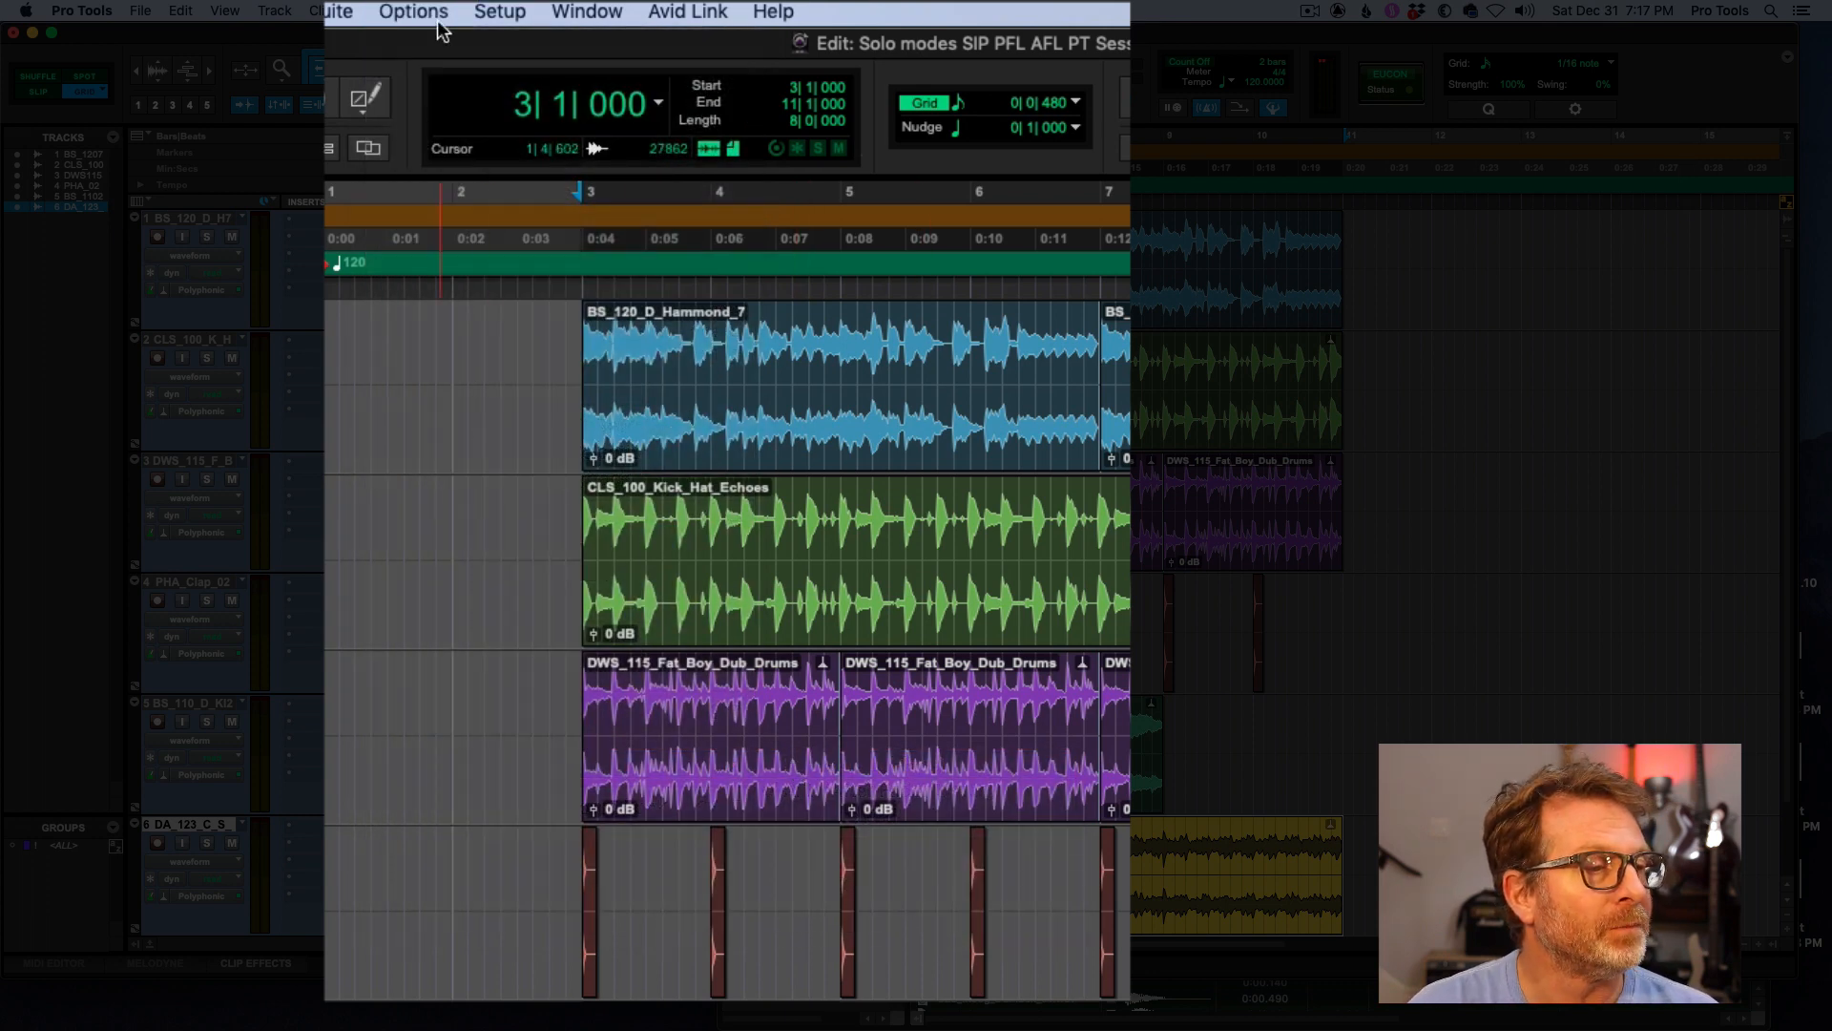
pyautogui.click(412, 11)
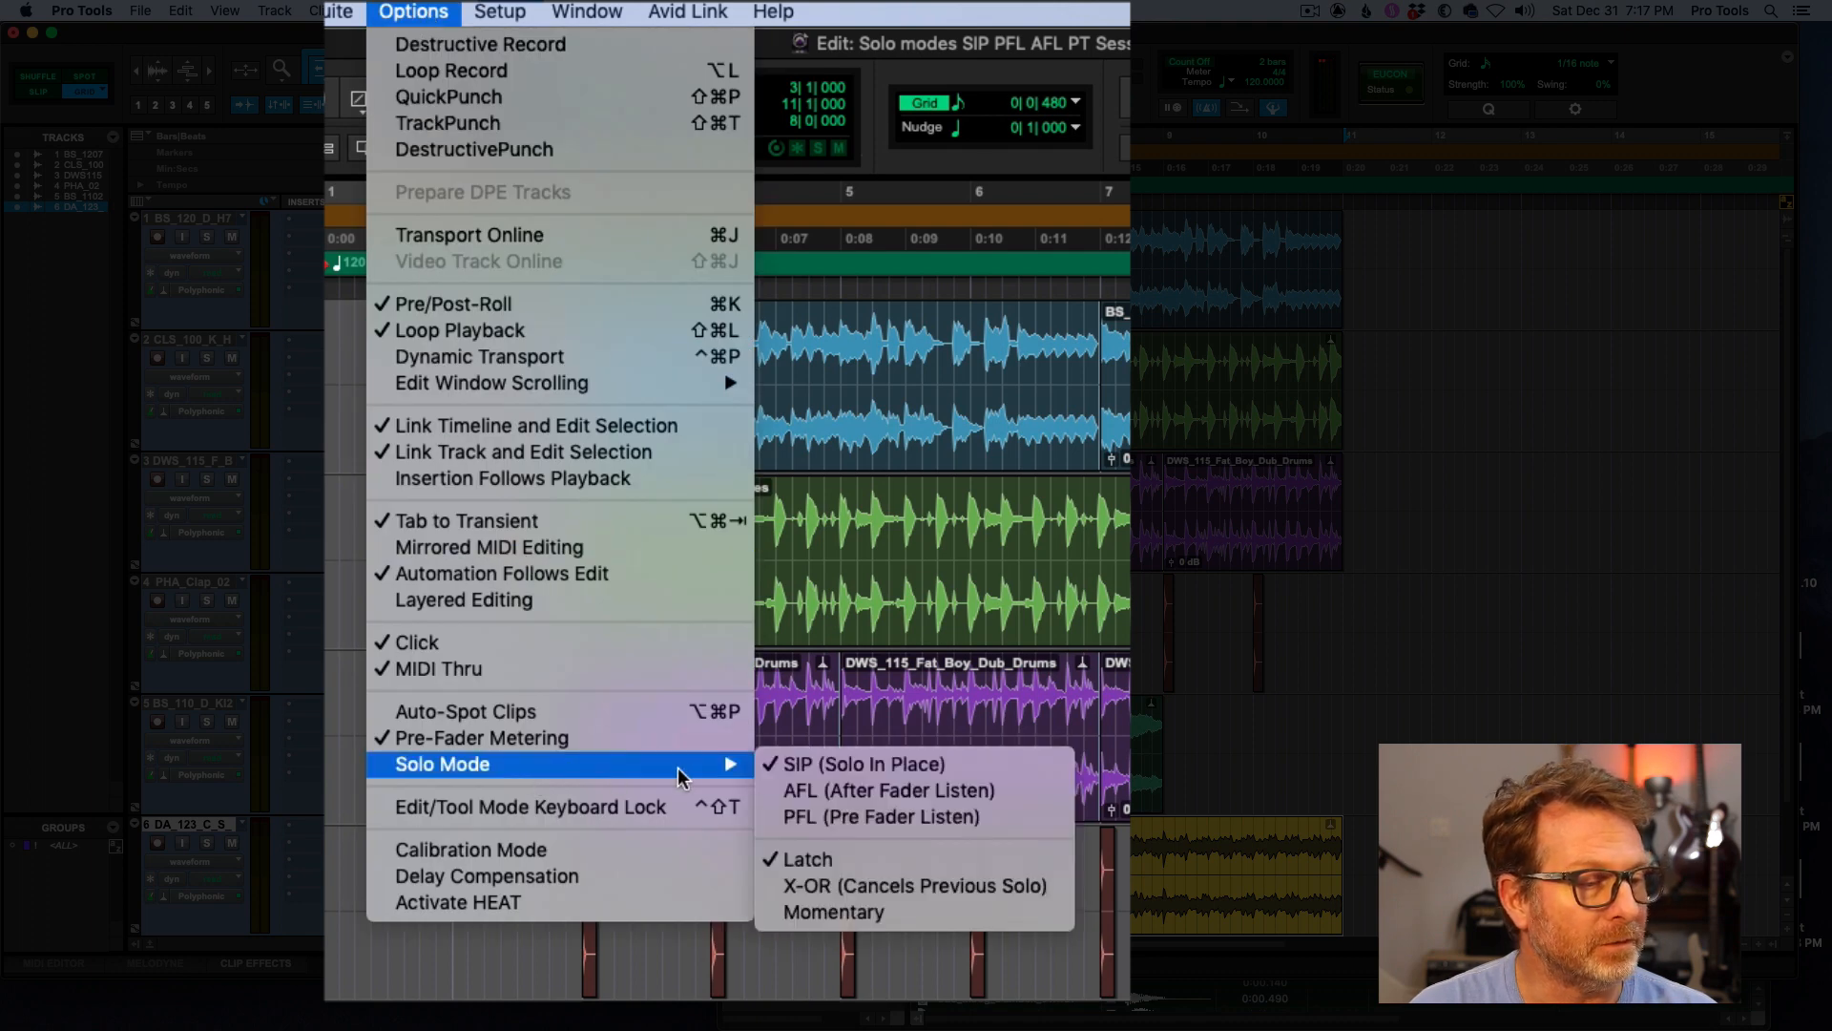
pyautogui.moveTo(854, 859)
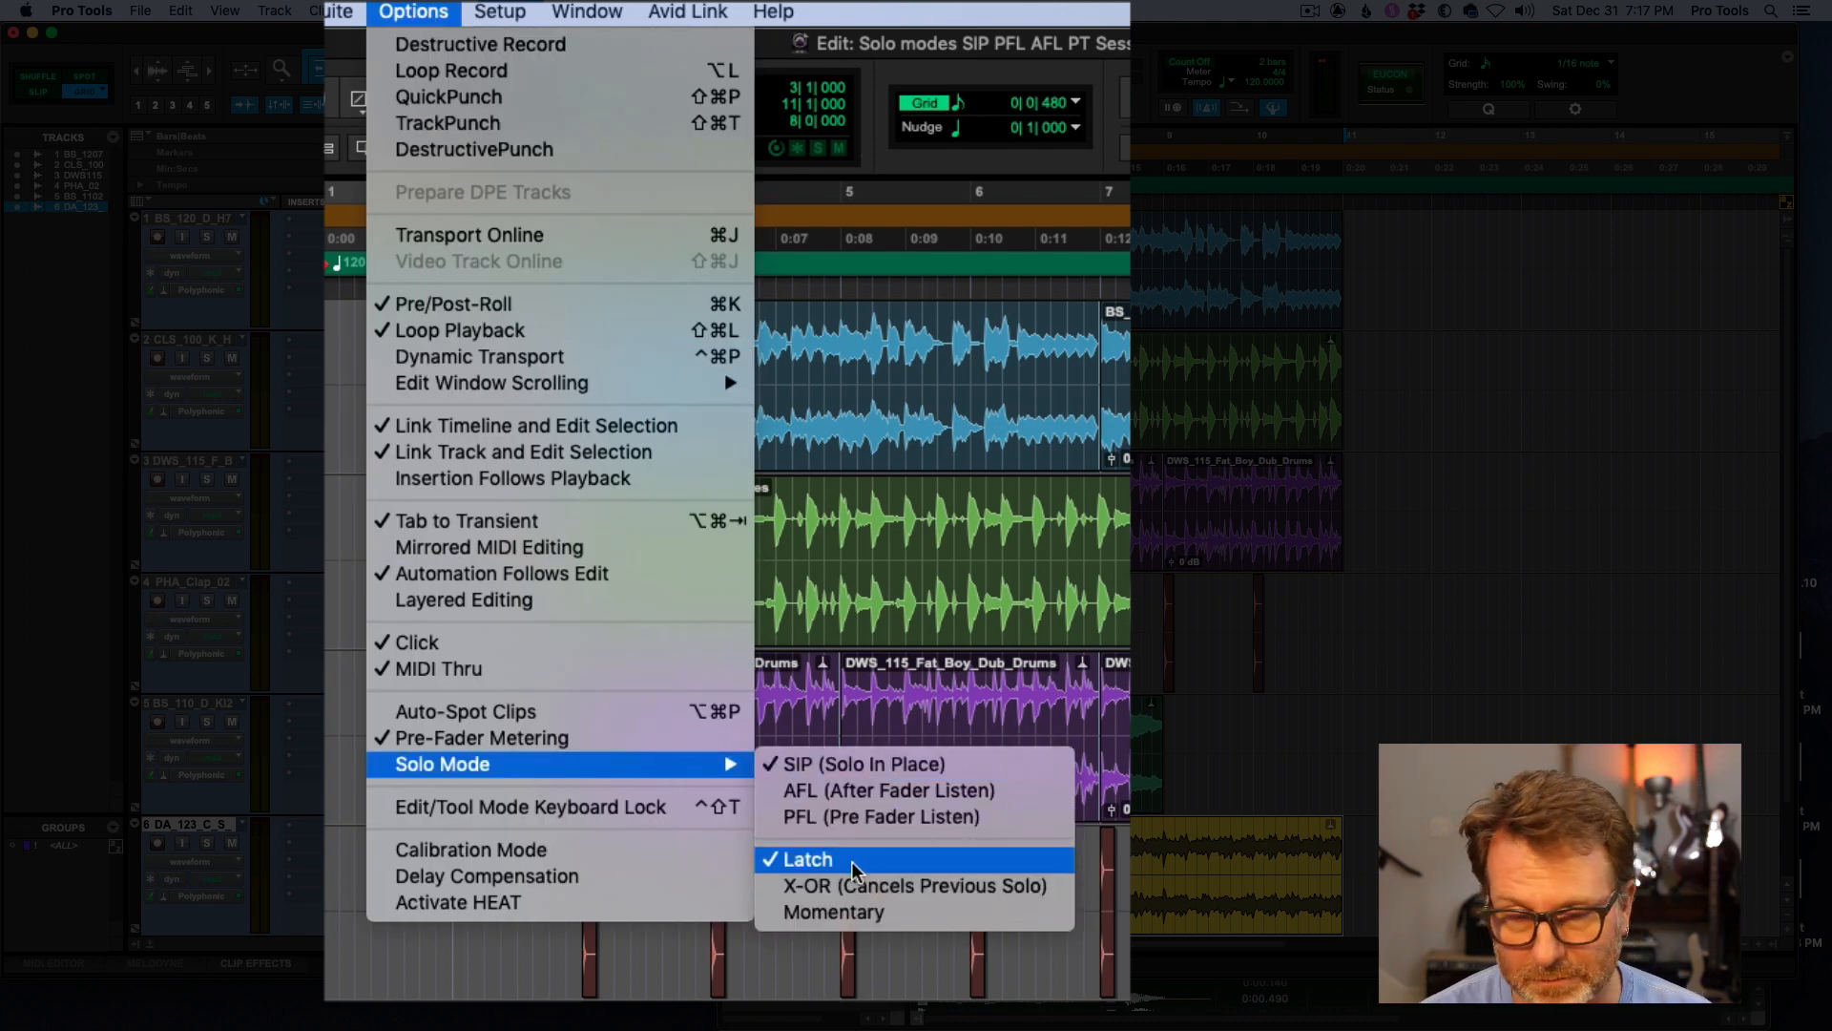
pyautogui.moveTo(502, 973)
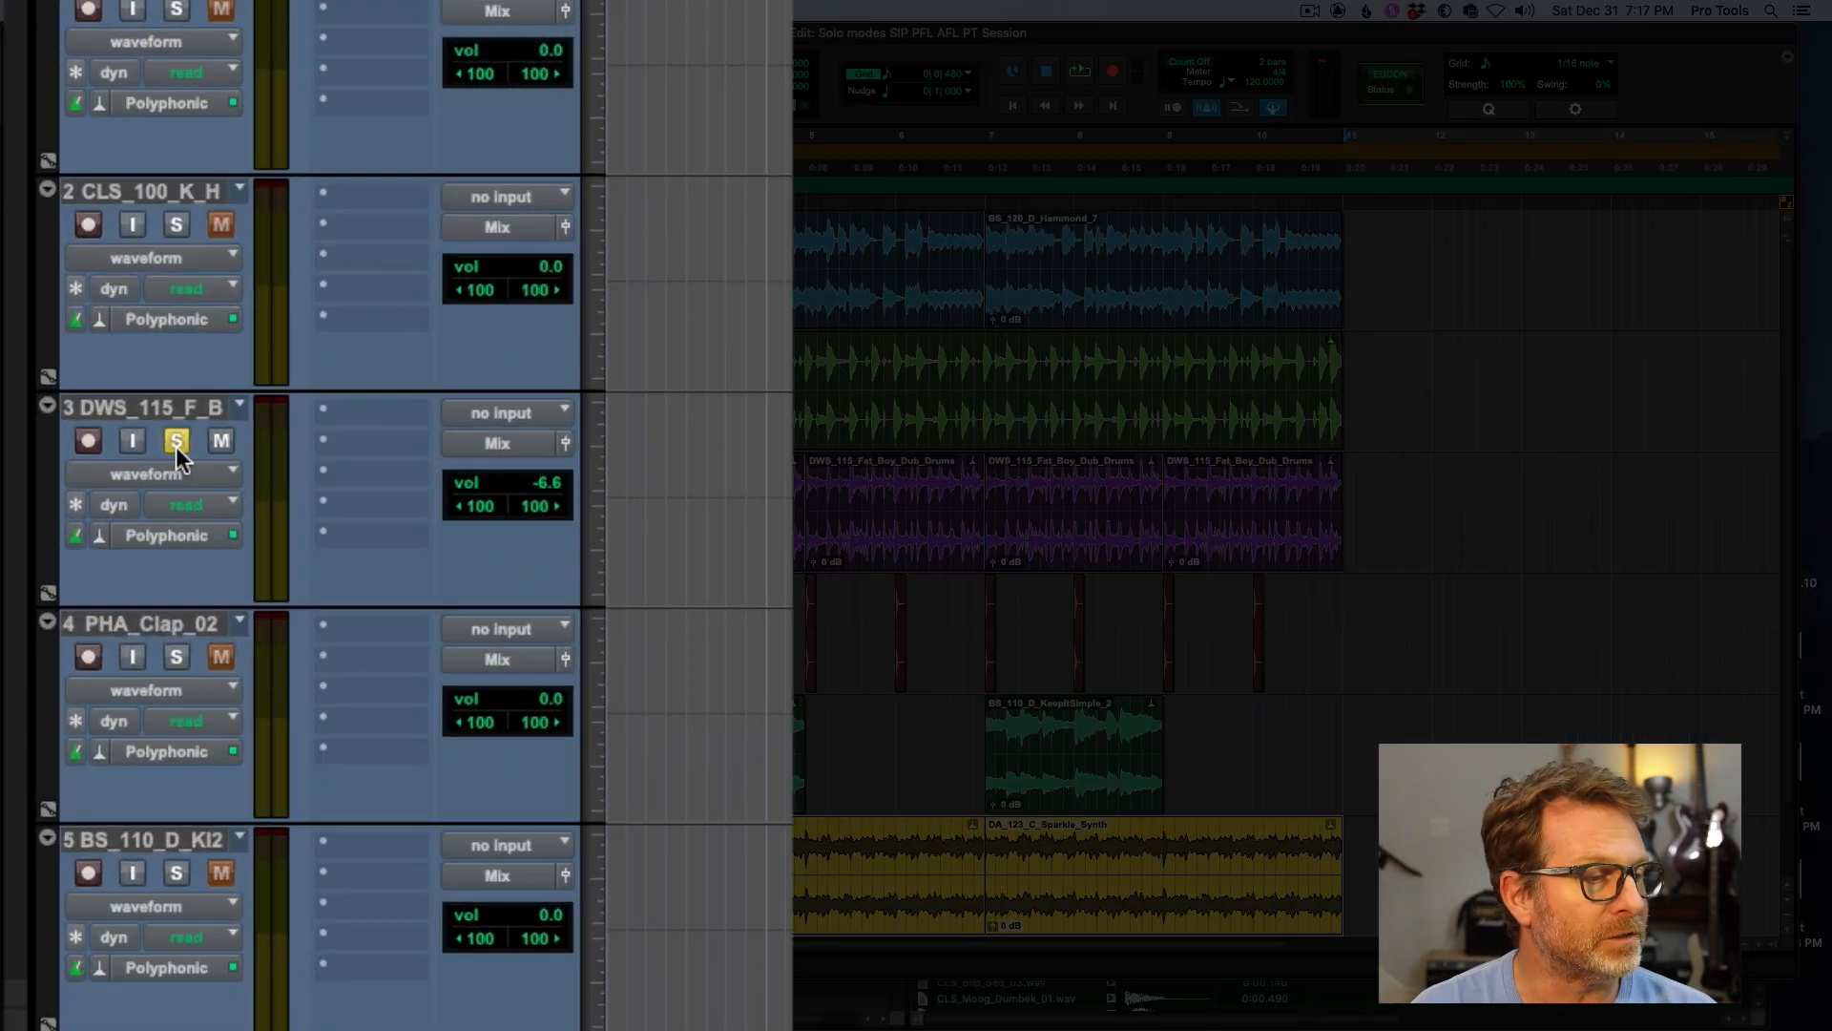
# - Solo track 2 alongside the drums under Latch, then leave only the Fat Boy dub drums soloed
pyautogui.click(176, 224)
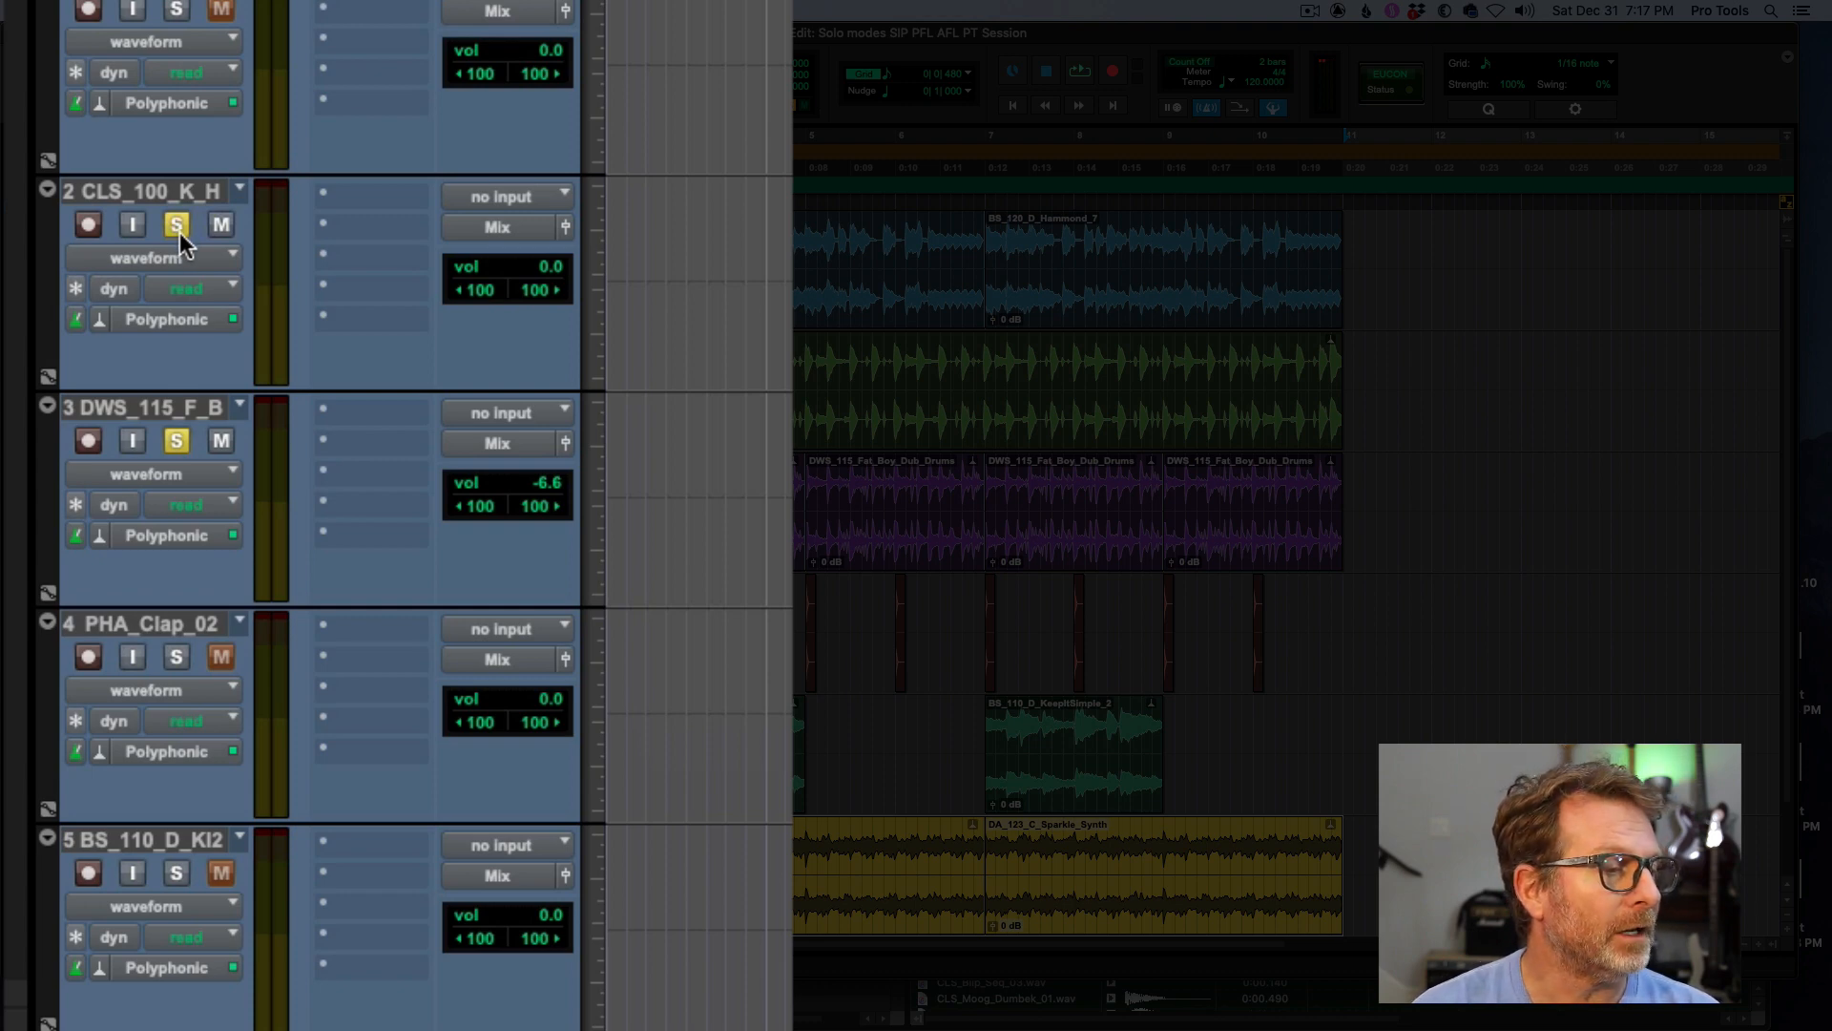
pyautogui.moveTo(175, 477)
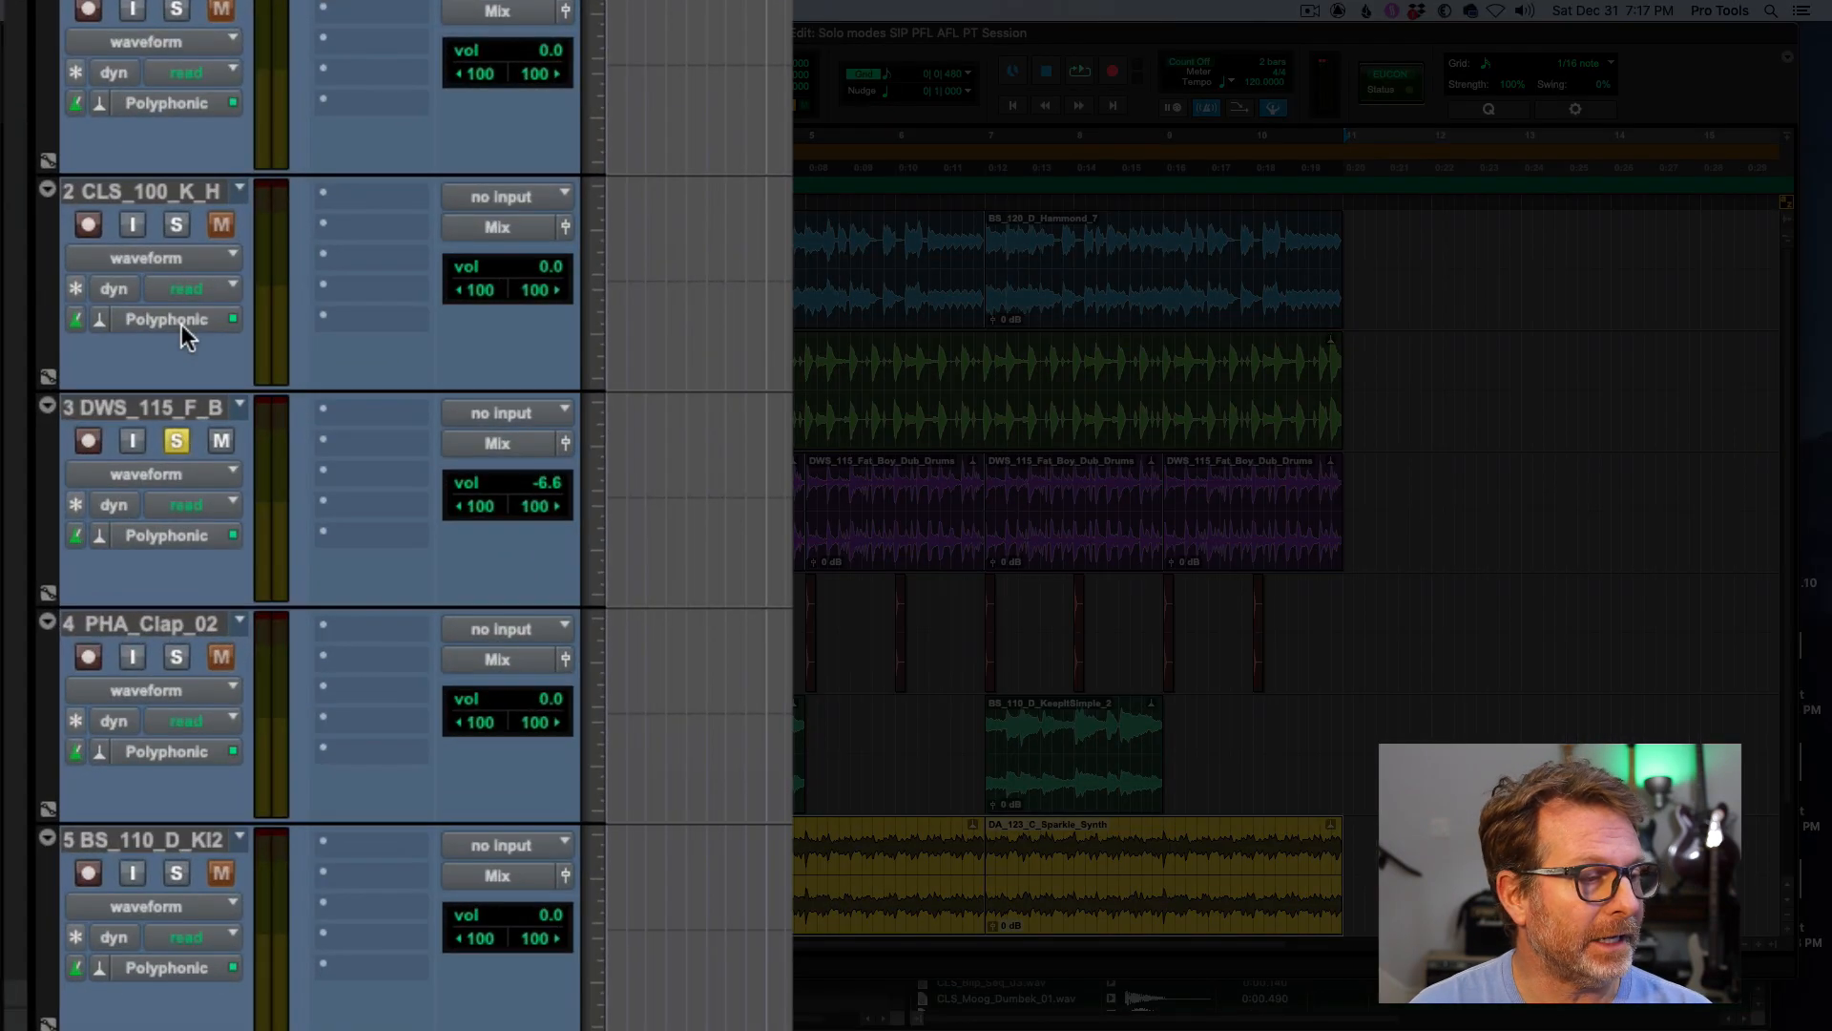
pyautogui.moveTo(176, 223)
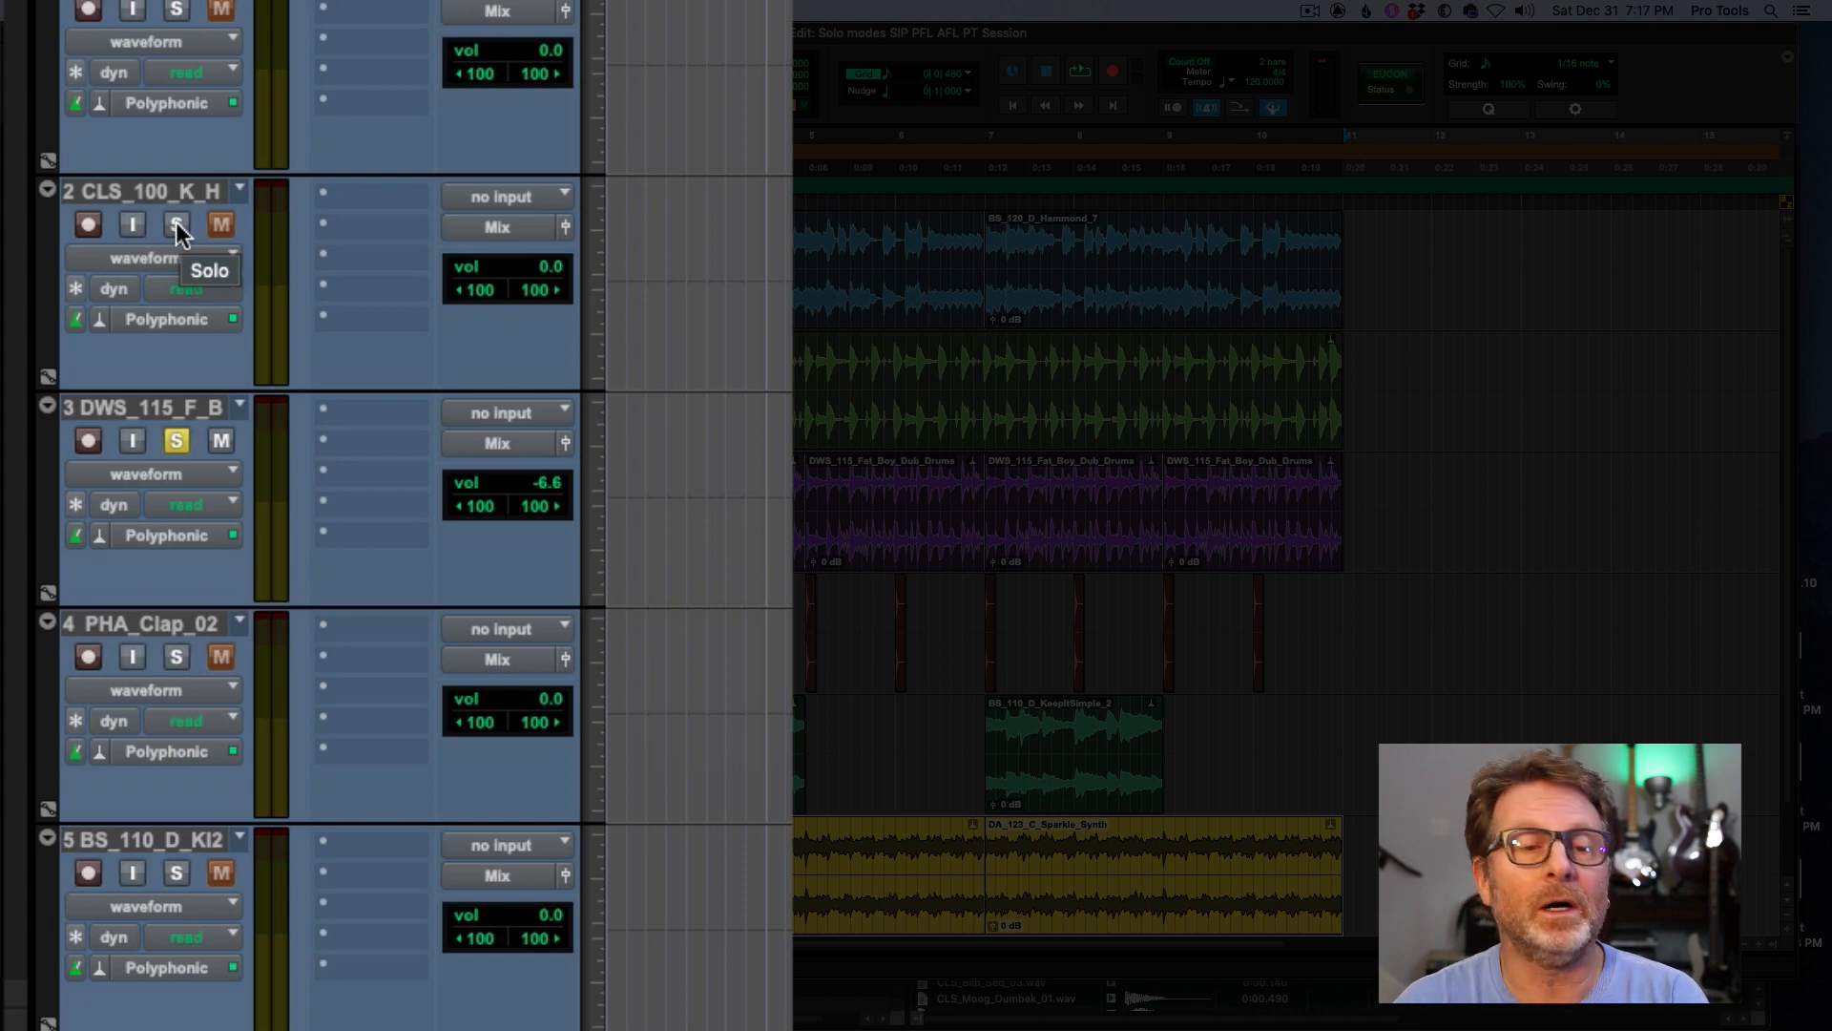
pyautogui.click(176, 223)
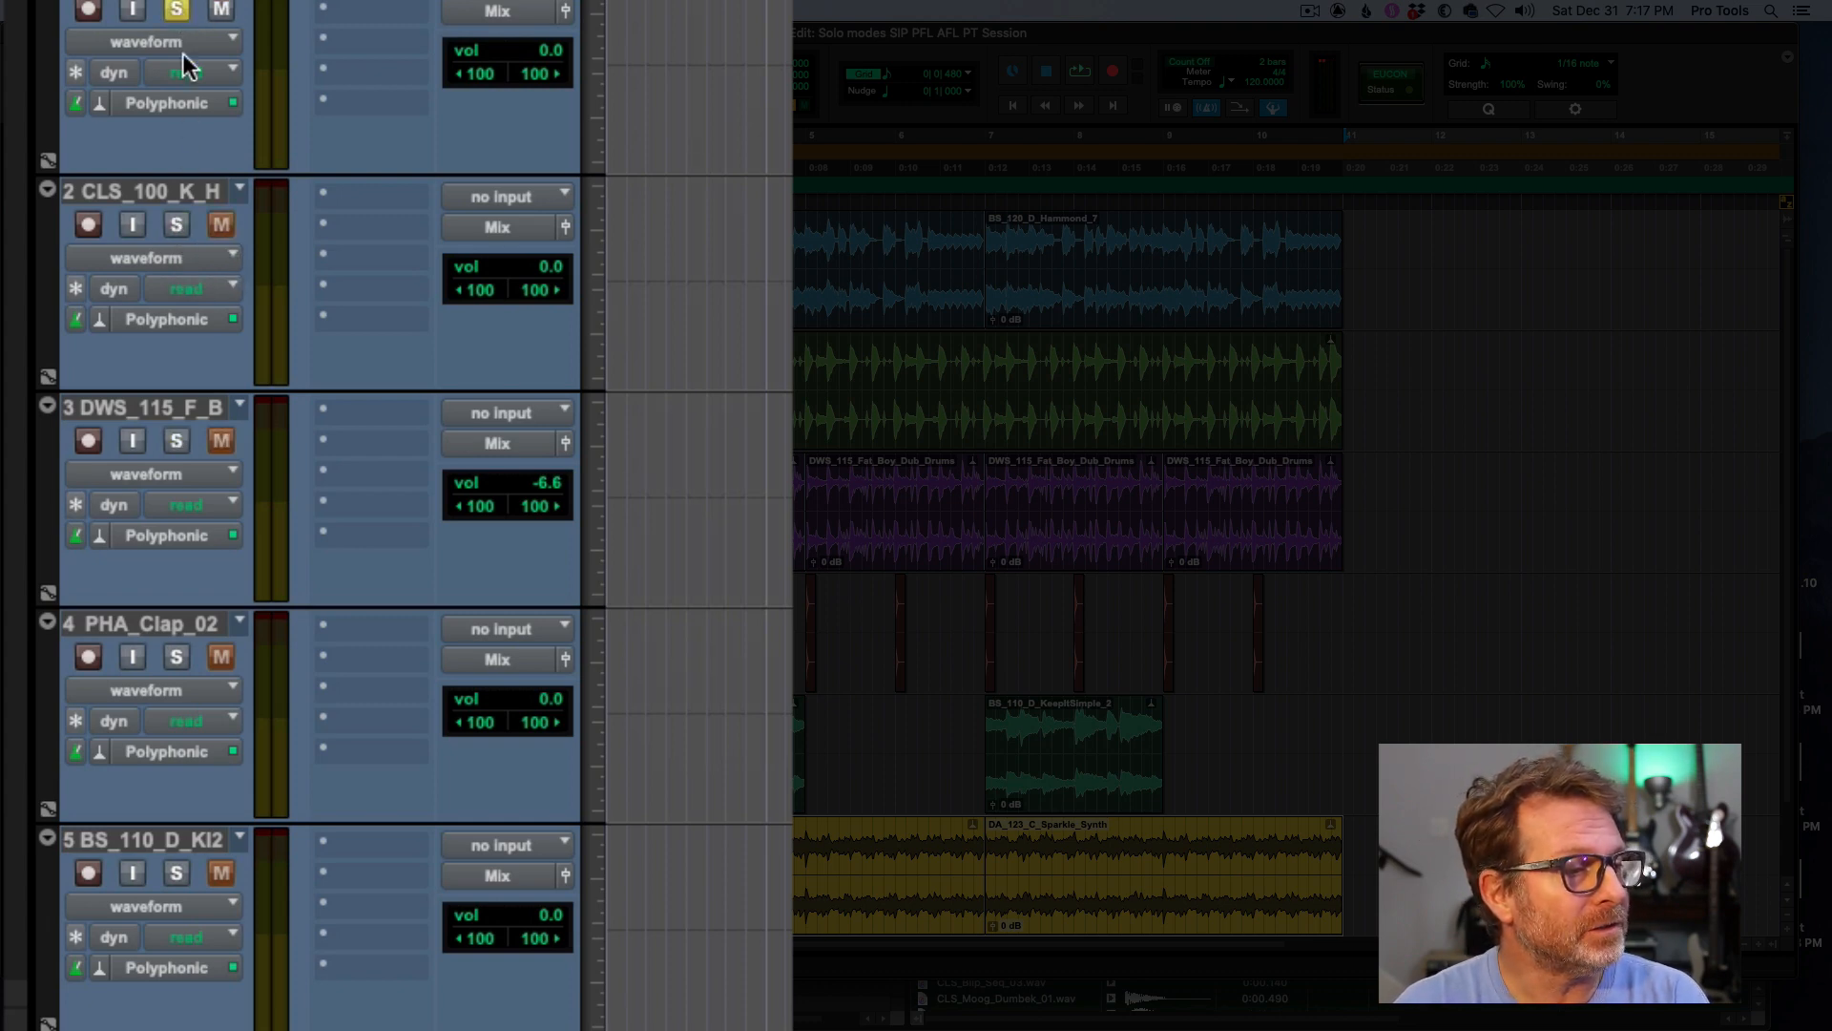
pyautogui.click(176, 439)
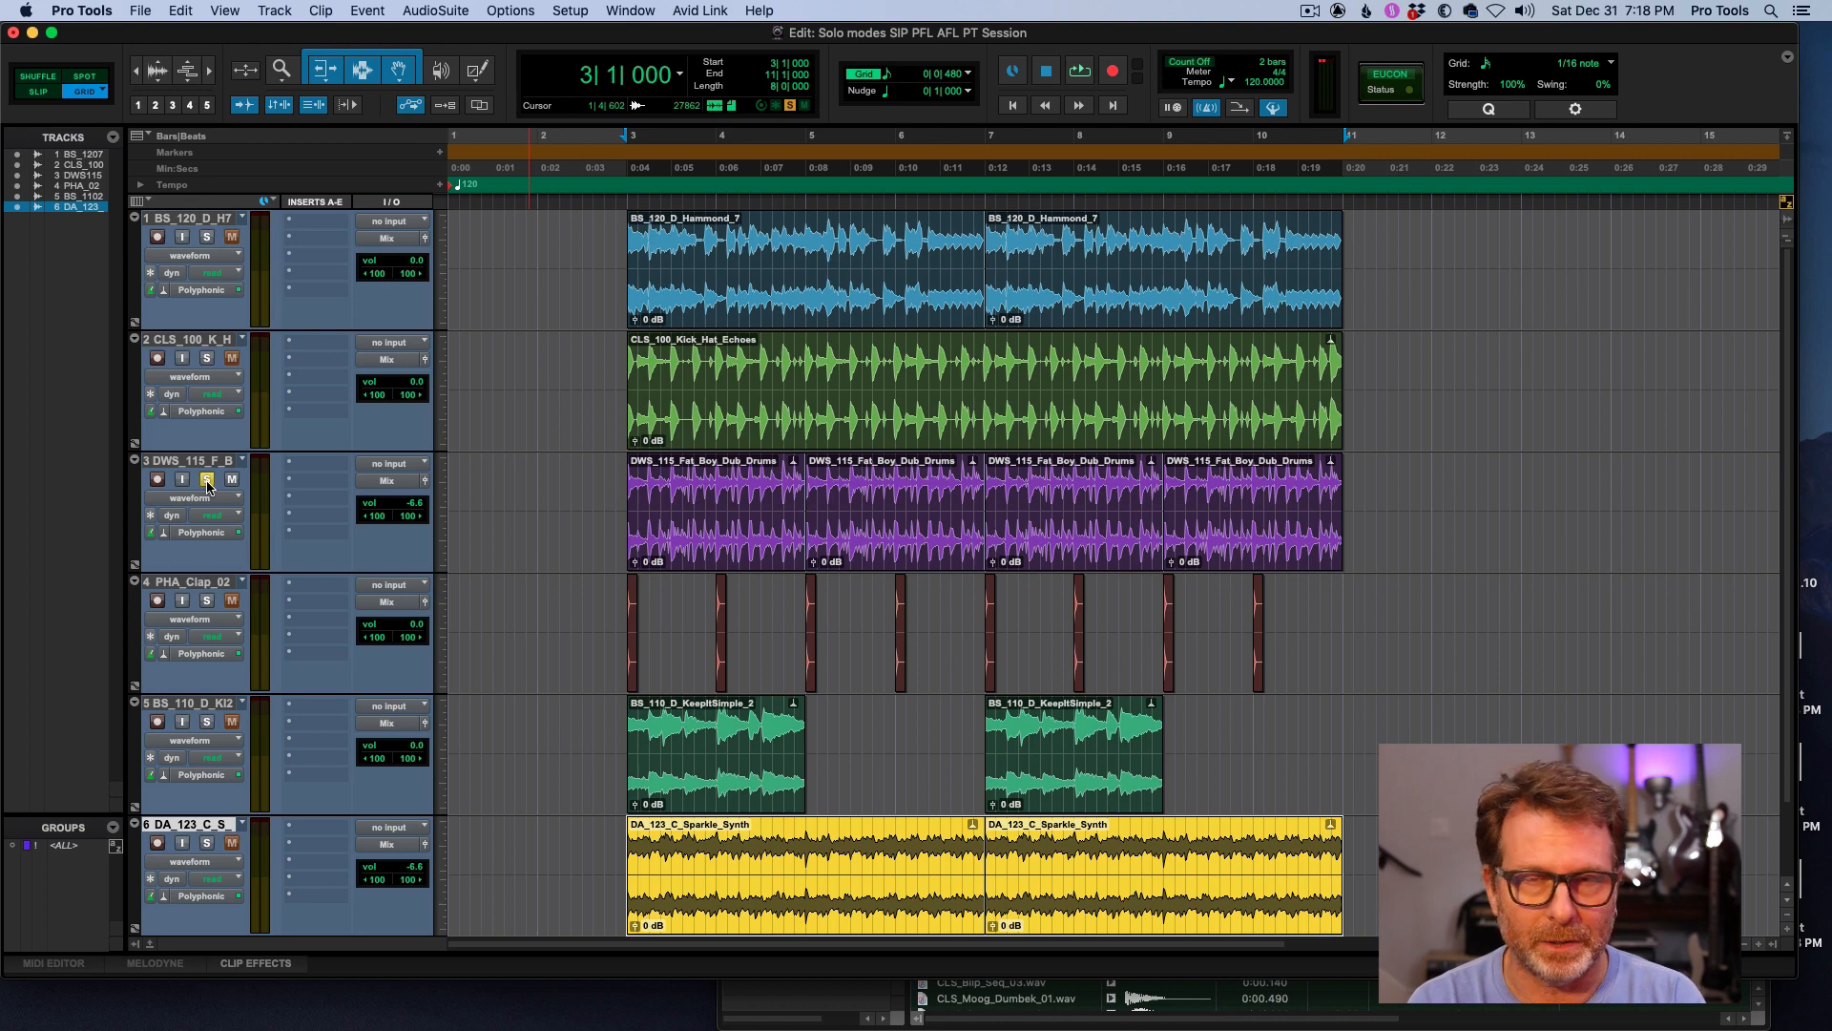
# - Unsolo the drums track and choose Momentary solo behaviour from Options > Solo Mode
pyautogui.click(208, 477)
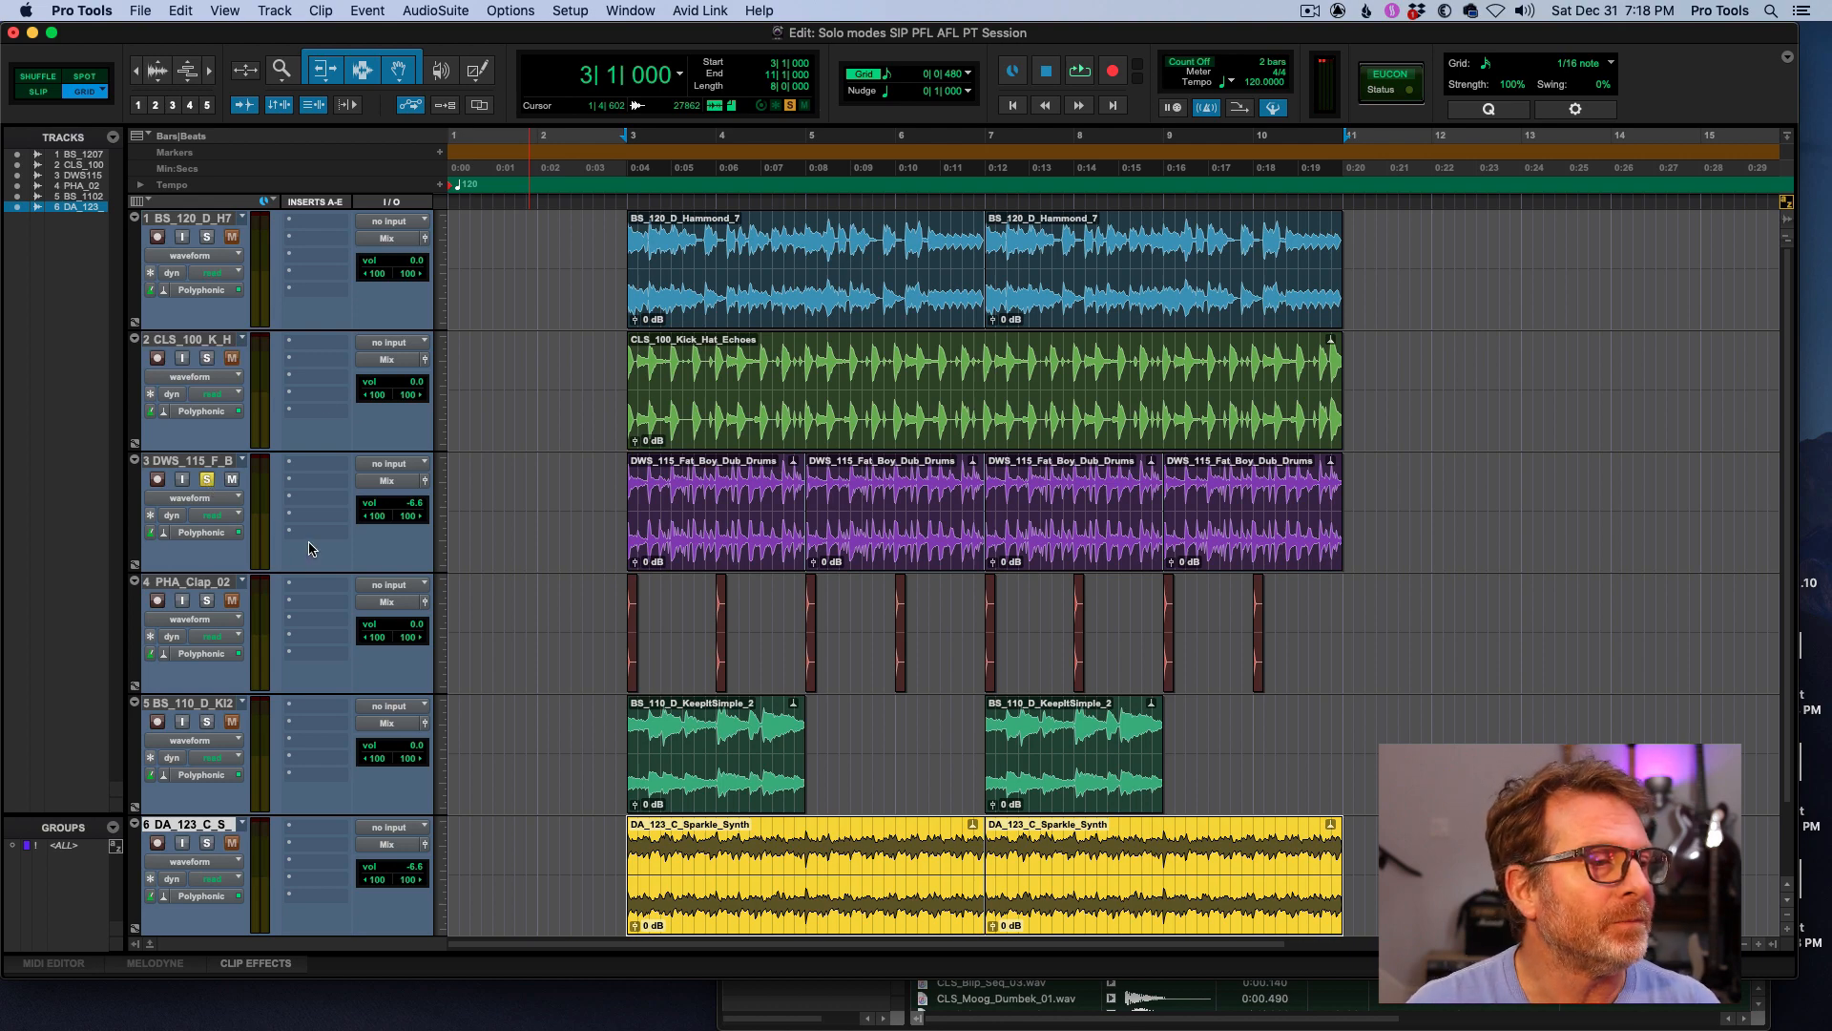
pyautogui.click(412, 12)
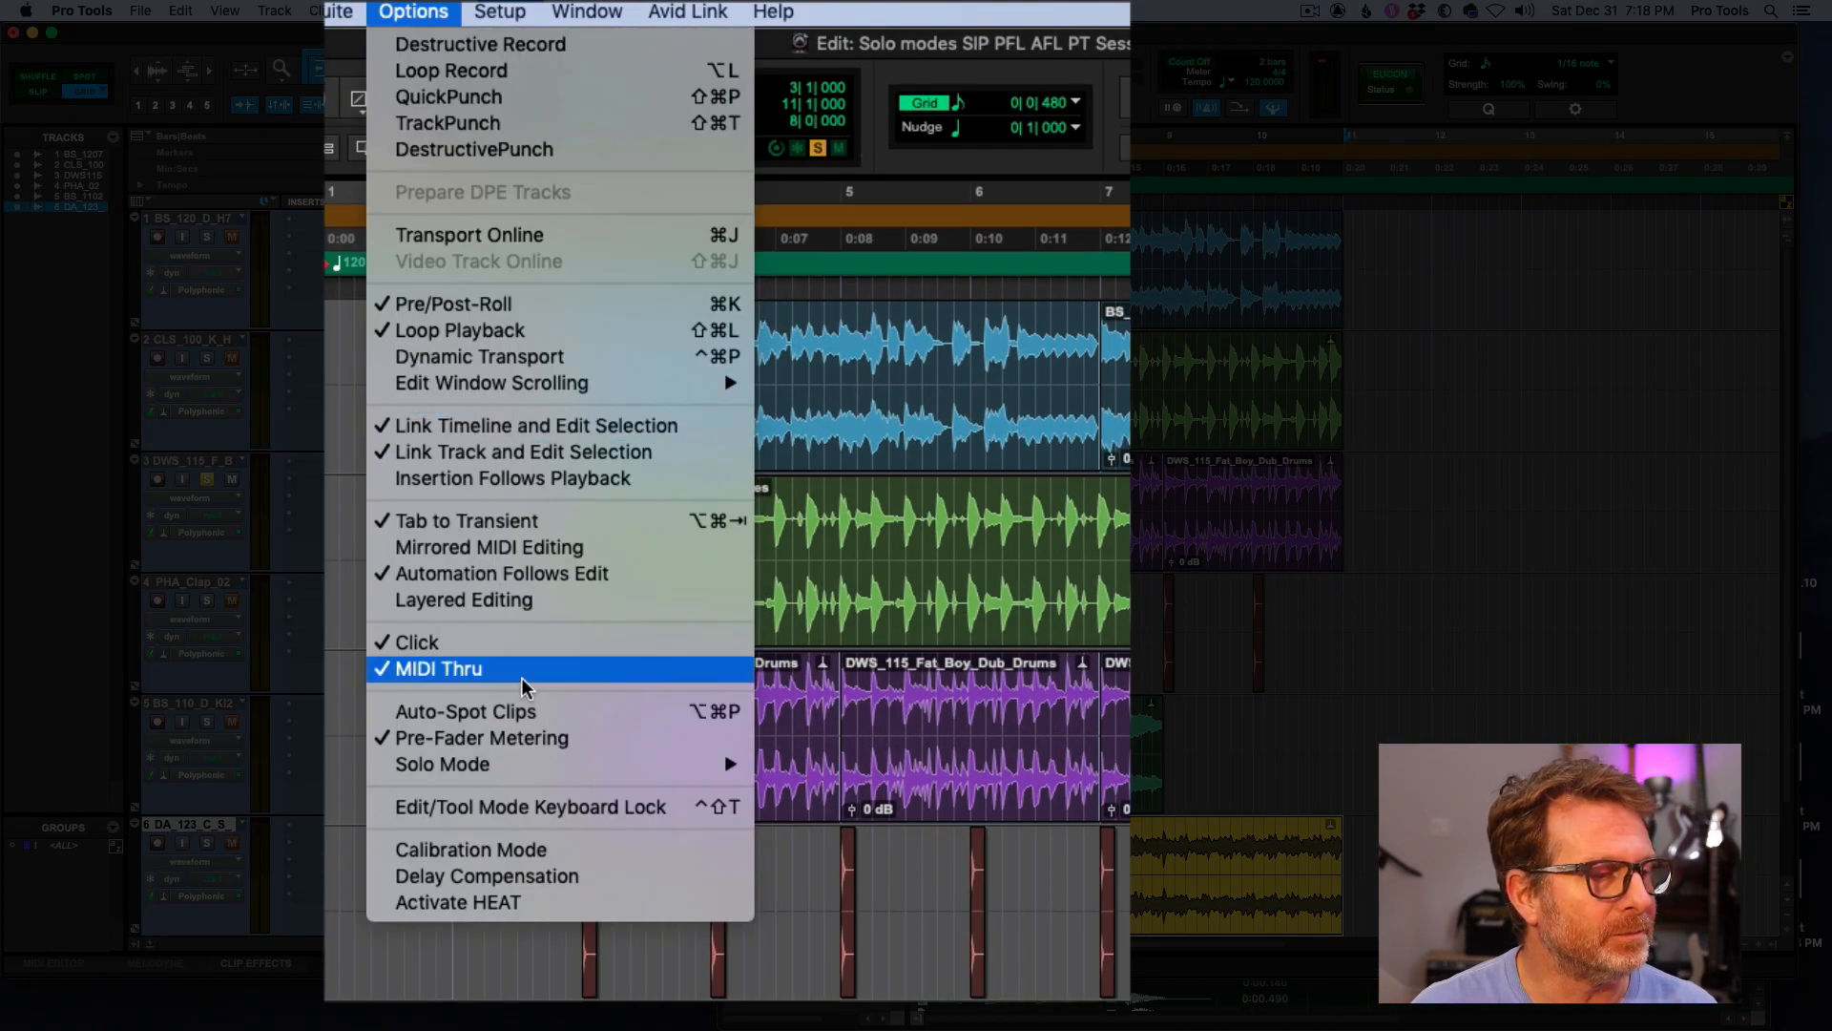
pyautogui.moveTo(441, 764)
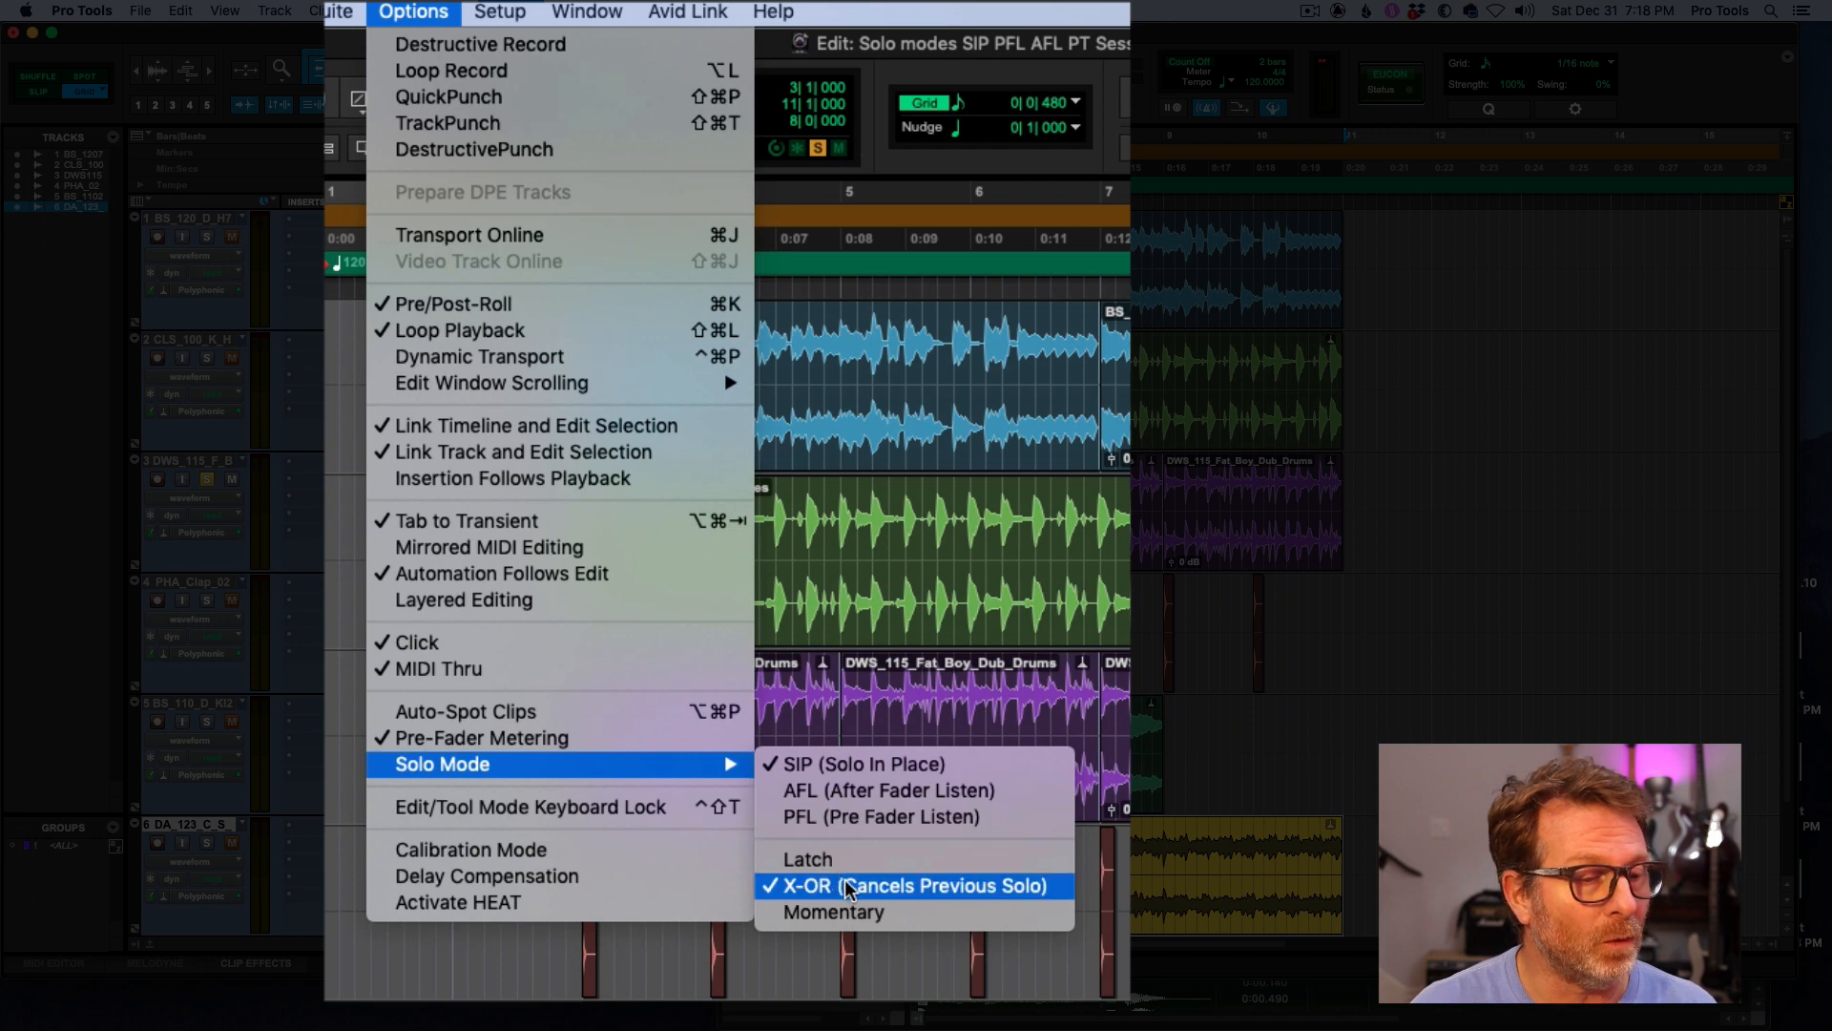
pyautogui.moveTo(1041, 891)
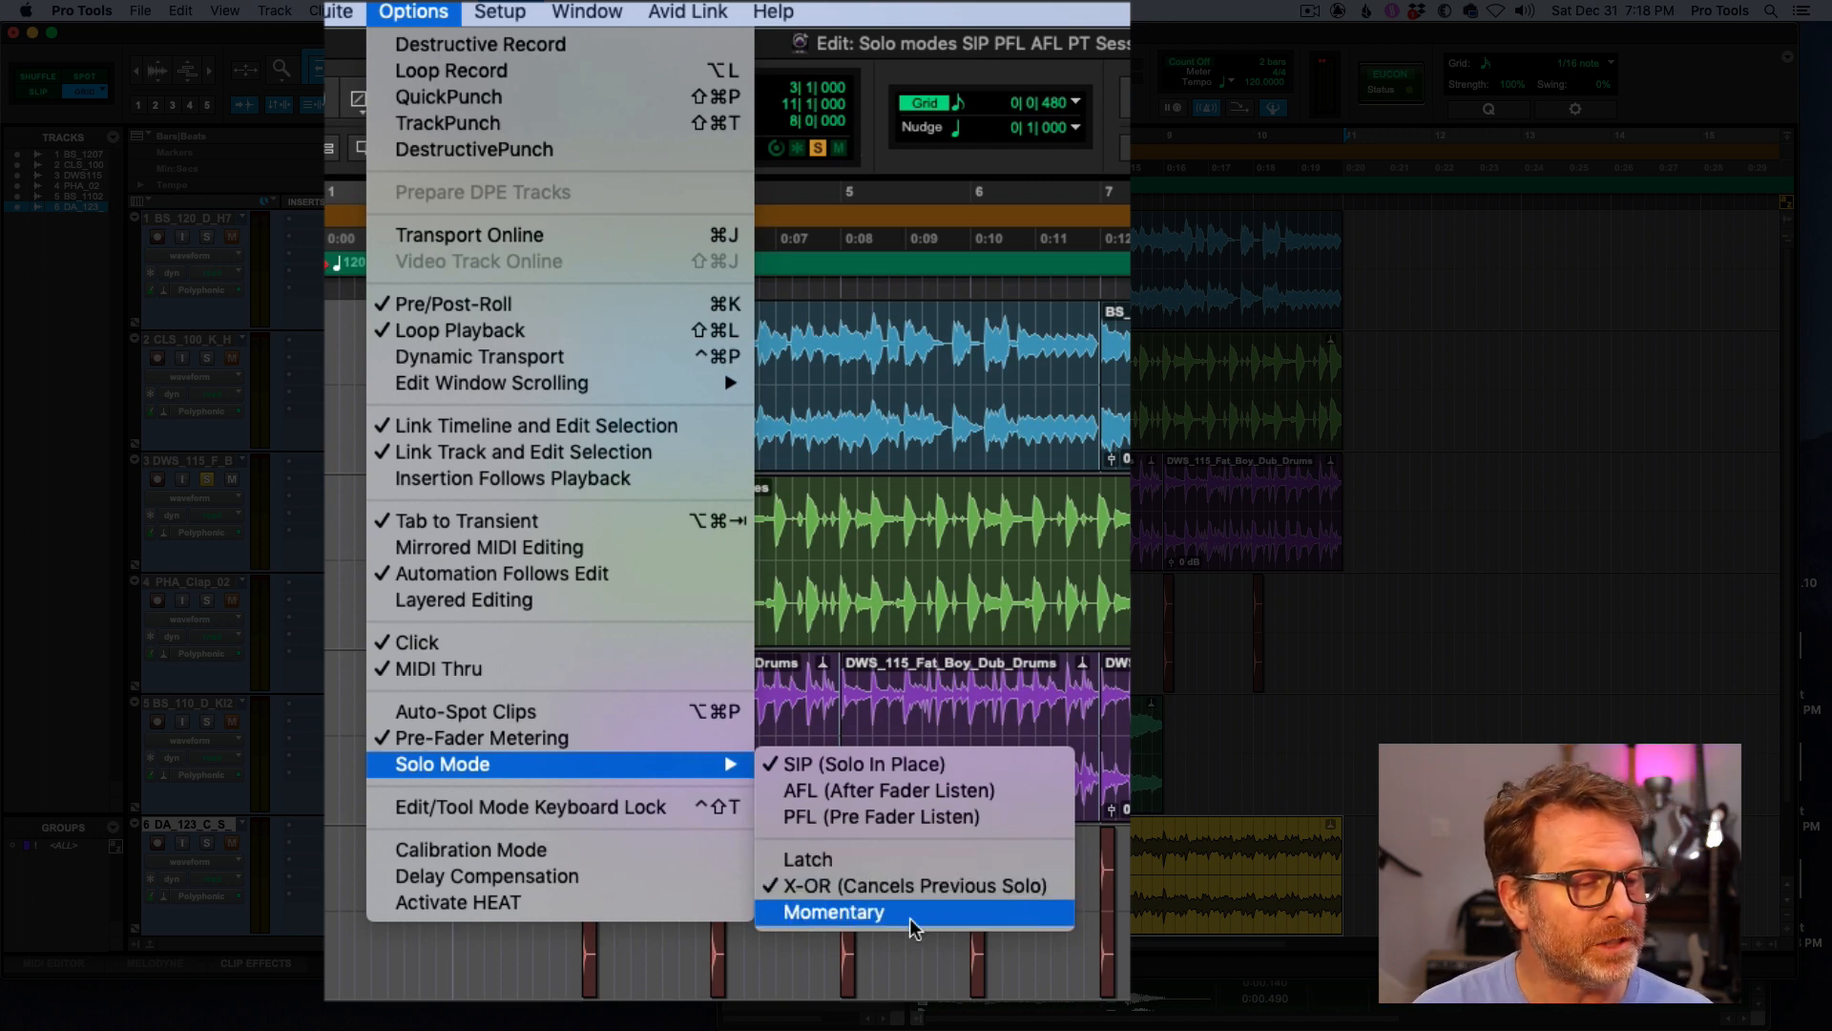
pyautogui.click(832, 912)
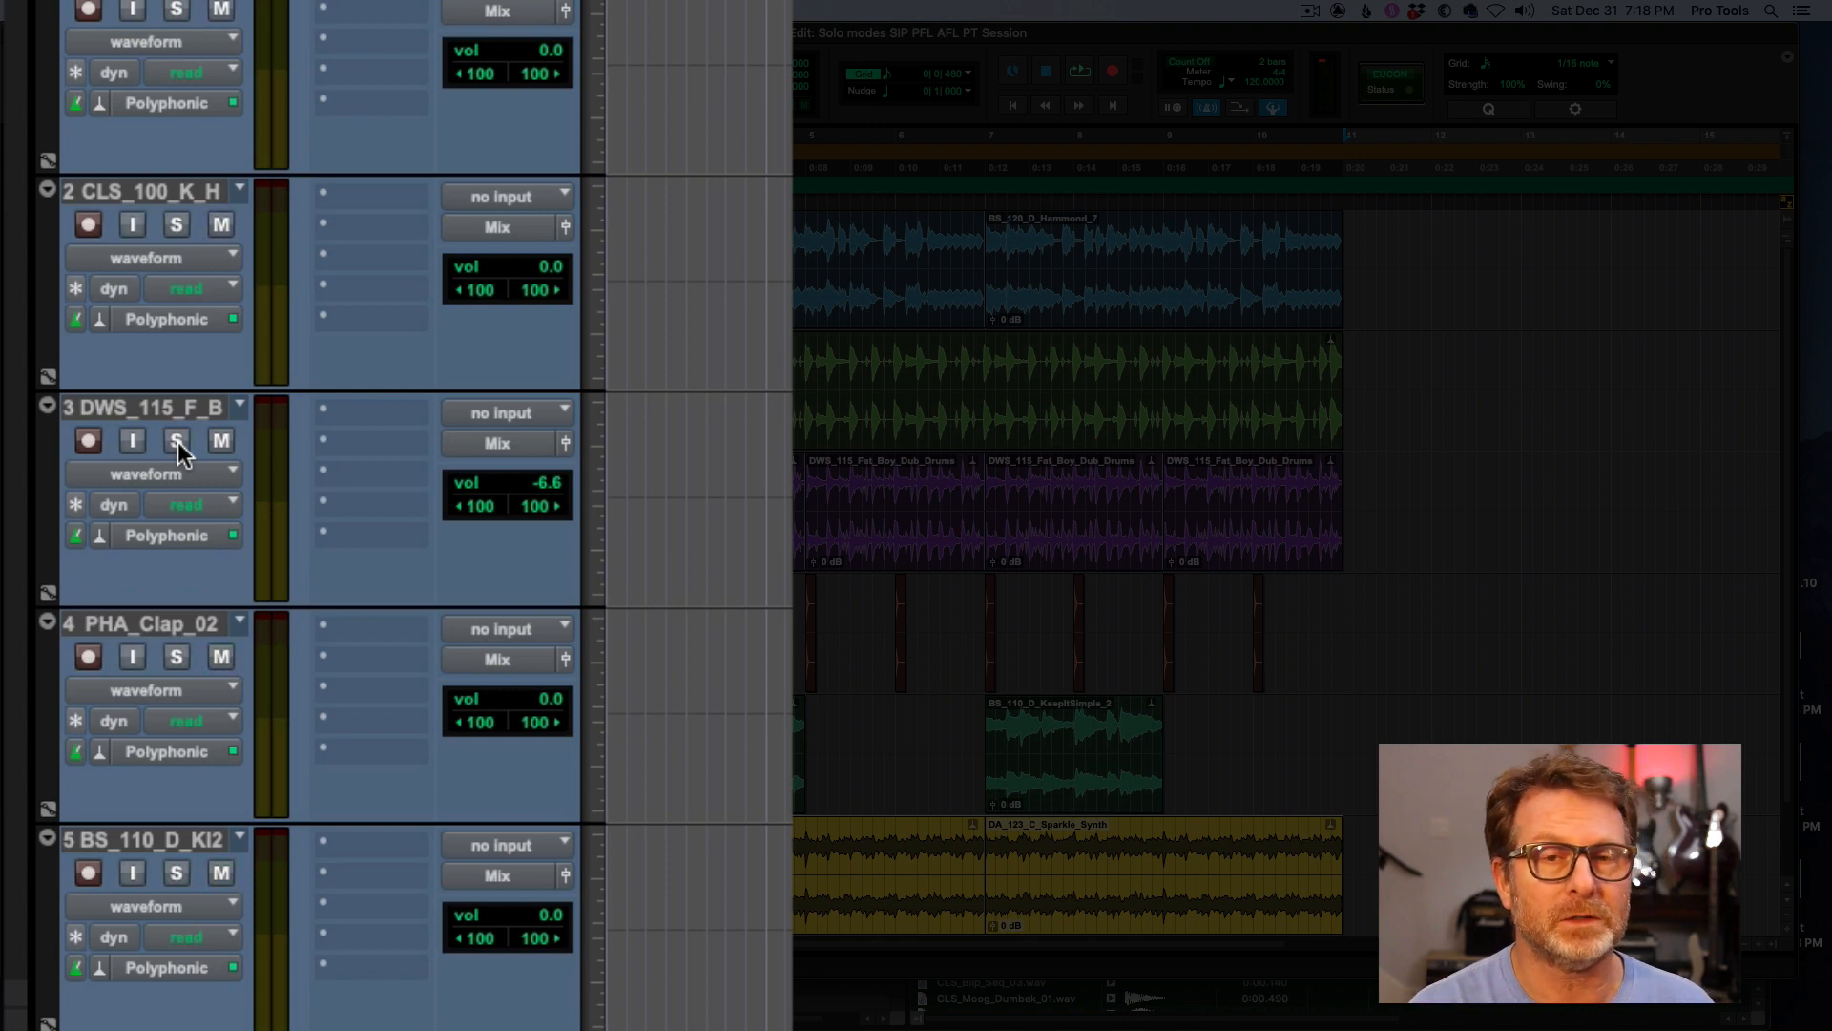
# - Hold the drums track's solo momentarily, release it, then bring up the Options menu again
pyautogui.click(176, 441)
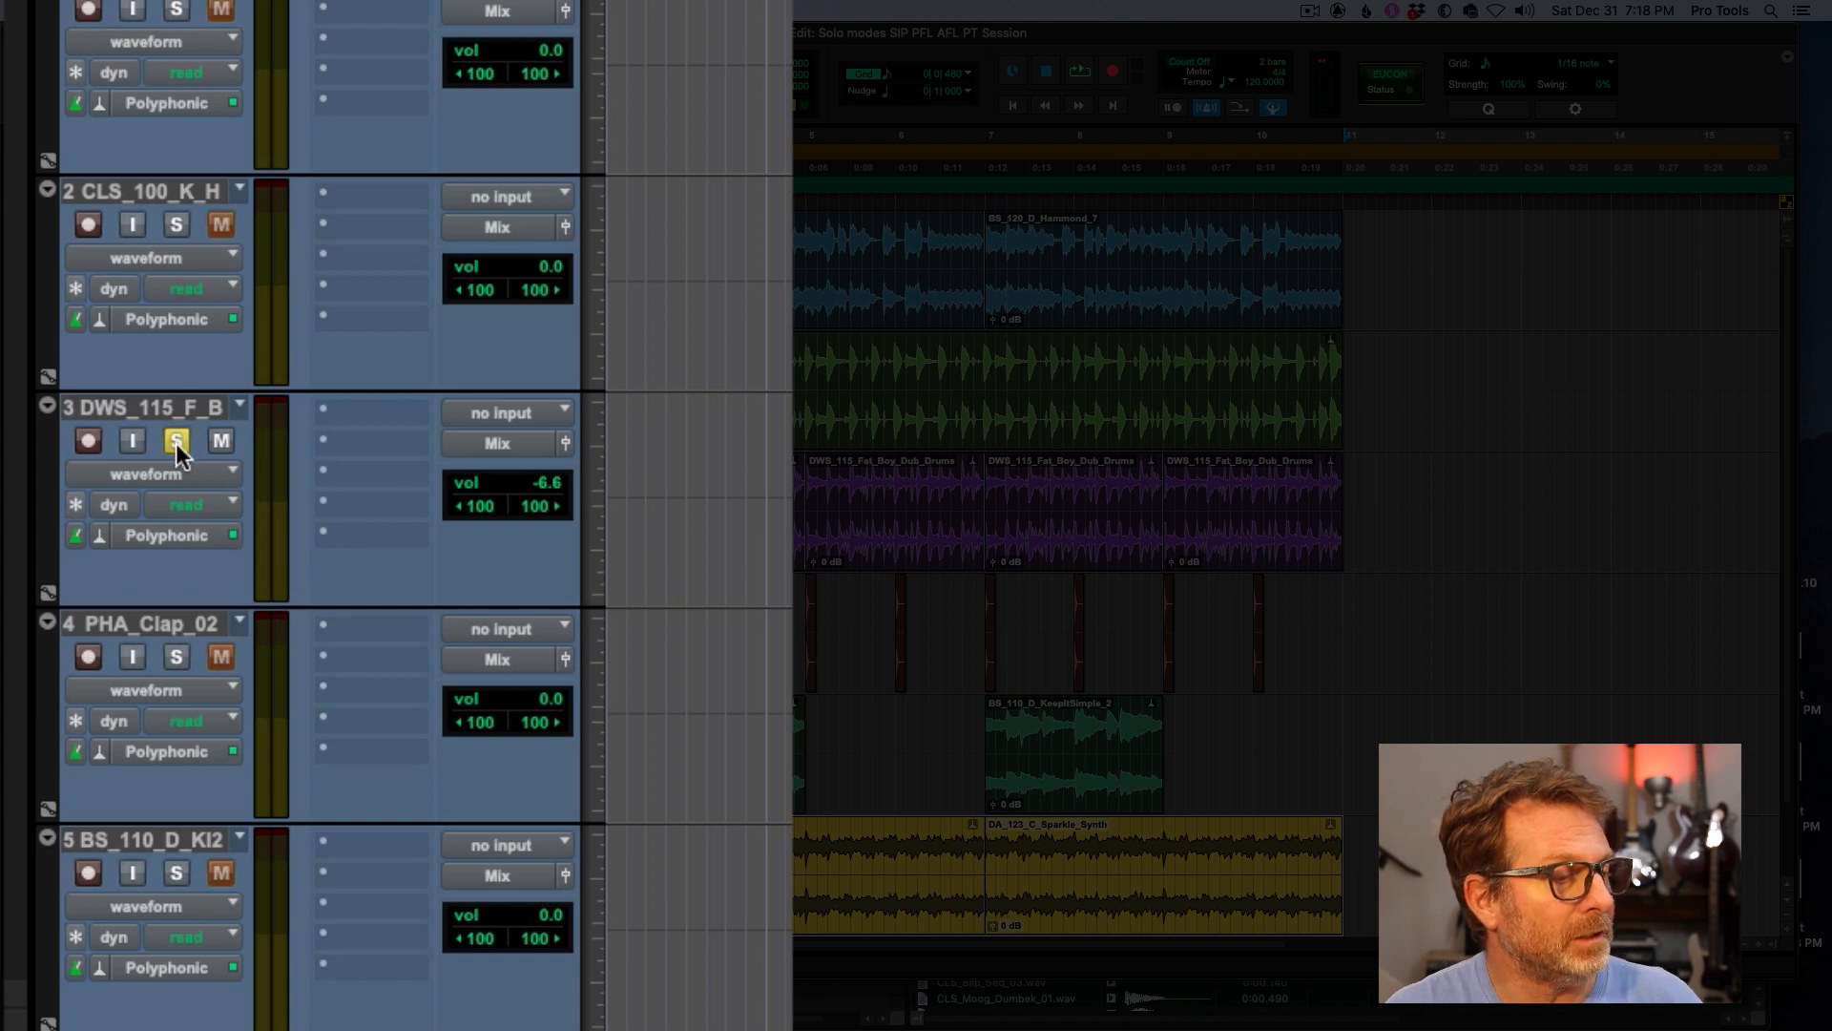
pyautogui.click(176, 439)
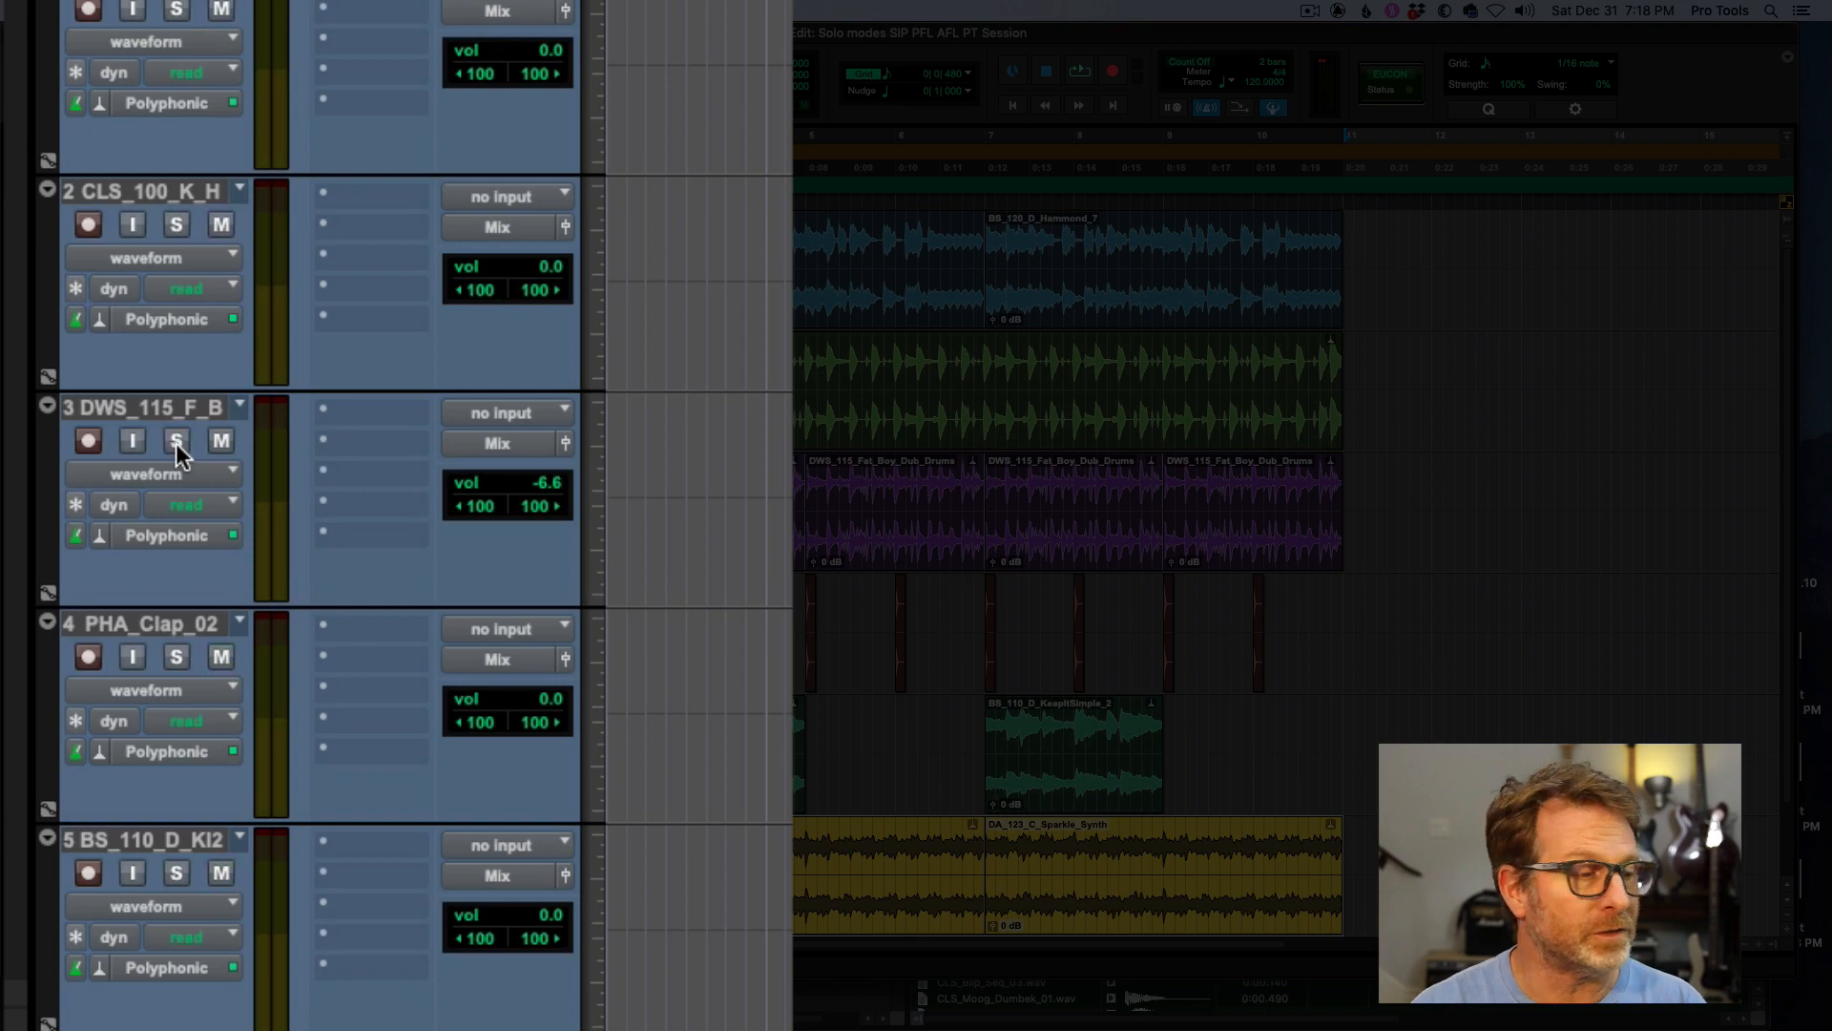
pyautogui.click(512, 11)
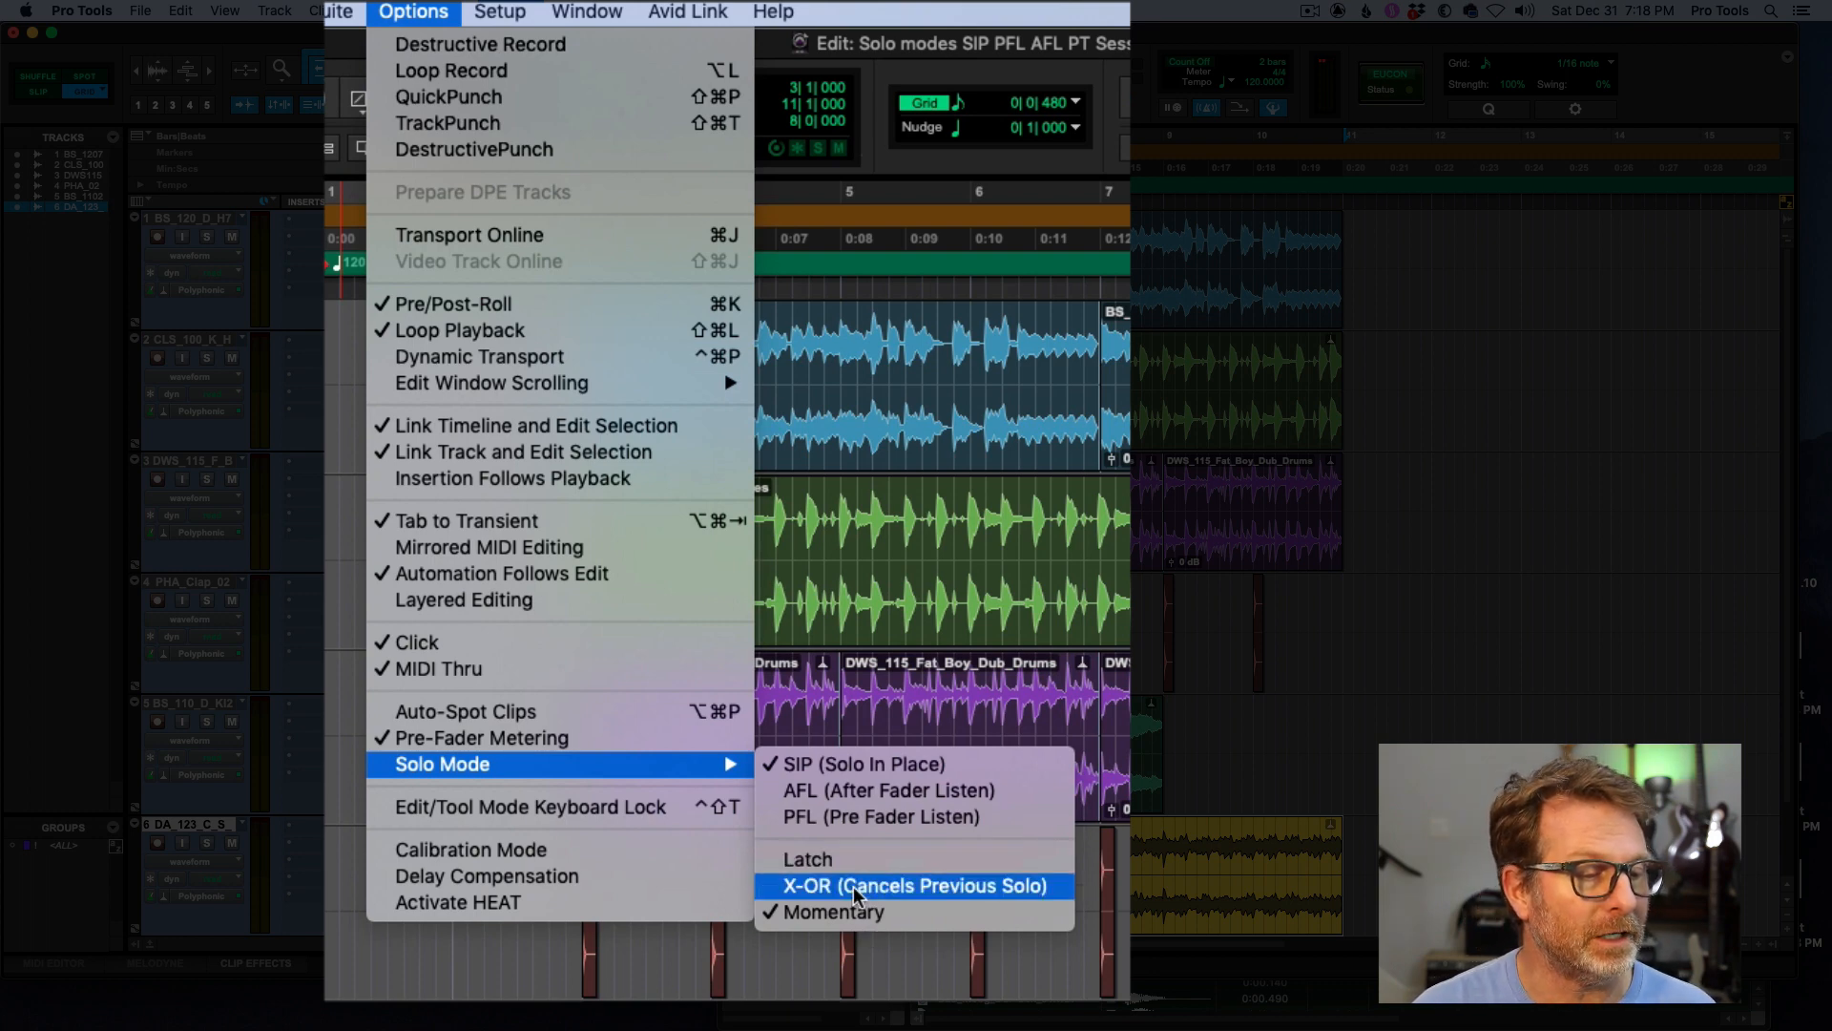
# - Choose X-OR (Cancels Previous Solo) behaviour, then reopen the Options menu
pyautogui.click(911, 884)
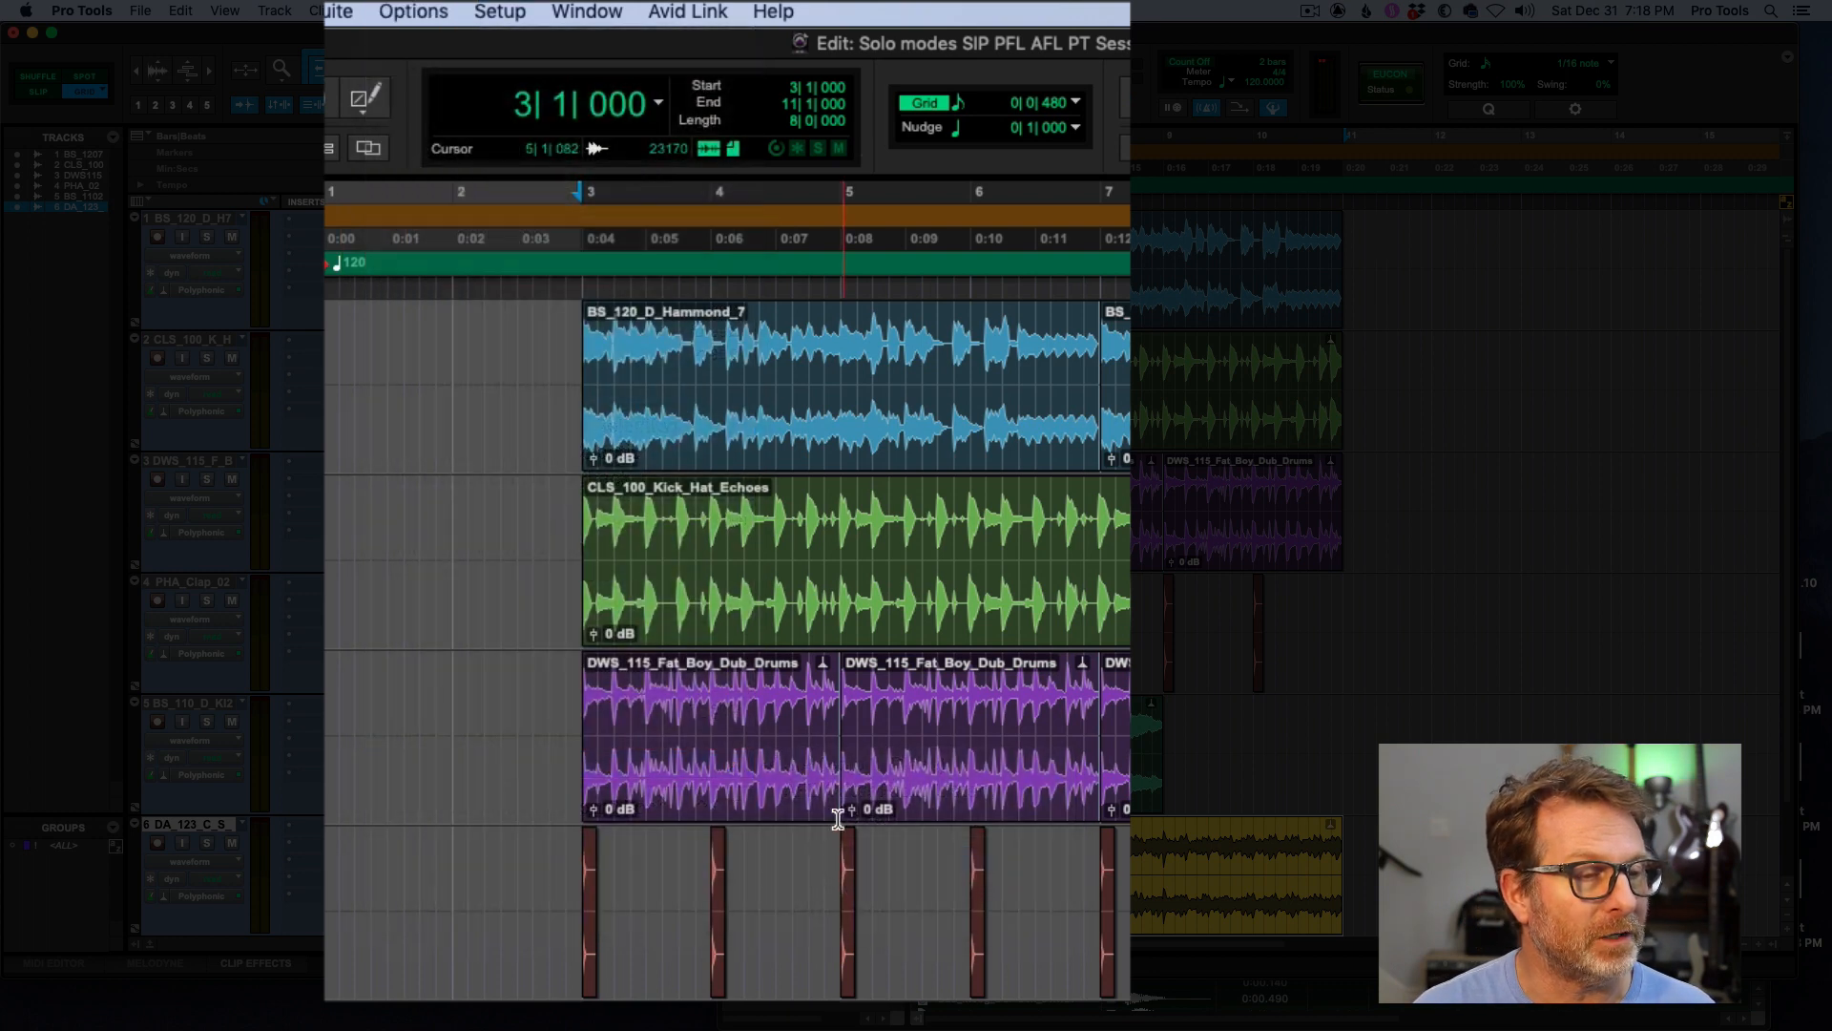
pyautogui.click(412, 12)
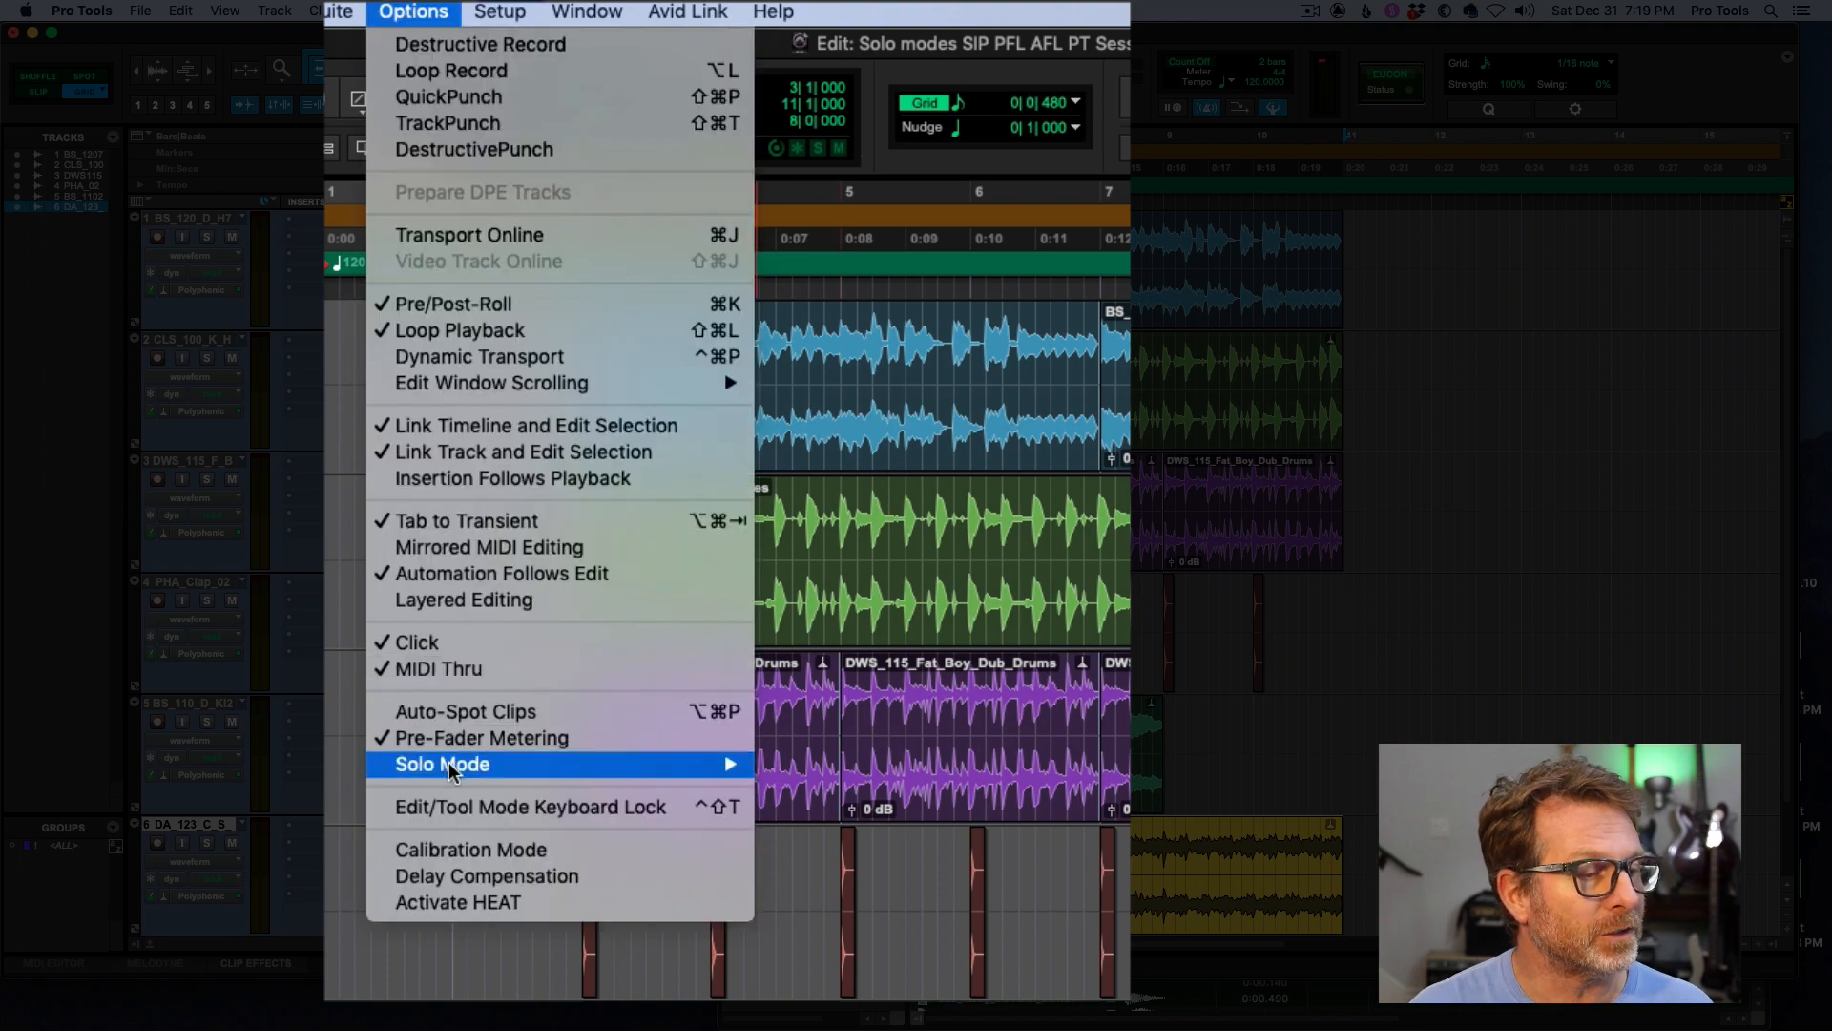